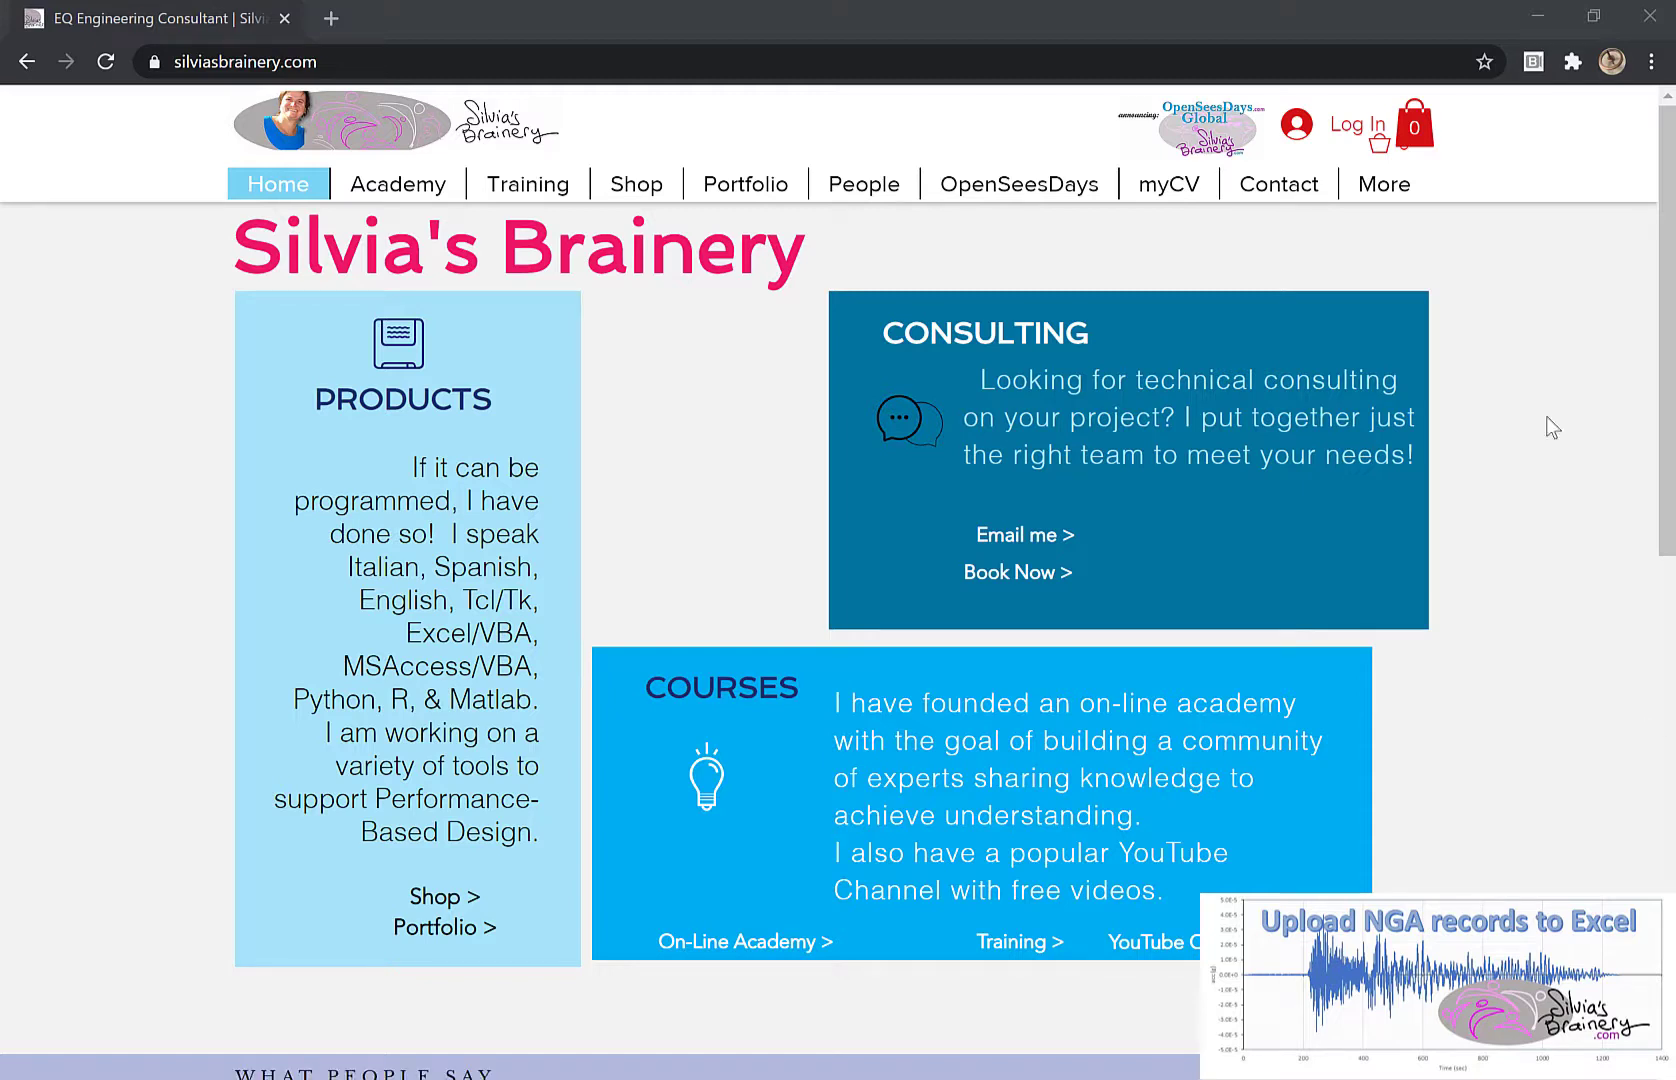
mouse_move(976, 404)
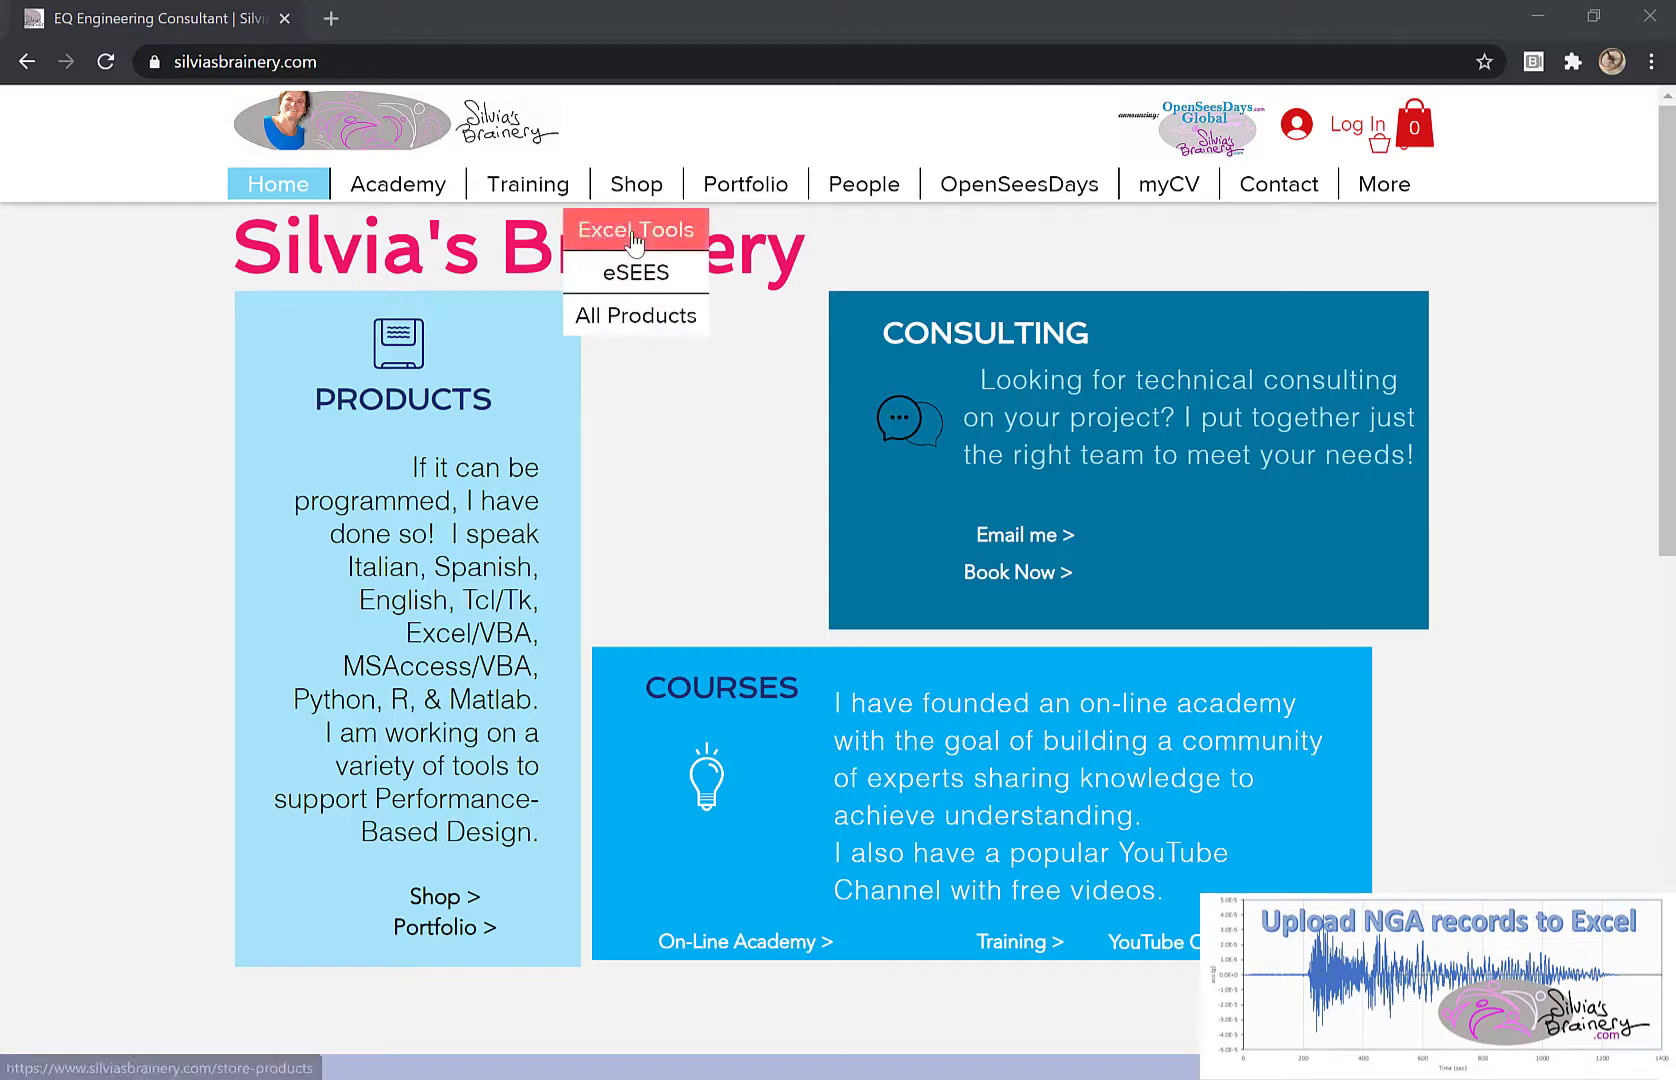
- Go to the Excel Tools store page and scroll to the Upload NGA record files to Excel product
click(634, 230)
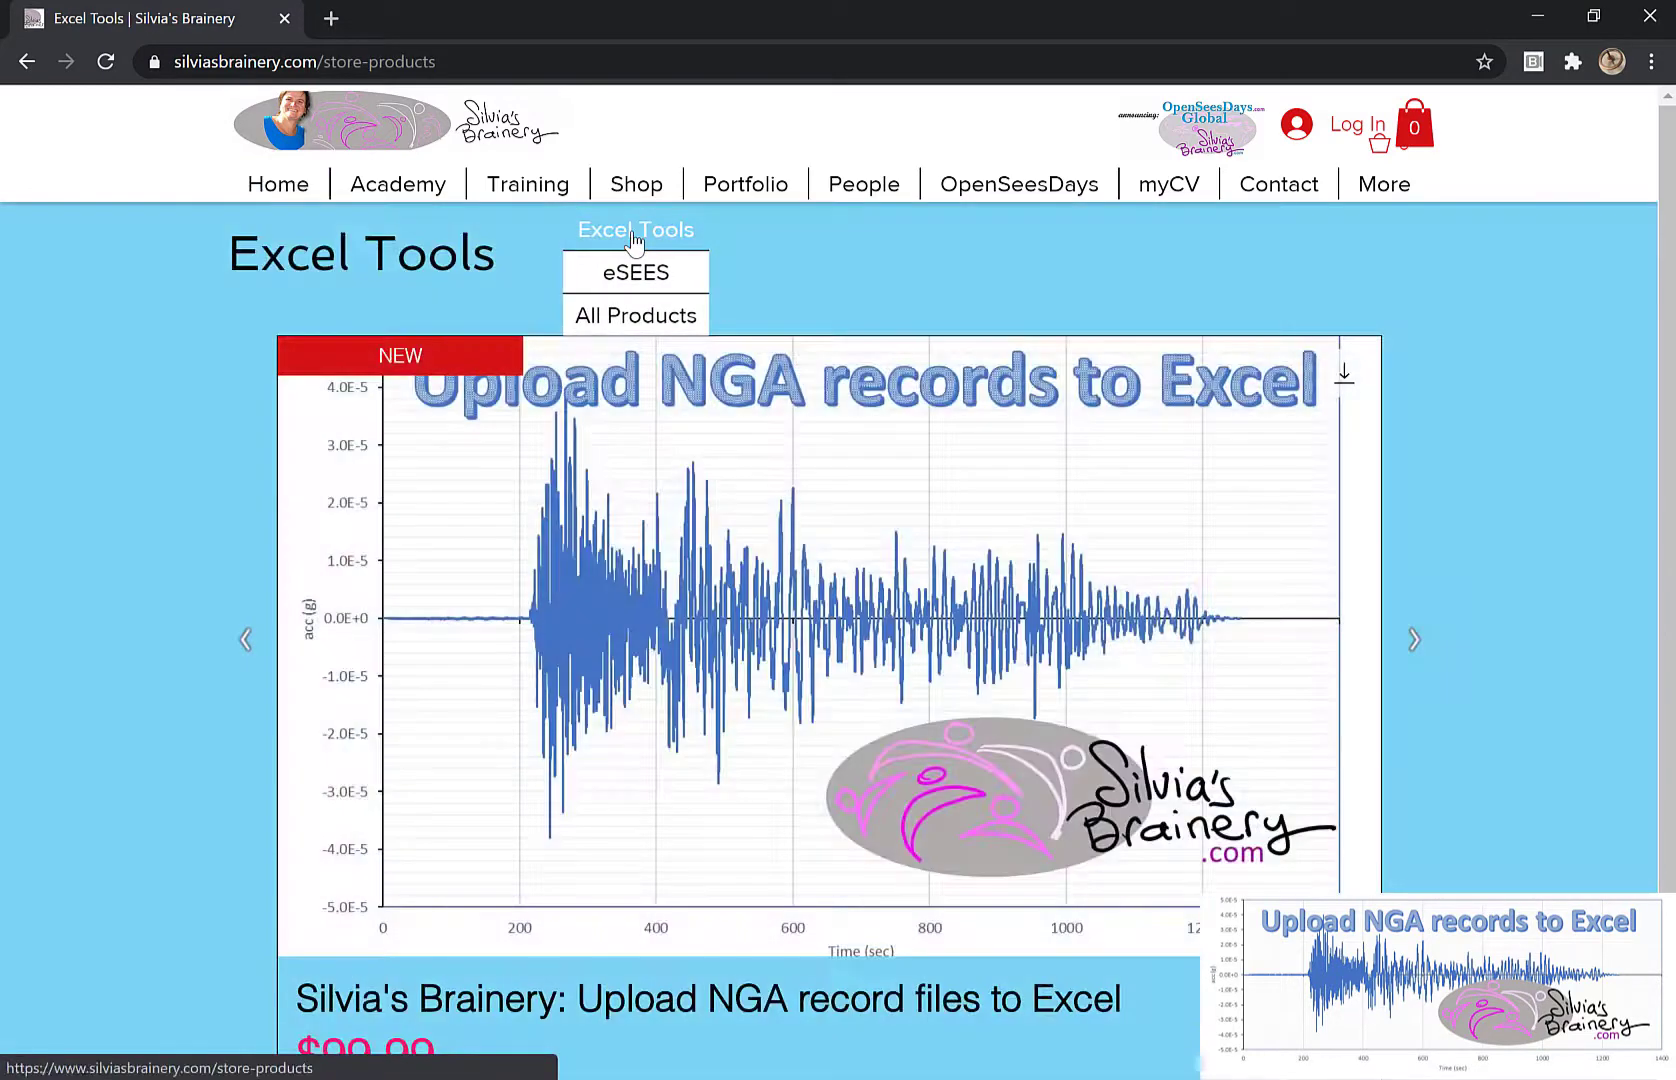
mouse_move(1096, 454)
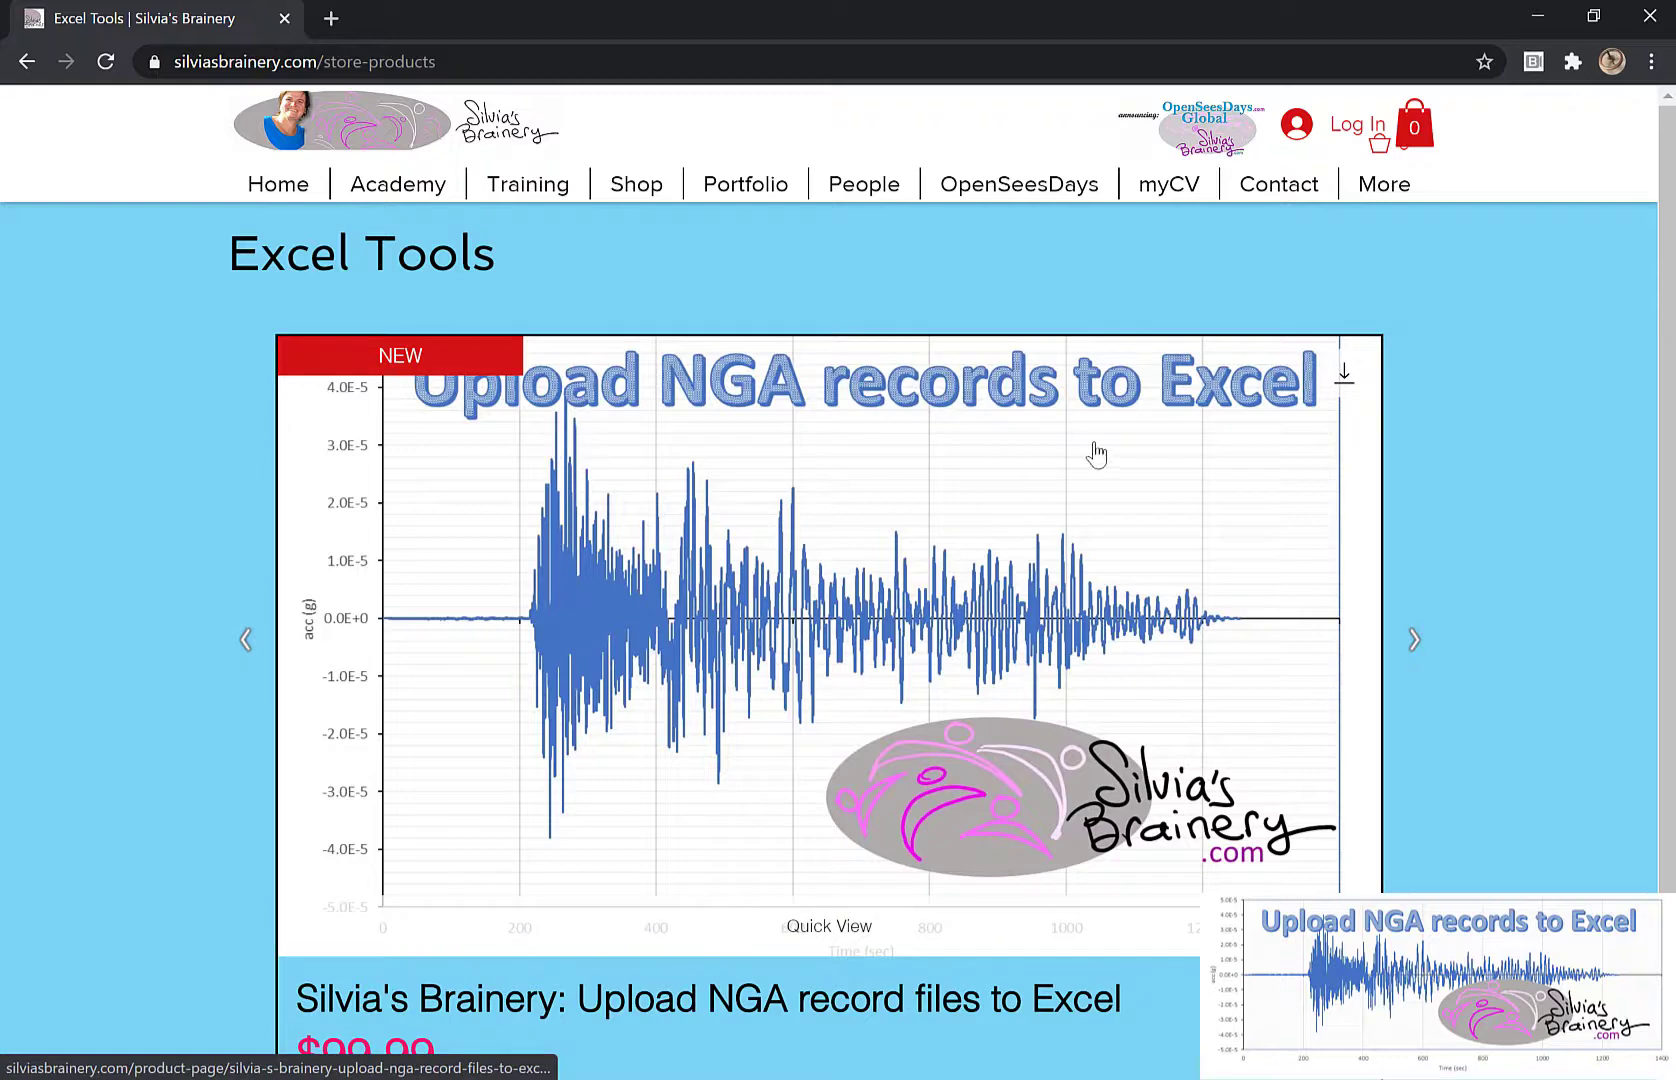
scroll(down, 3)
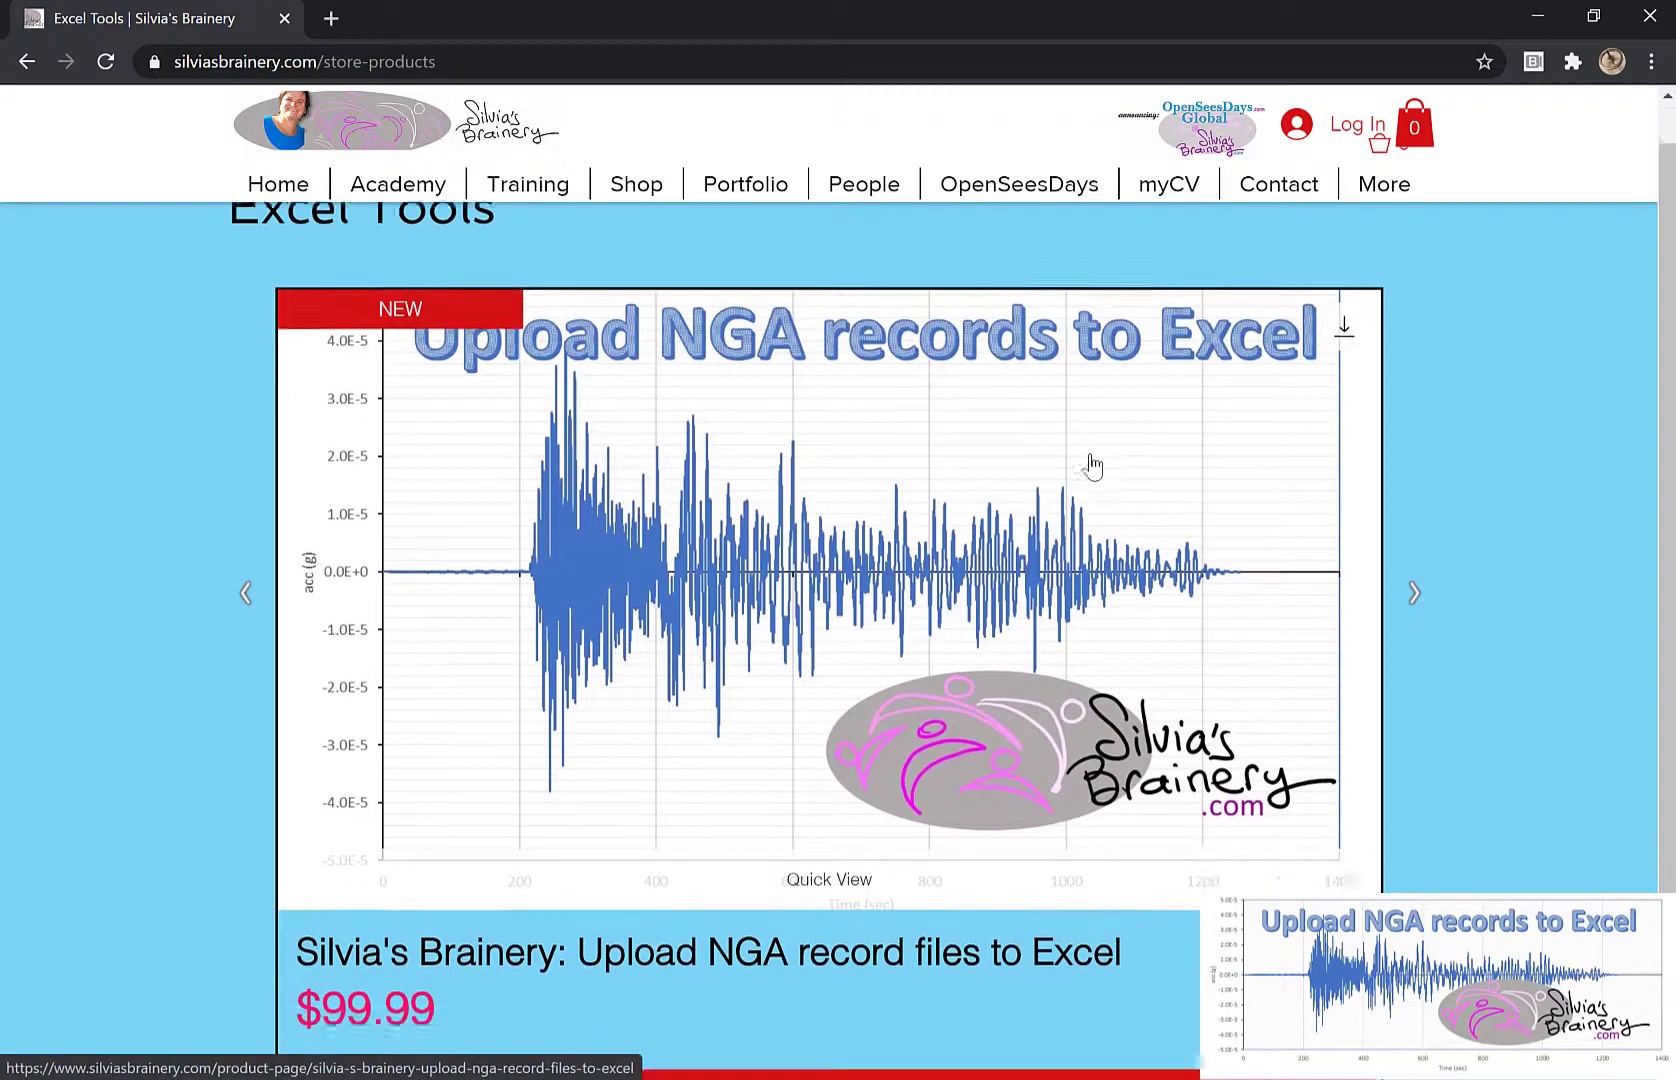
scroll(down, 3)
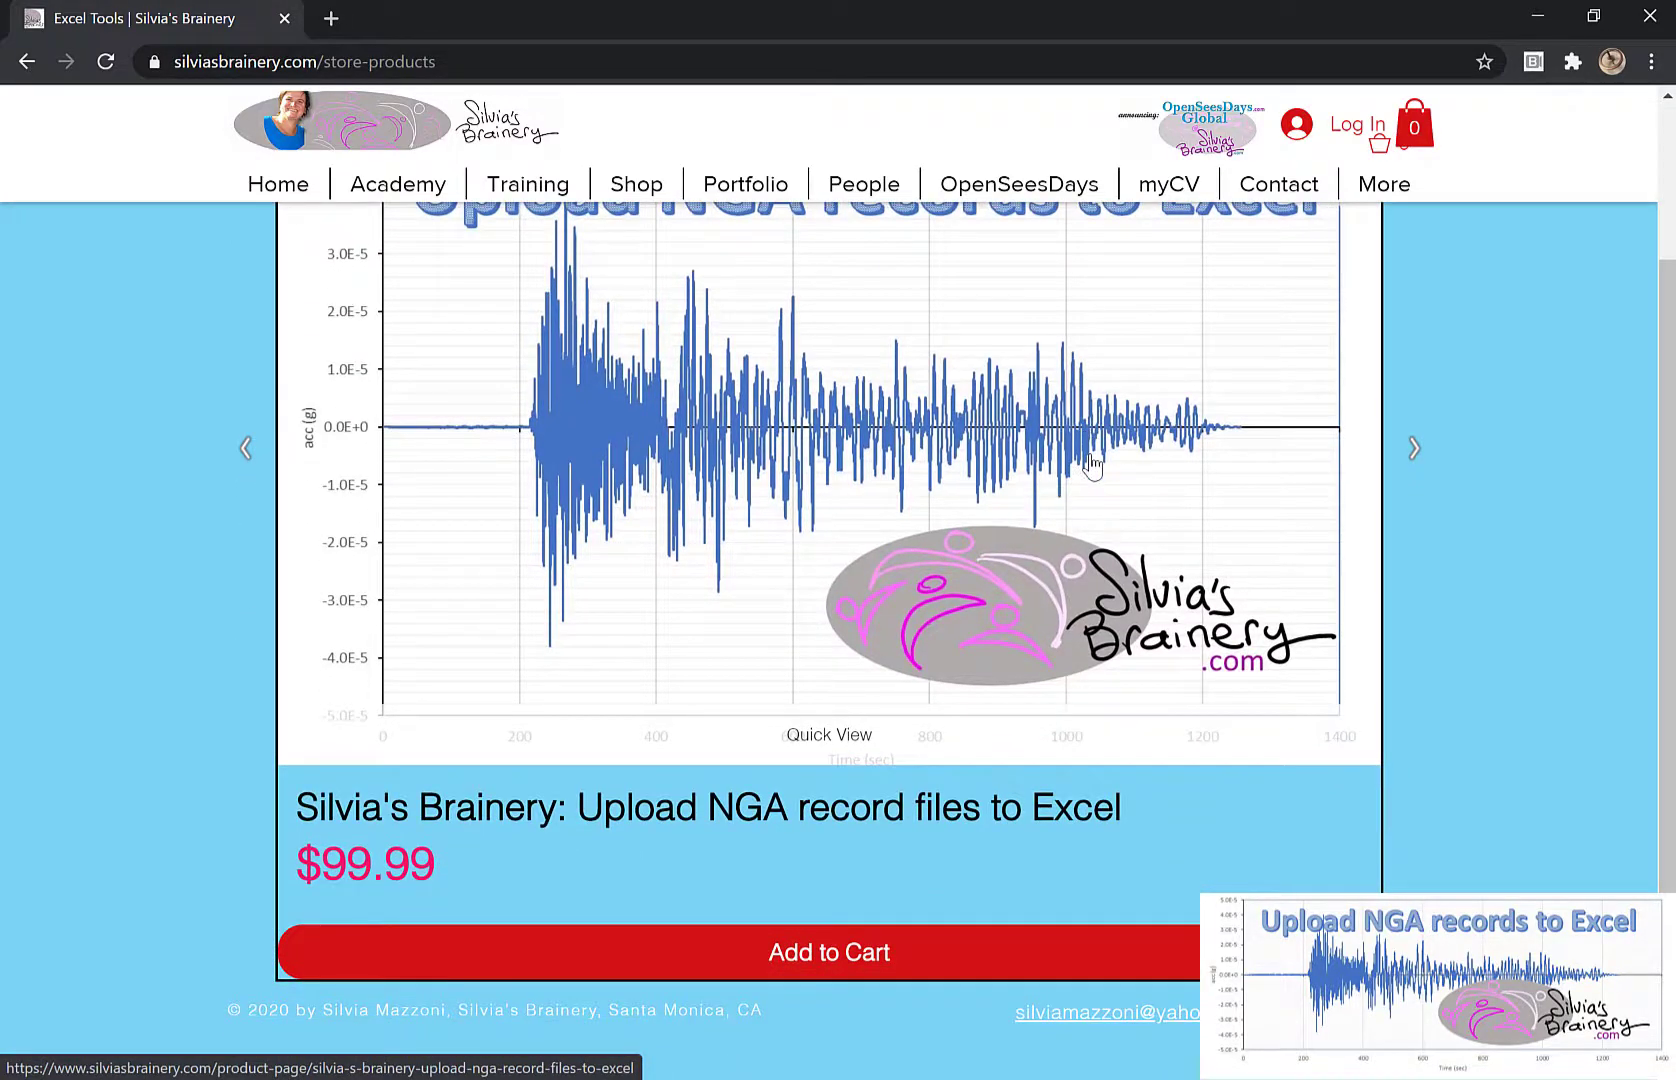
mouse_move(450, 878)
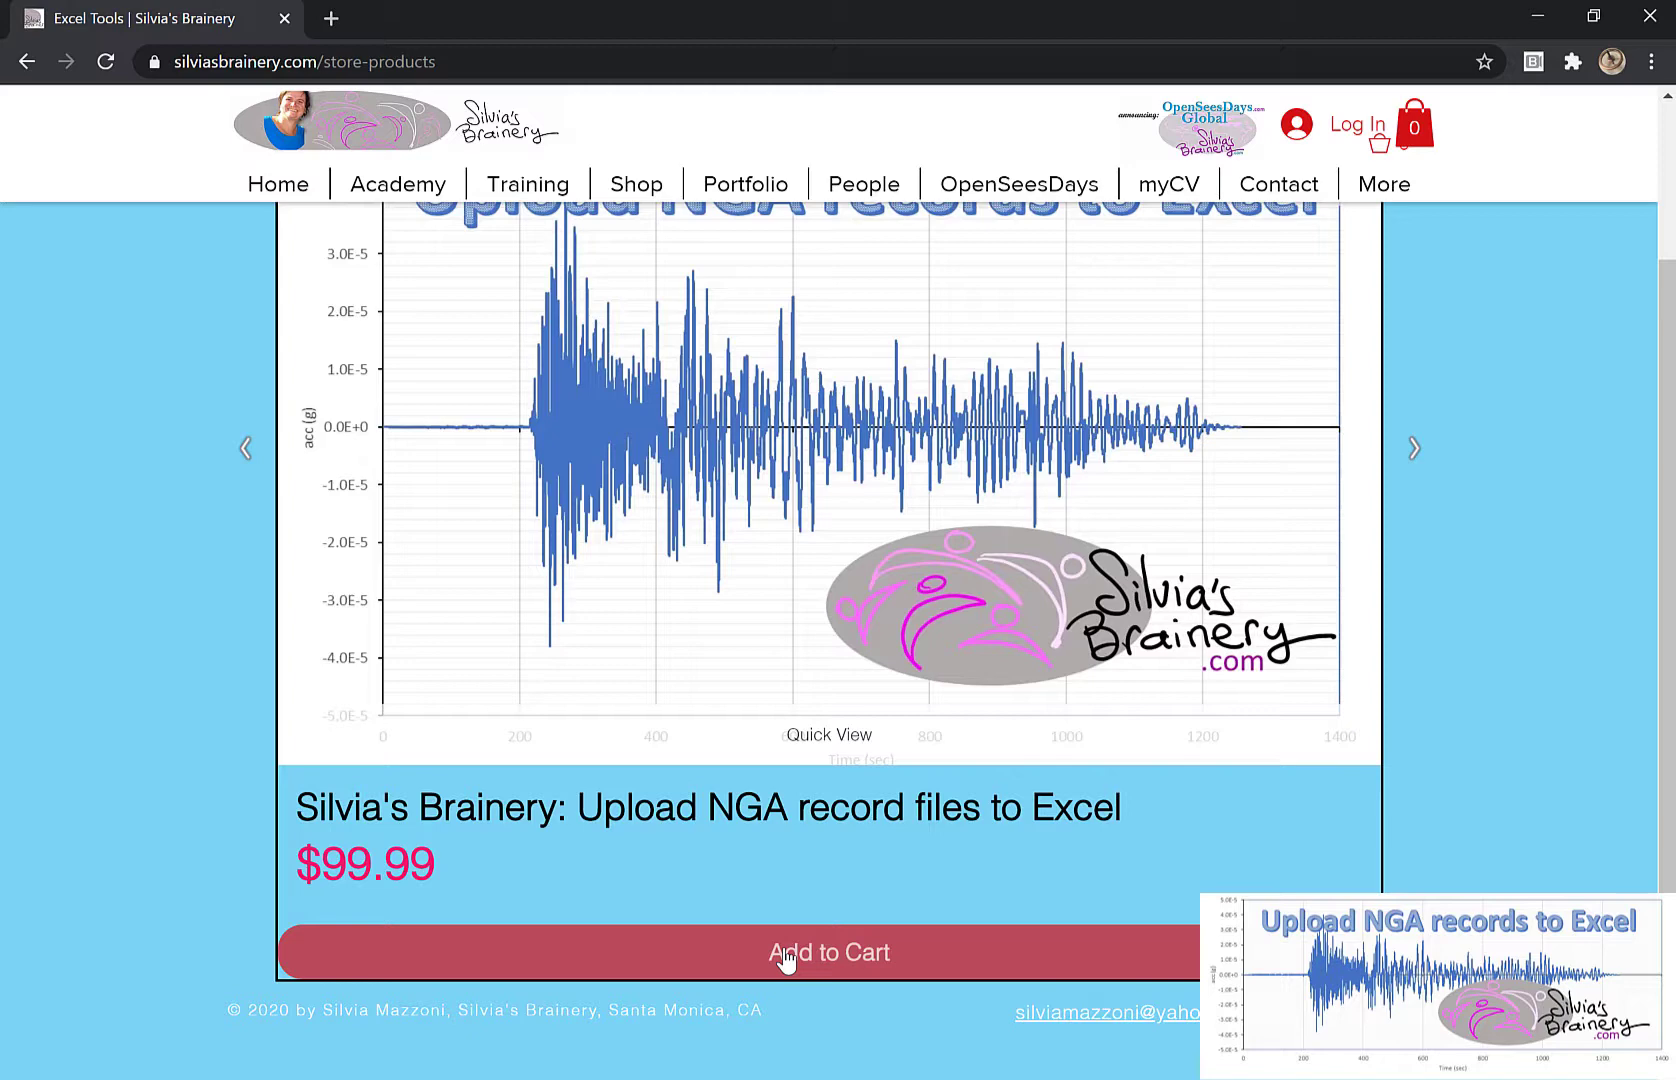
mouse_move(778, 882)
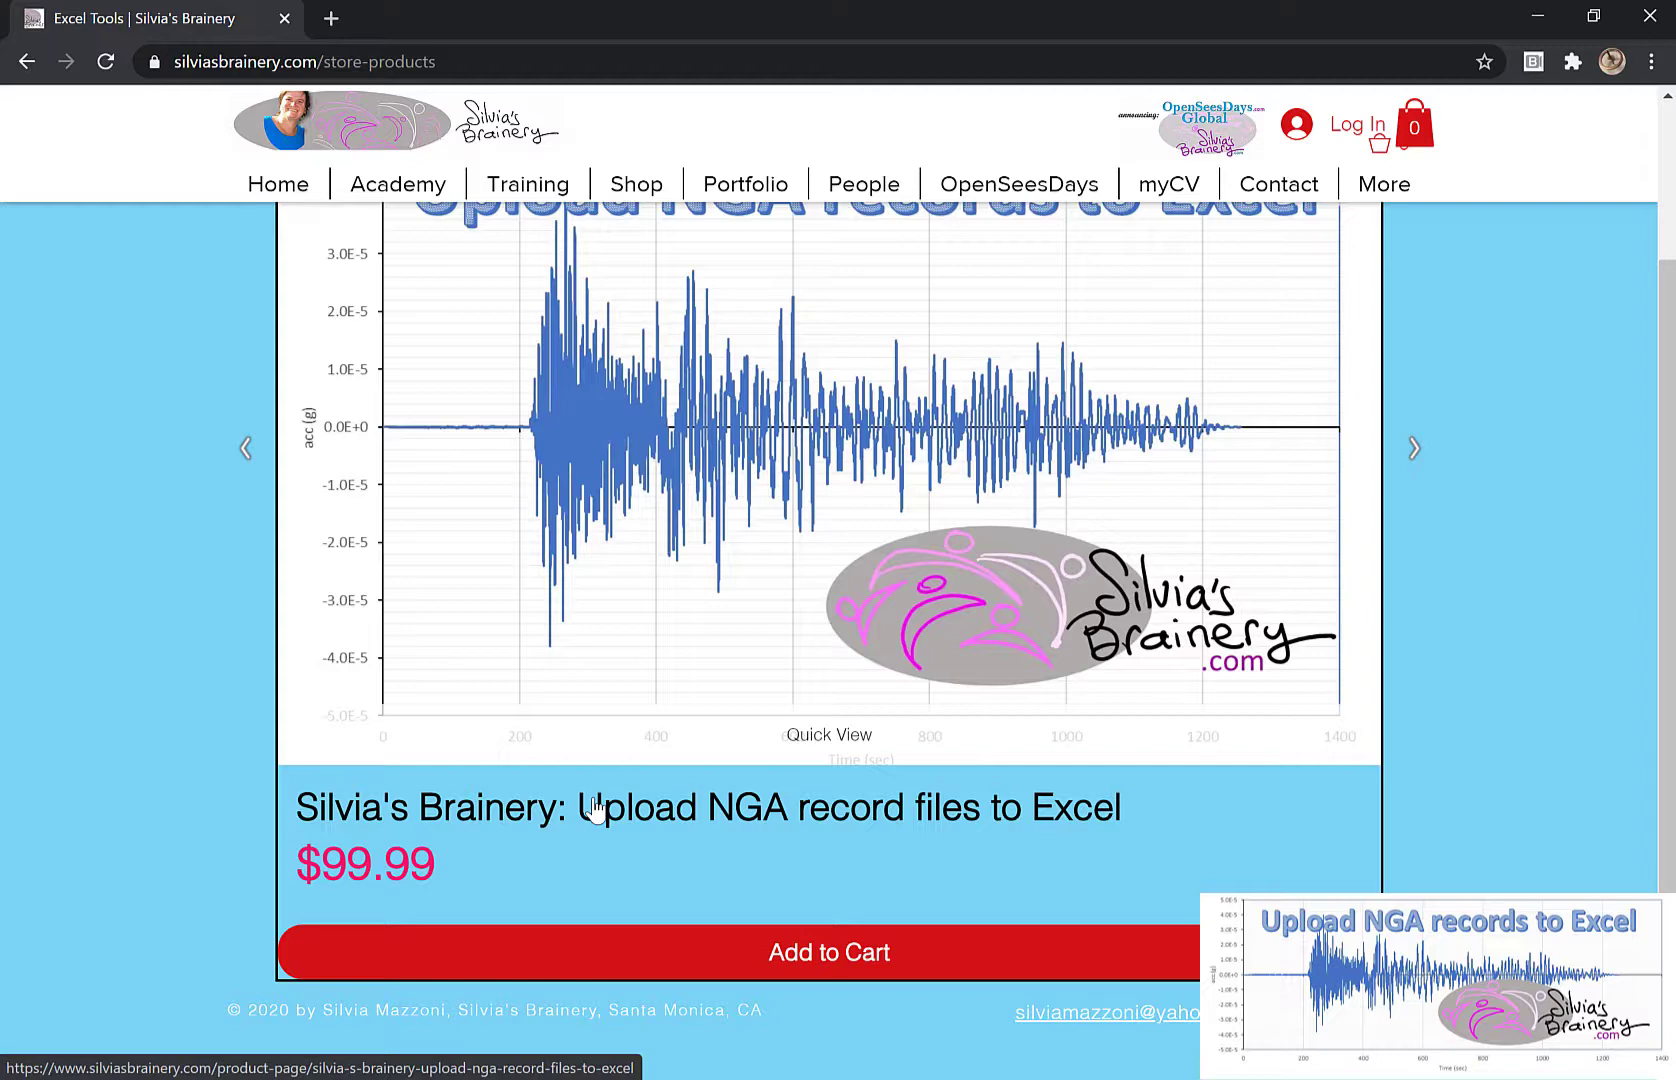
mouse_move(814, 910)
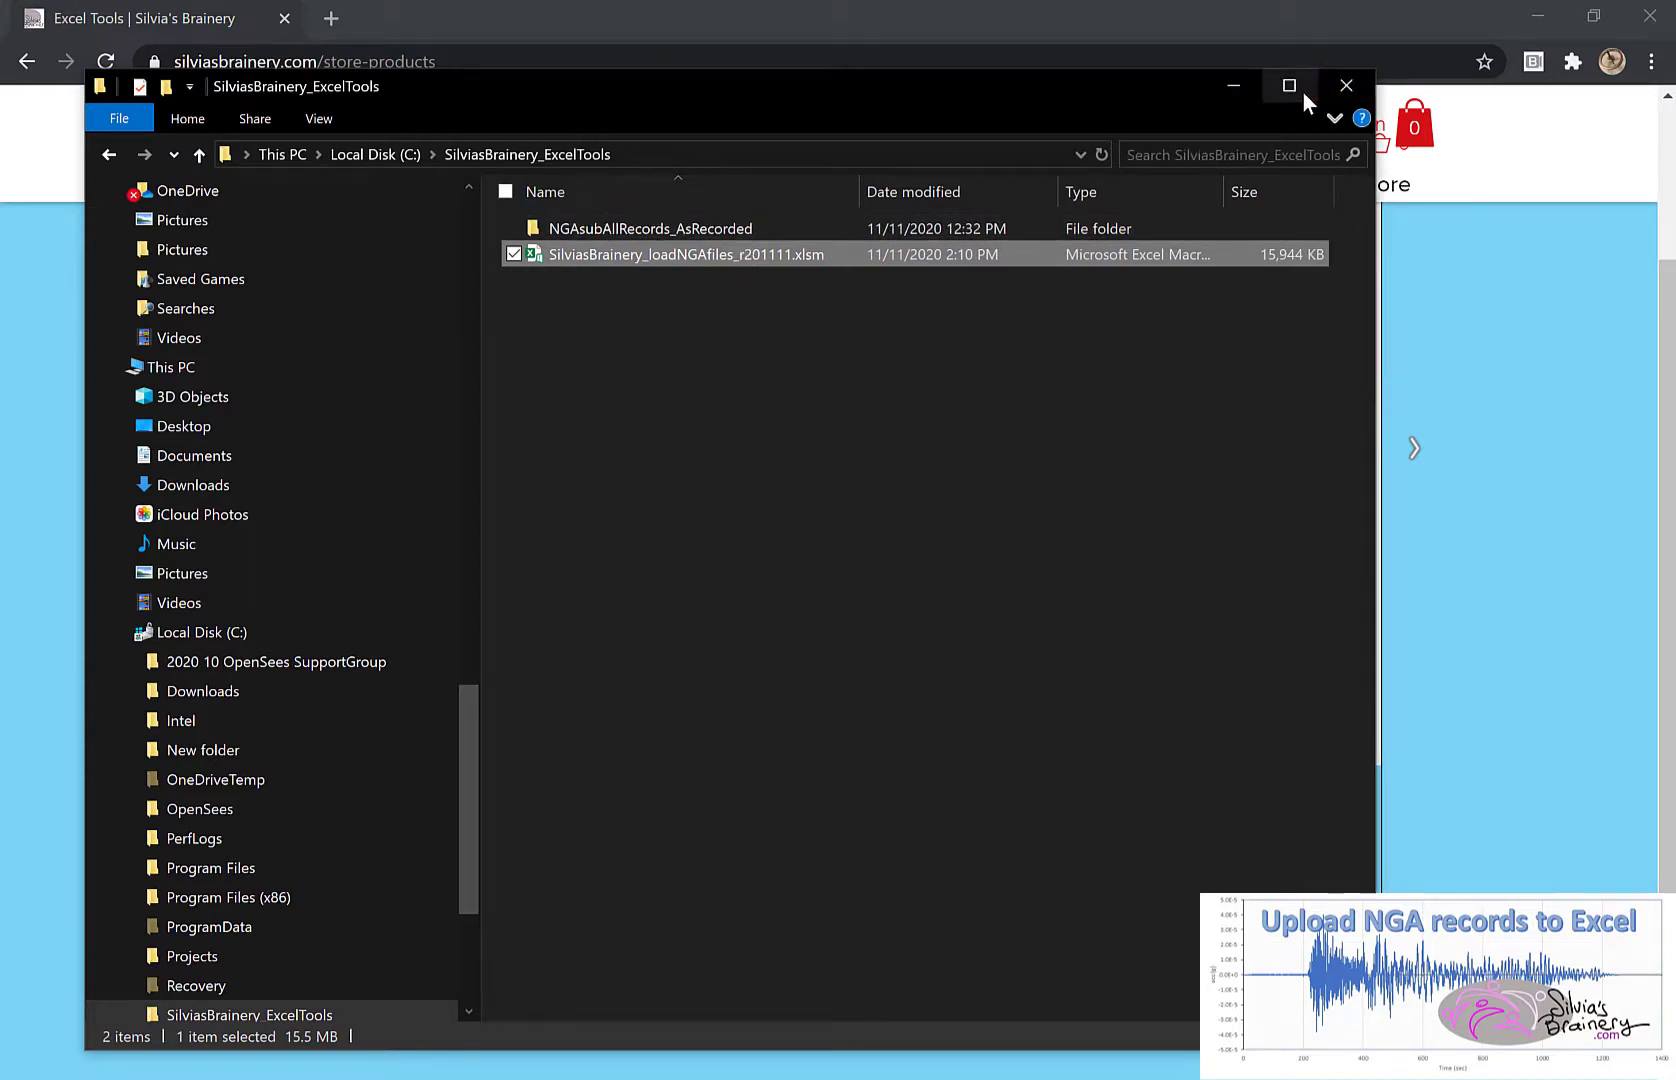
- Maximize File Explorer and enter the NGAsubAllRecords_AsRecorded folder of ten AT2 files
click(1288, 84)
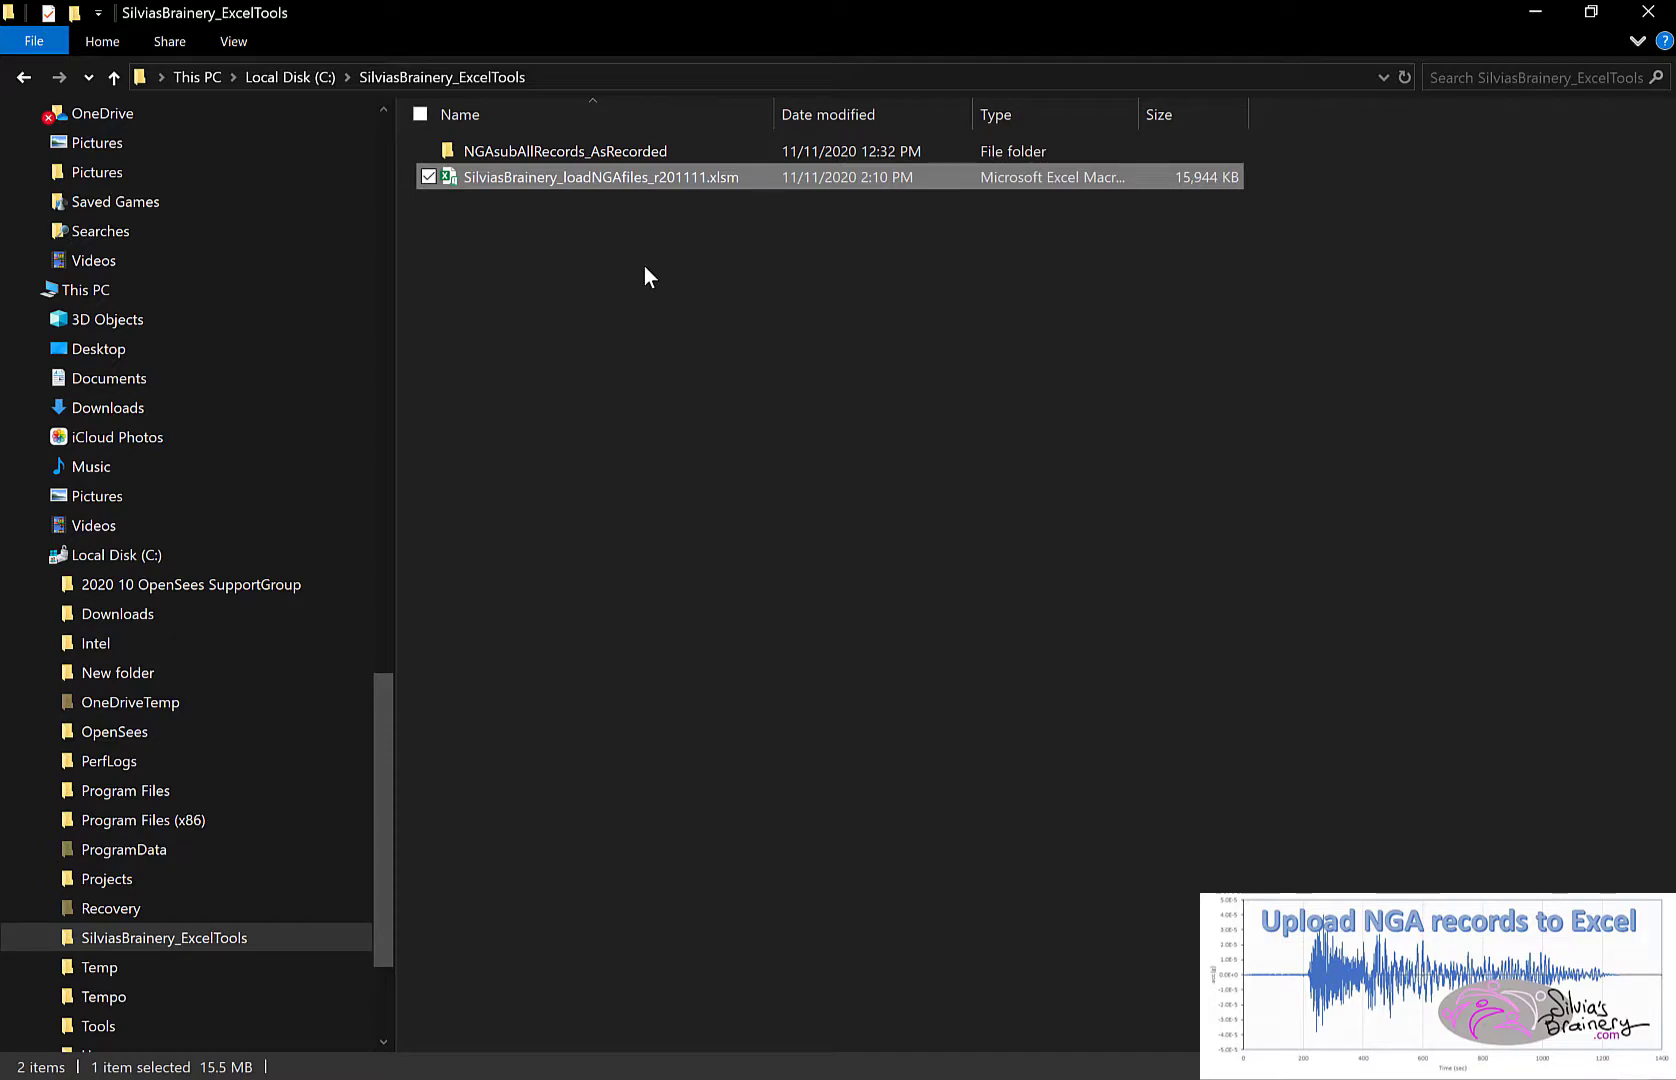
double_click(564, 152)
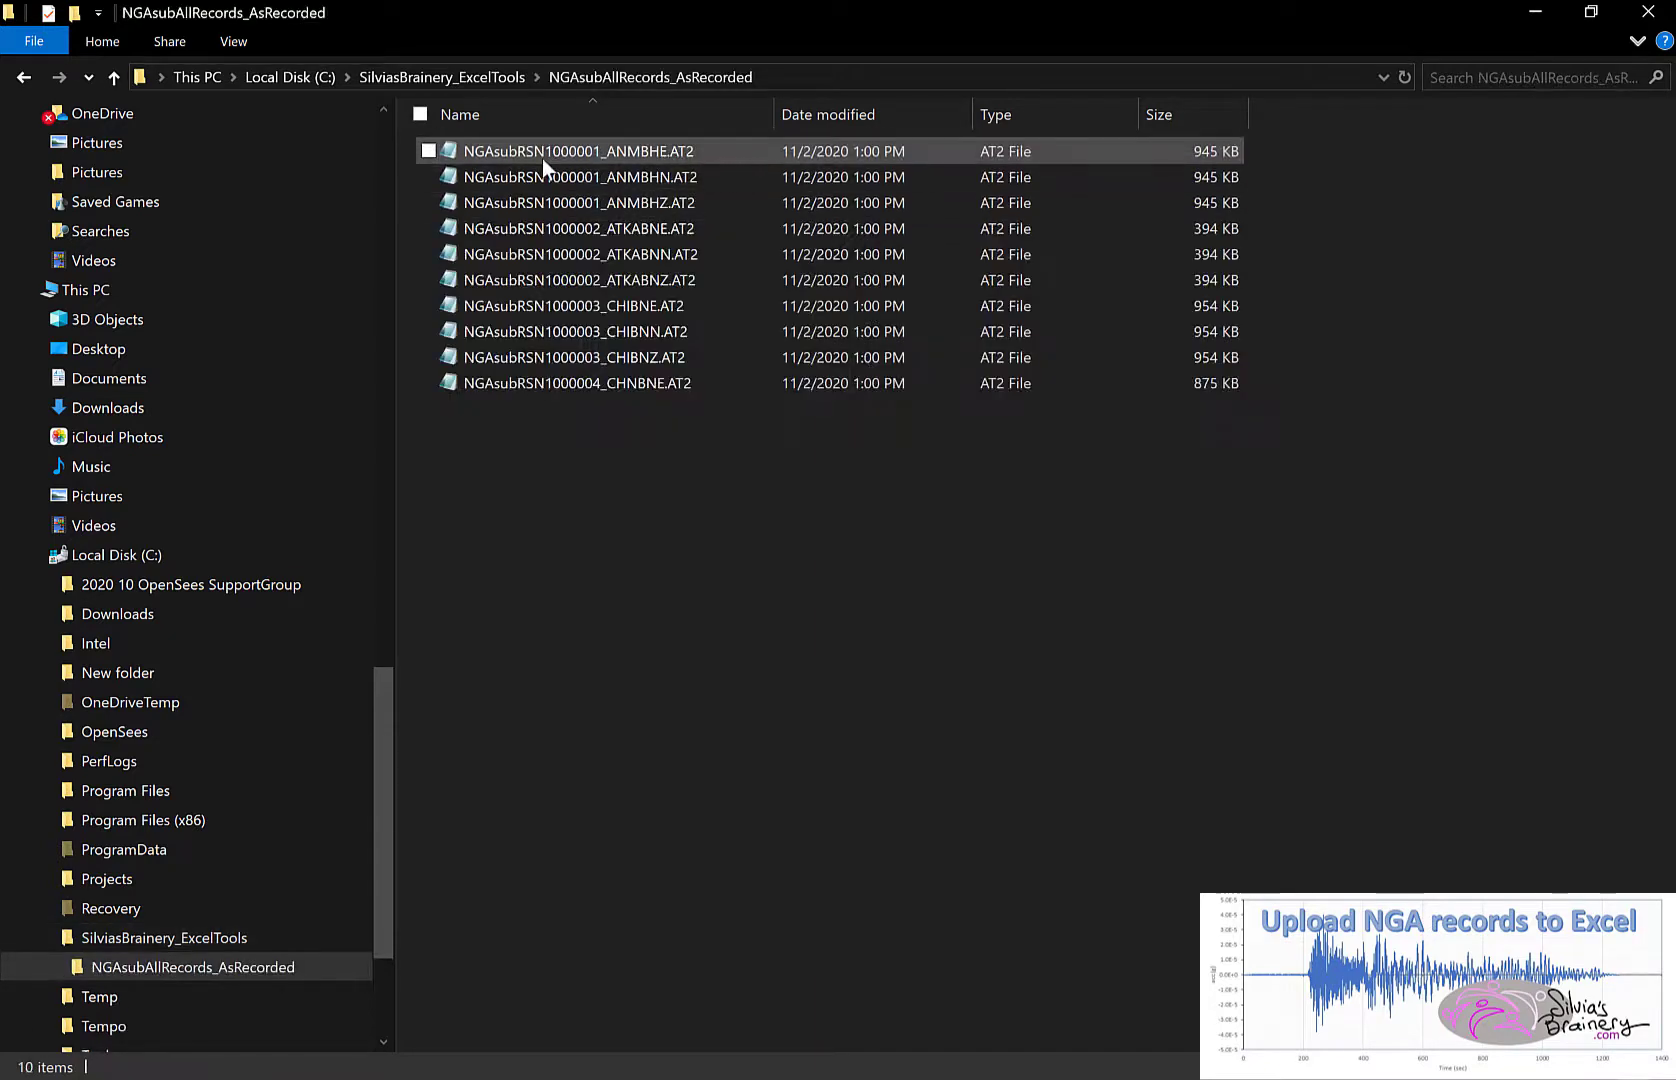
- View NGAsubRSN1000001_ANMBHE.AT2 in Notepad, noting 62779 points at 0.02 s step
double_click(564, 152)
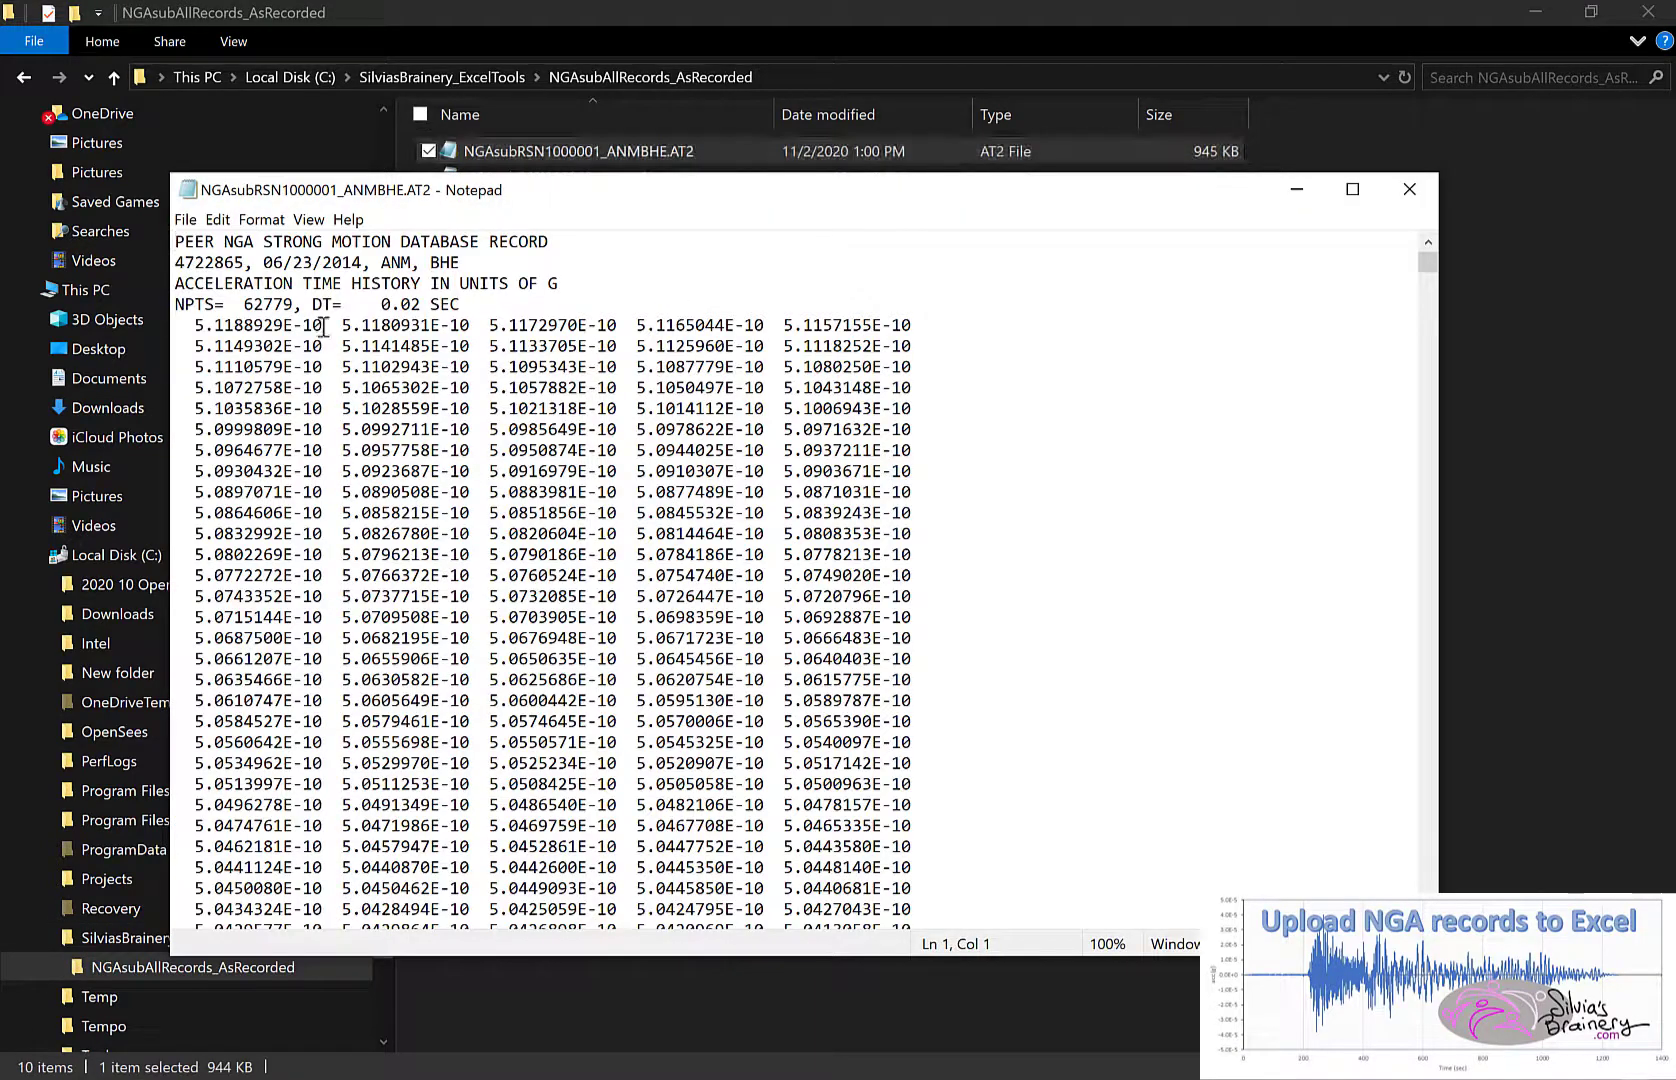
mouse_move(540, 514)
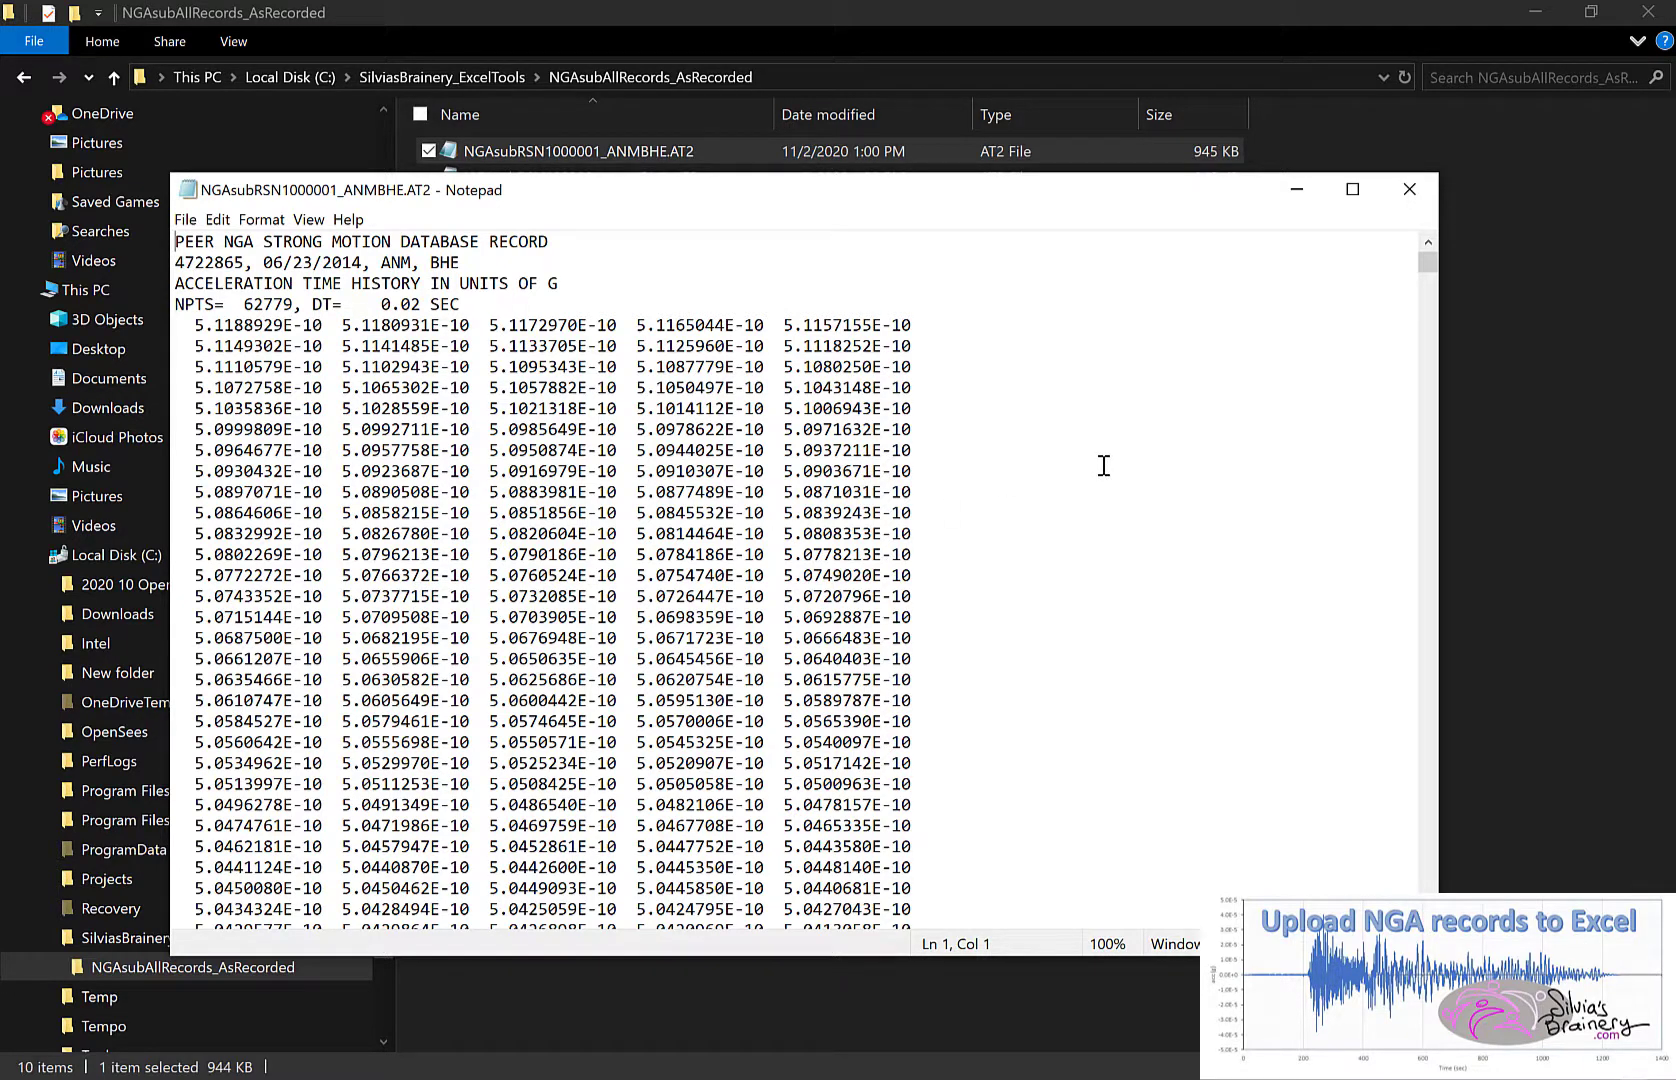
mouse_move(456, 306)
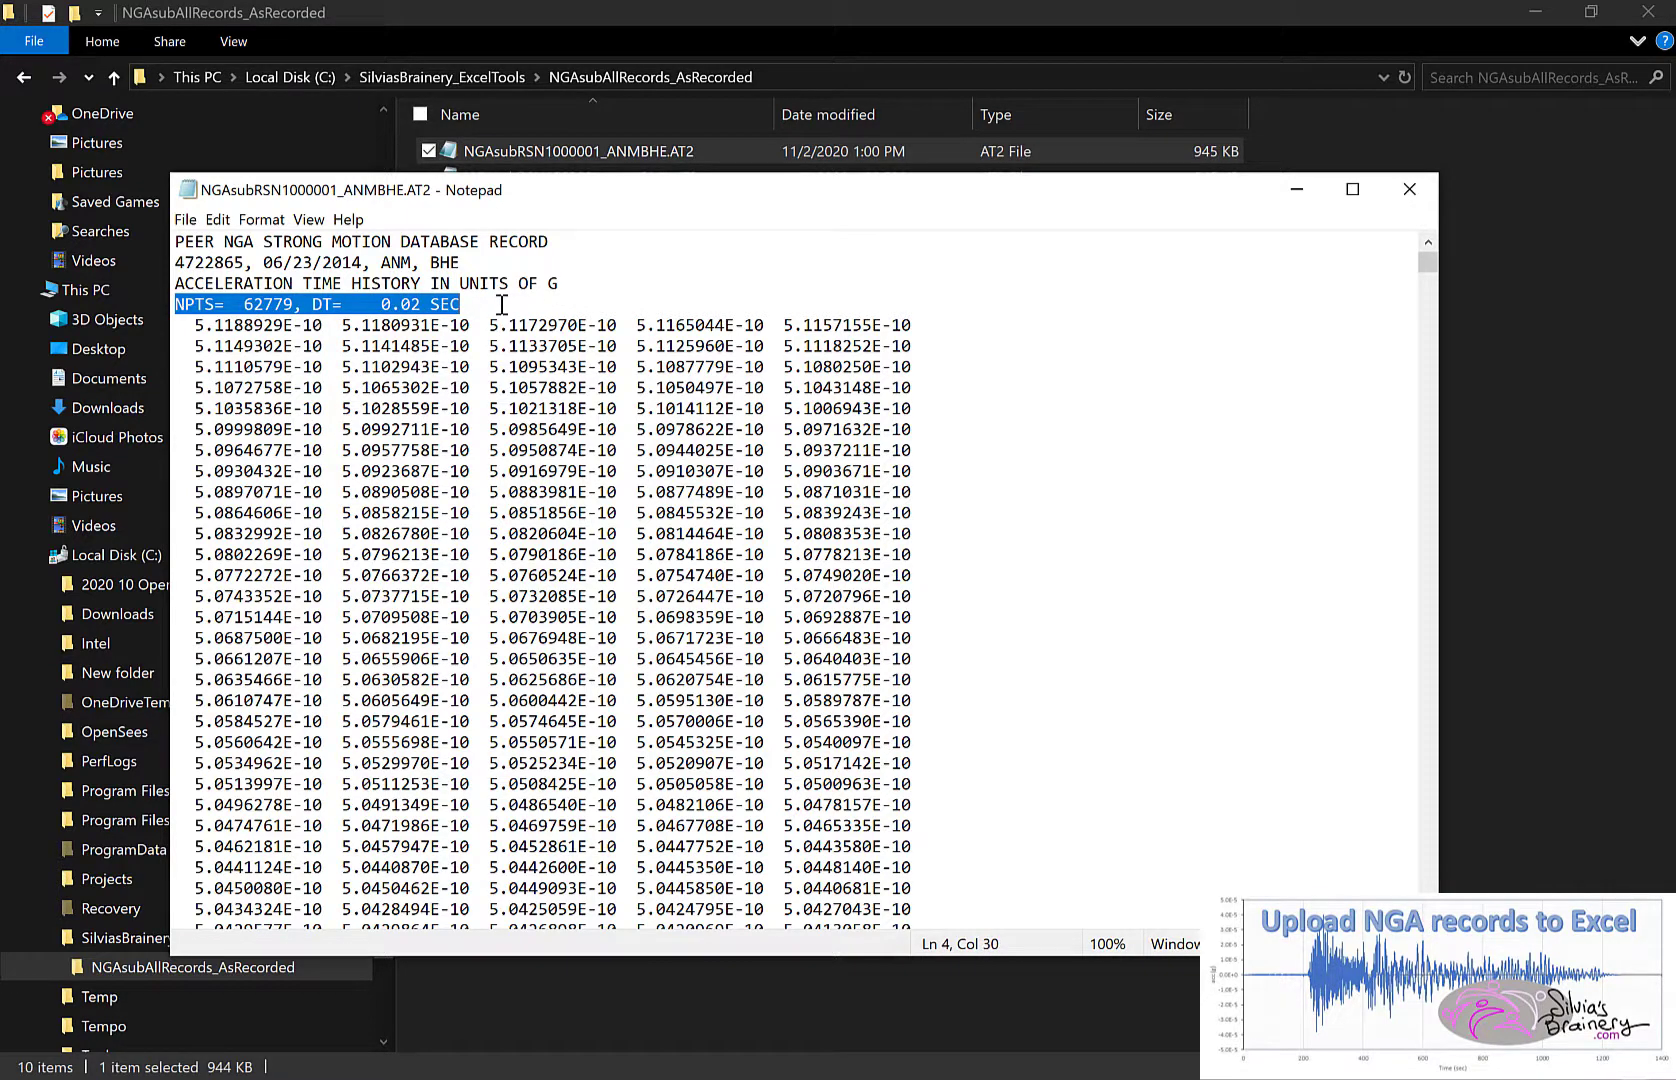
click(528, 326)
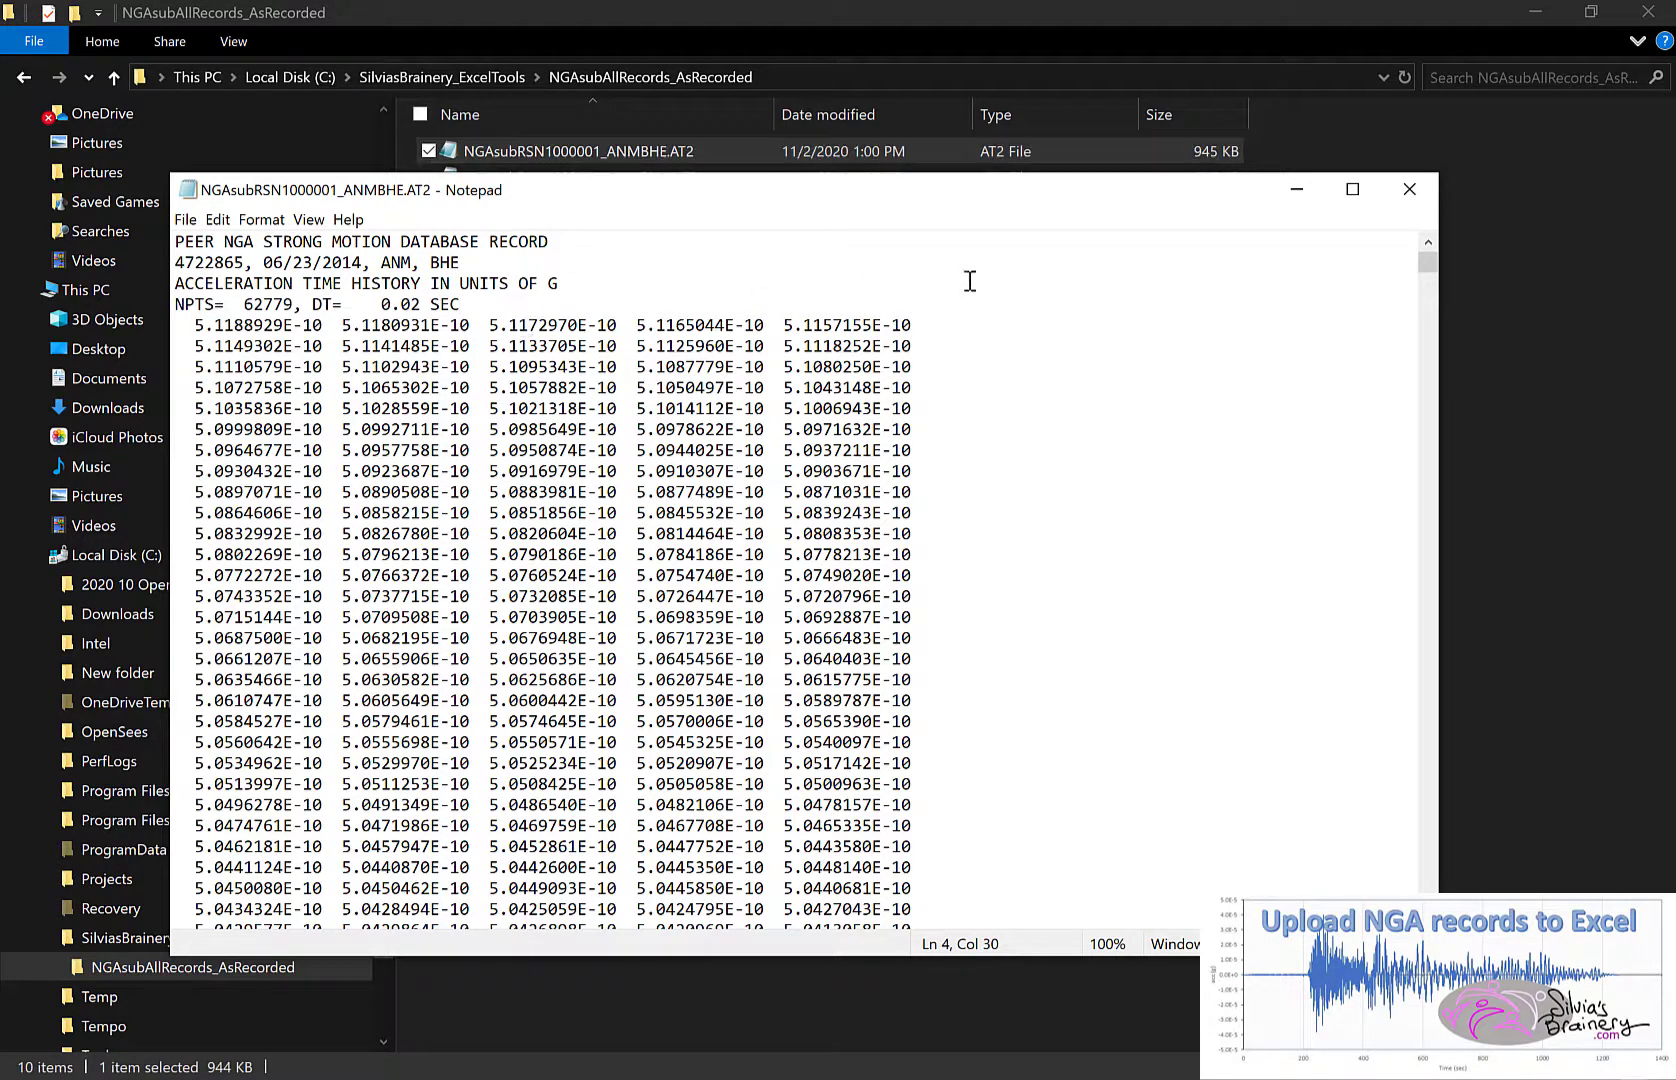
- Close Notepad and launch SilviasBrainery_loadNGAfiles_r201111.xlsm from the SilviasBrainery_ExcelTools folder
click(1408, 190)
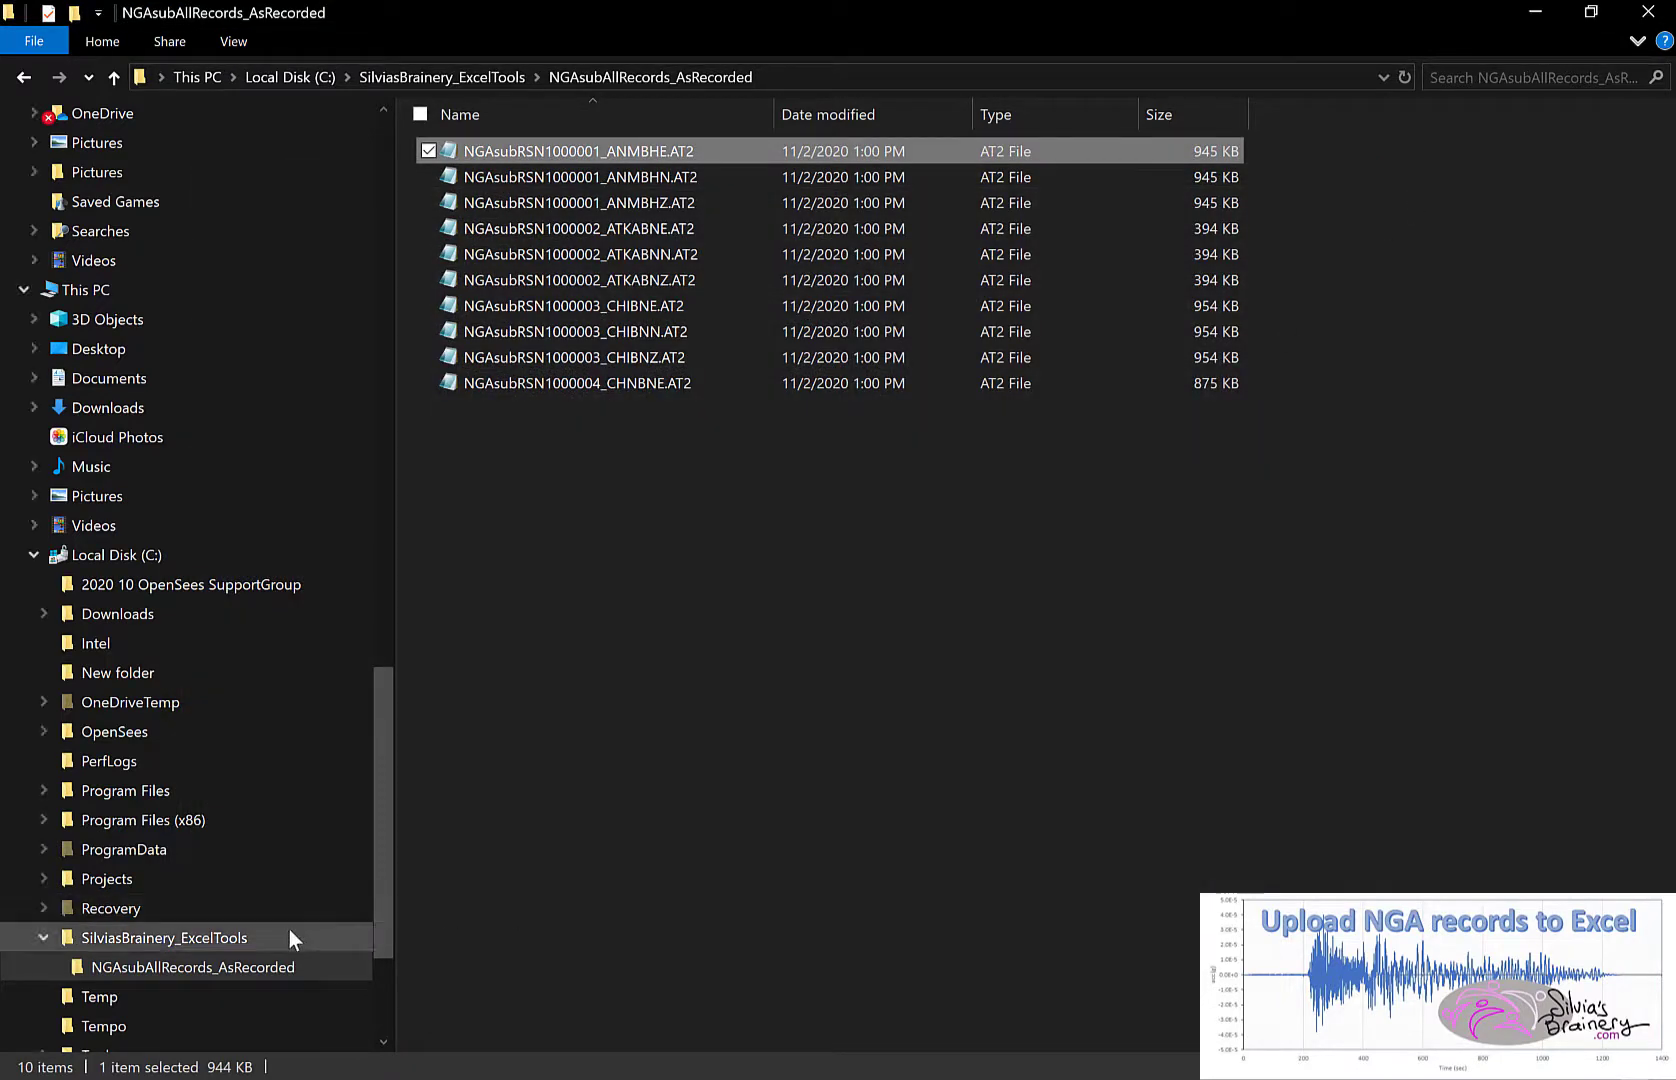
click(166, 938)
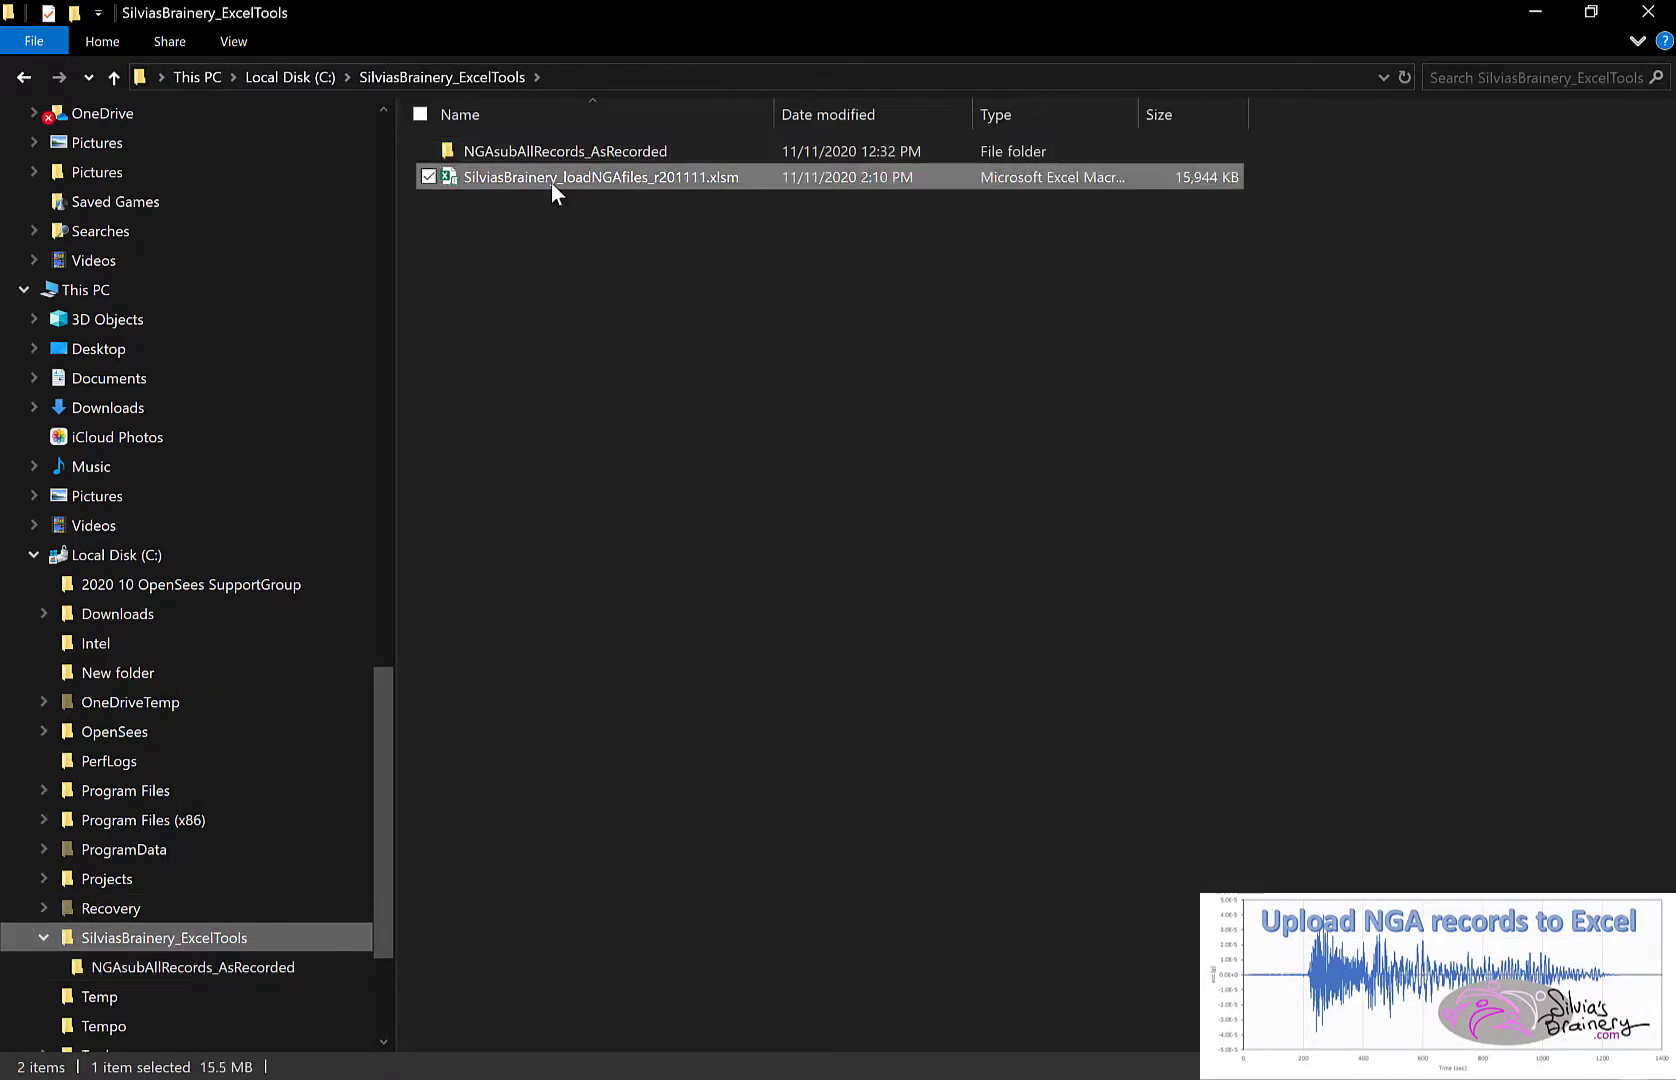
double_click(600, 178)
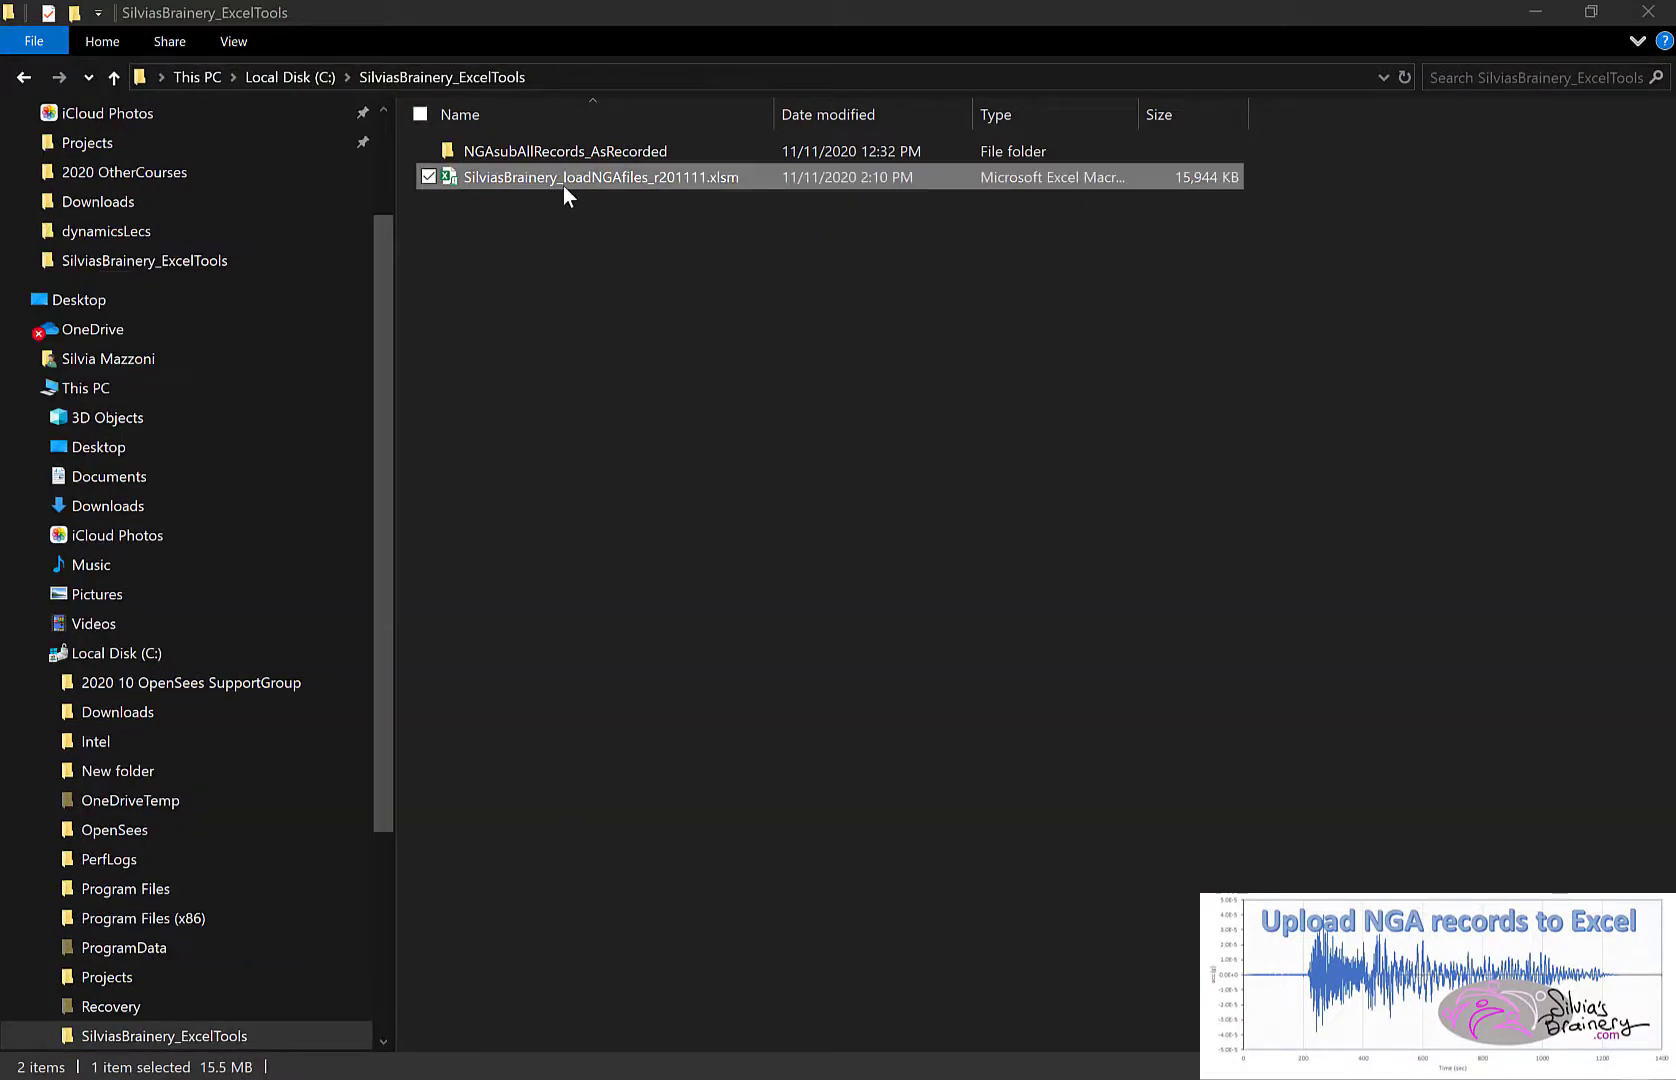
double_click(600, 178)
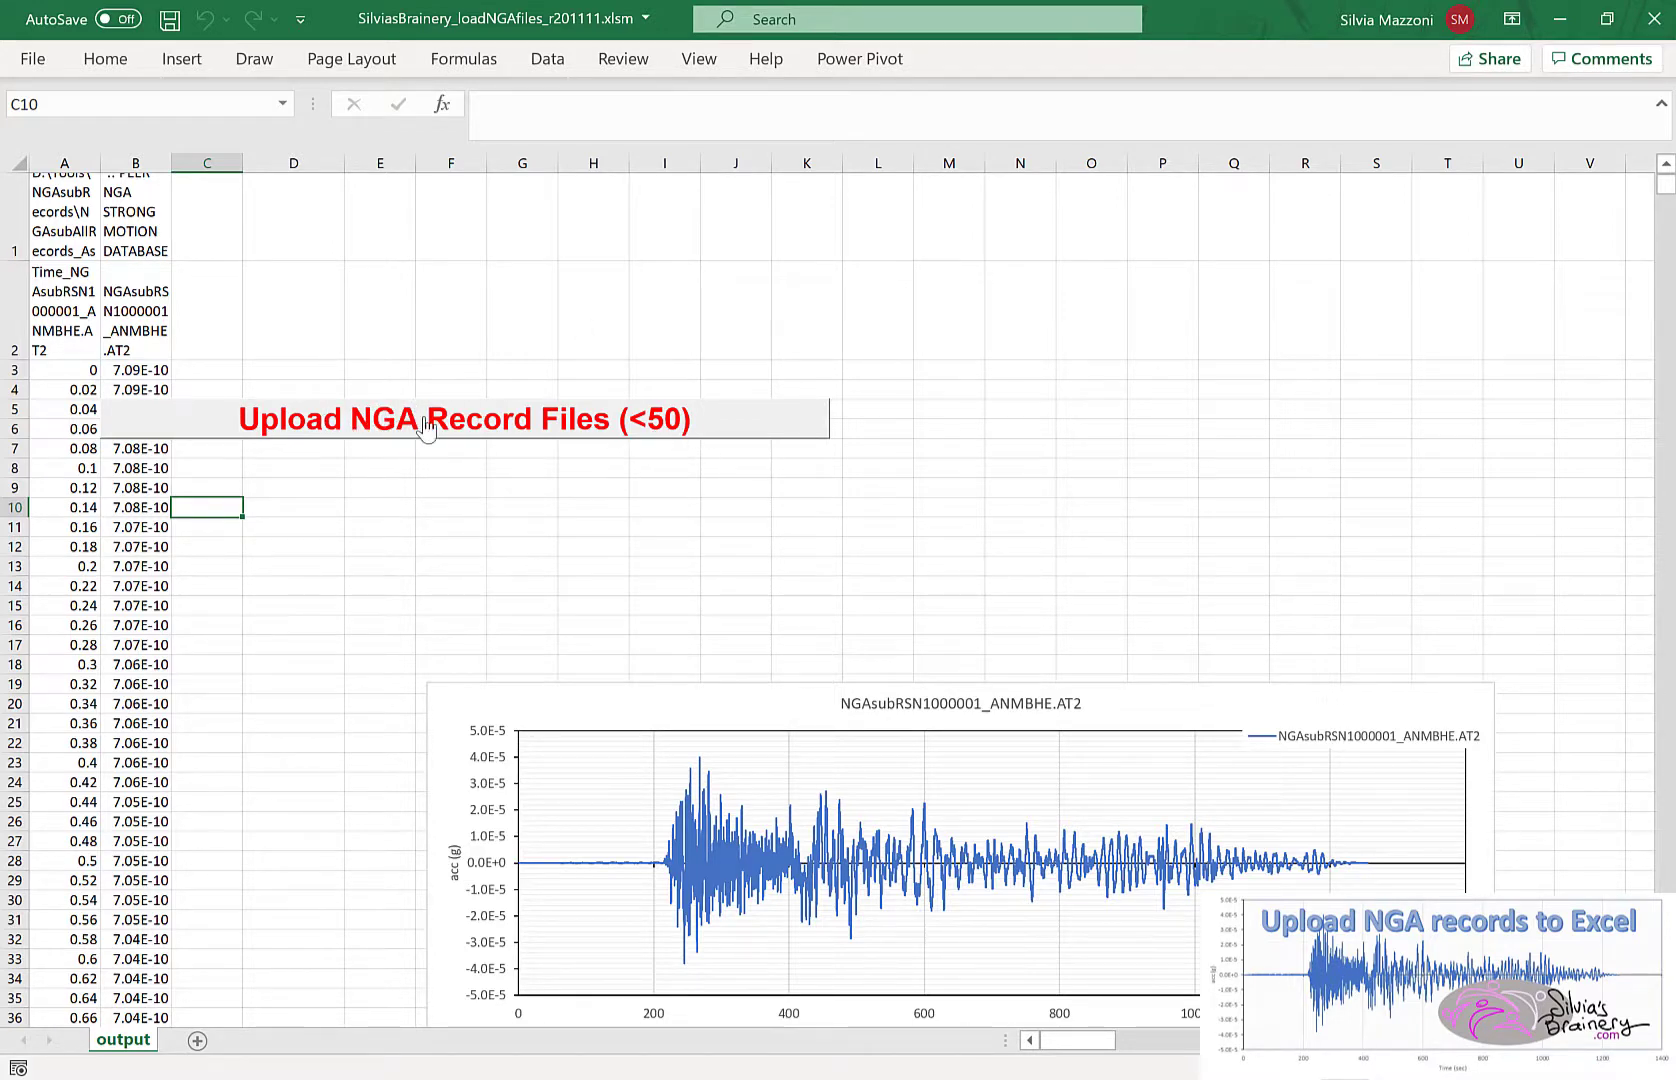
- Run the Upload NGA Record Files (<50) button on the output sheet
click(460, 420)
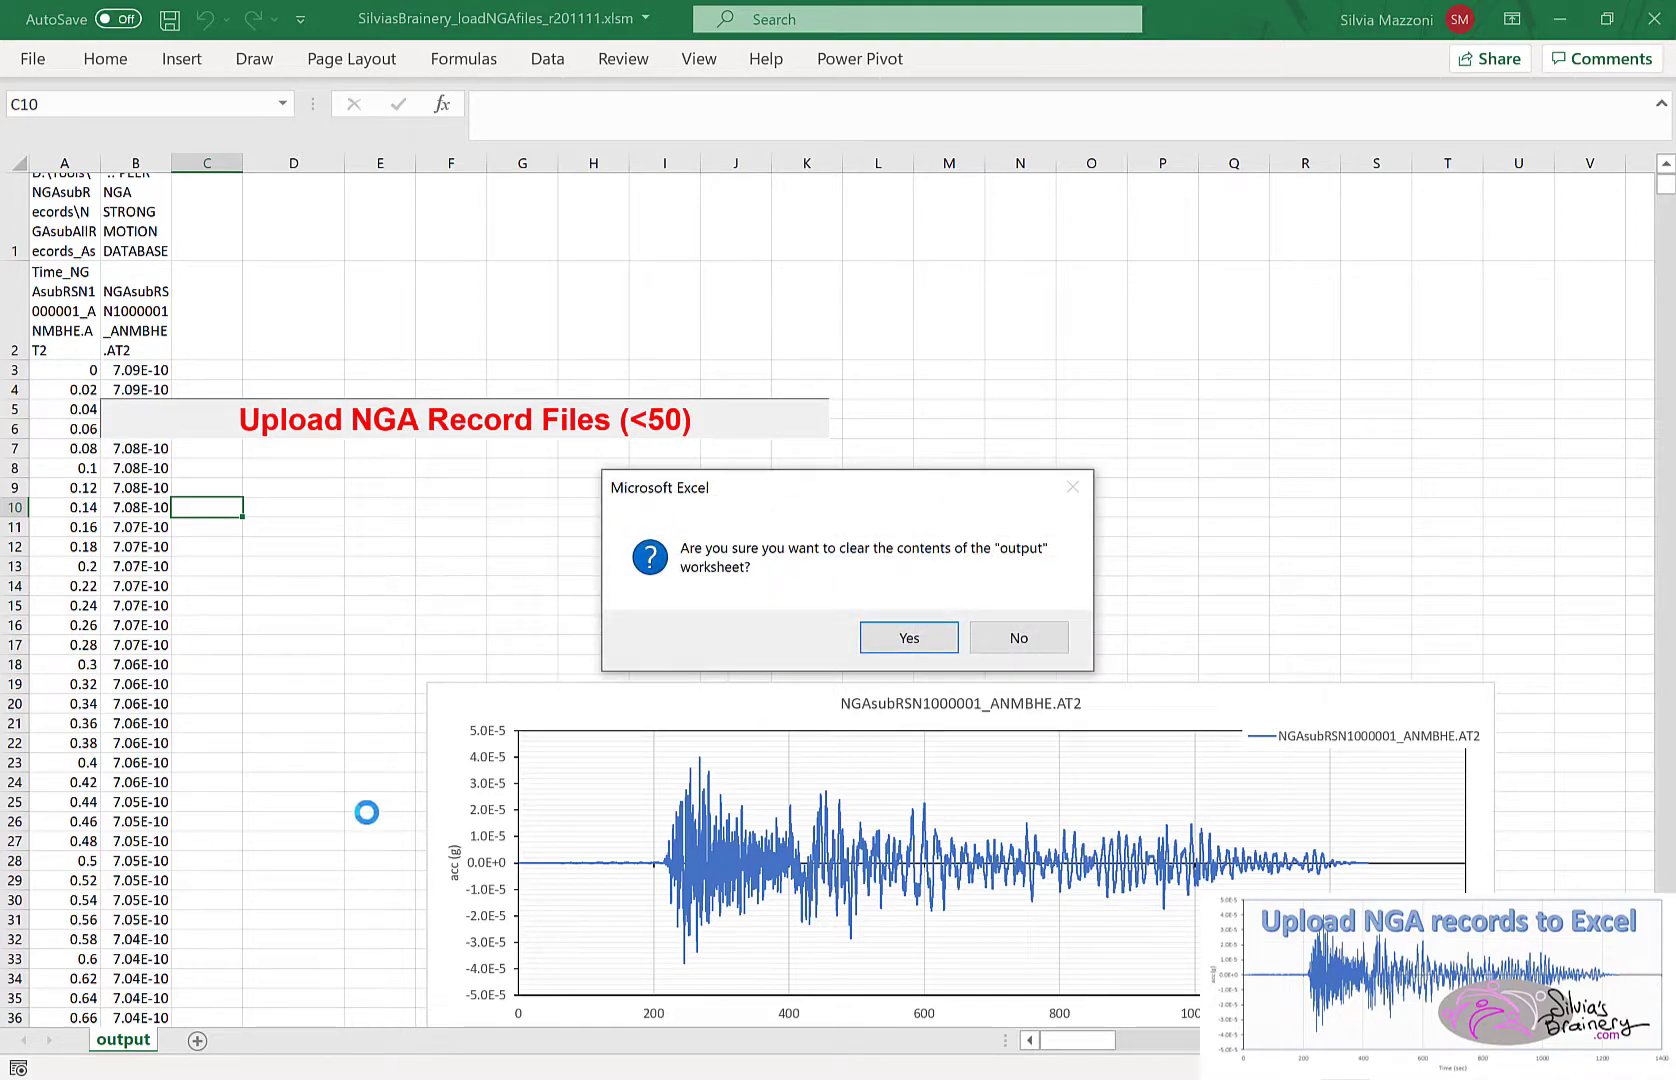
mouse_move(278, 556)
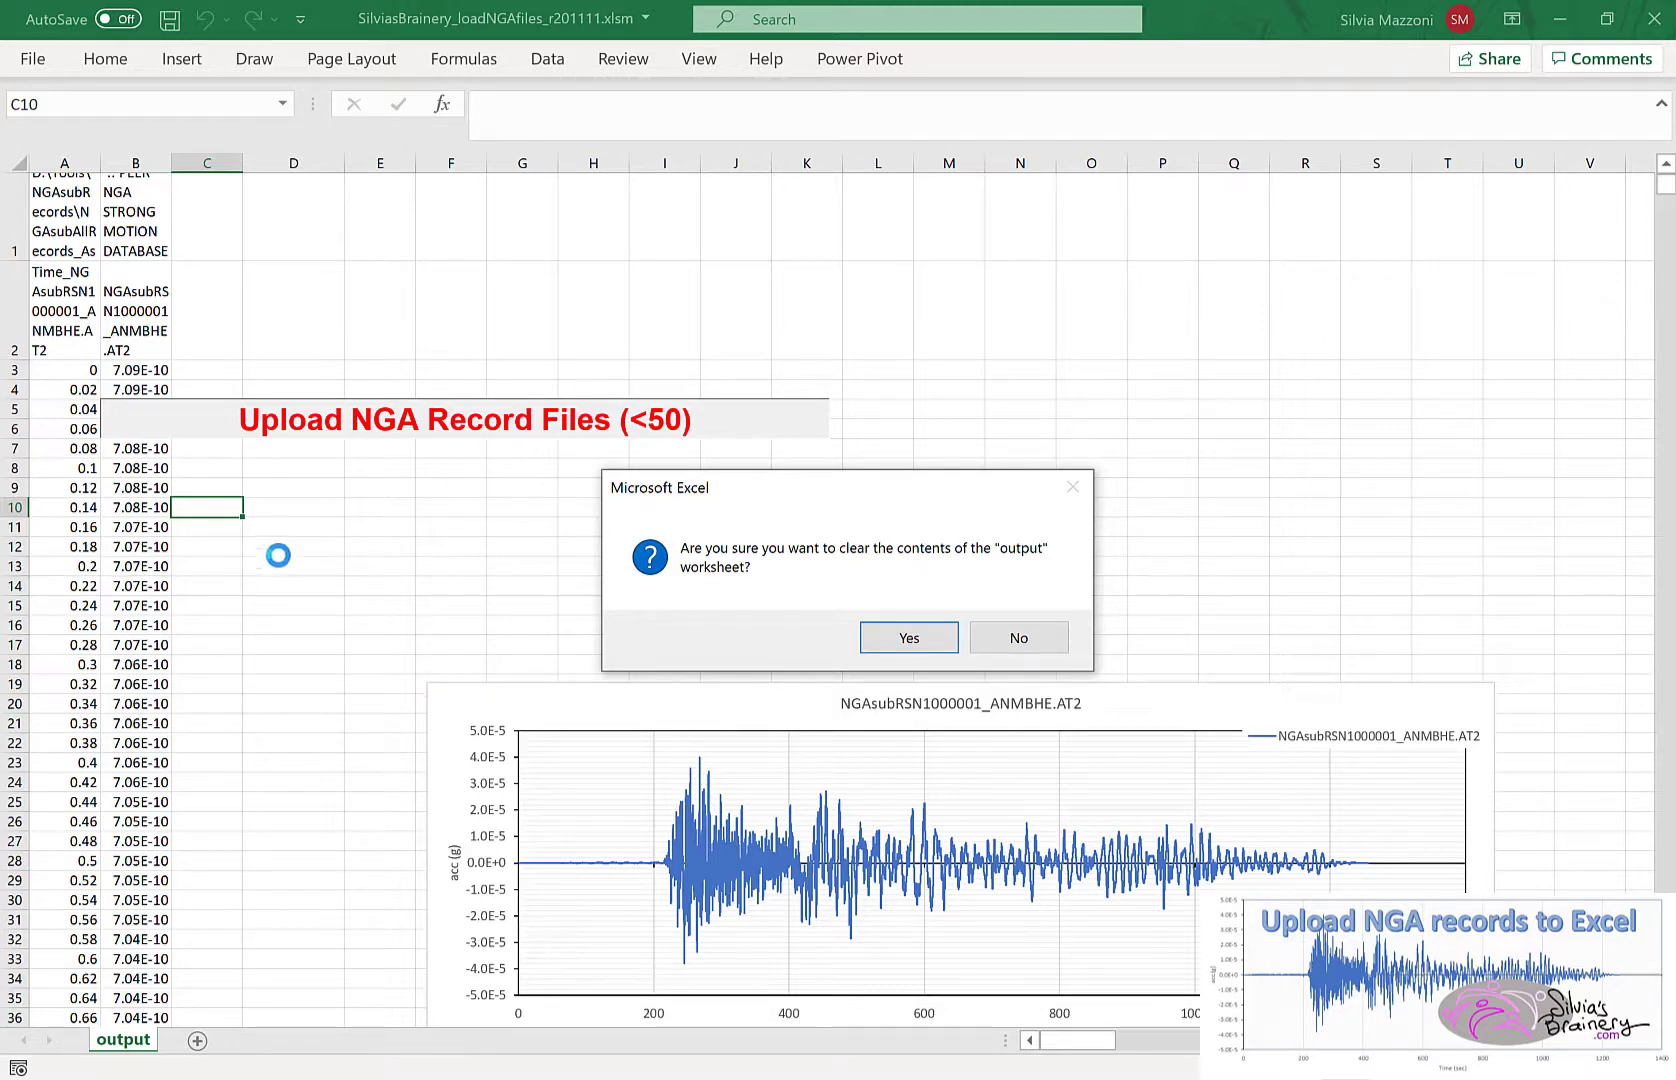
mouse_move(522, 478)
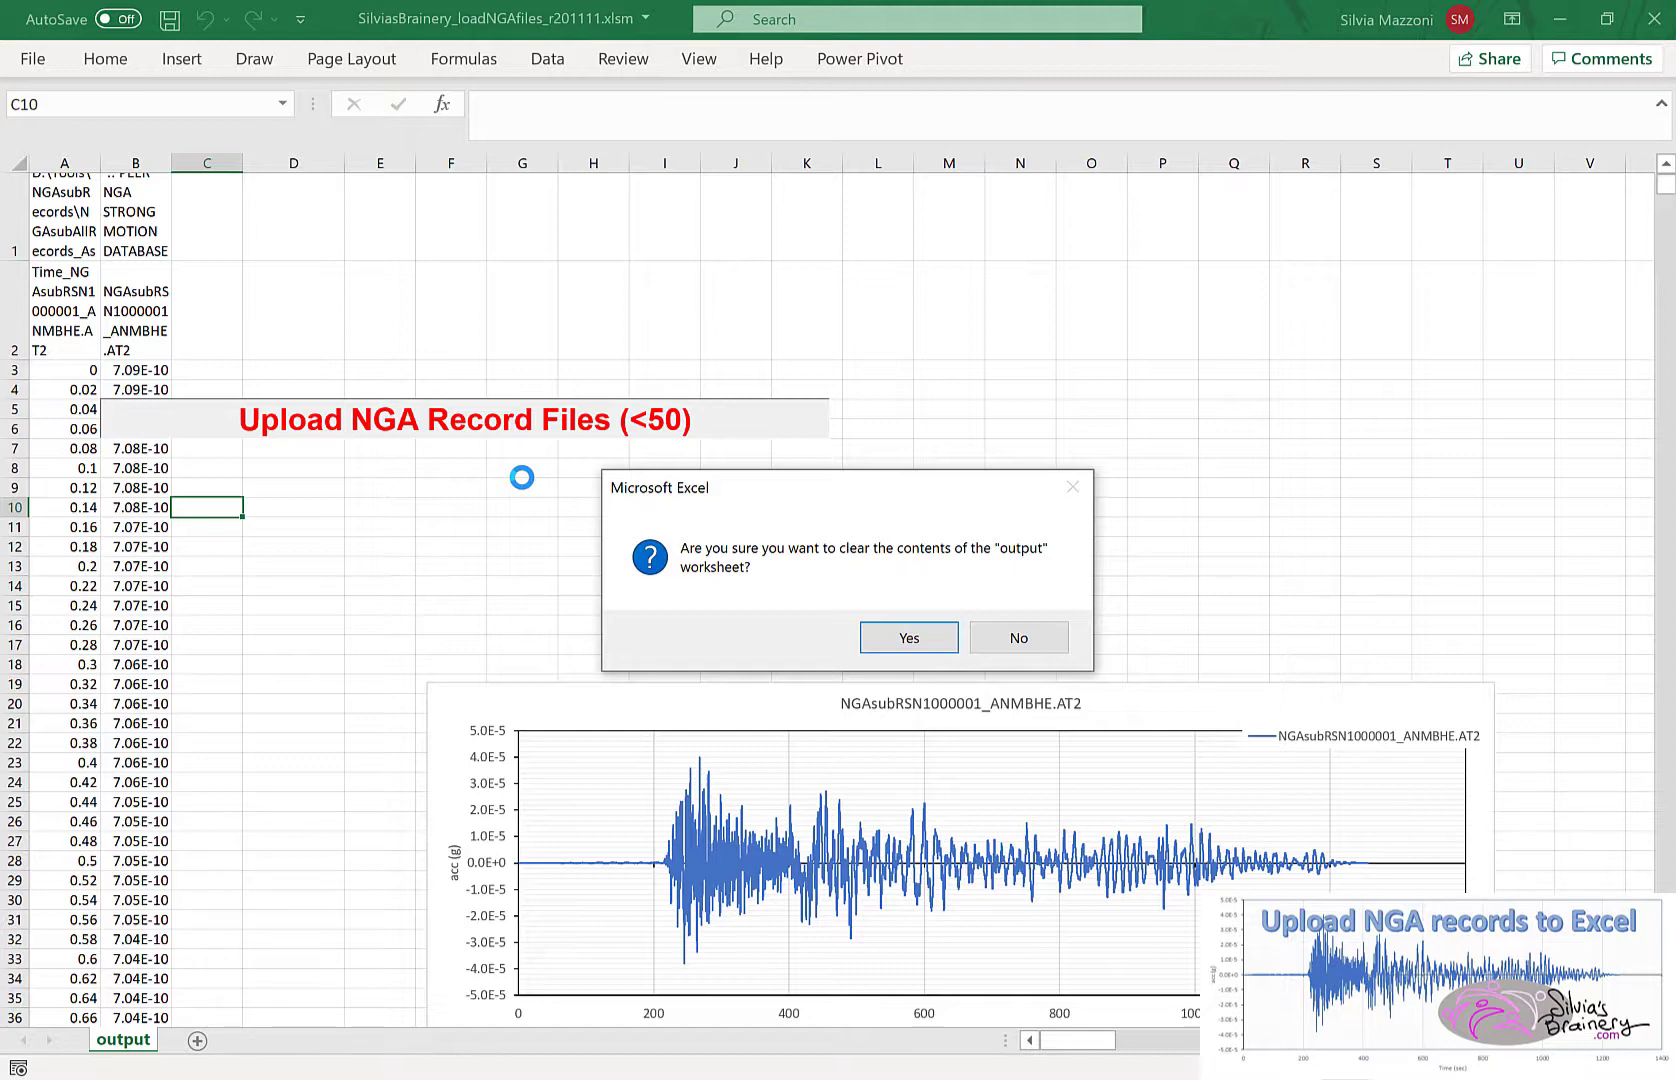
mouse_move(252, 510)
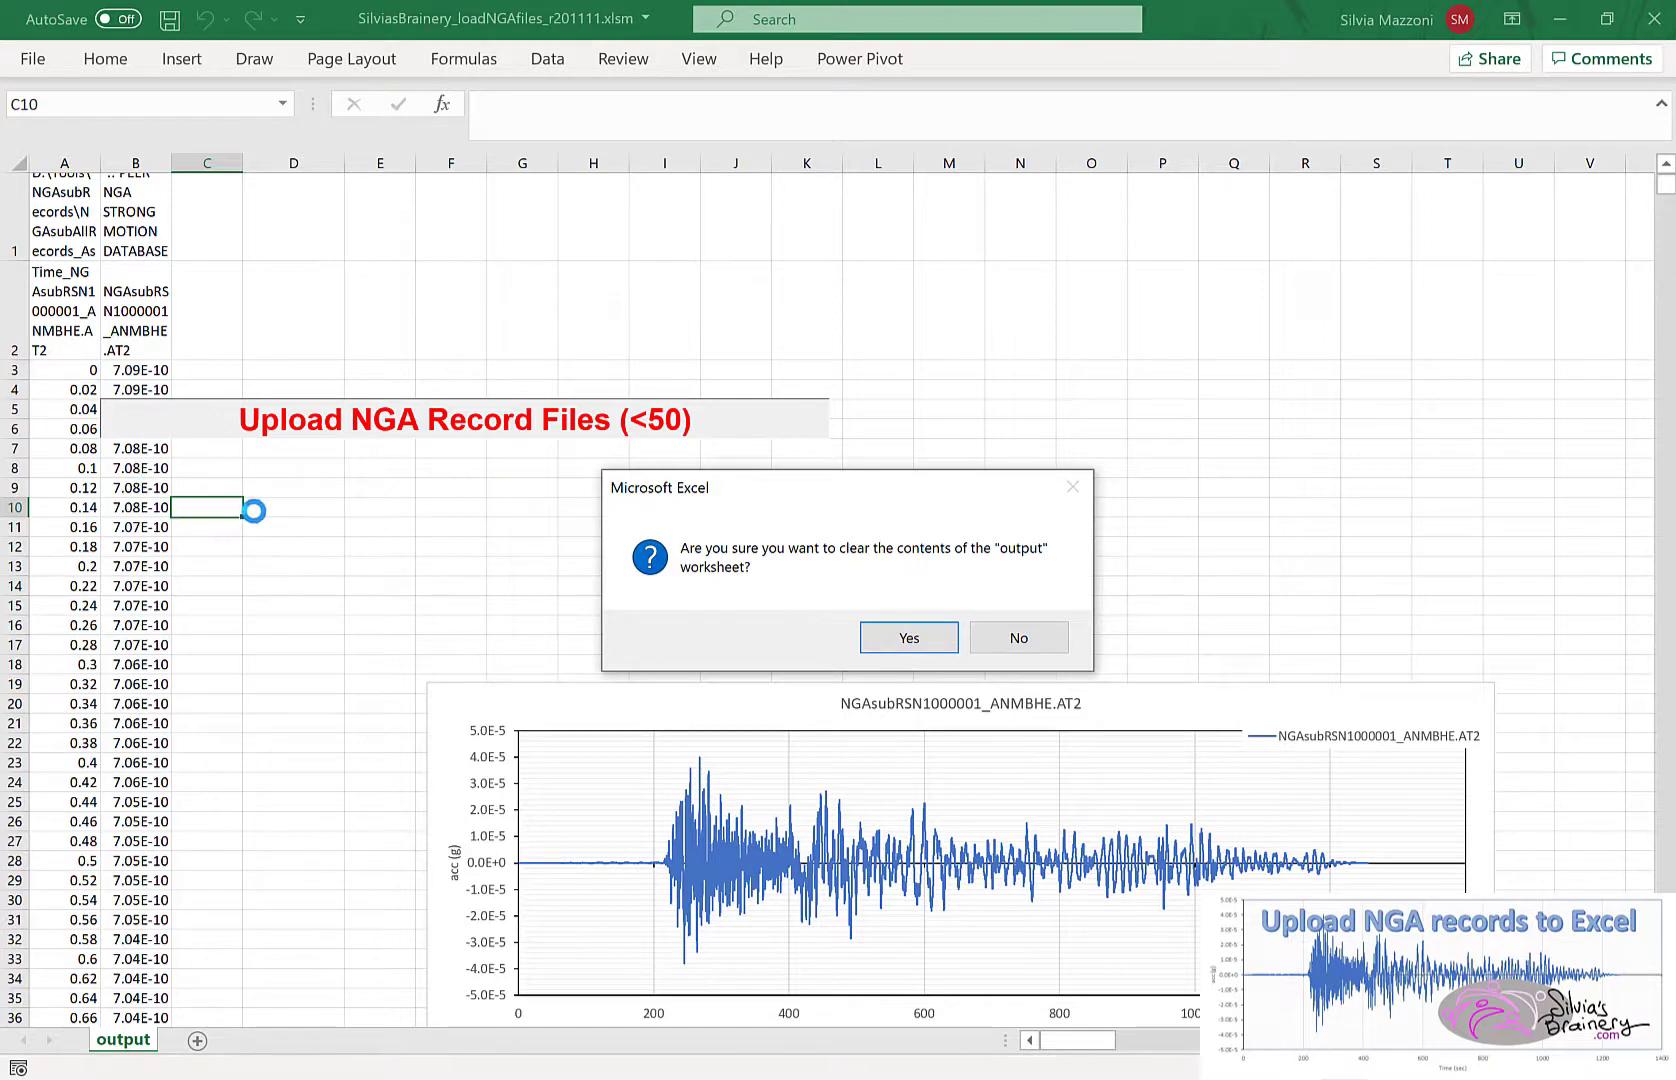
mouse_move(620, 748)
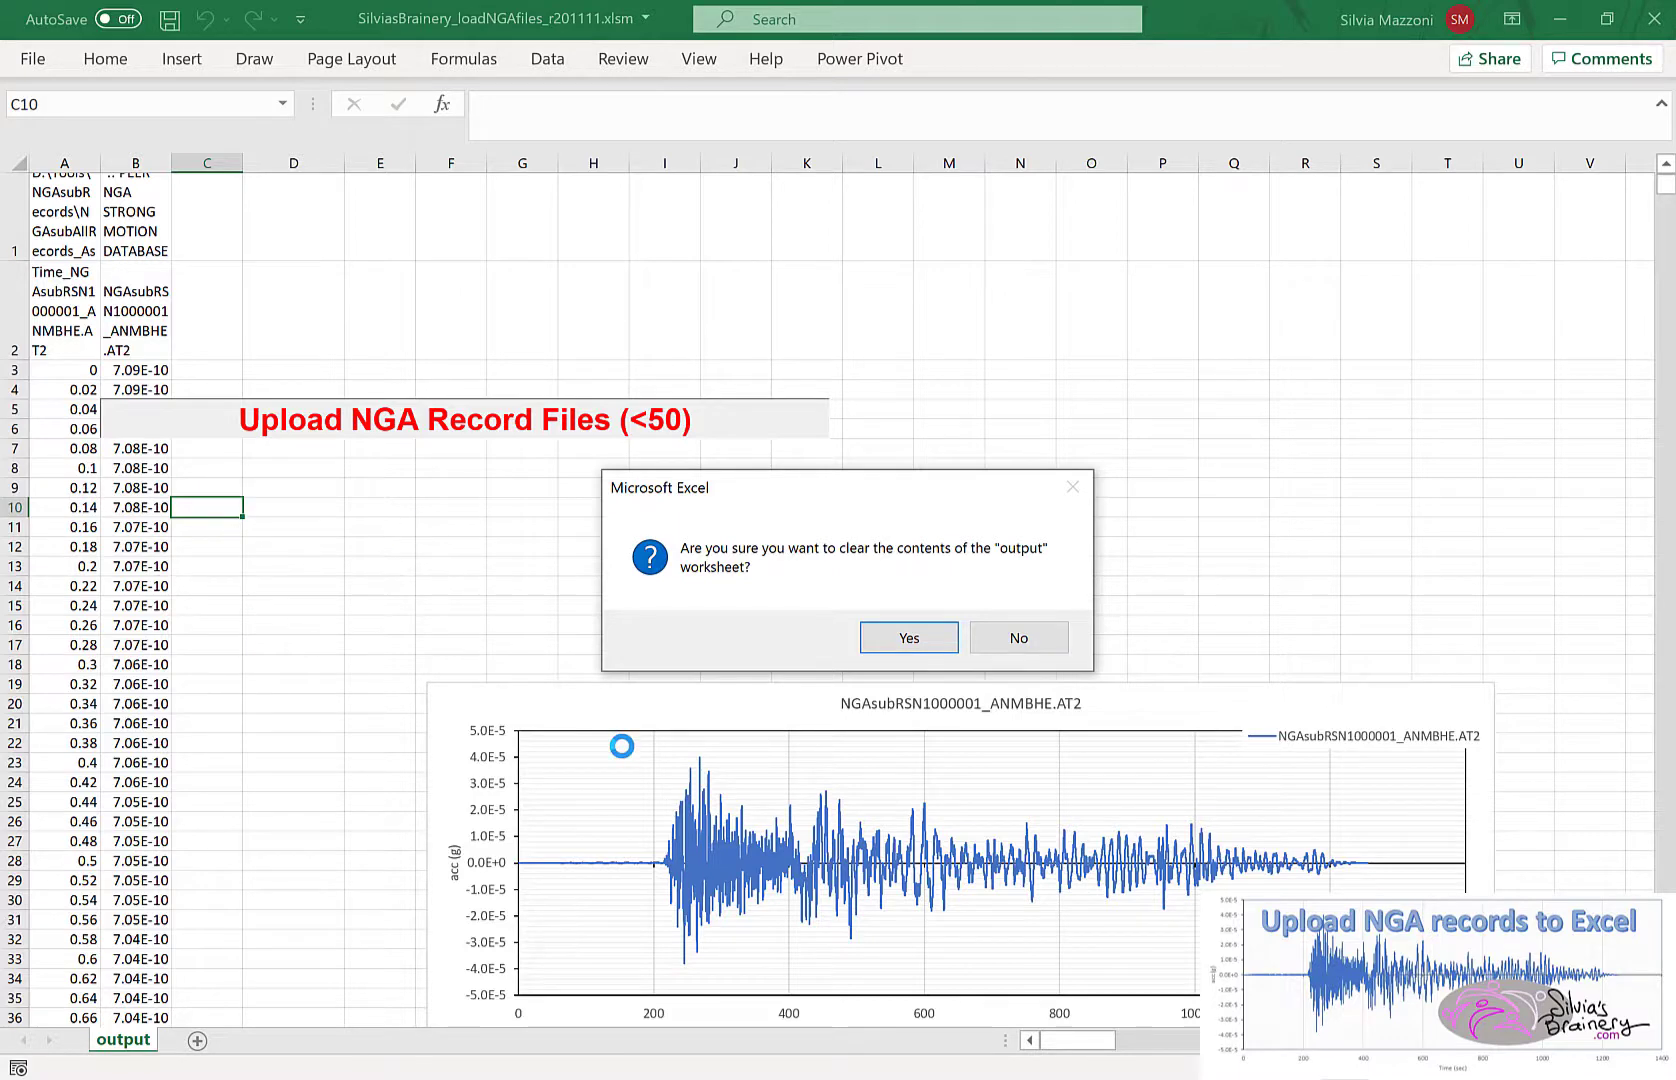
- Confirm clearing the output sheet and browse into SilviasBrainery_ExcelTools\NGAsubAllRecords_AsRecorded in the file picker
click(908, 638)
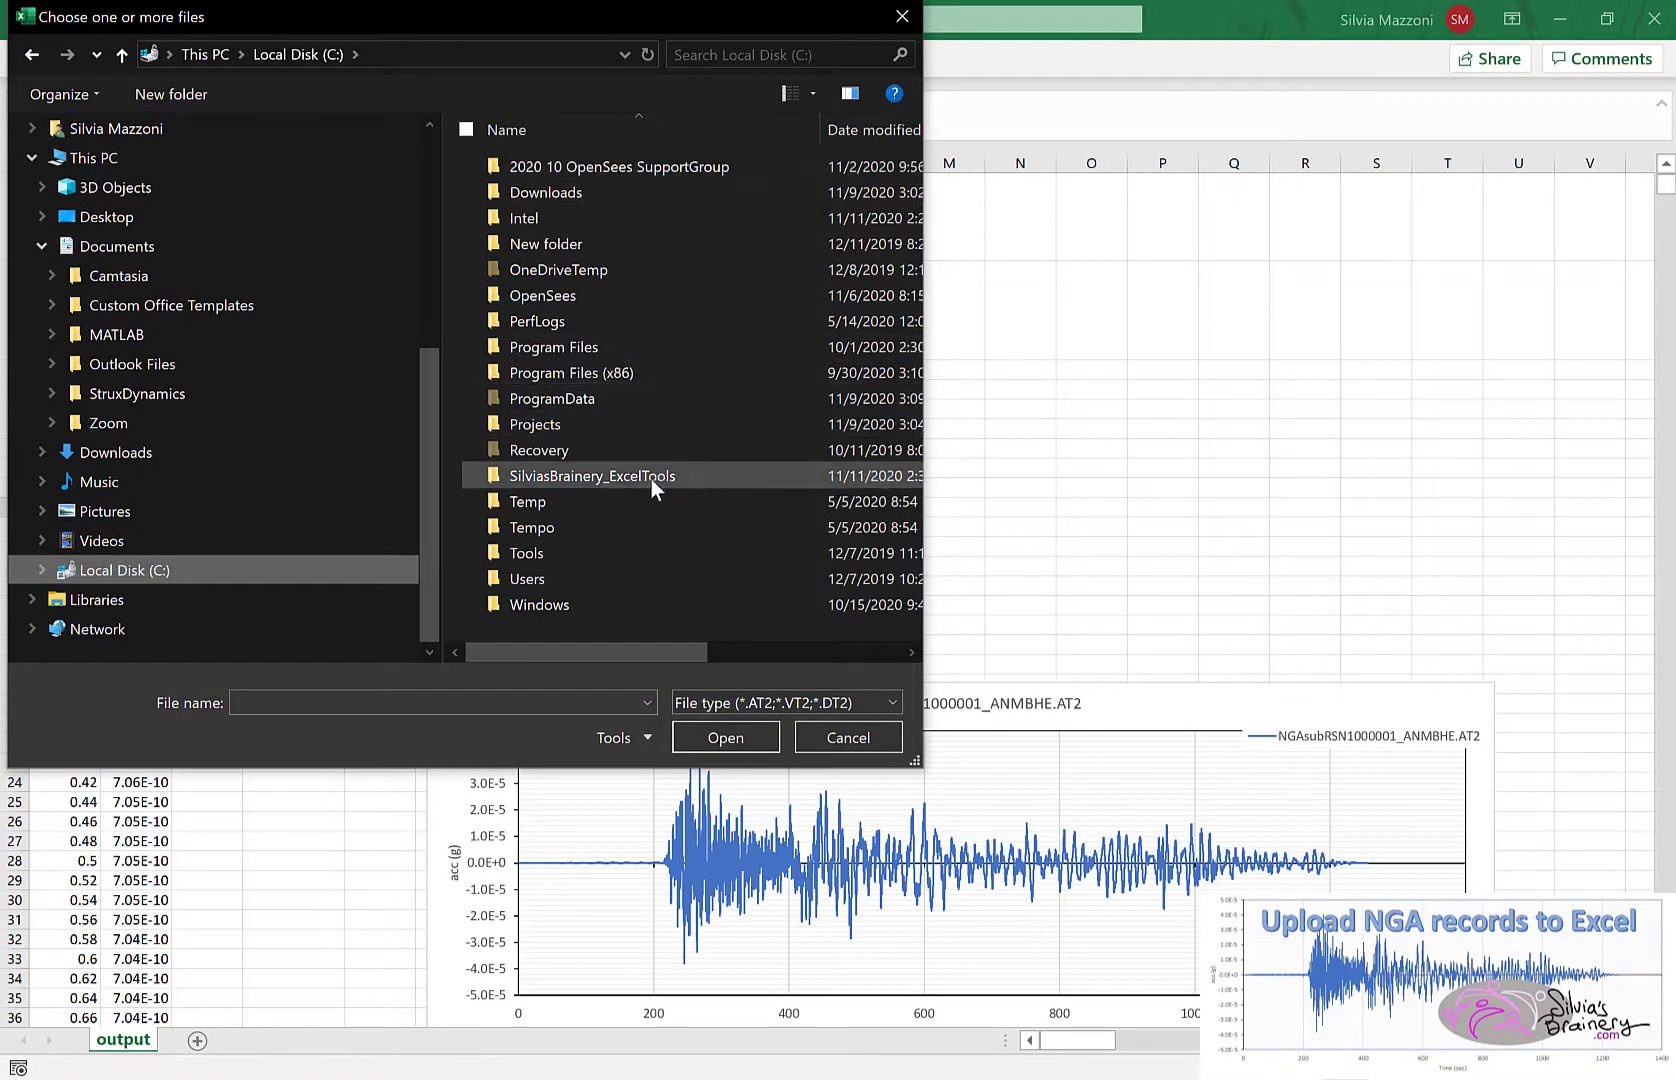
double_click(592, 476)
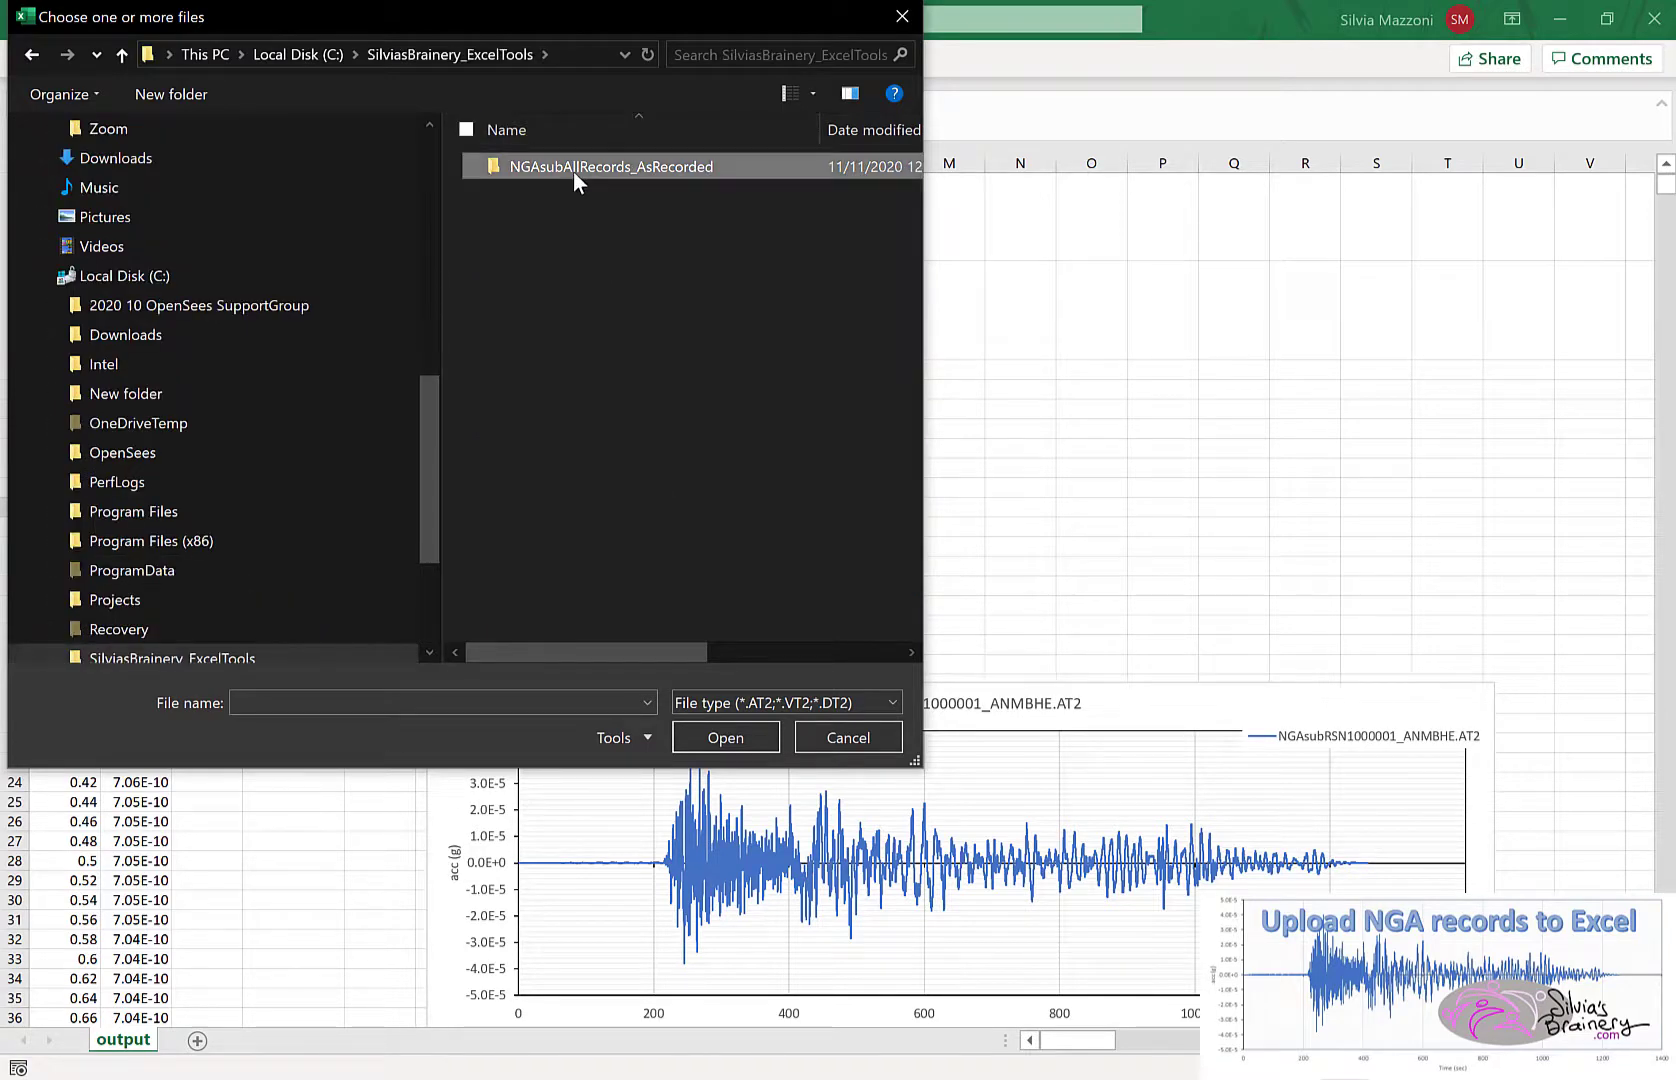
double_click(610, 166)
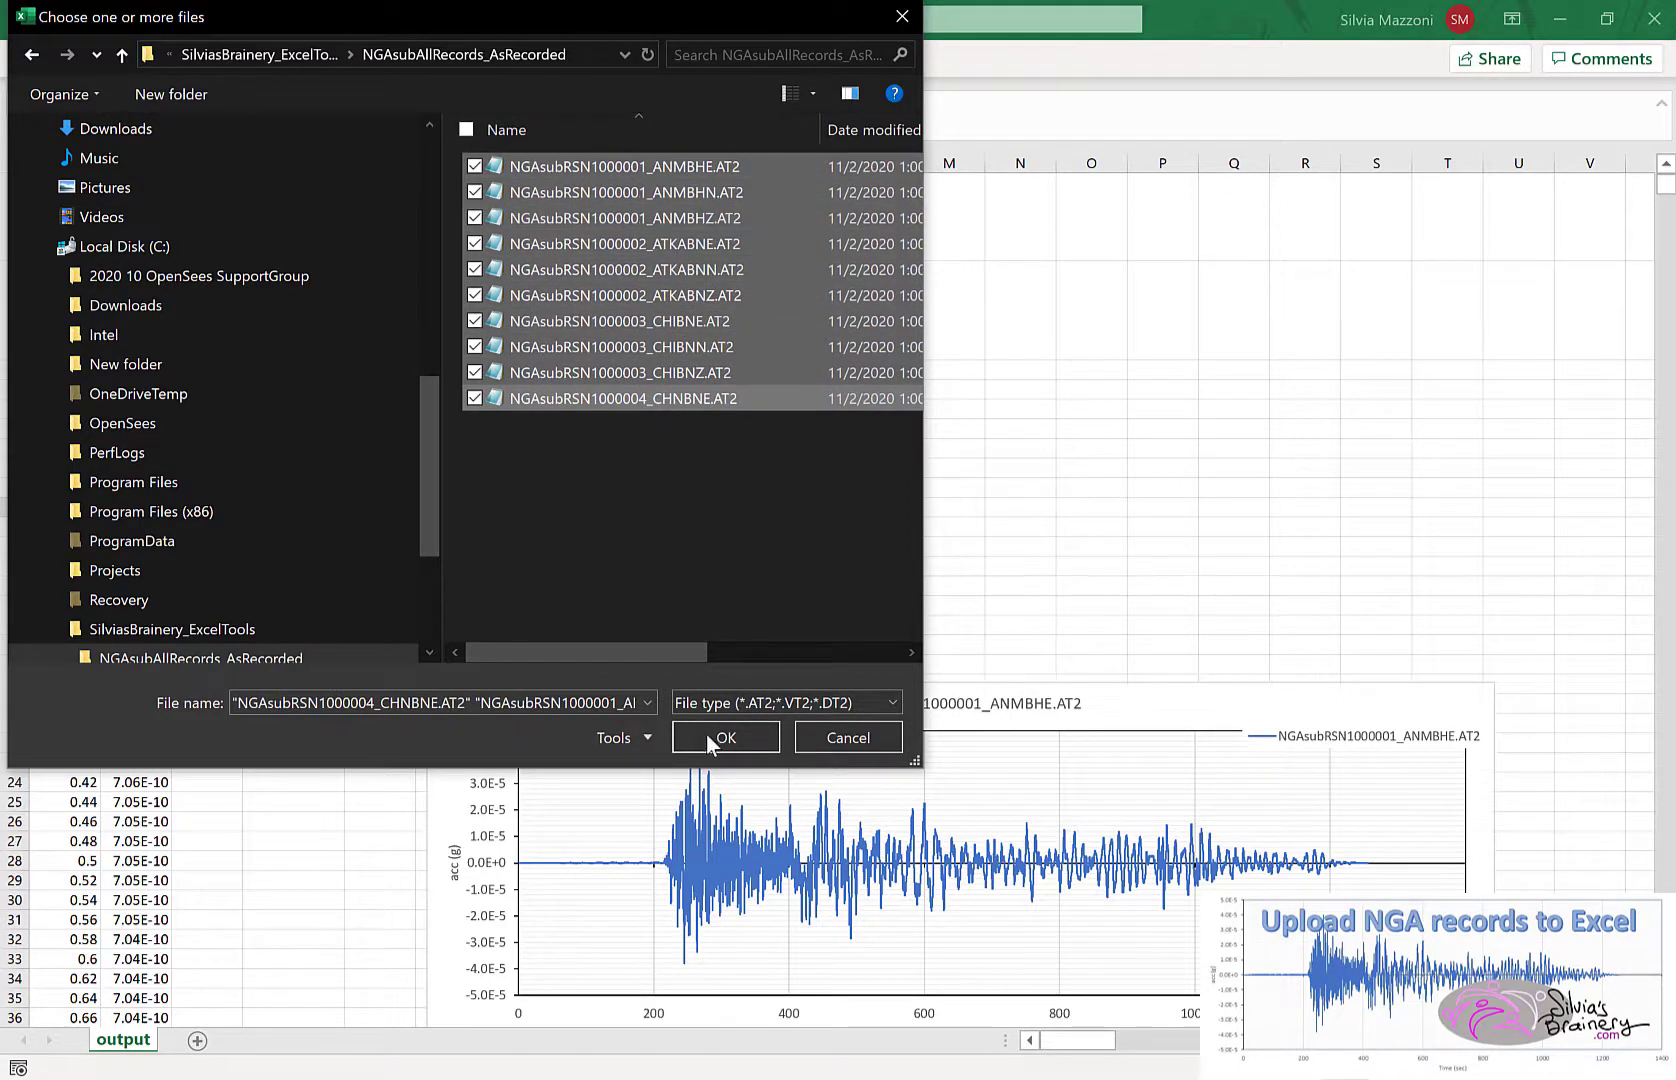
- Load the ten selected AT2 files and run the upload so the macro imports and charts them
click(724, 738)
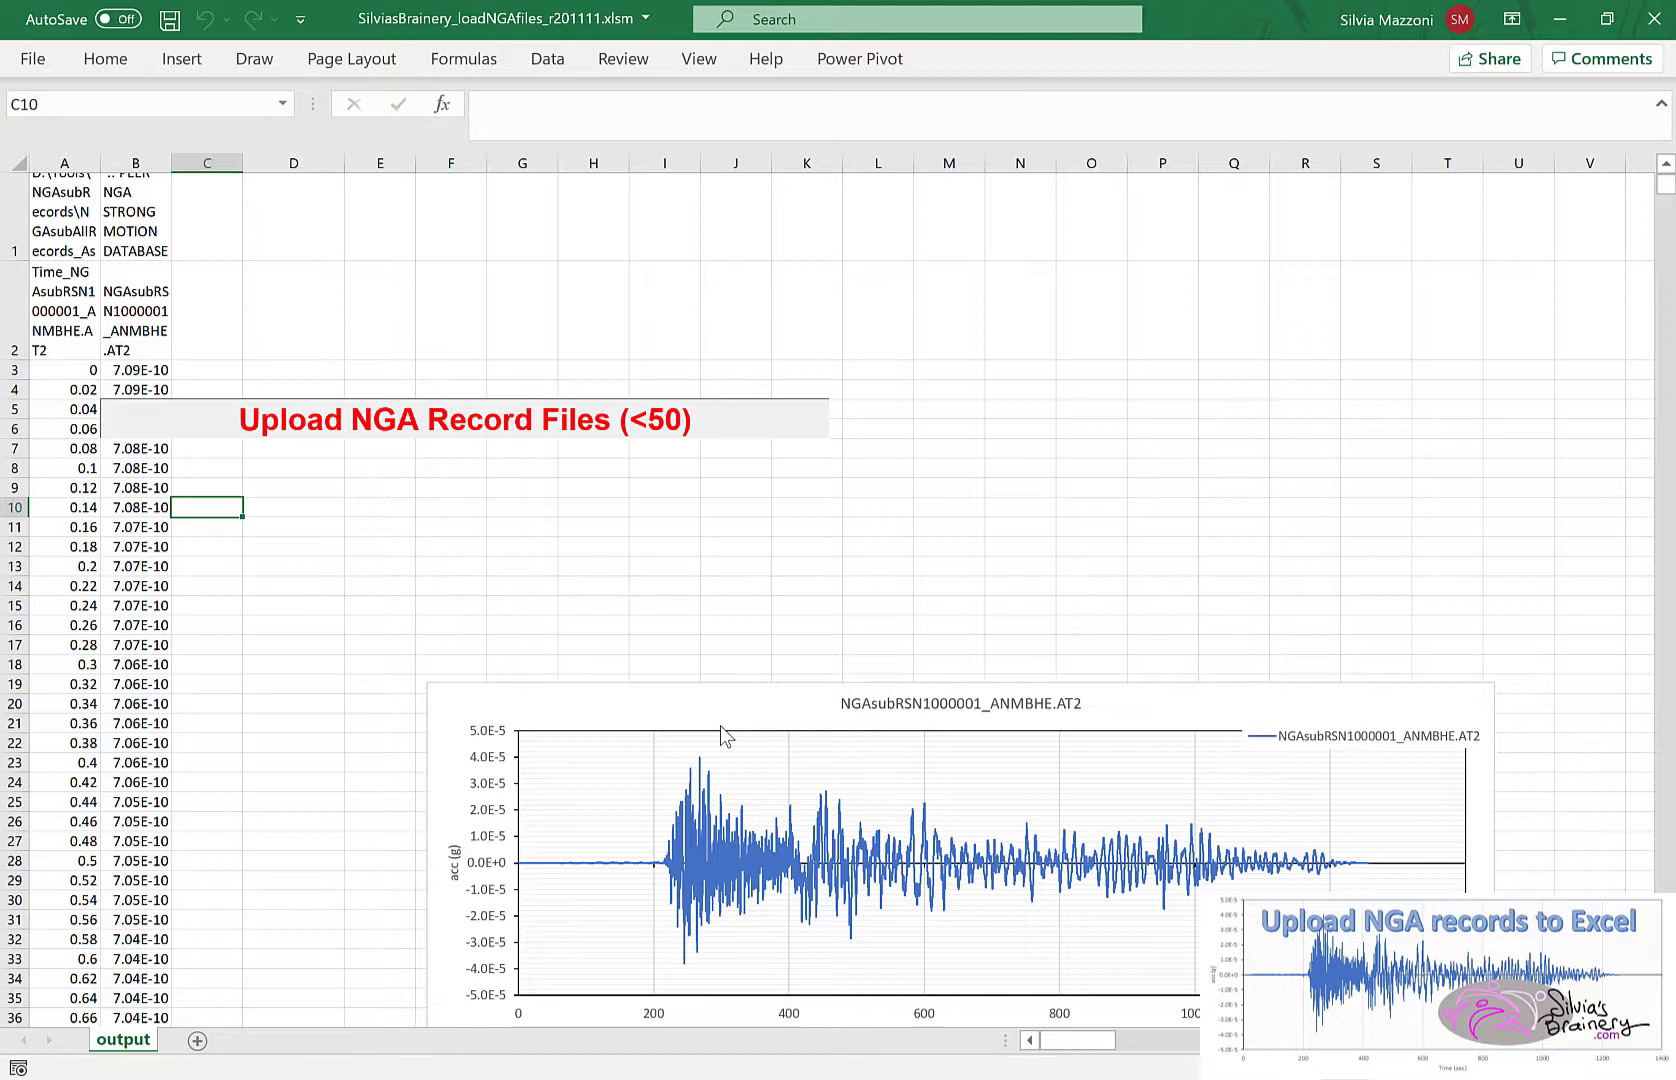
click(342, 420)
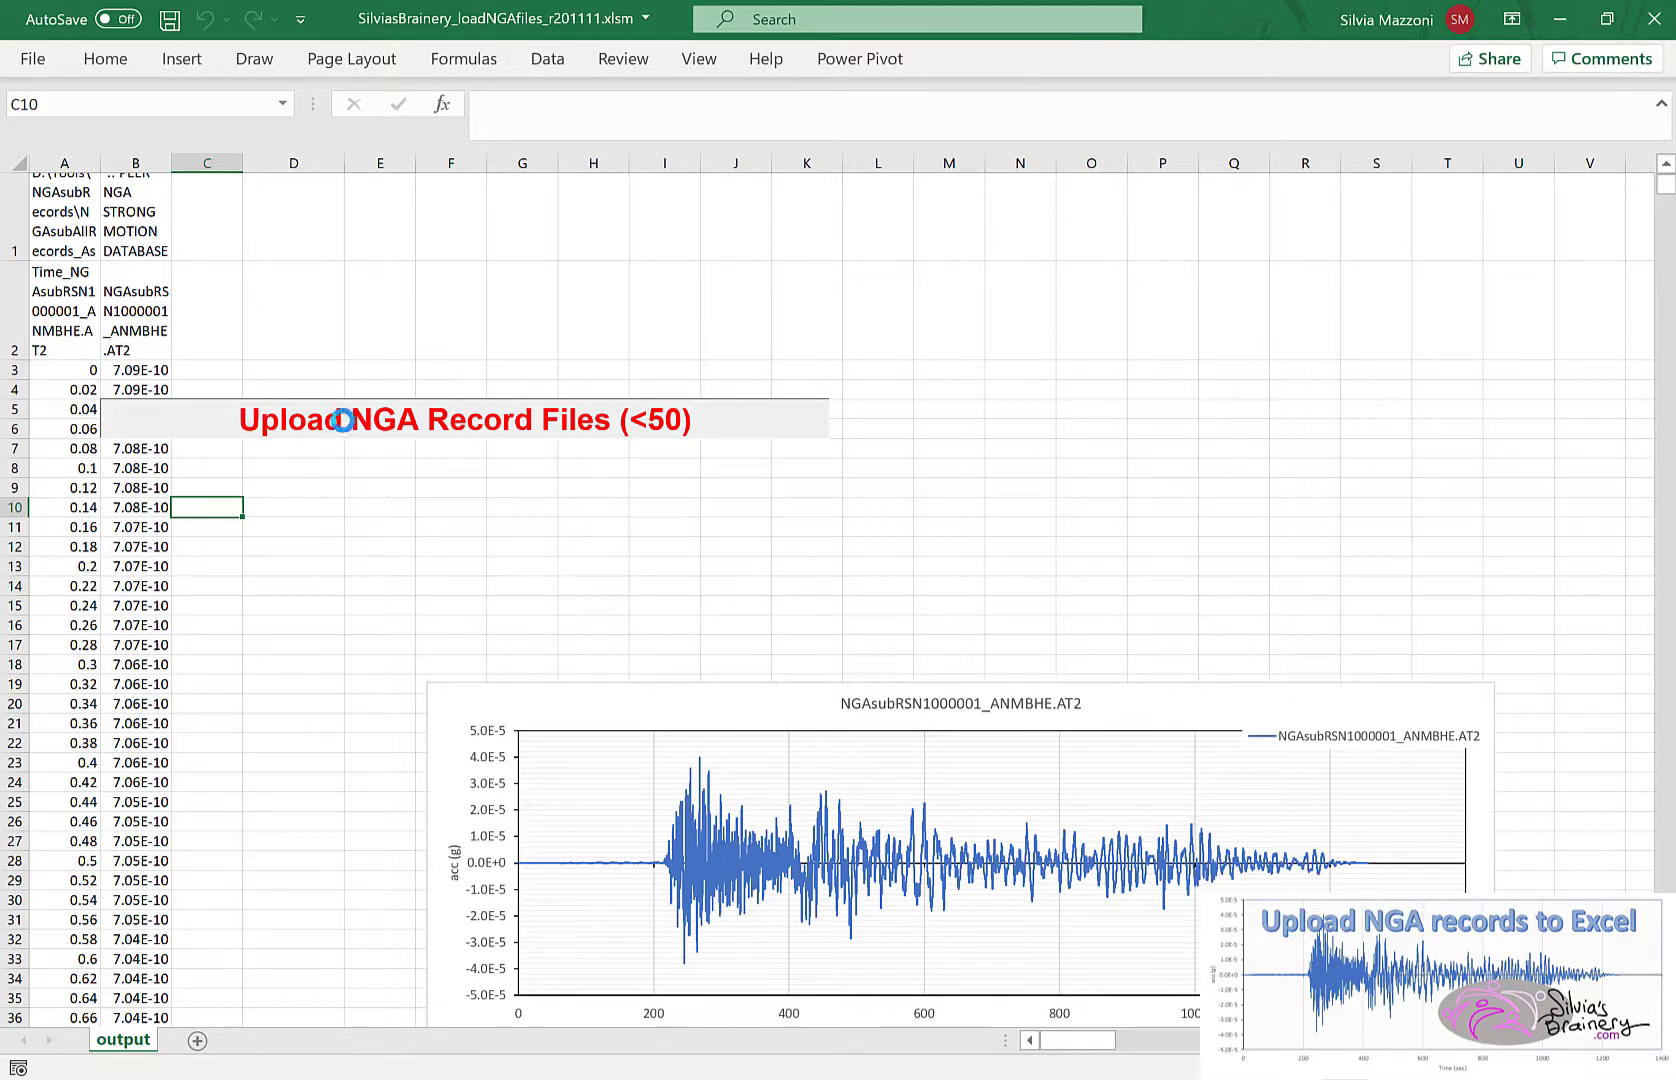
mouse_move(400, 528)
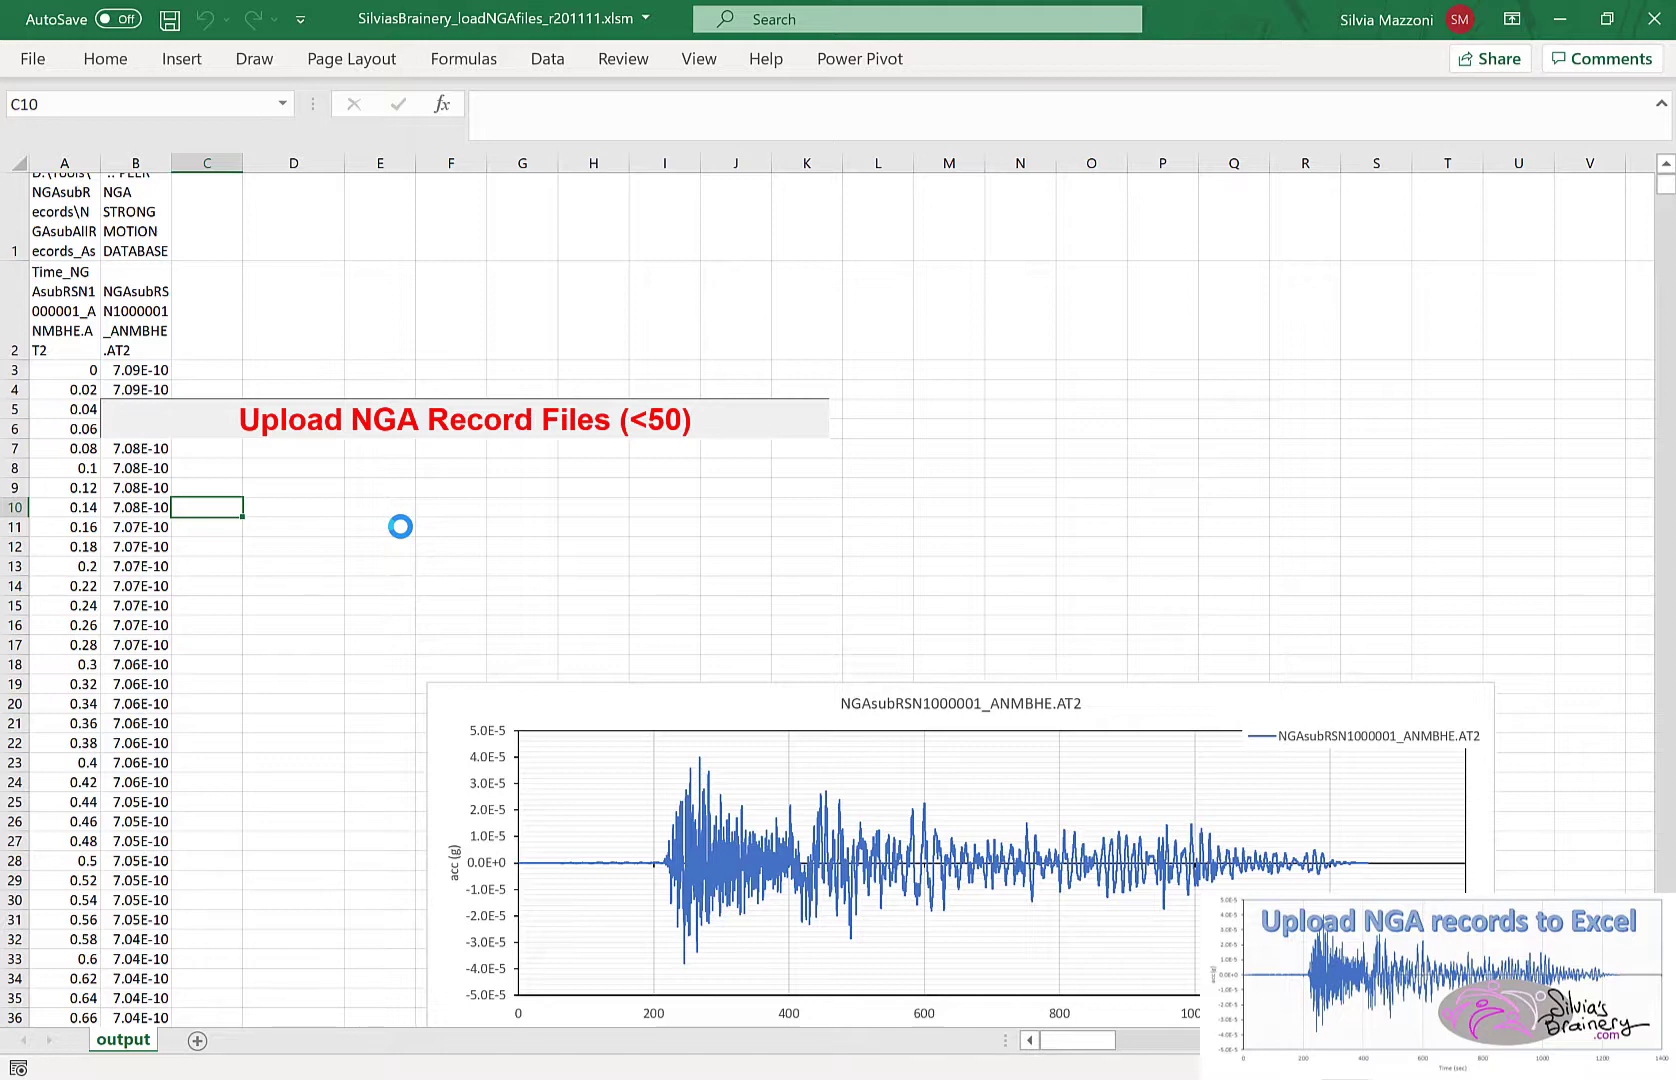
mouse_move(462, 420)
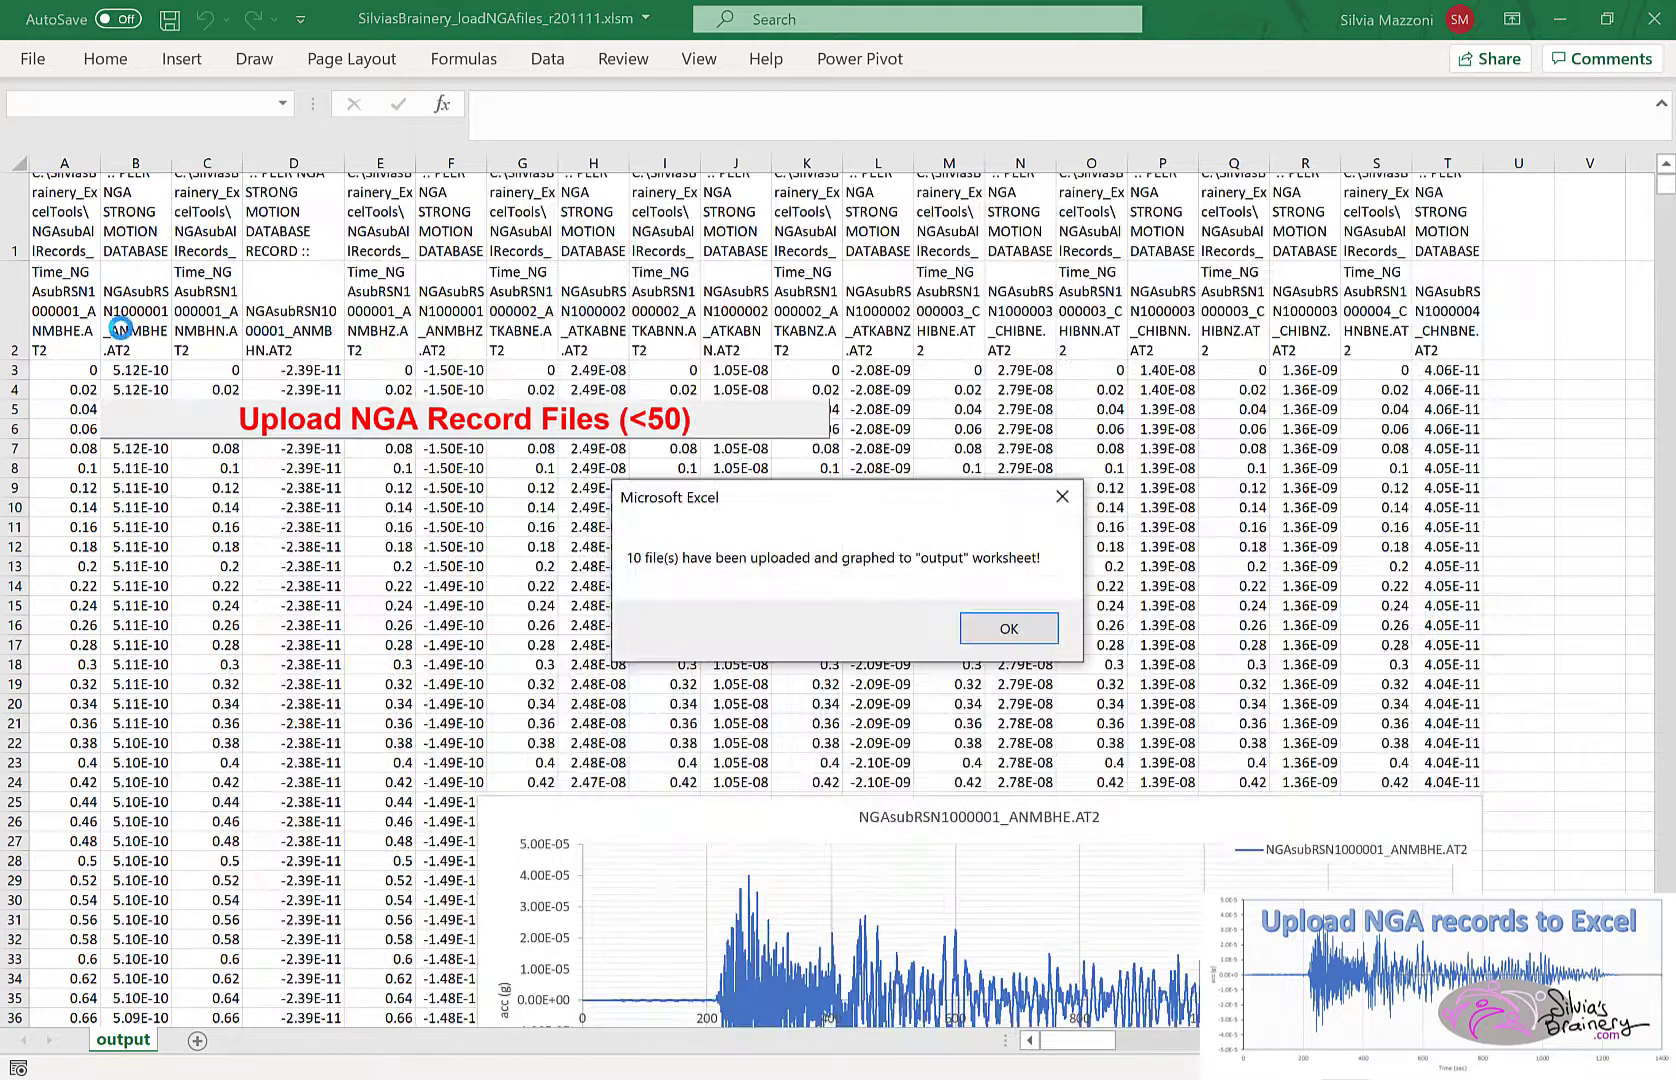
mouse_move(956, 772)
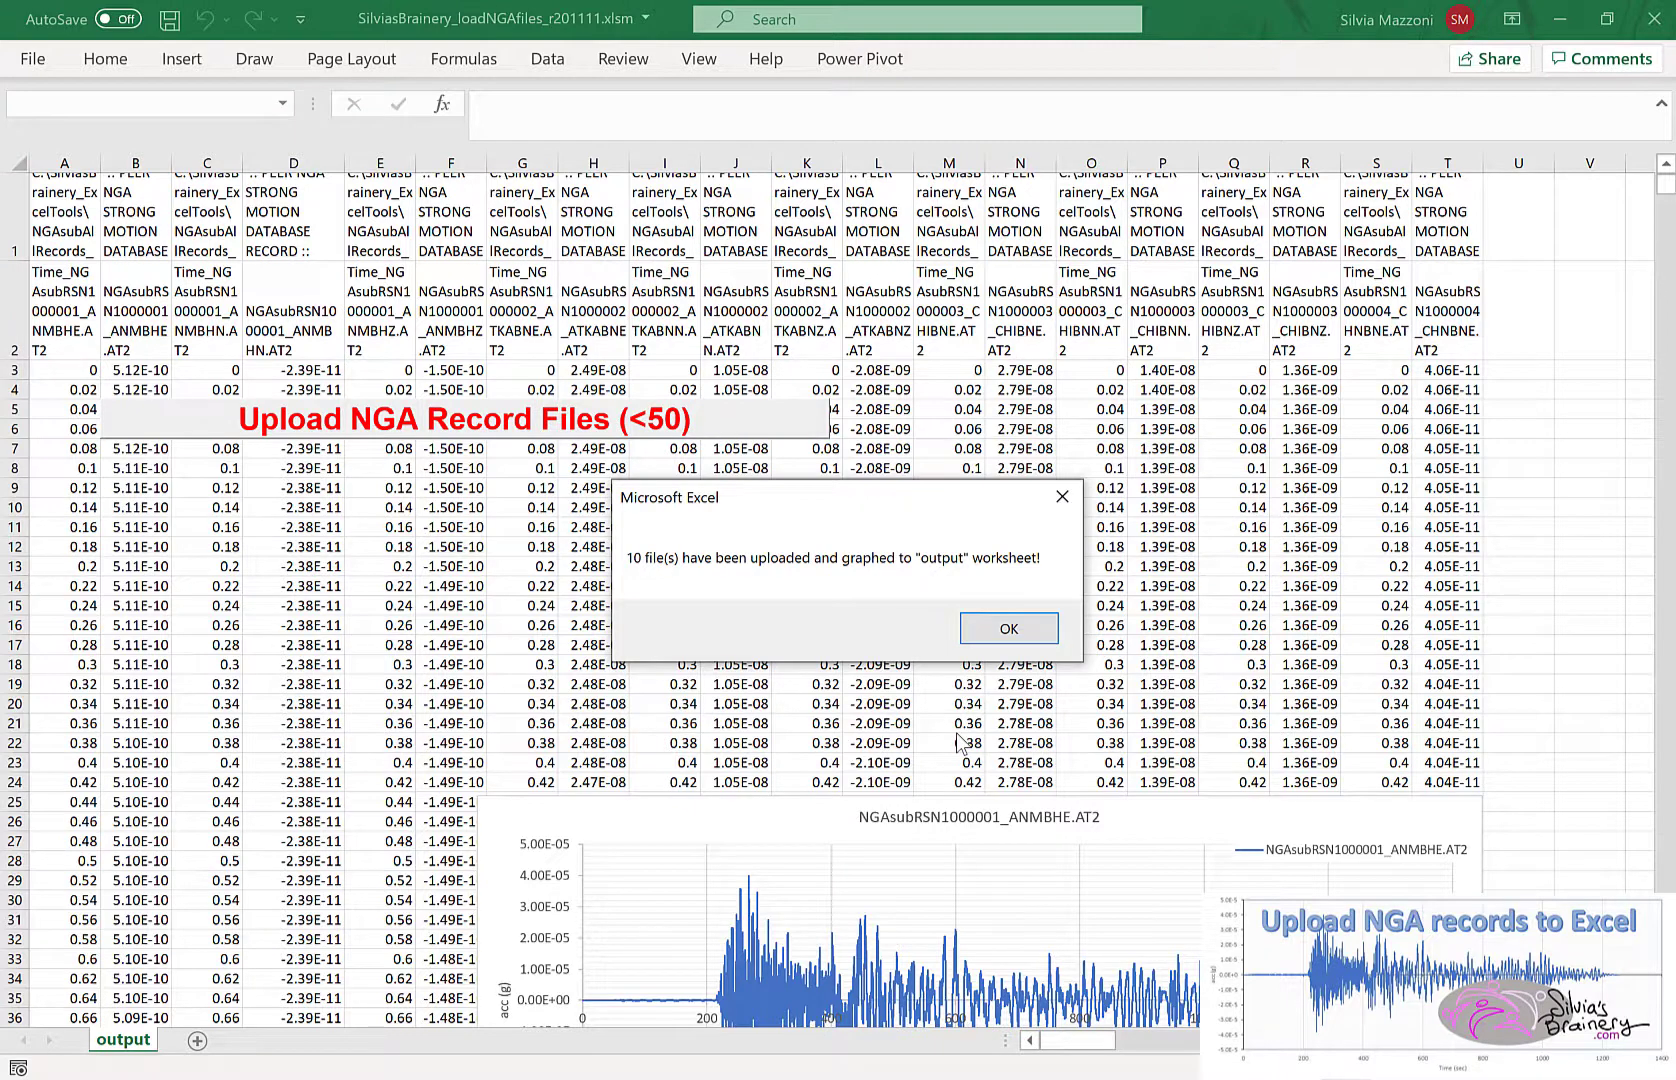
mouse_move(1000, 598)
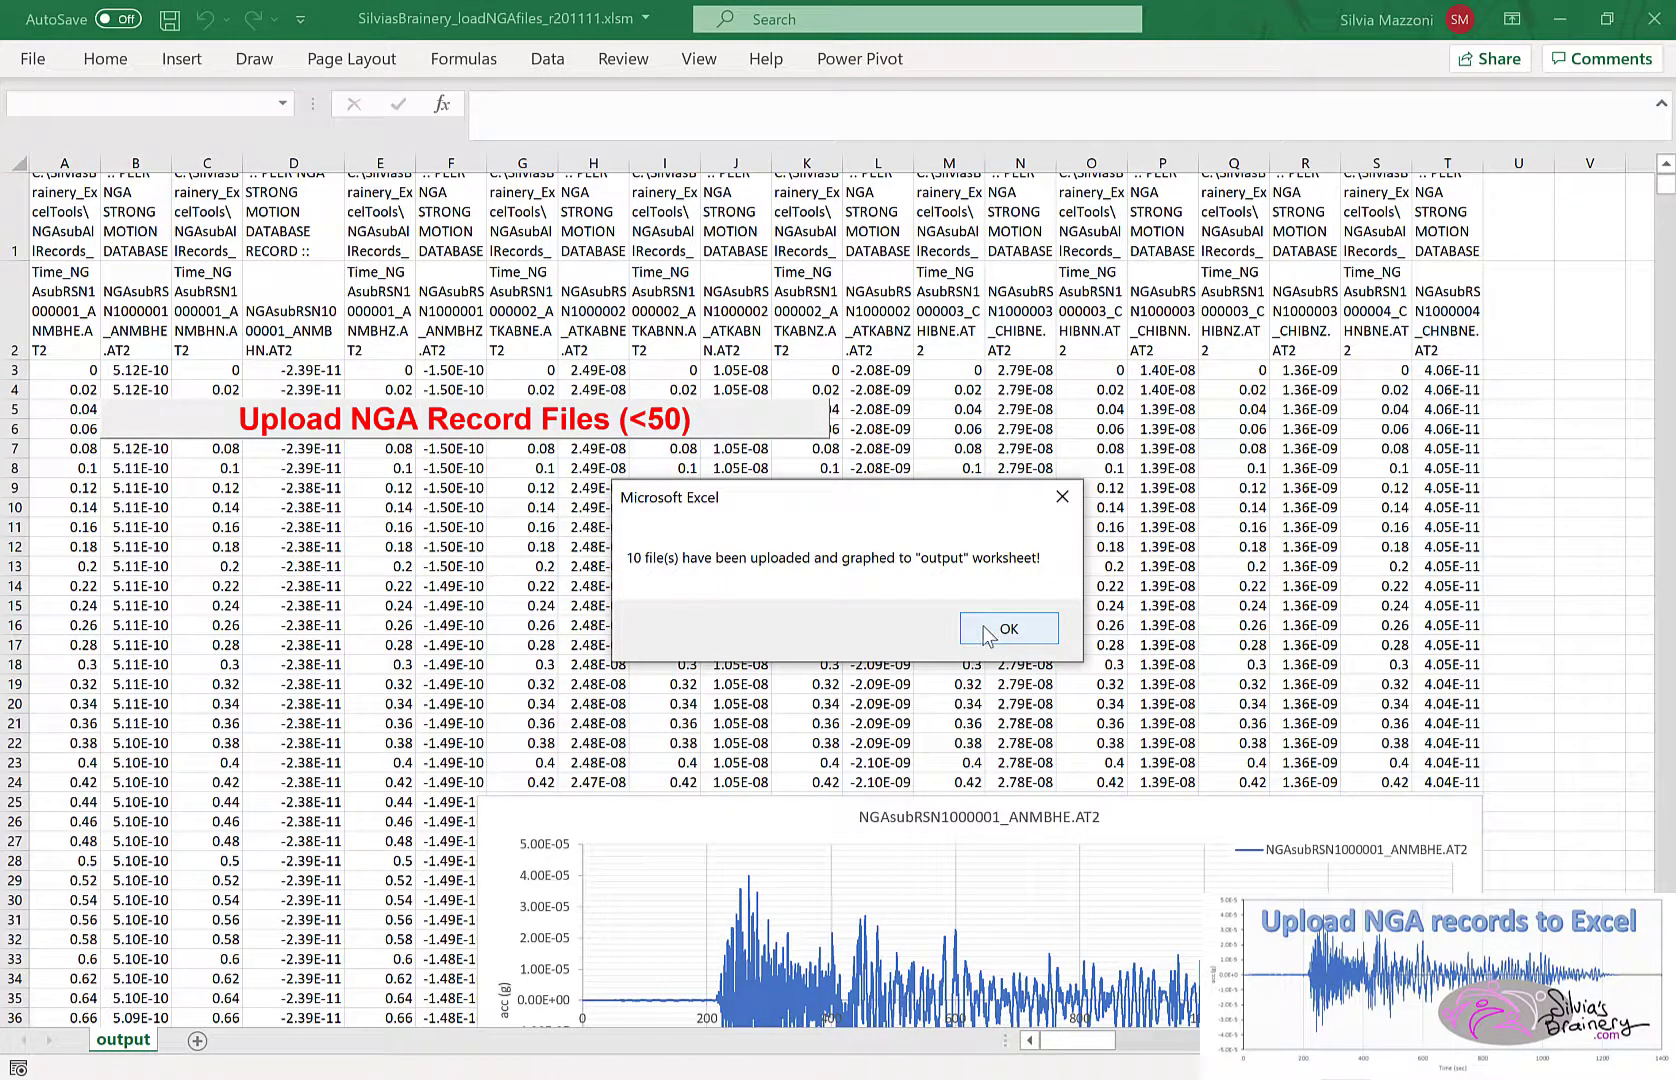
- Dismiss the upload message and read the first record's file path, database header and time label
click(1008, 628)
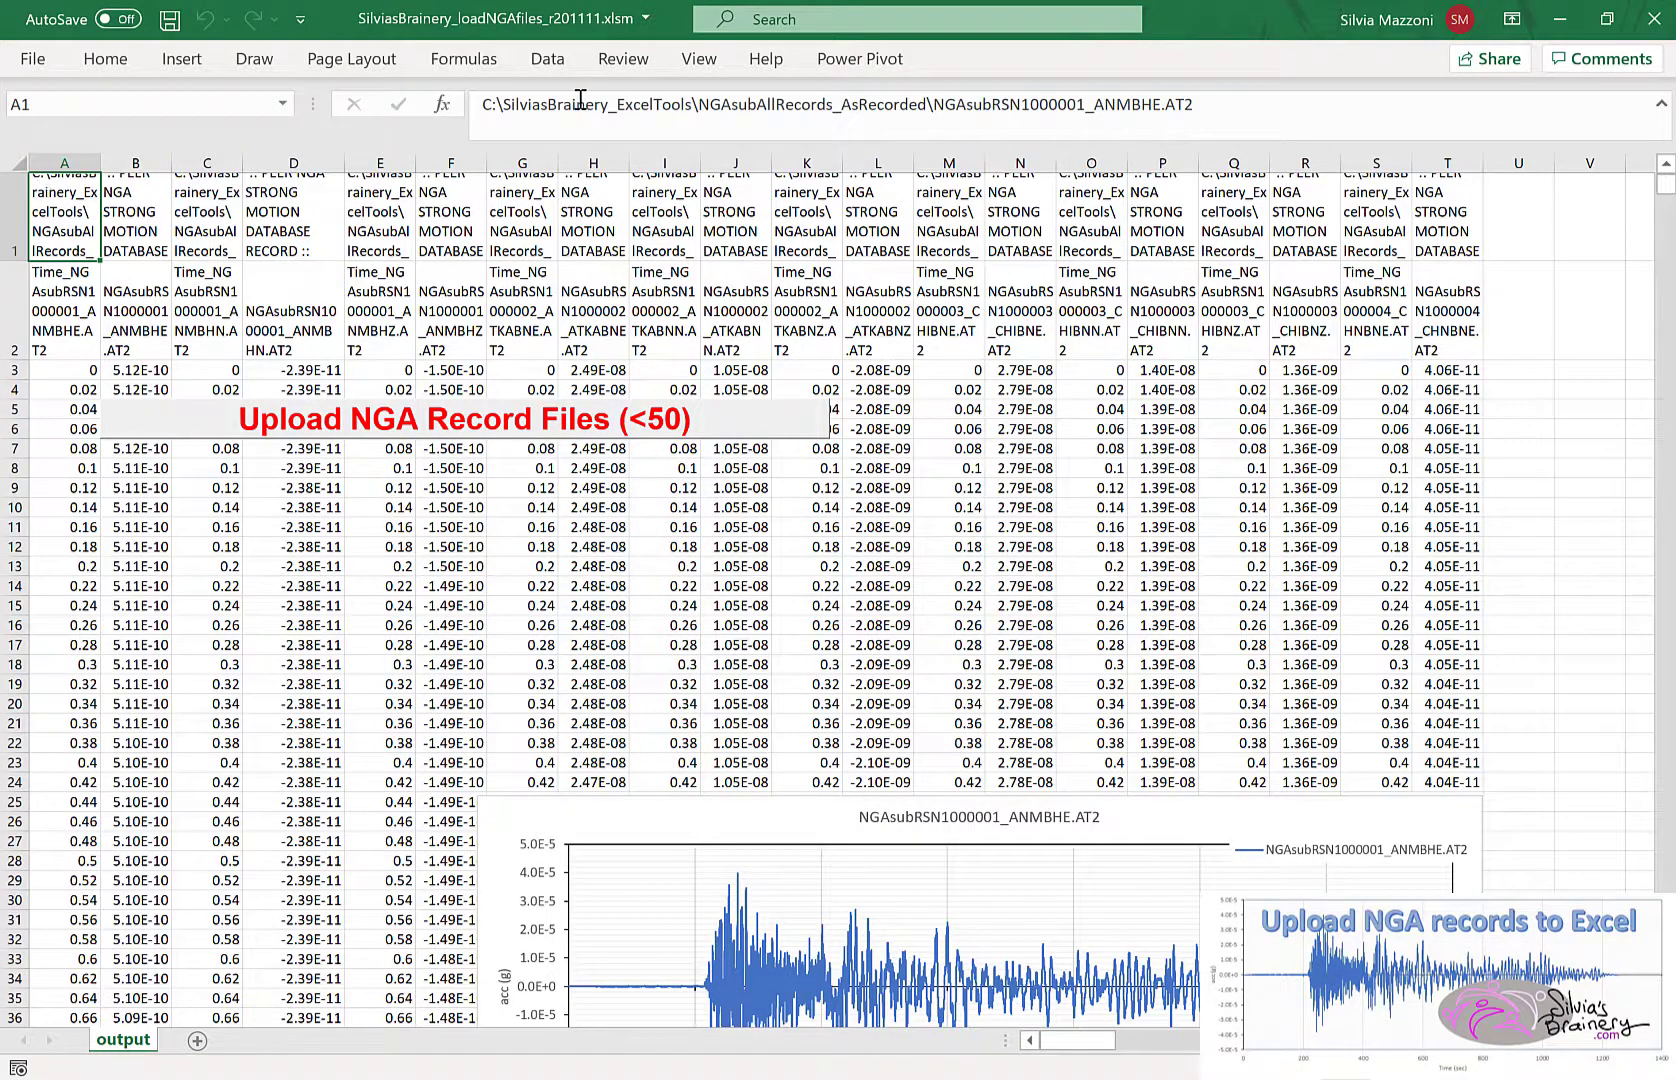
click(208, 210)
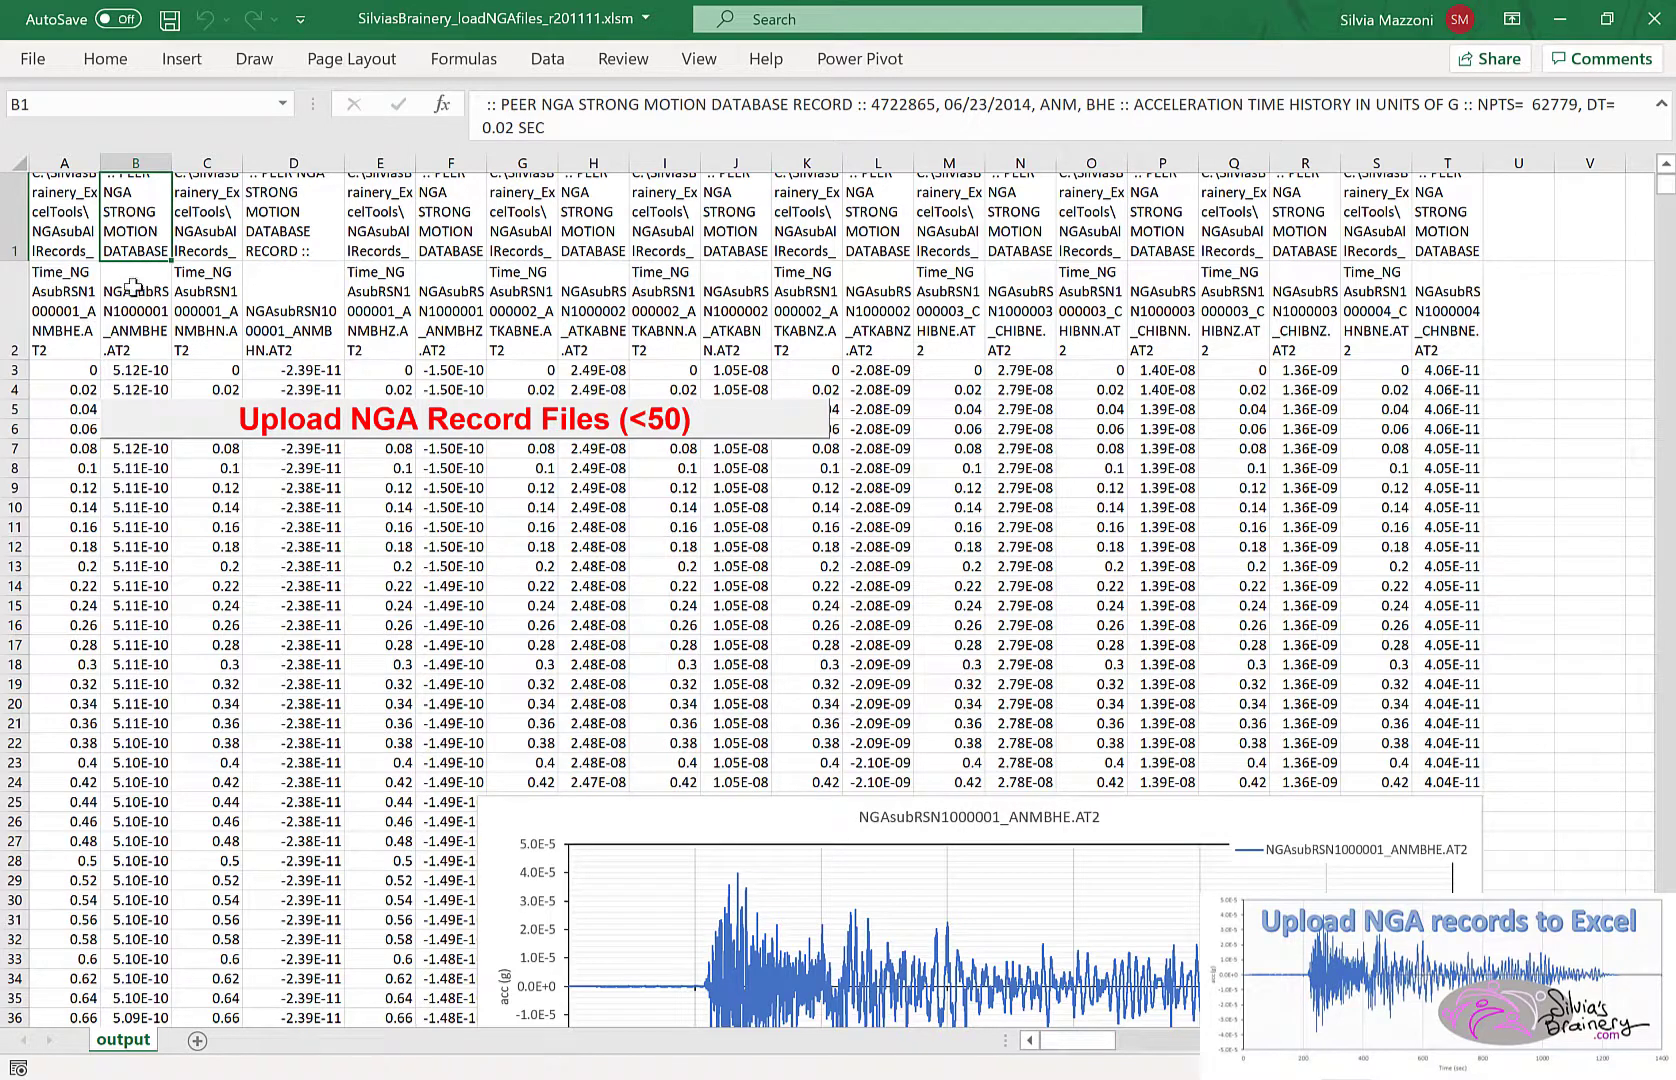
click(58, 312)
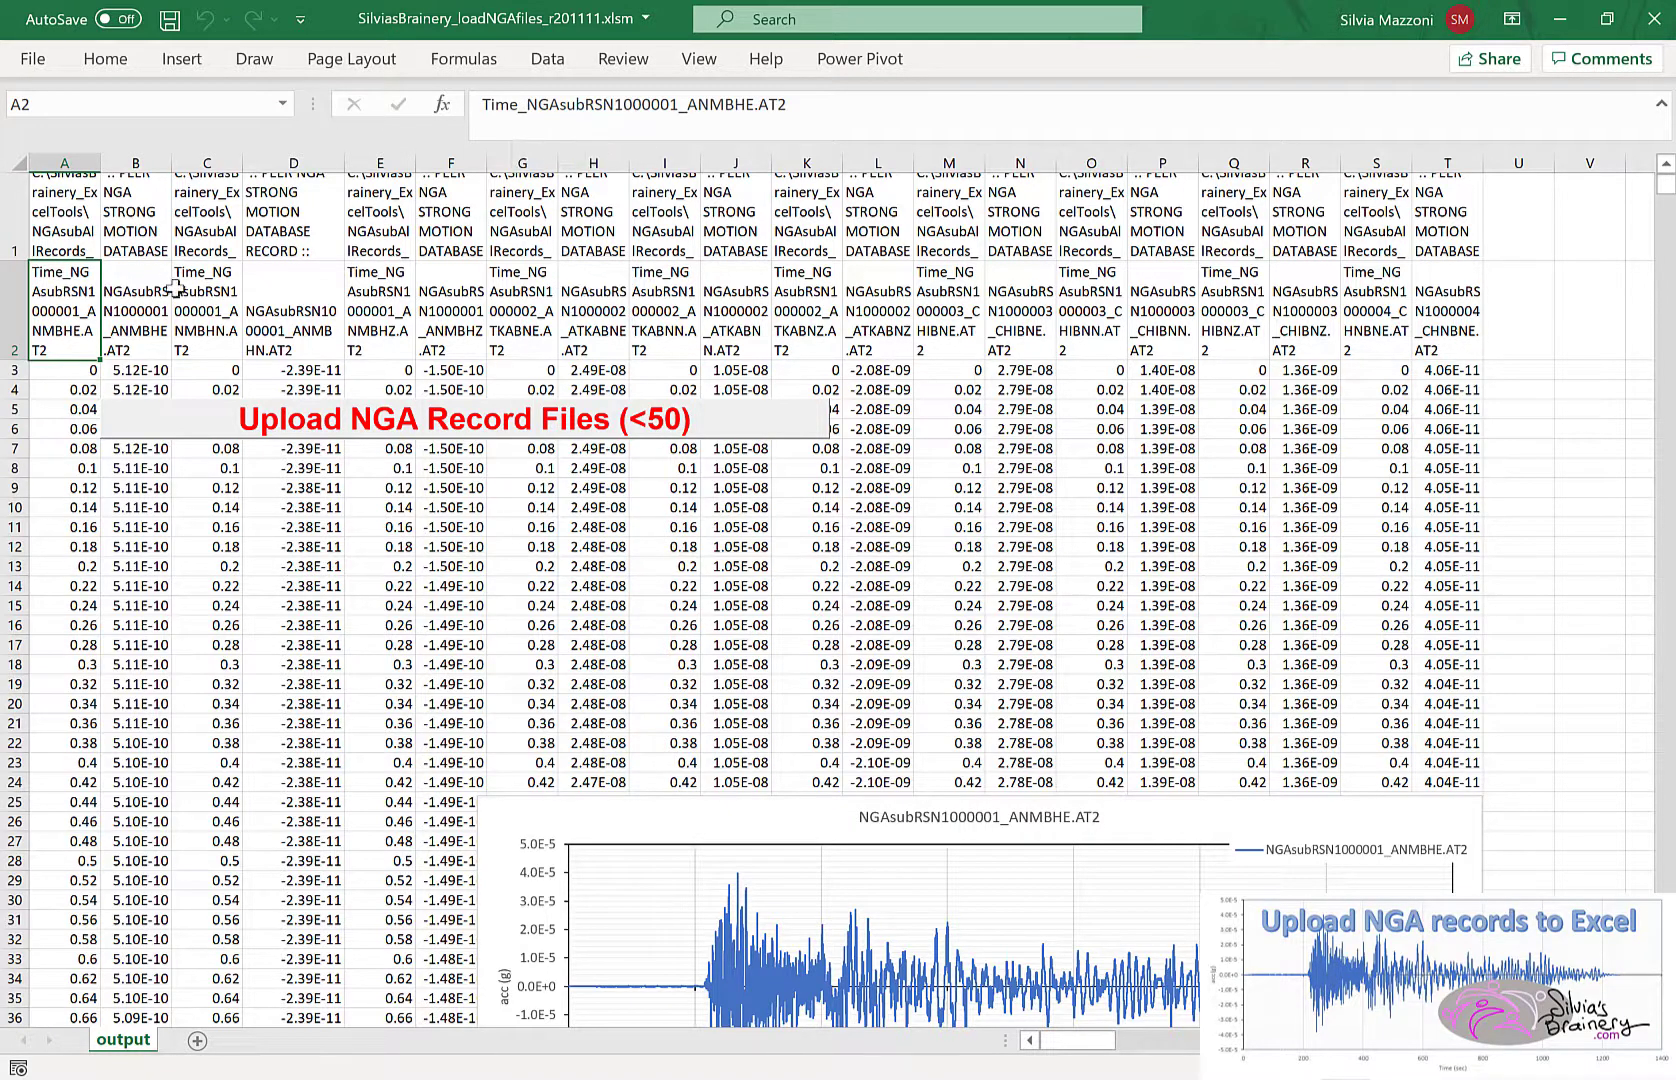
click(132, 316)
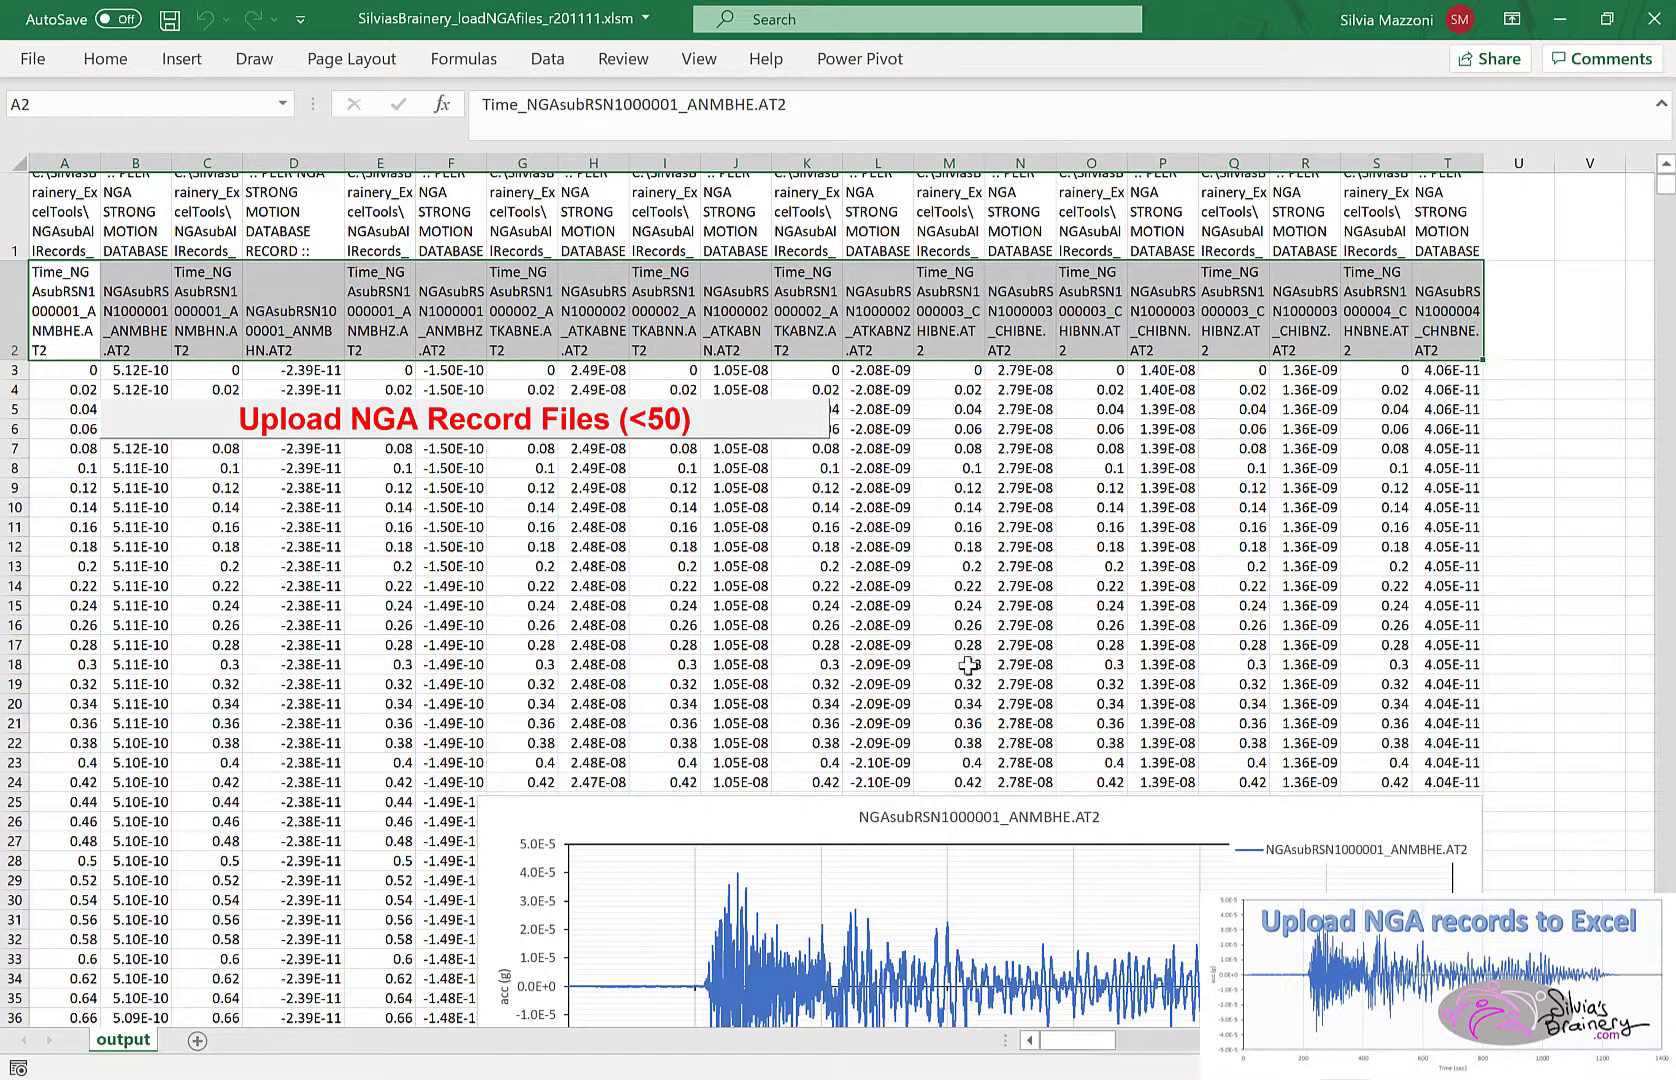
- Check time values in columns A and M and scroll to the data's last row at 1255.56 s and back
click(958, 664)
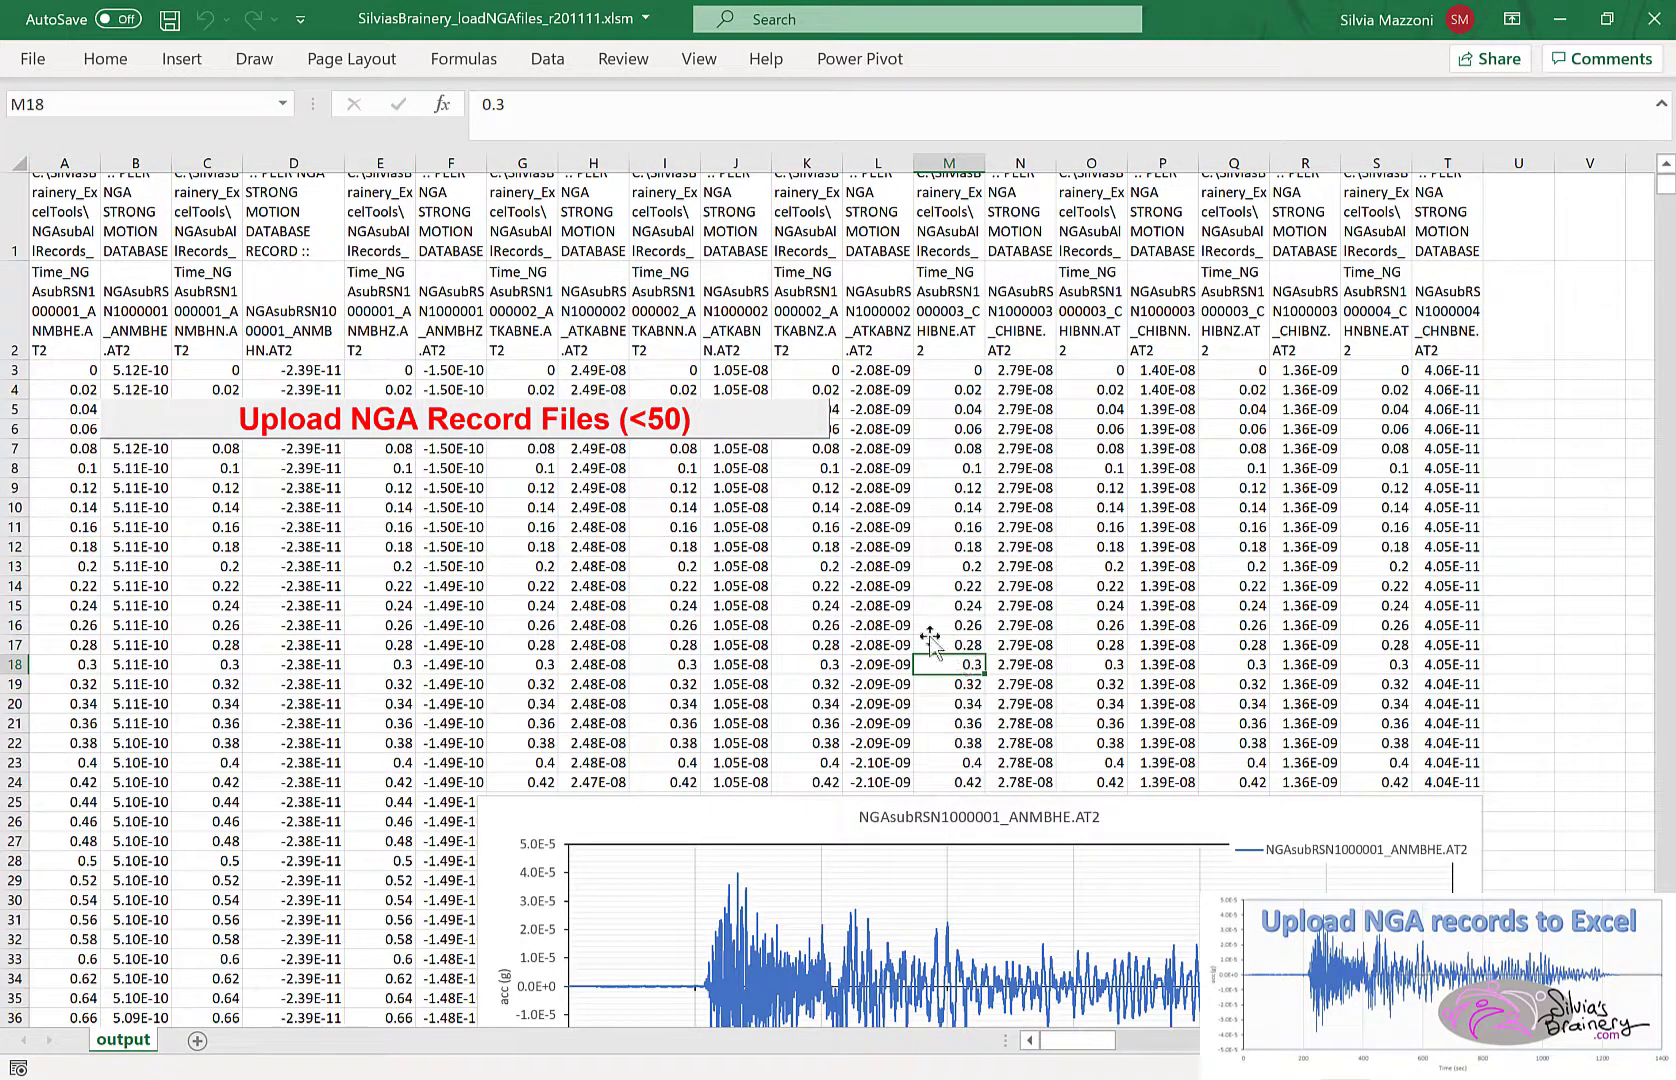
click(62, 496)
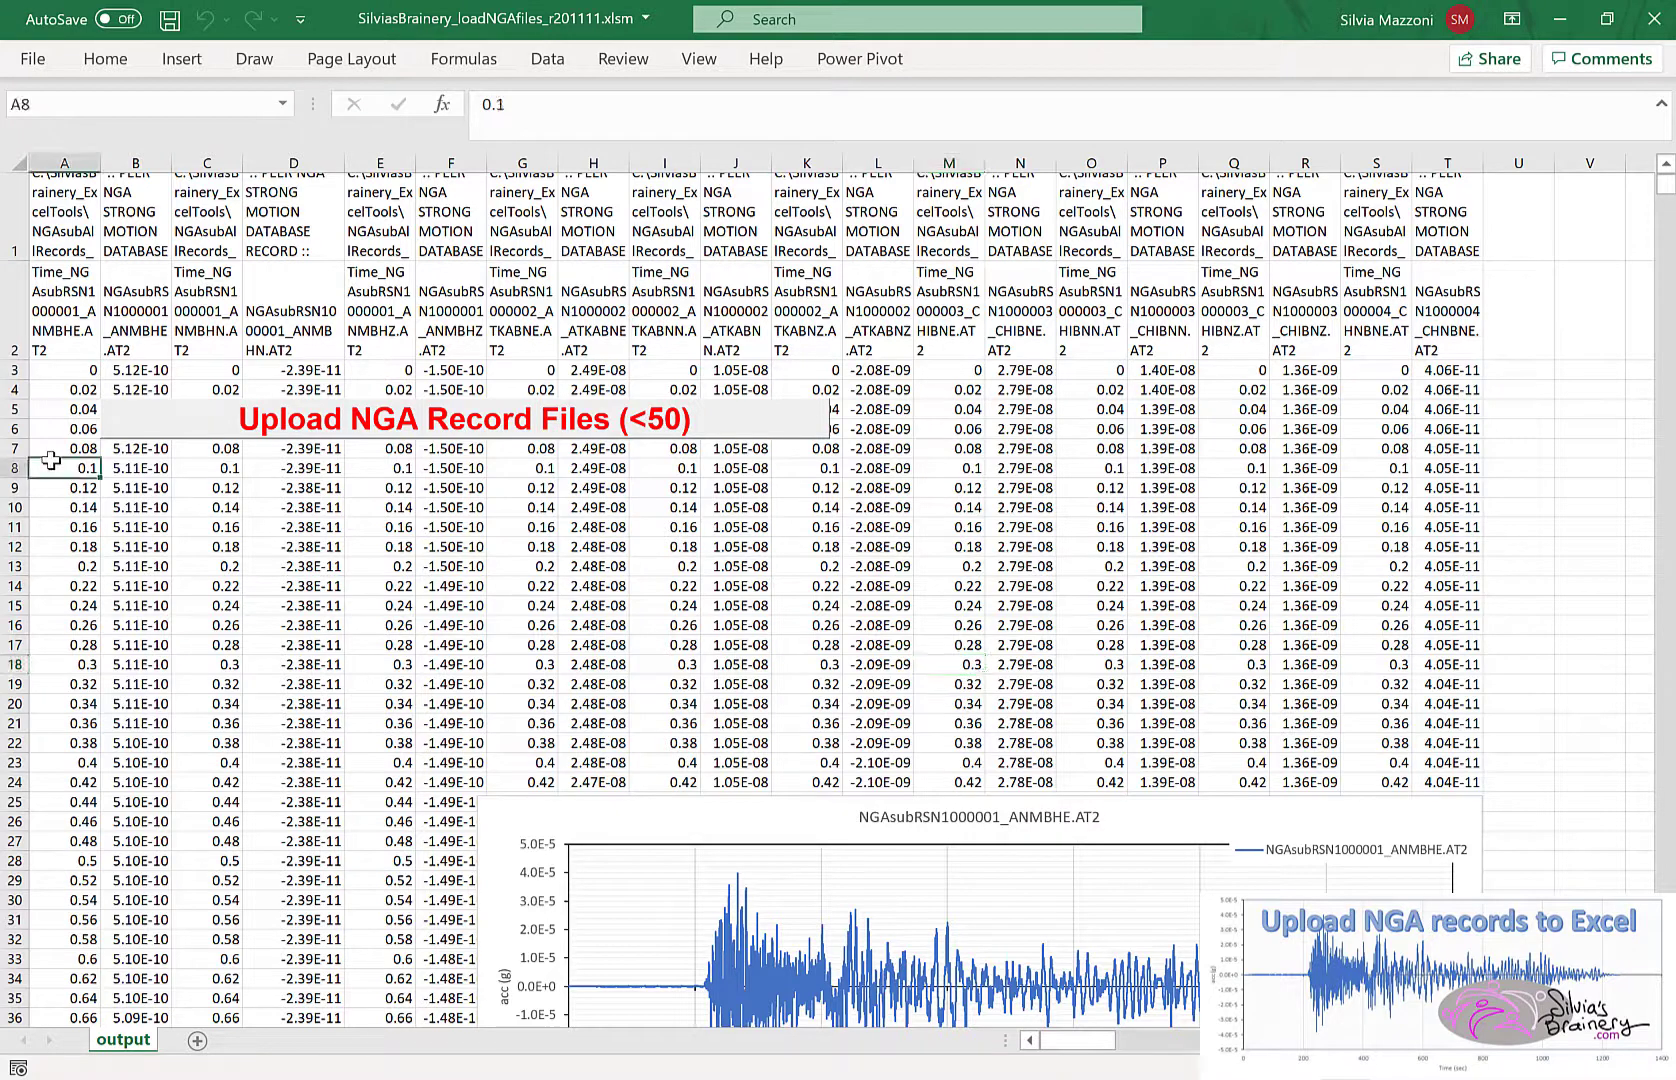
click(60, 368)
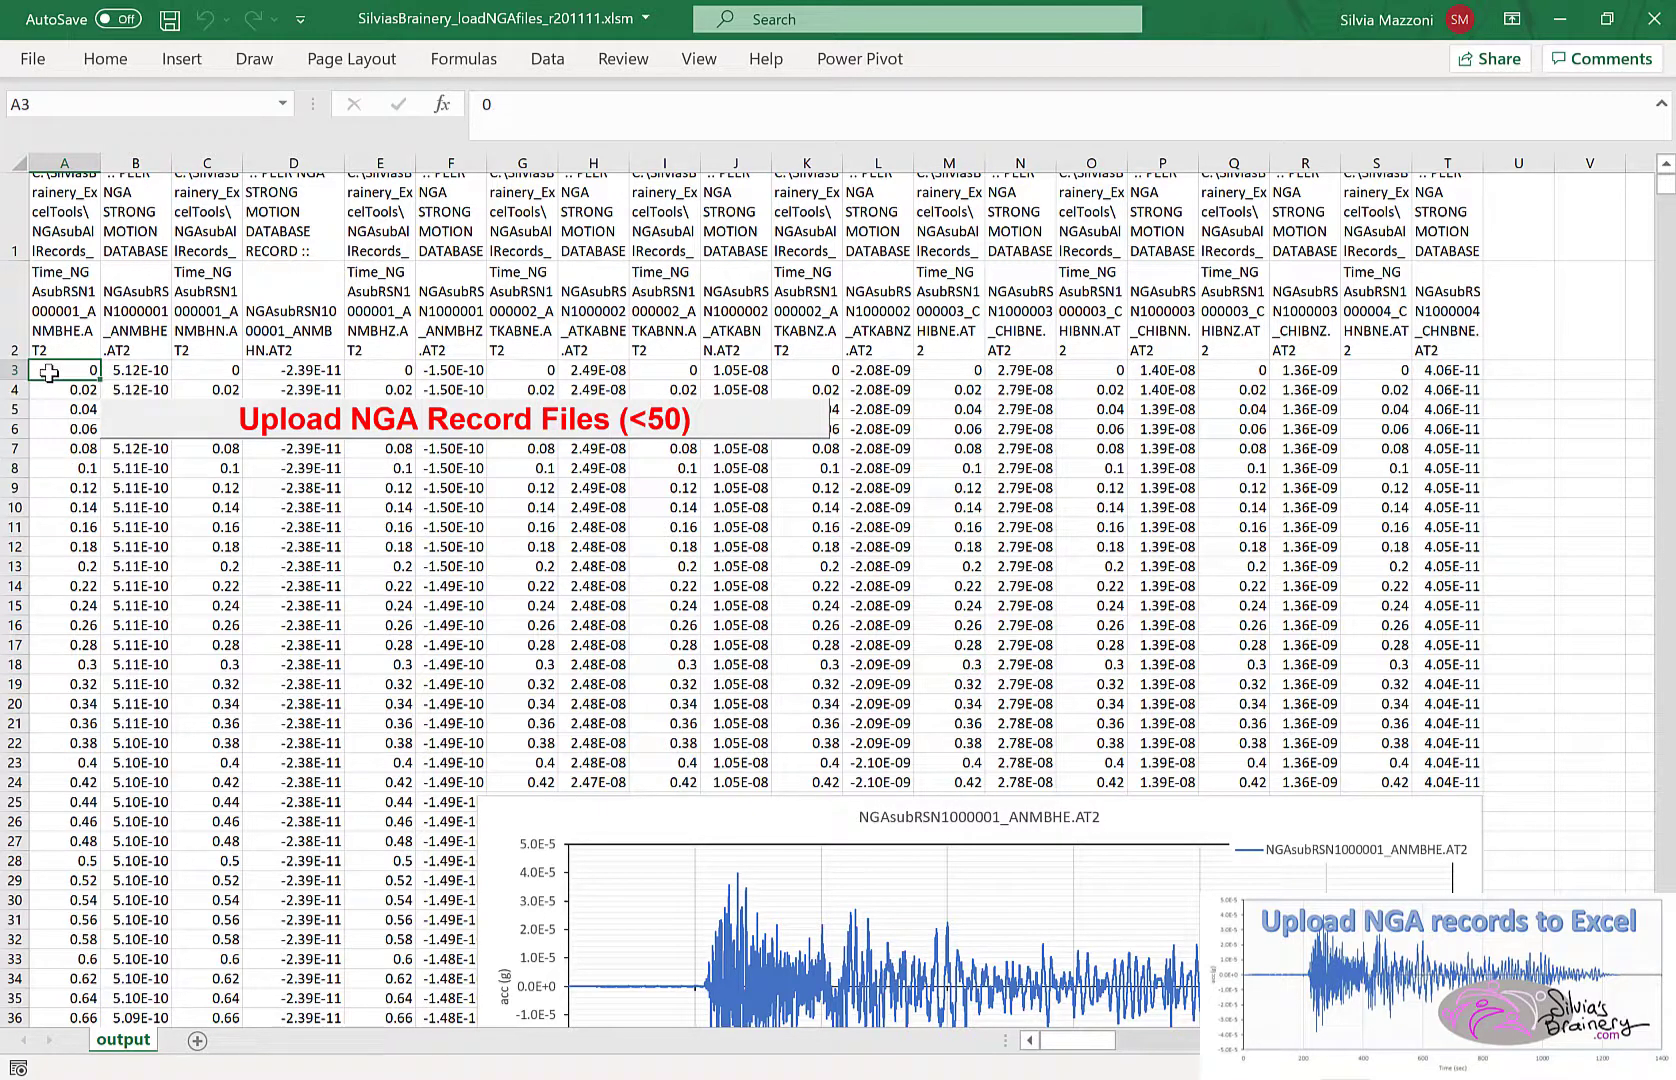
click(136, 370)
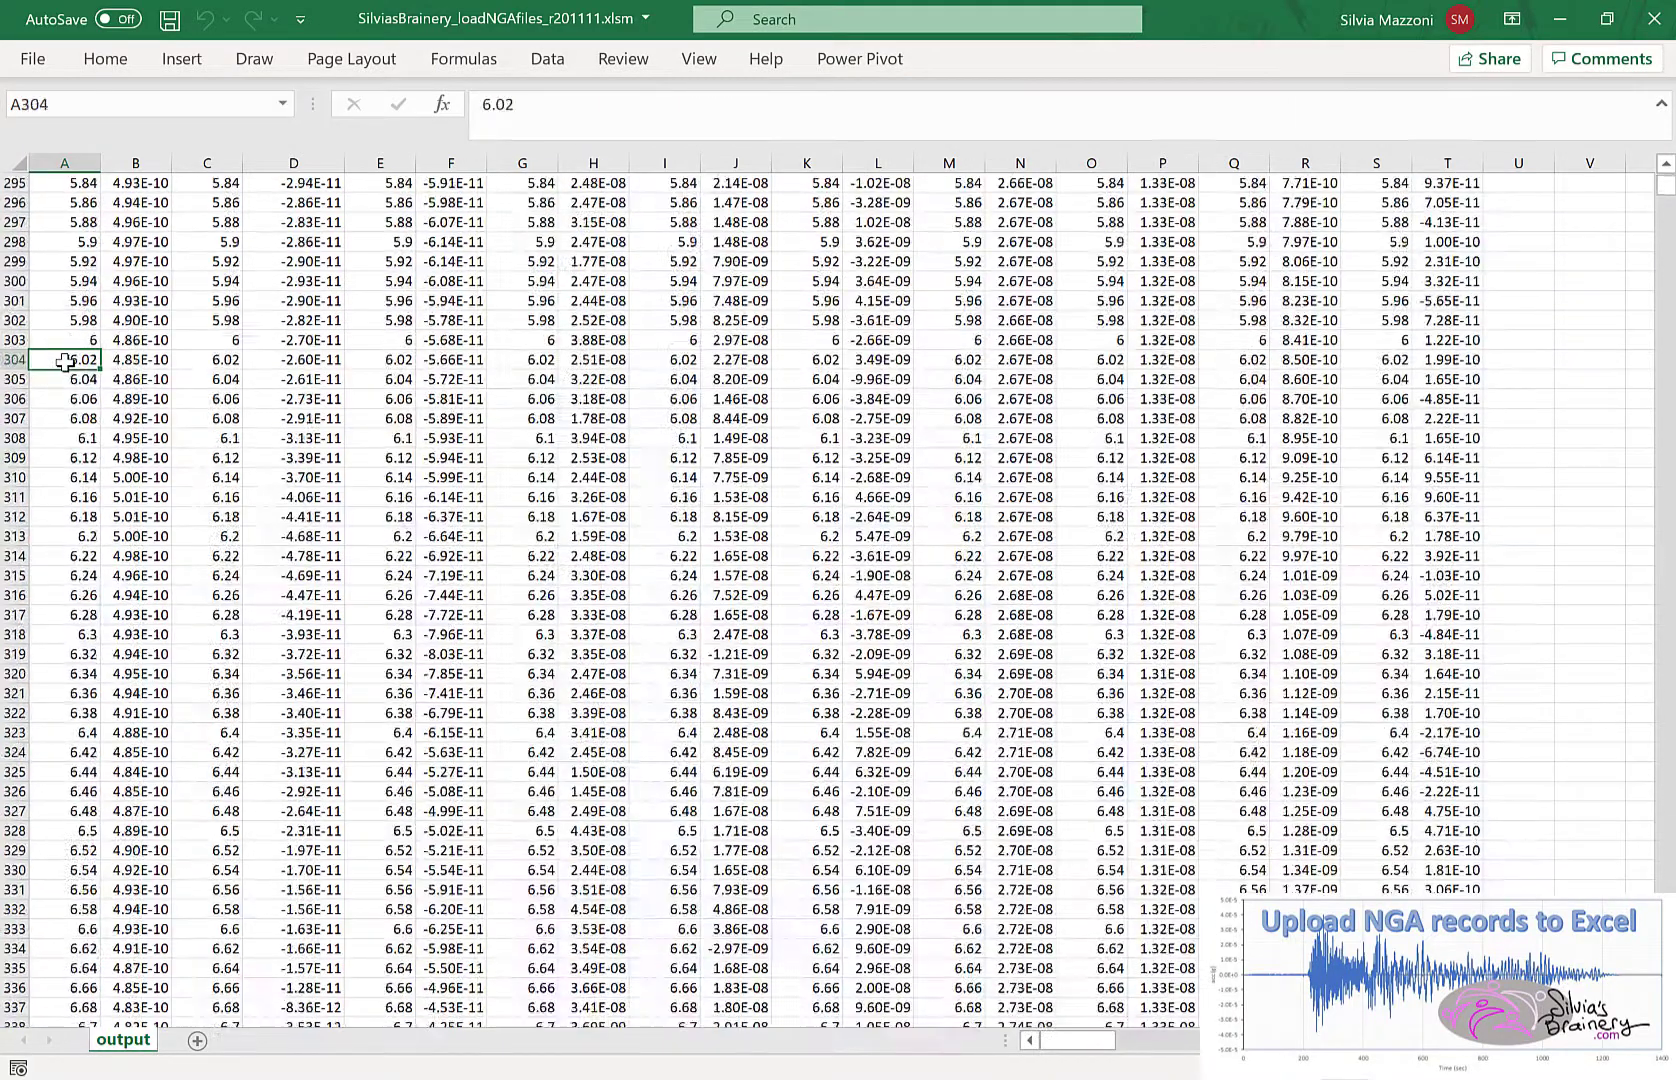
scroll(down, 3)
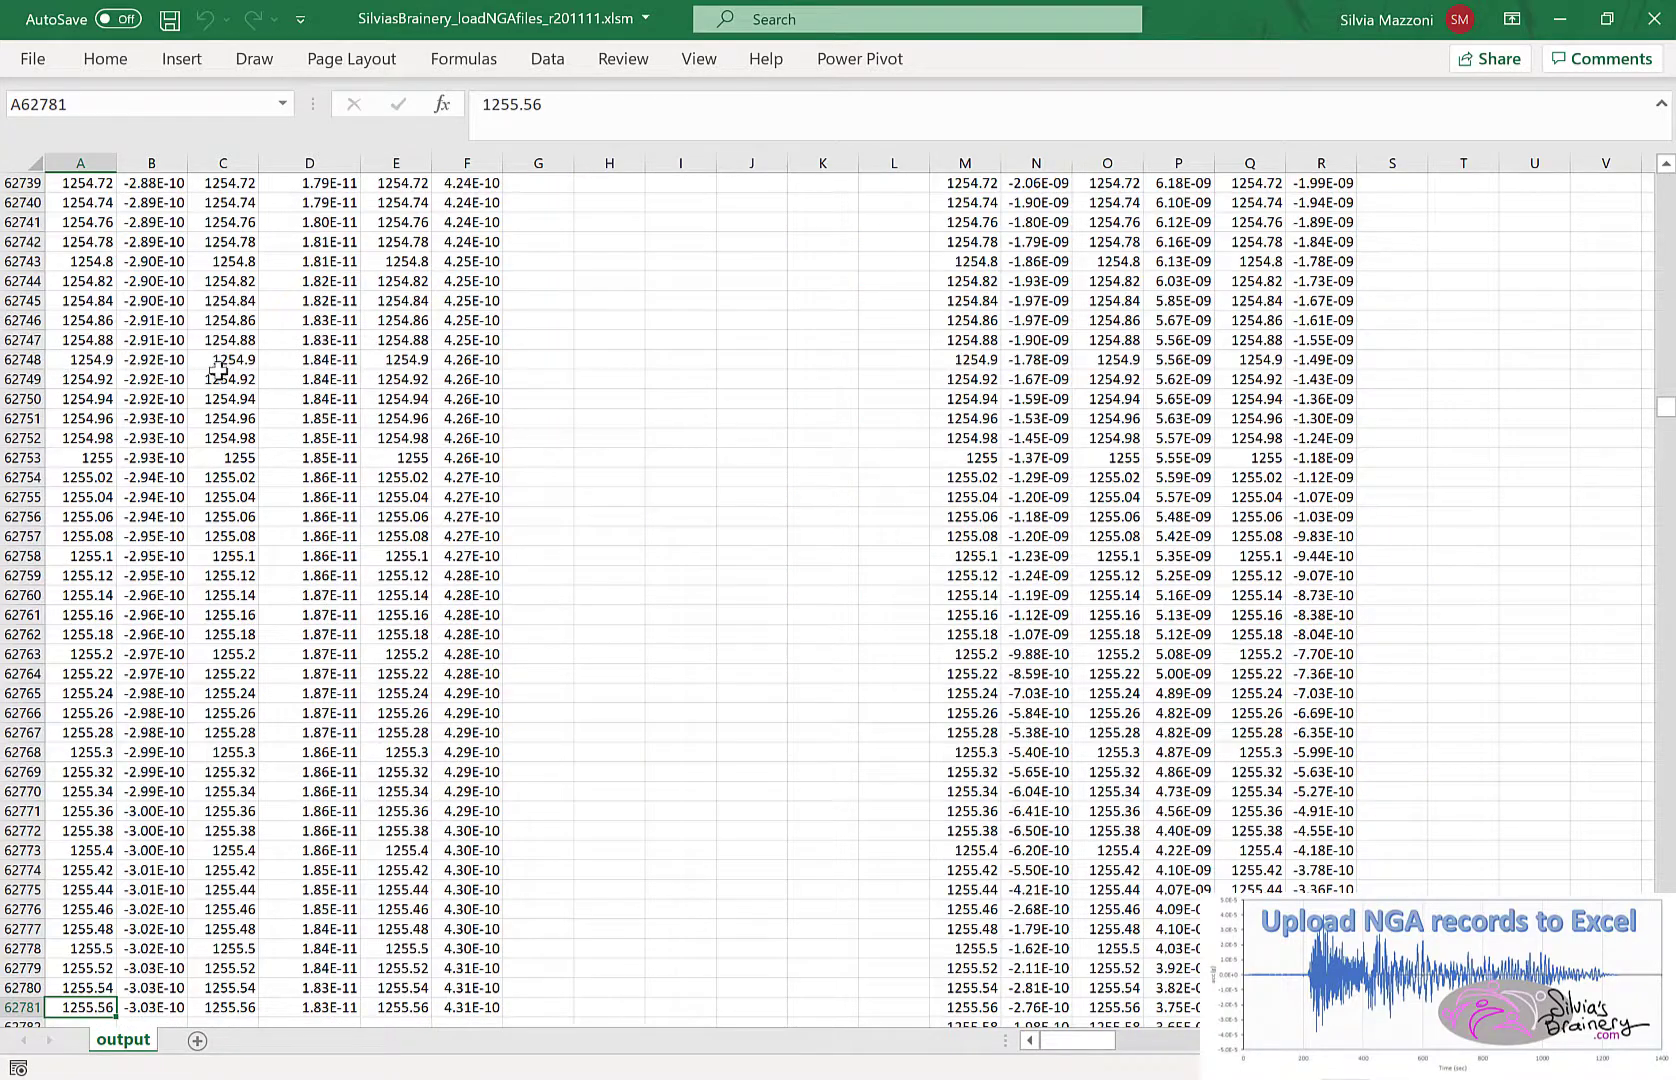
scroll(down, 3)
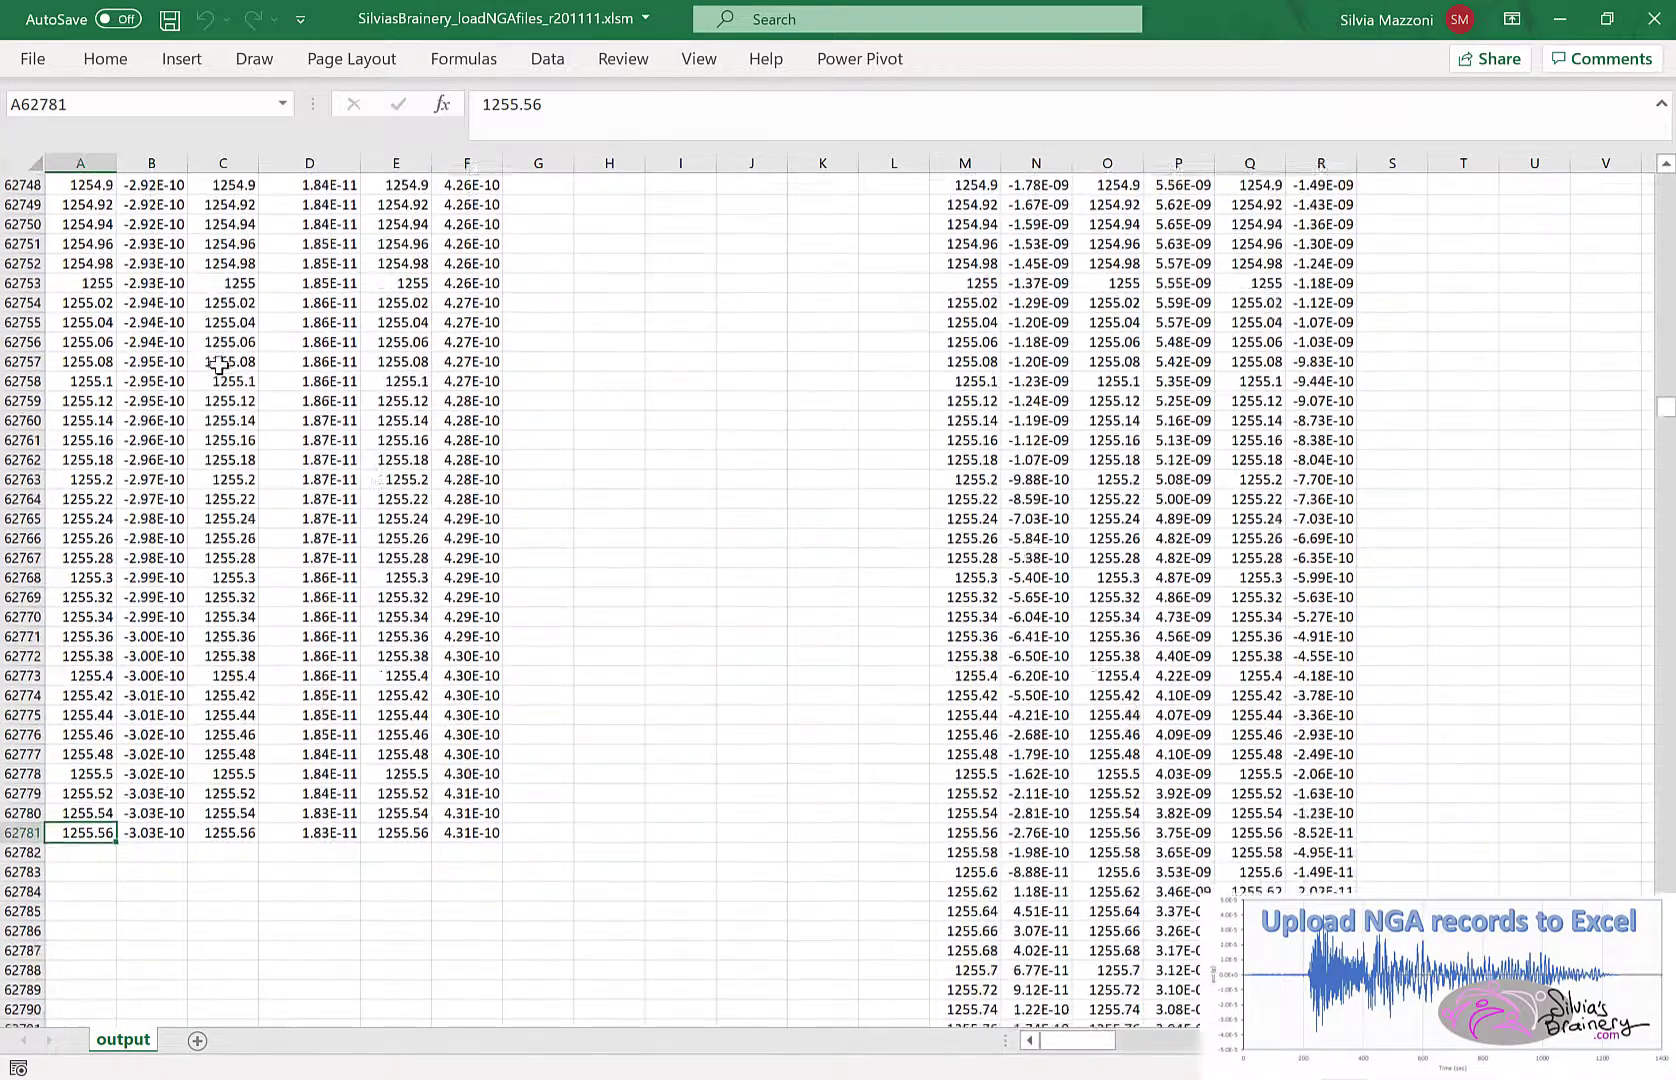
scroll(up, 3)
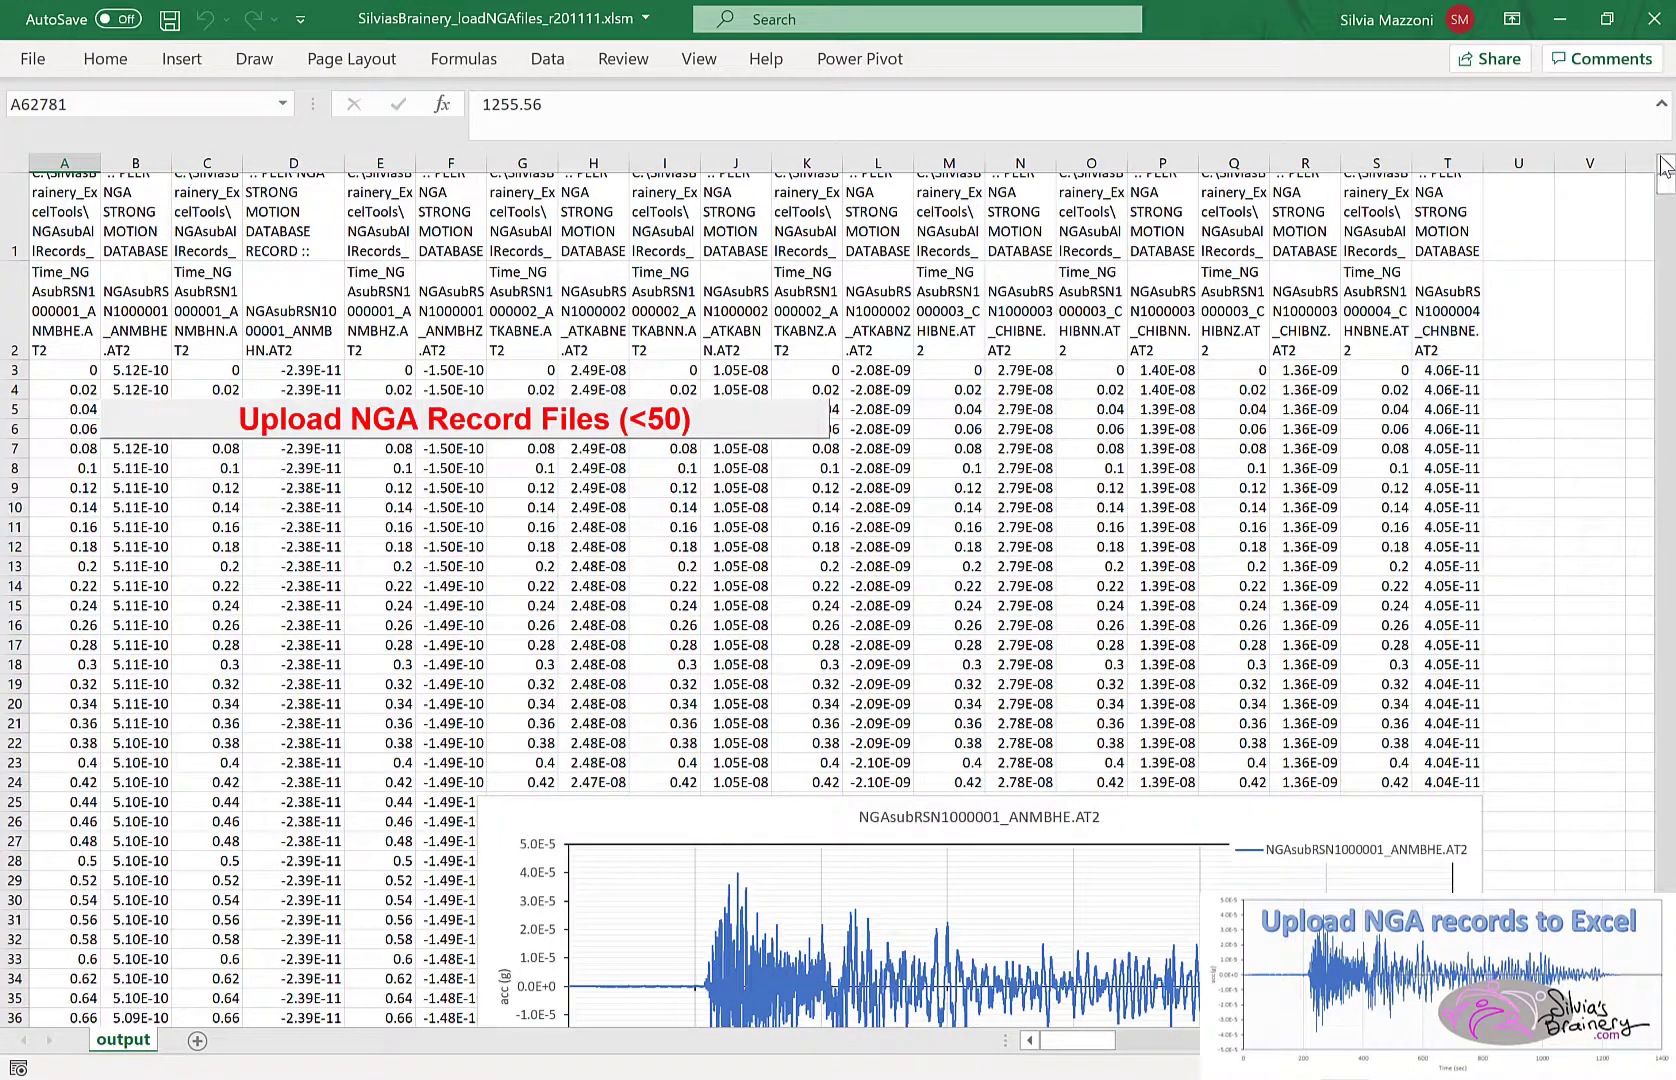
click(522, 704)
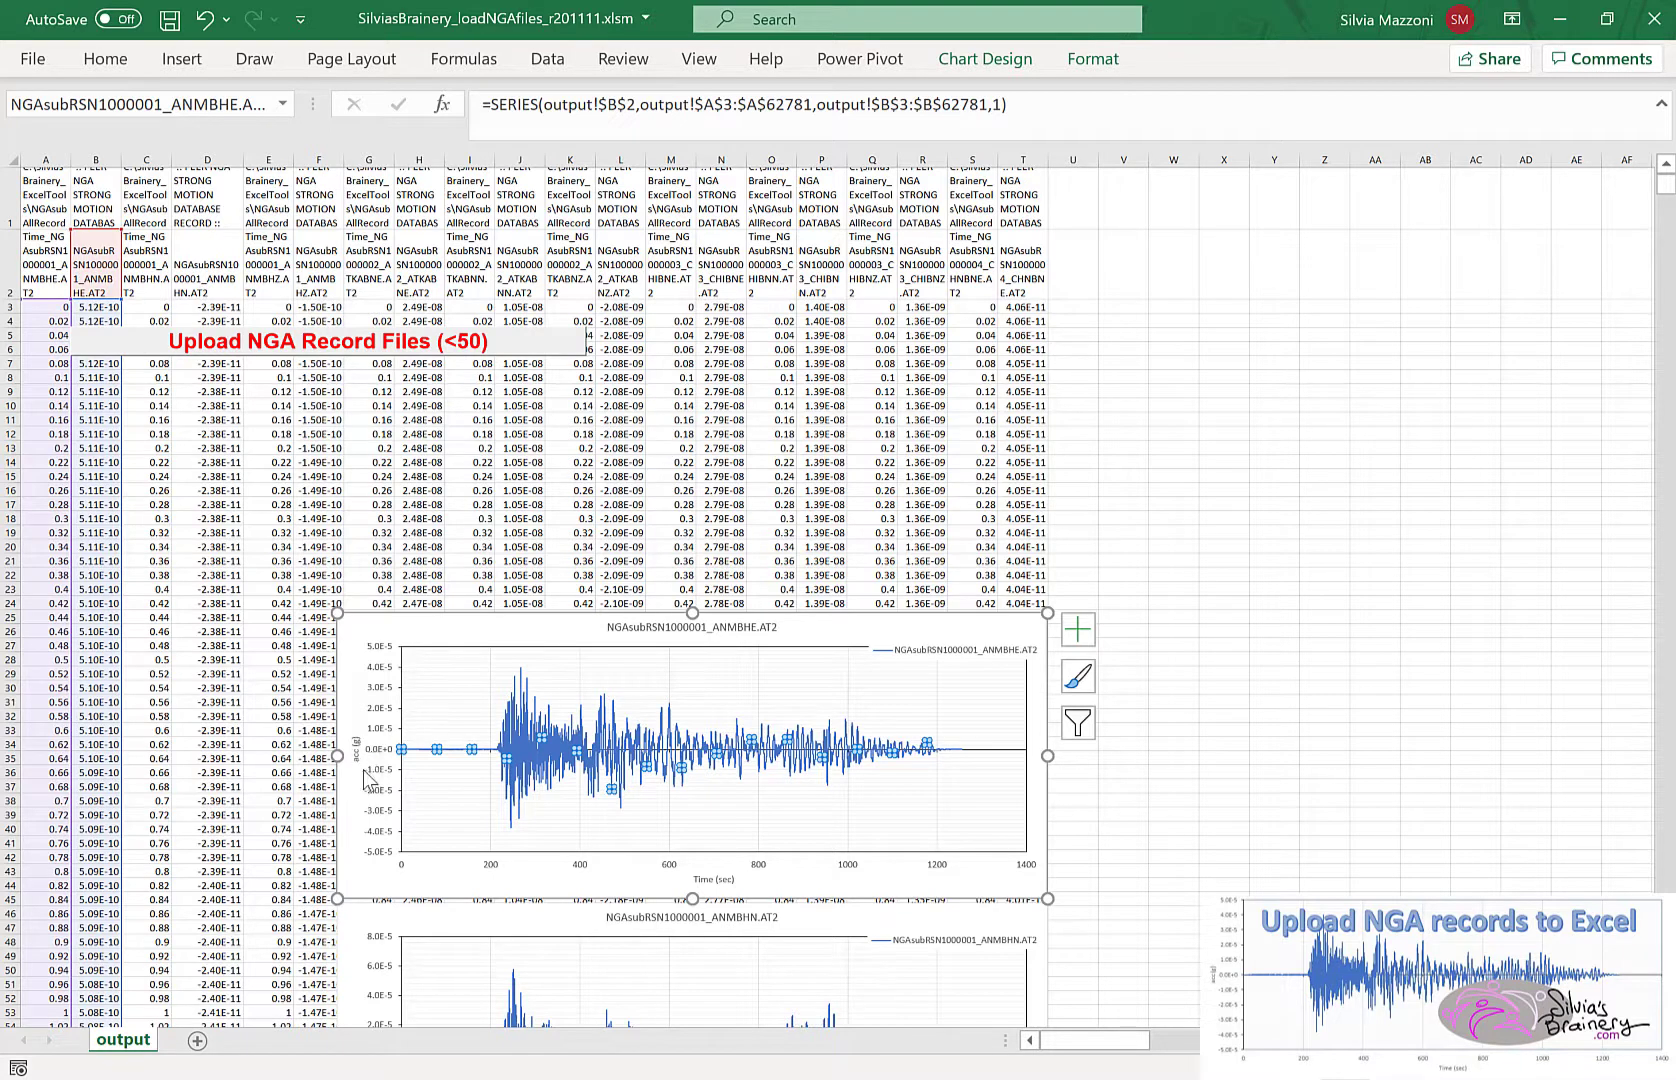
mouse_move(358, 738)
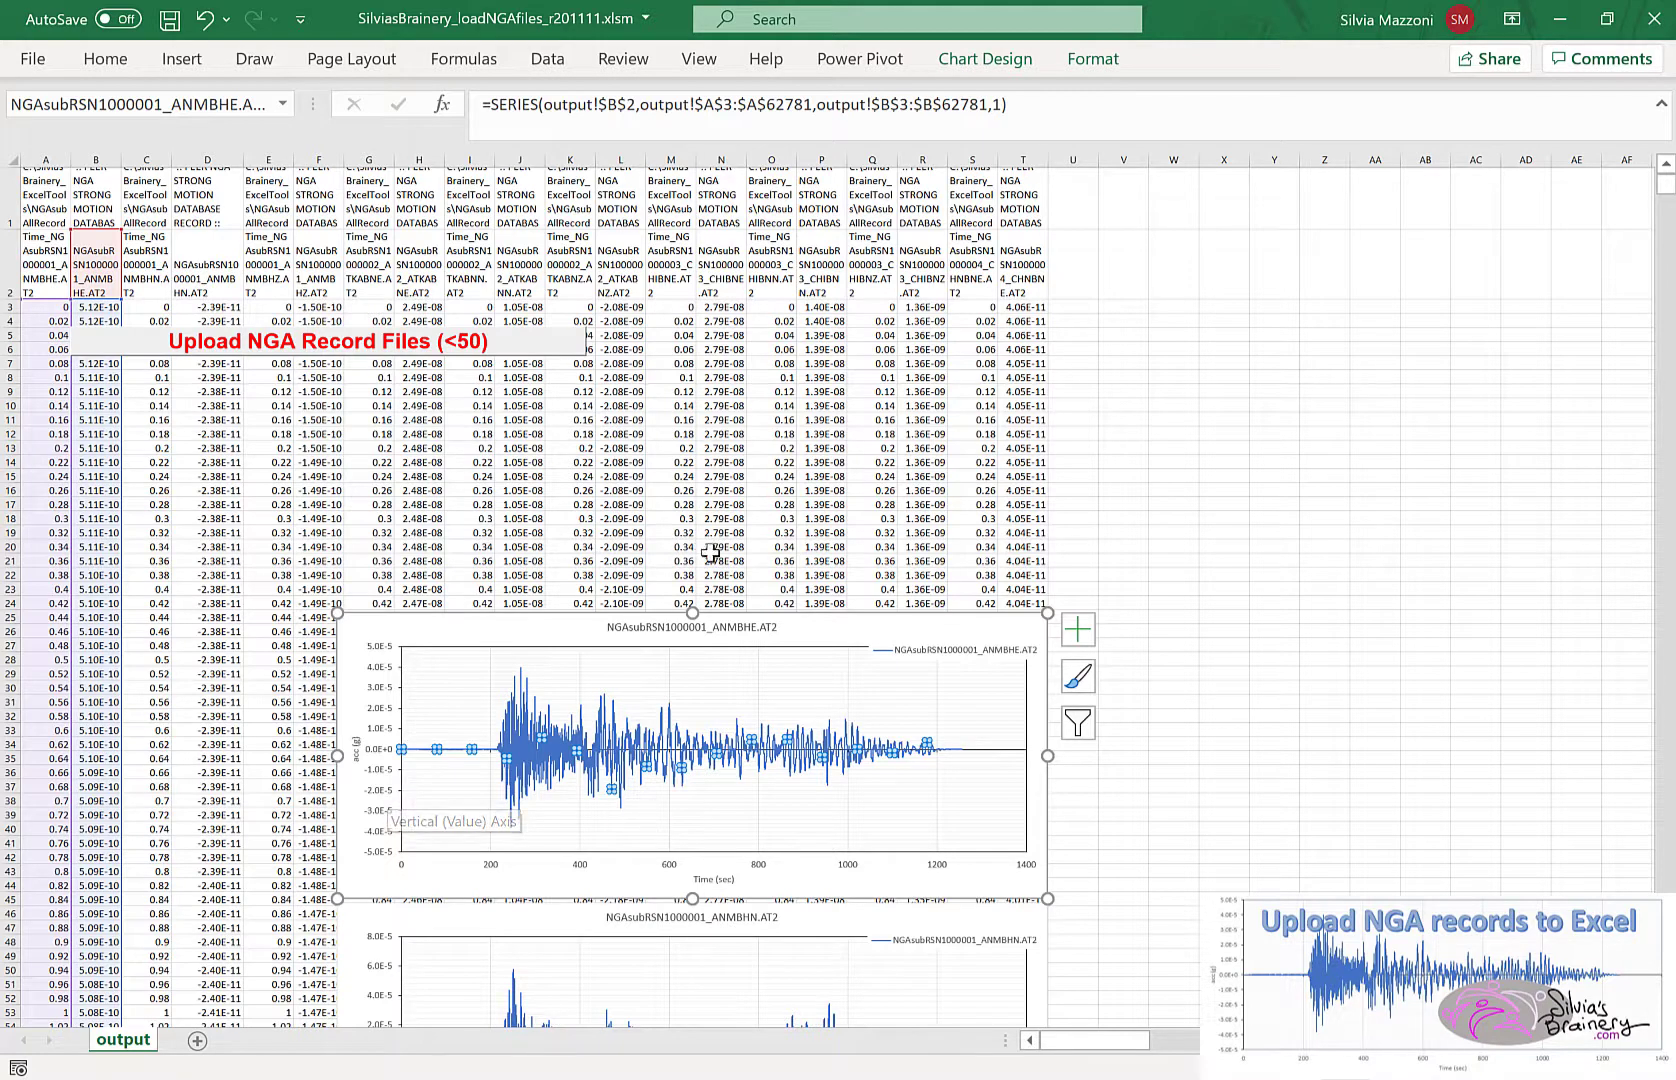
mouse_move(812, 624)
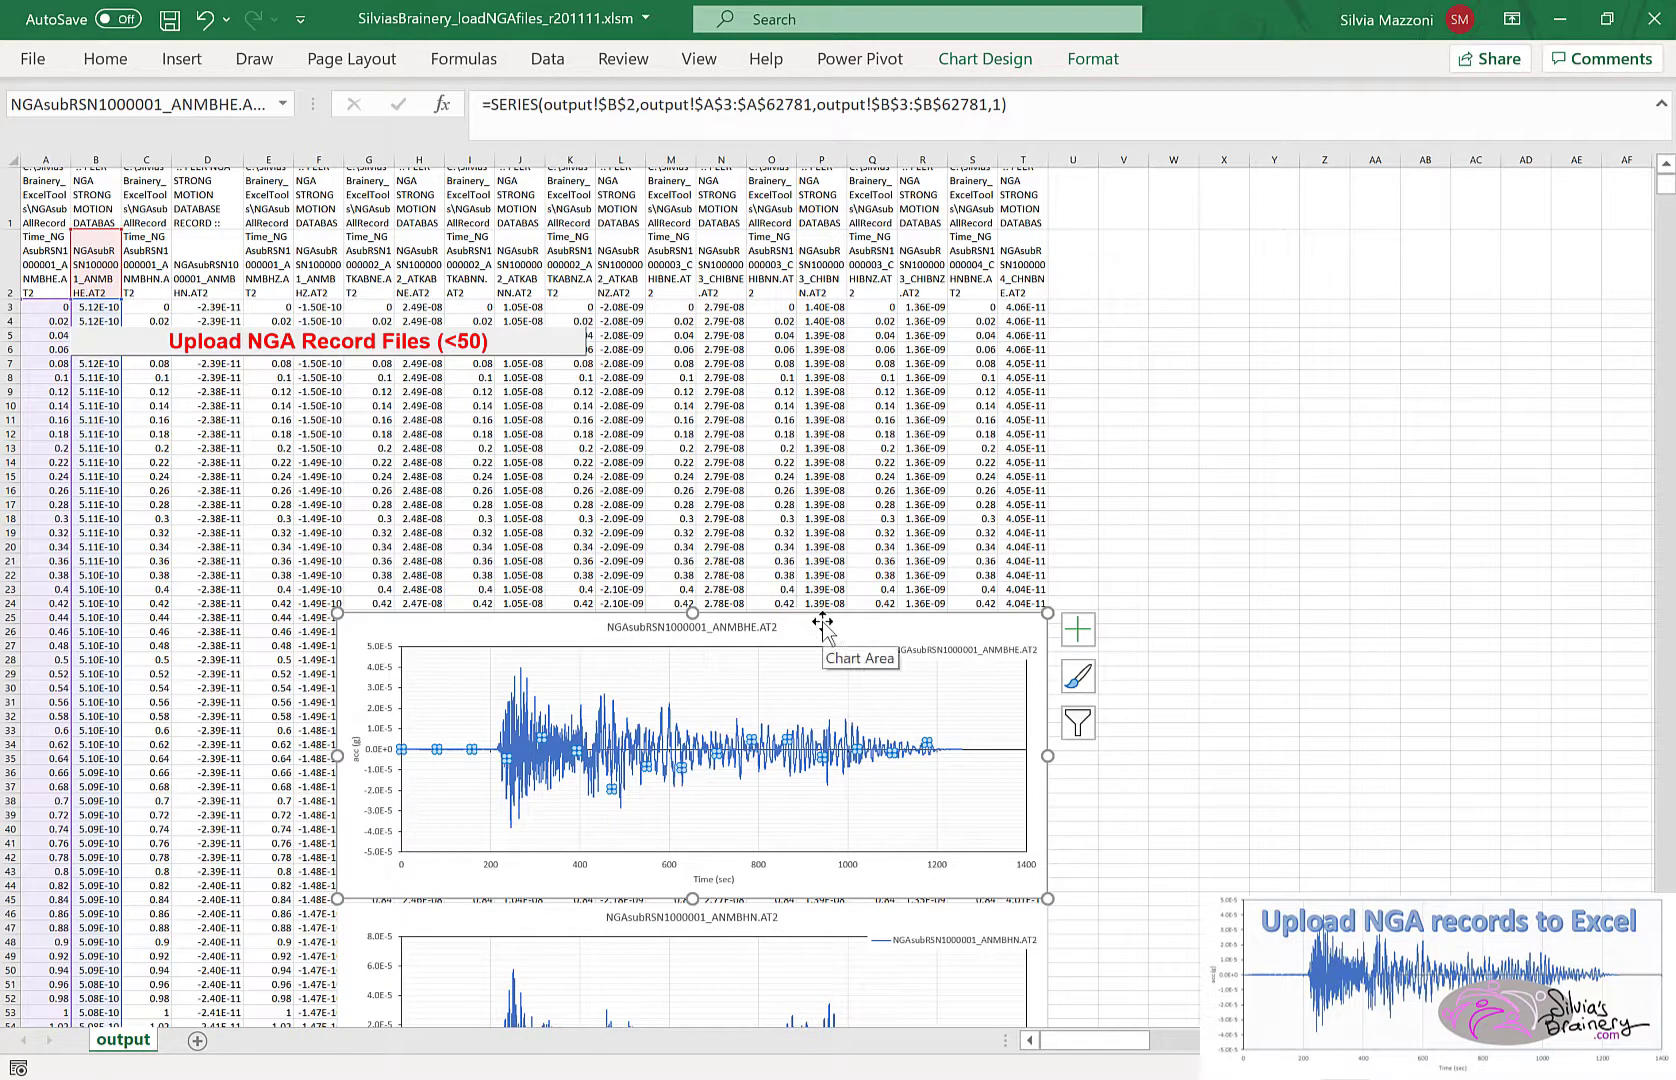
mouse_move(928, 678)
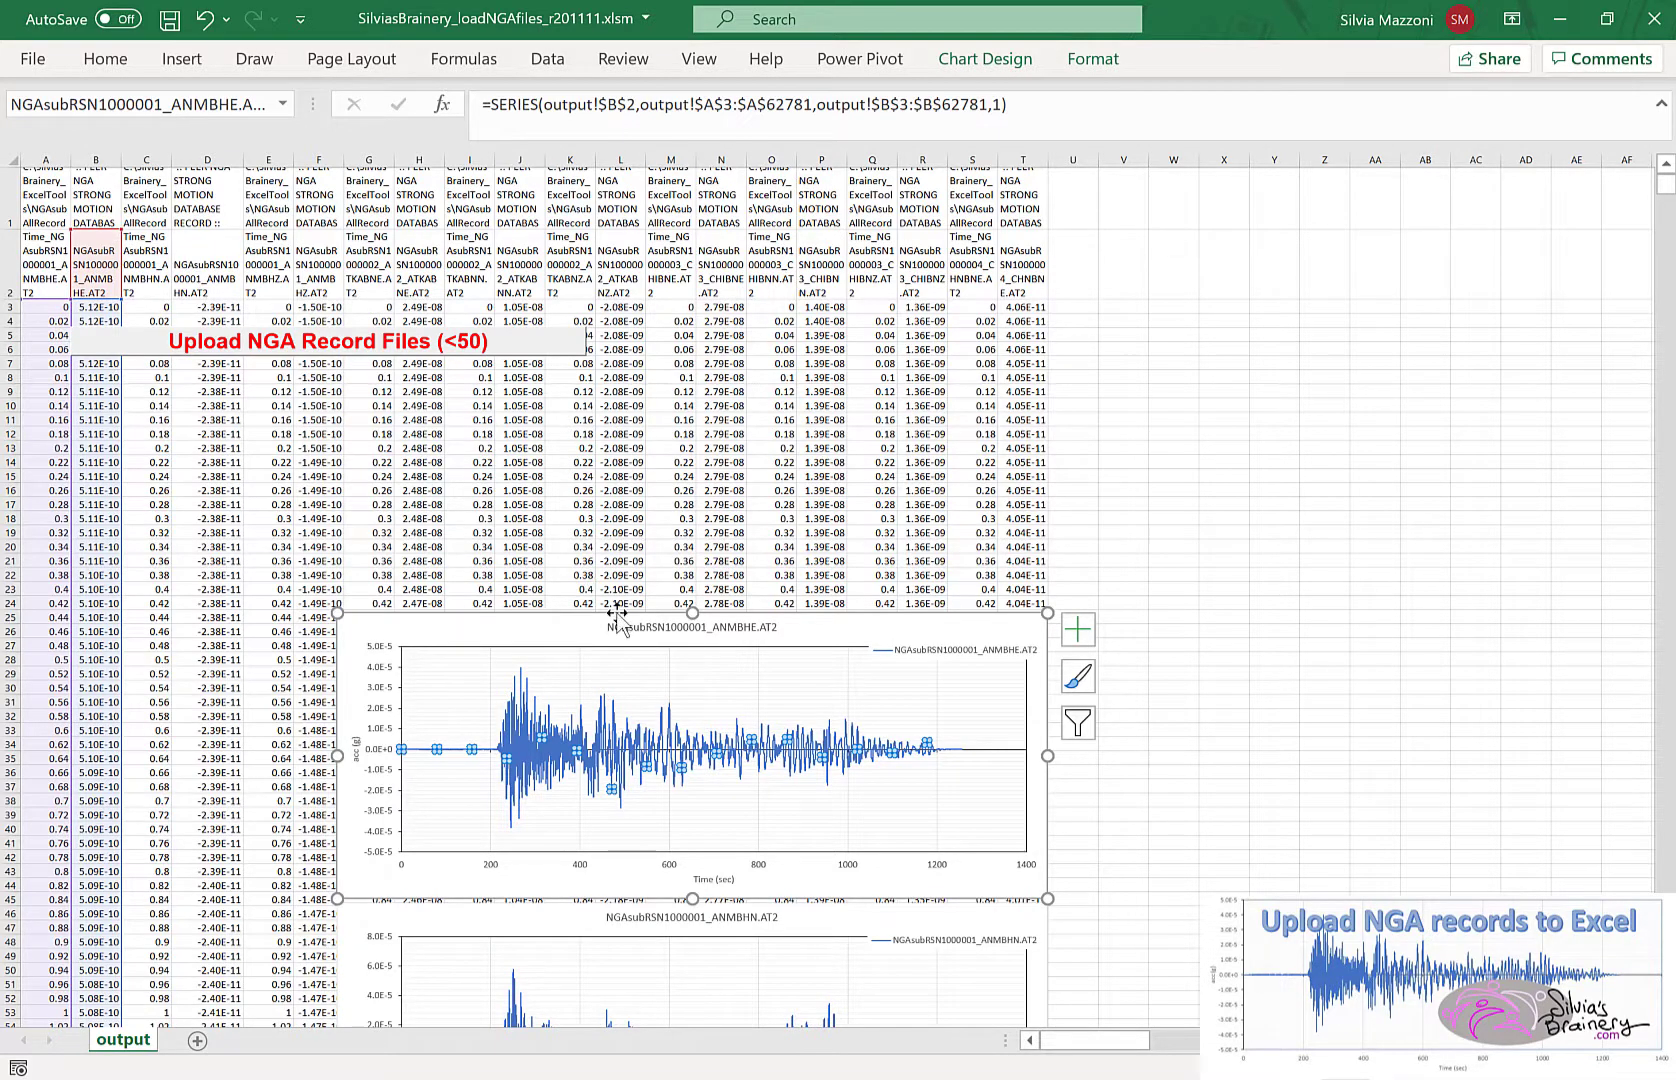
mouse_move(526, 974)
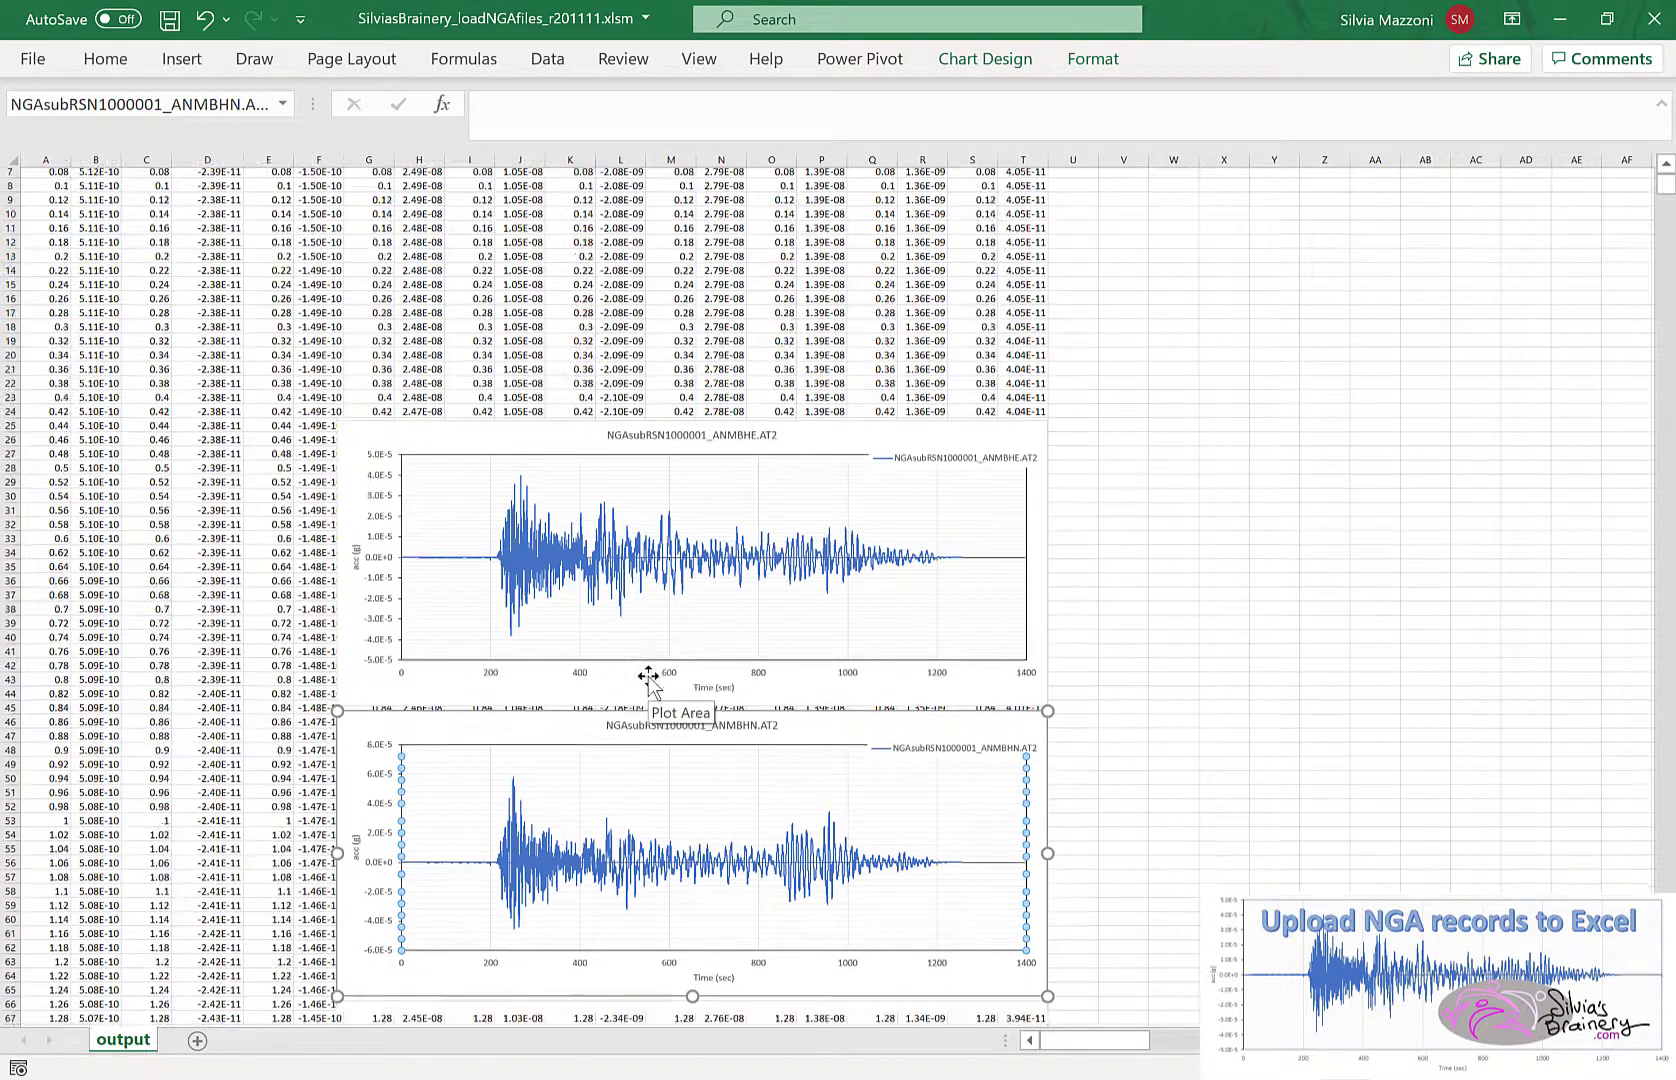
scroll(down, 3)
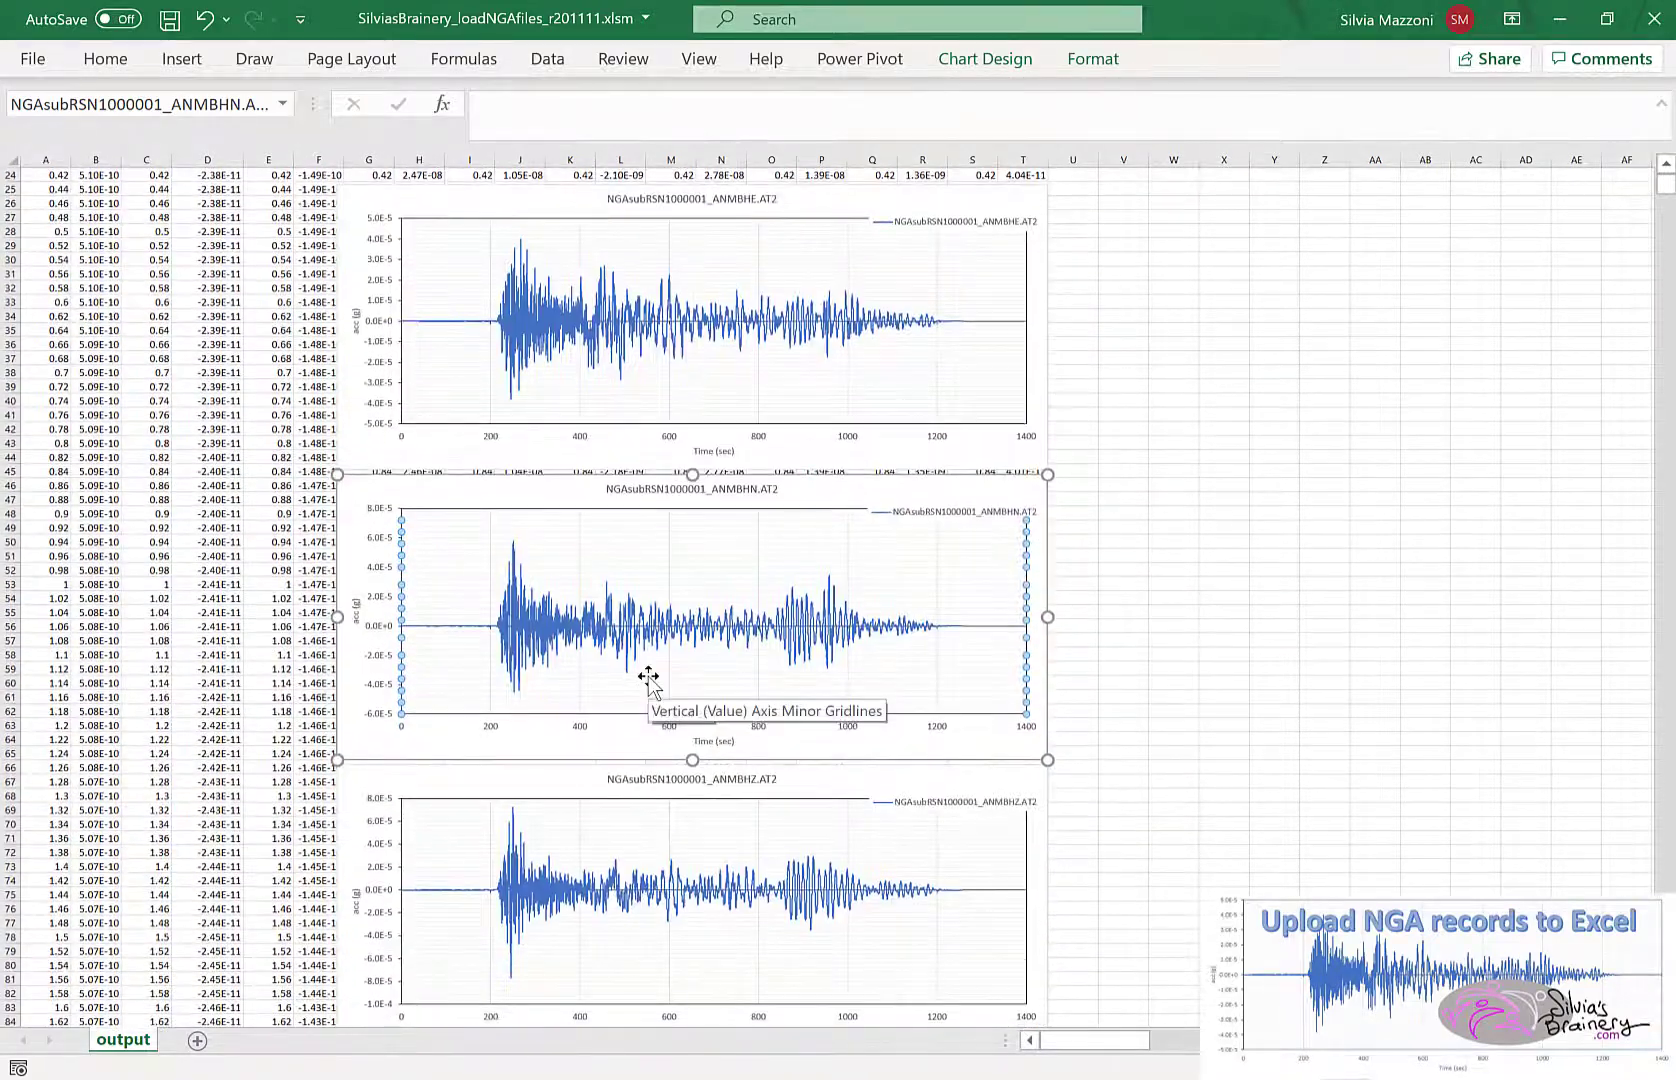
mouse_move(1144, 684)
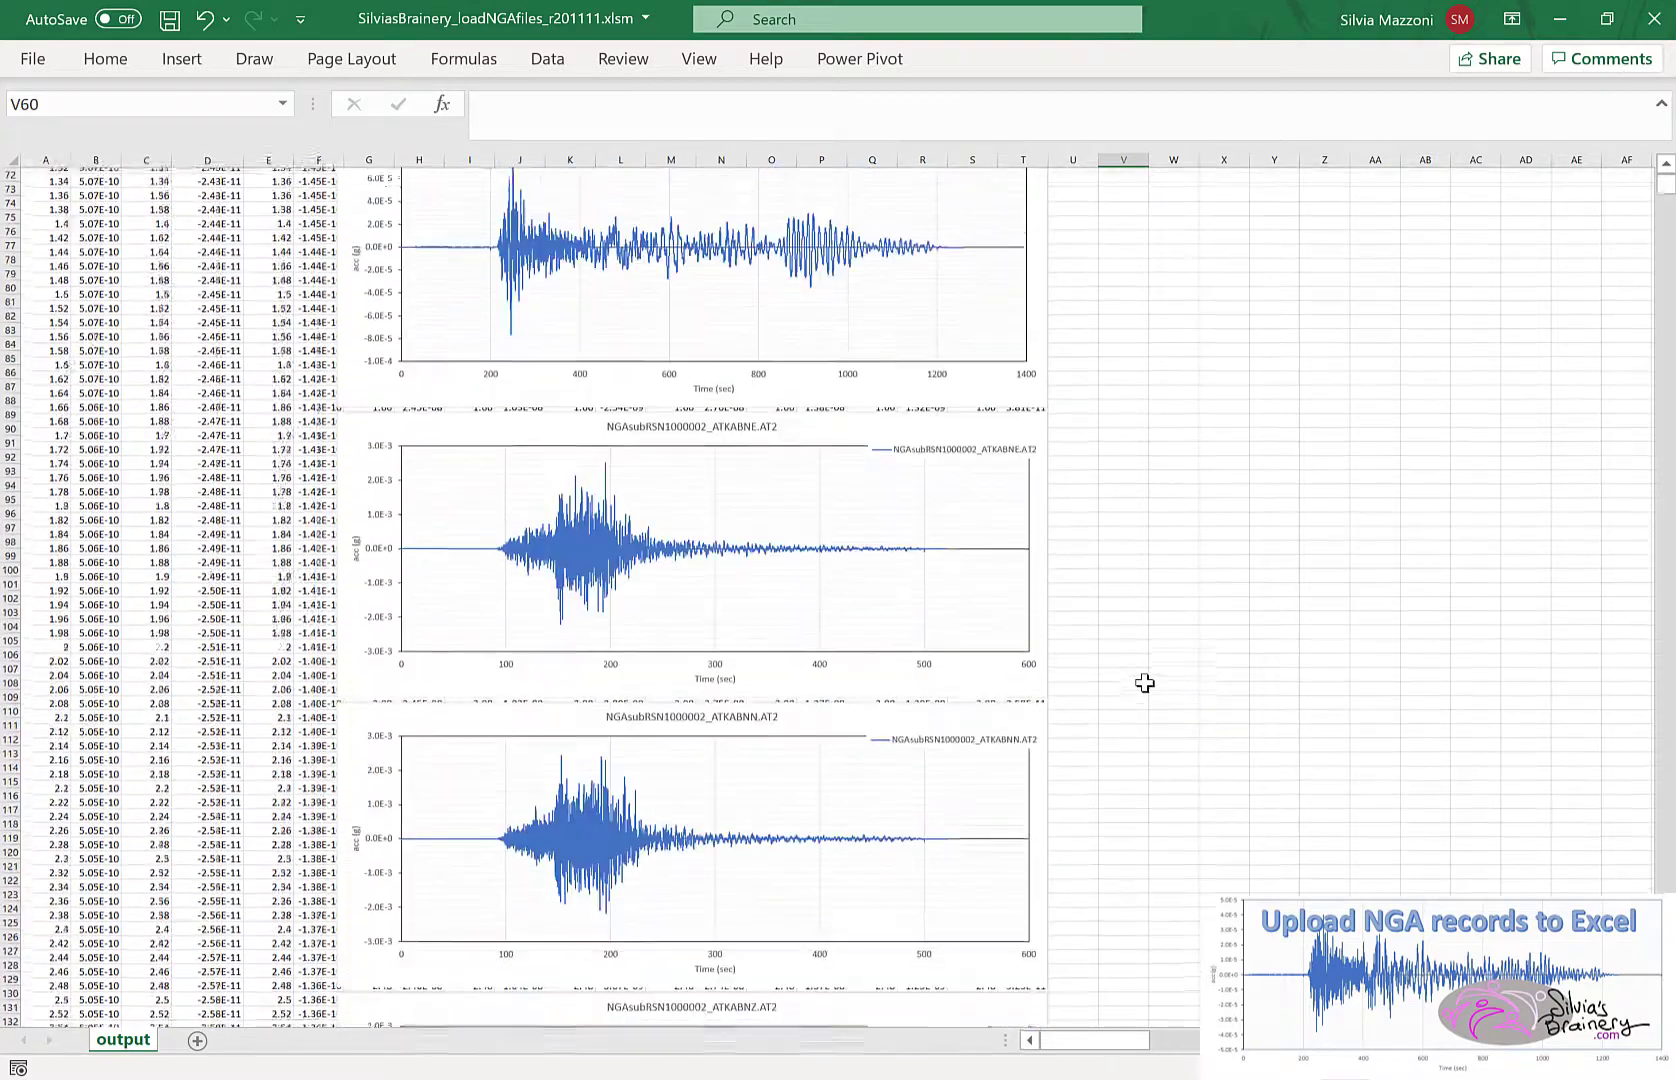
scroll(down, 3)
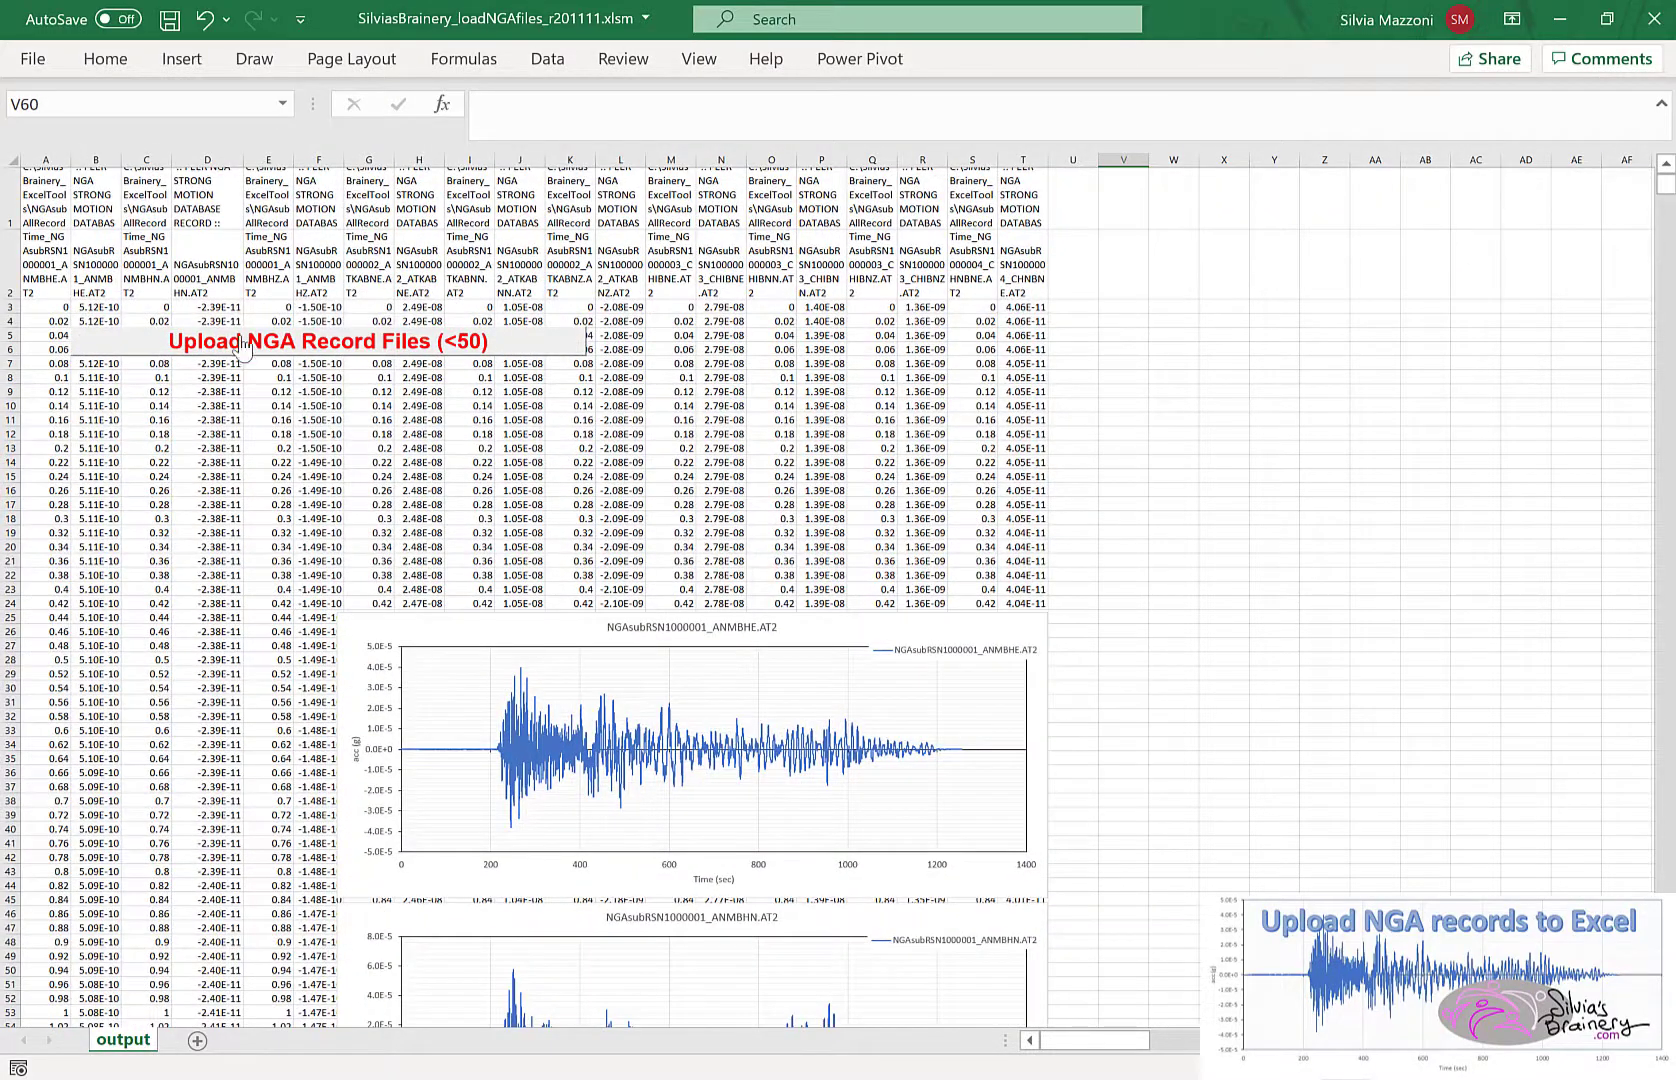
right_click(240, 344)
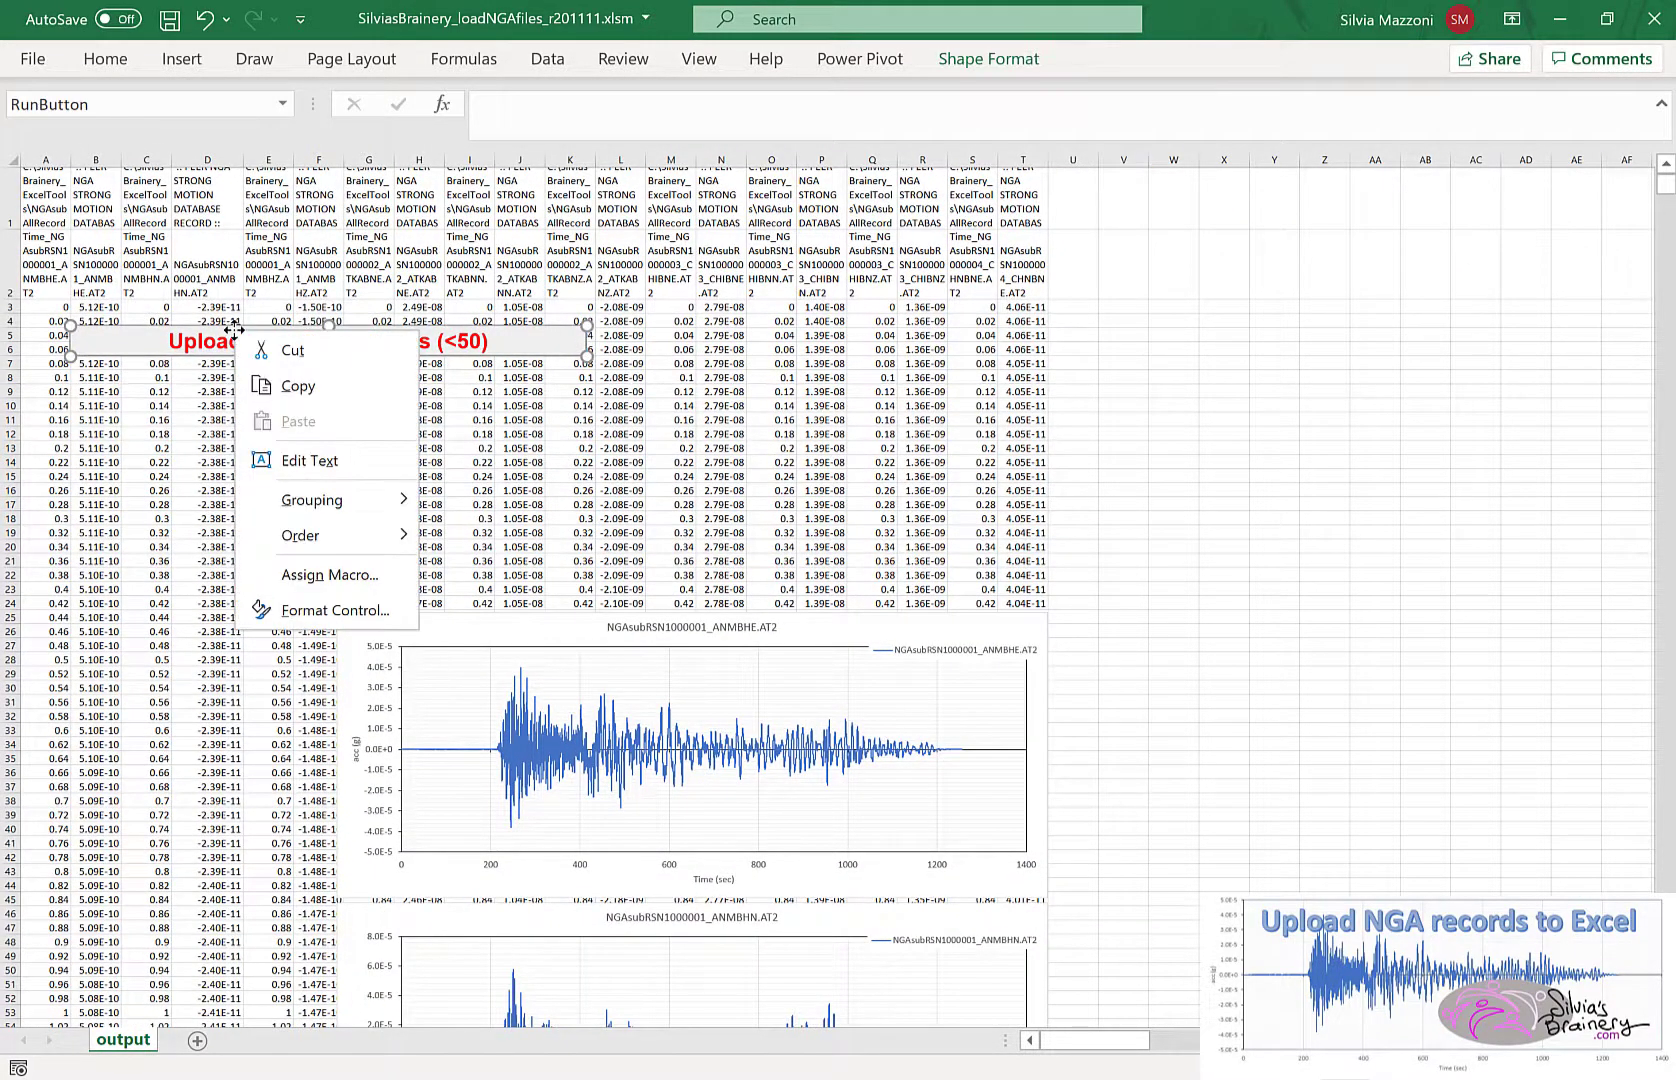
mouse_move(344, 400)
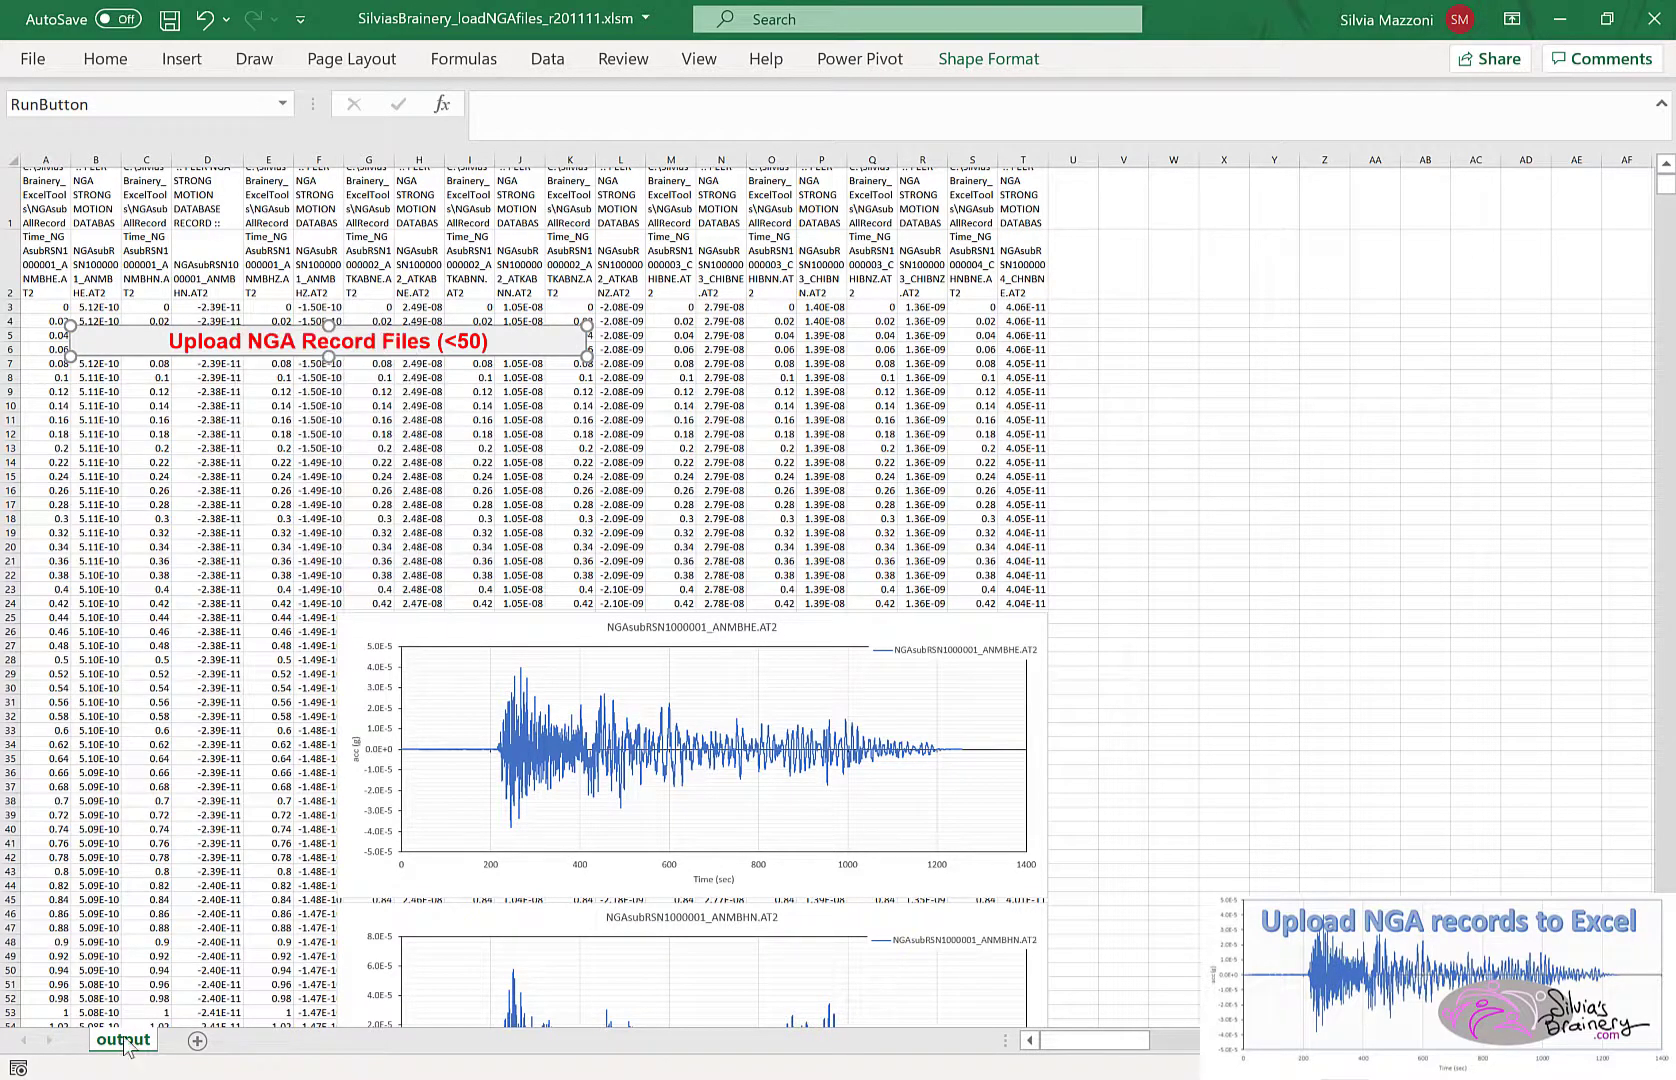
click(194, 1042)
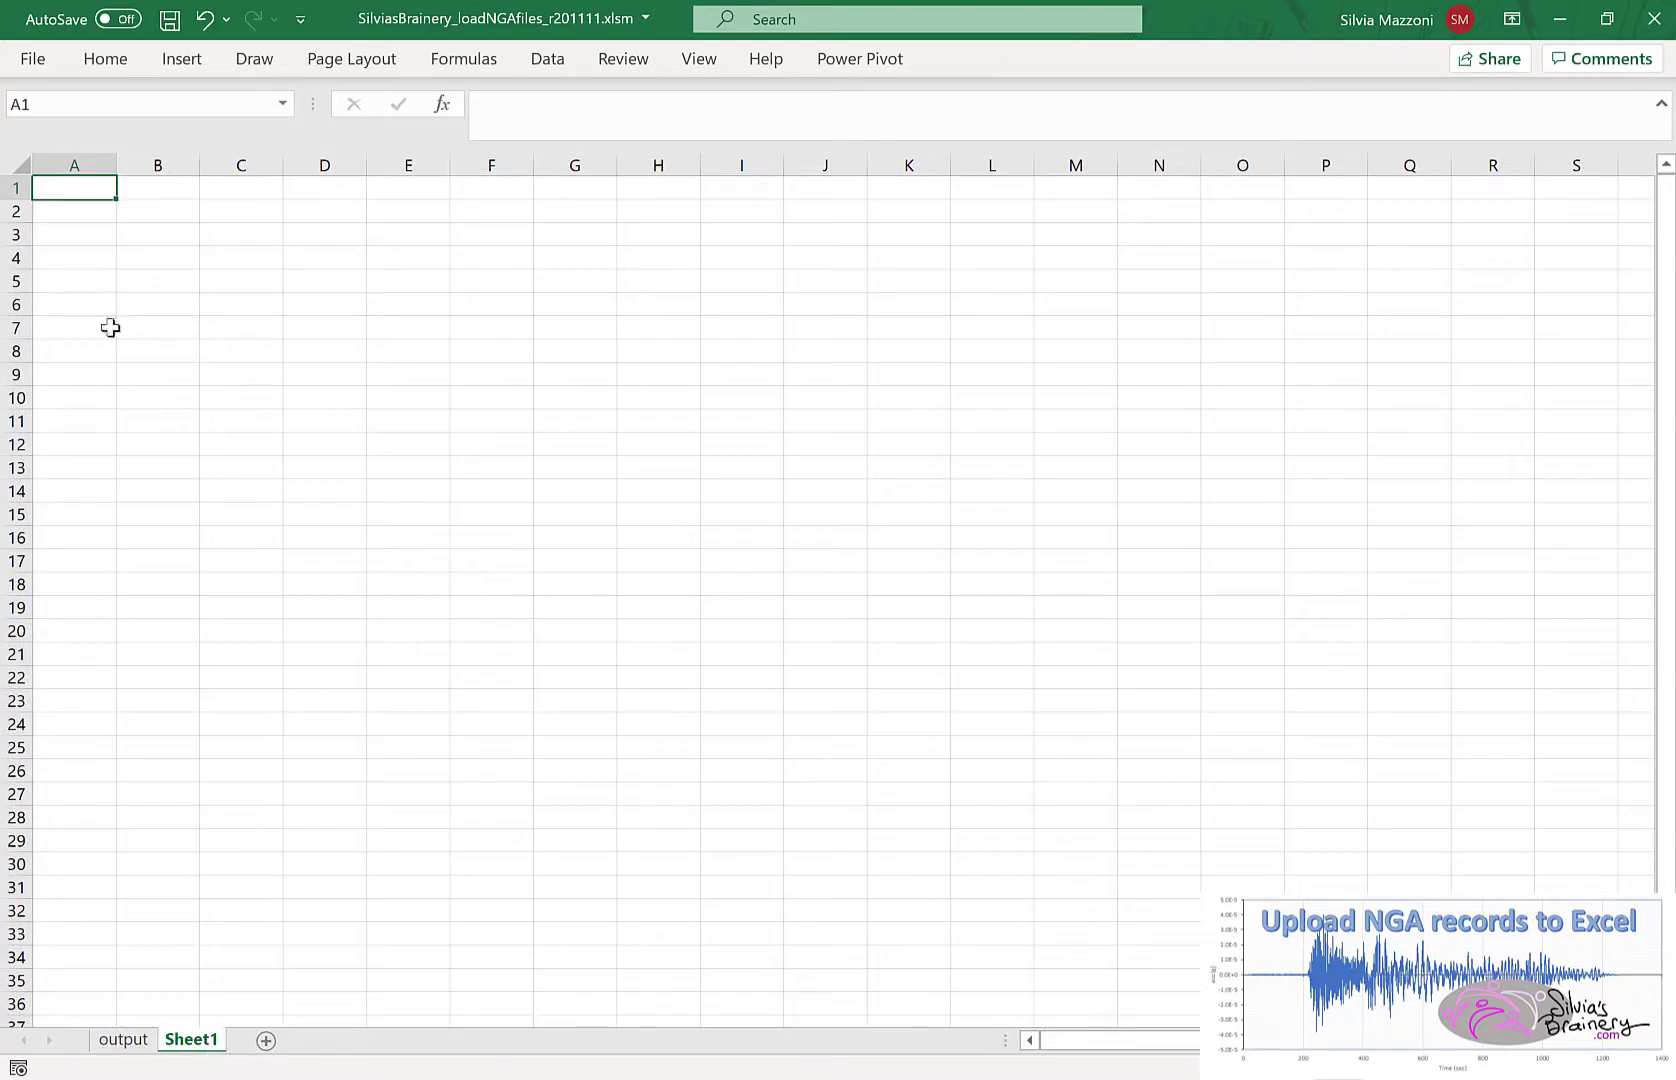
right_click(154, 258)
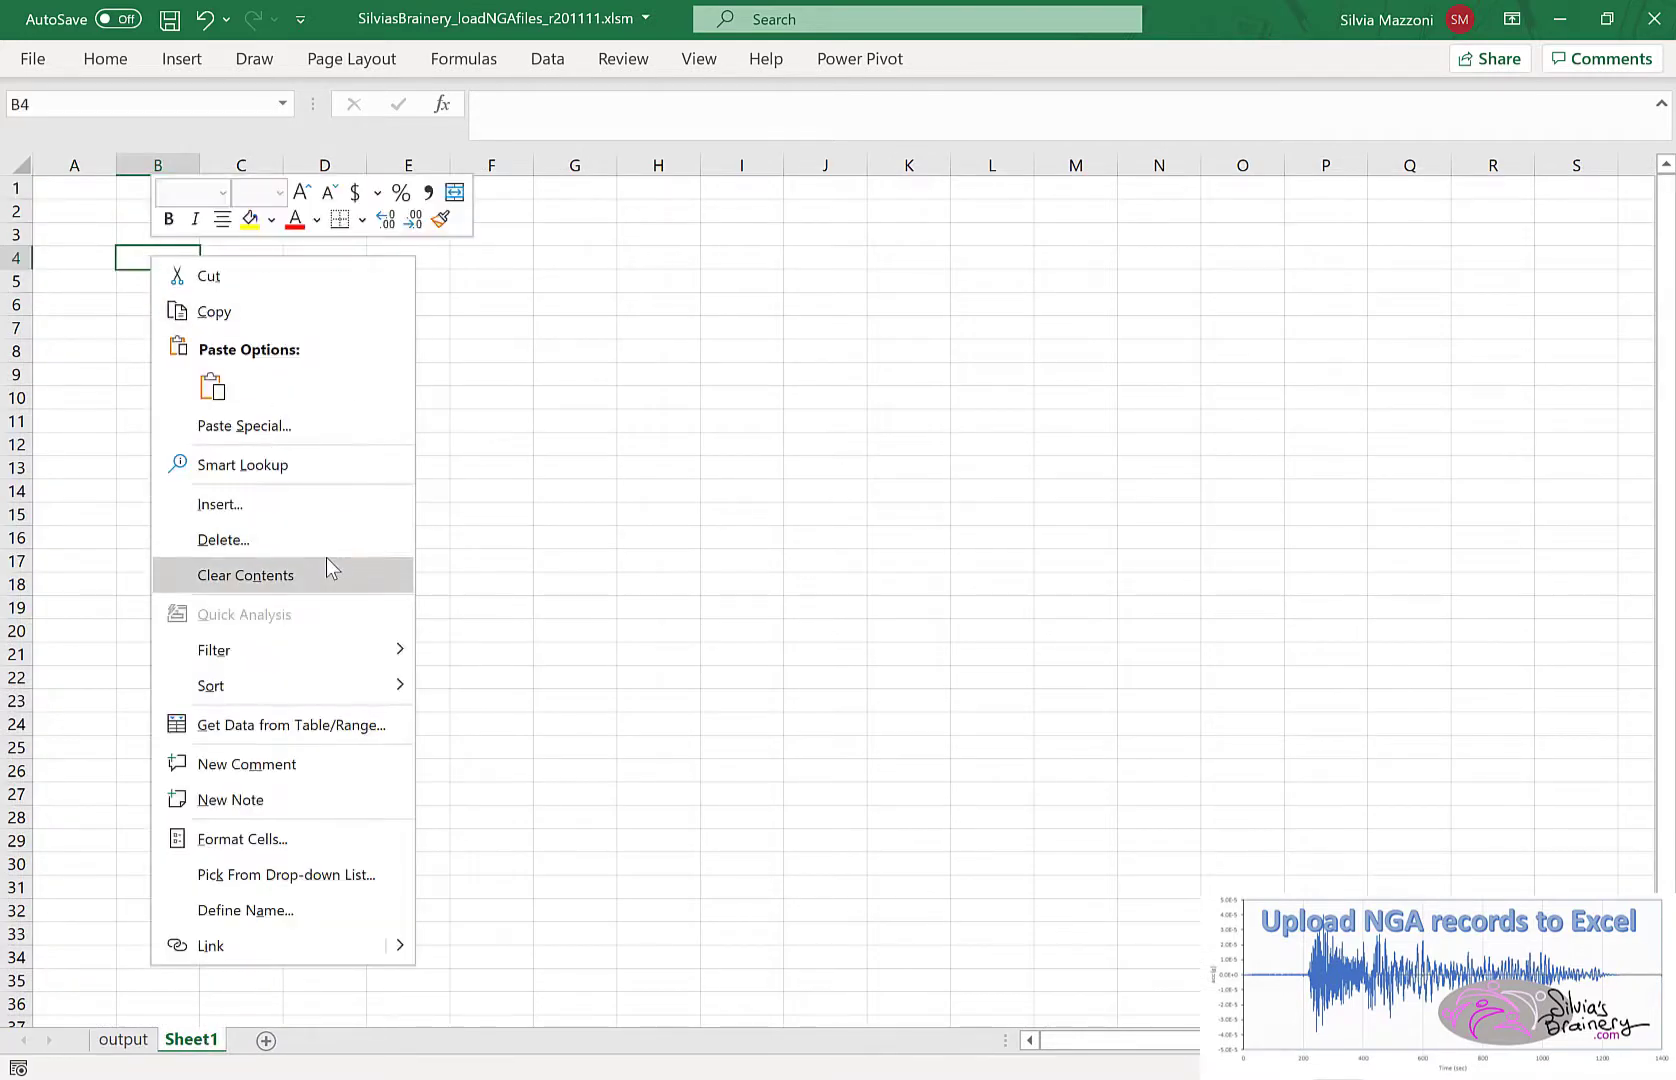
mouse_move(232, 304)
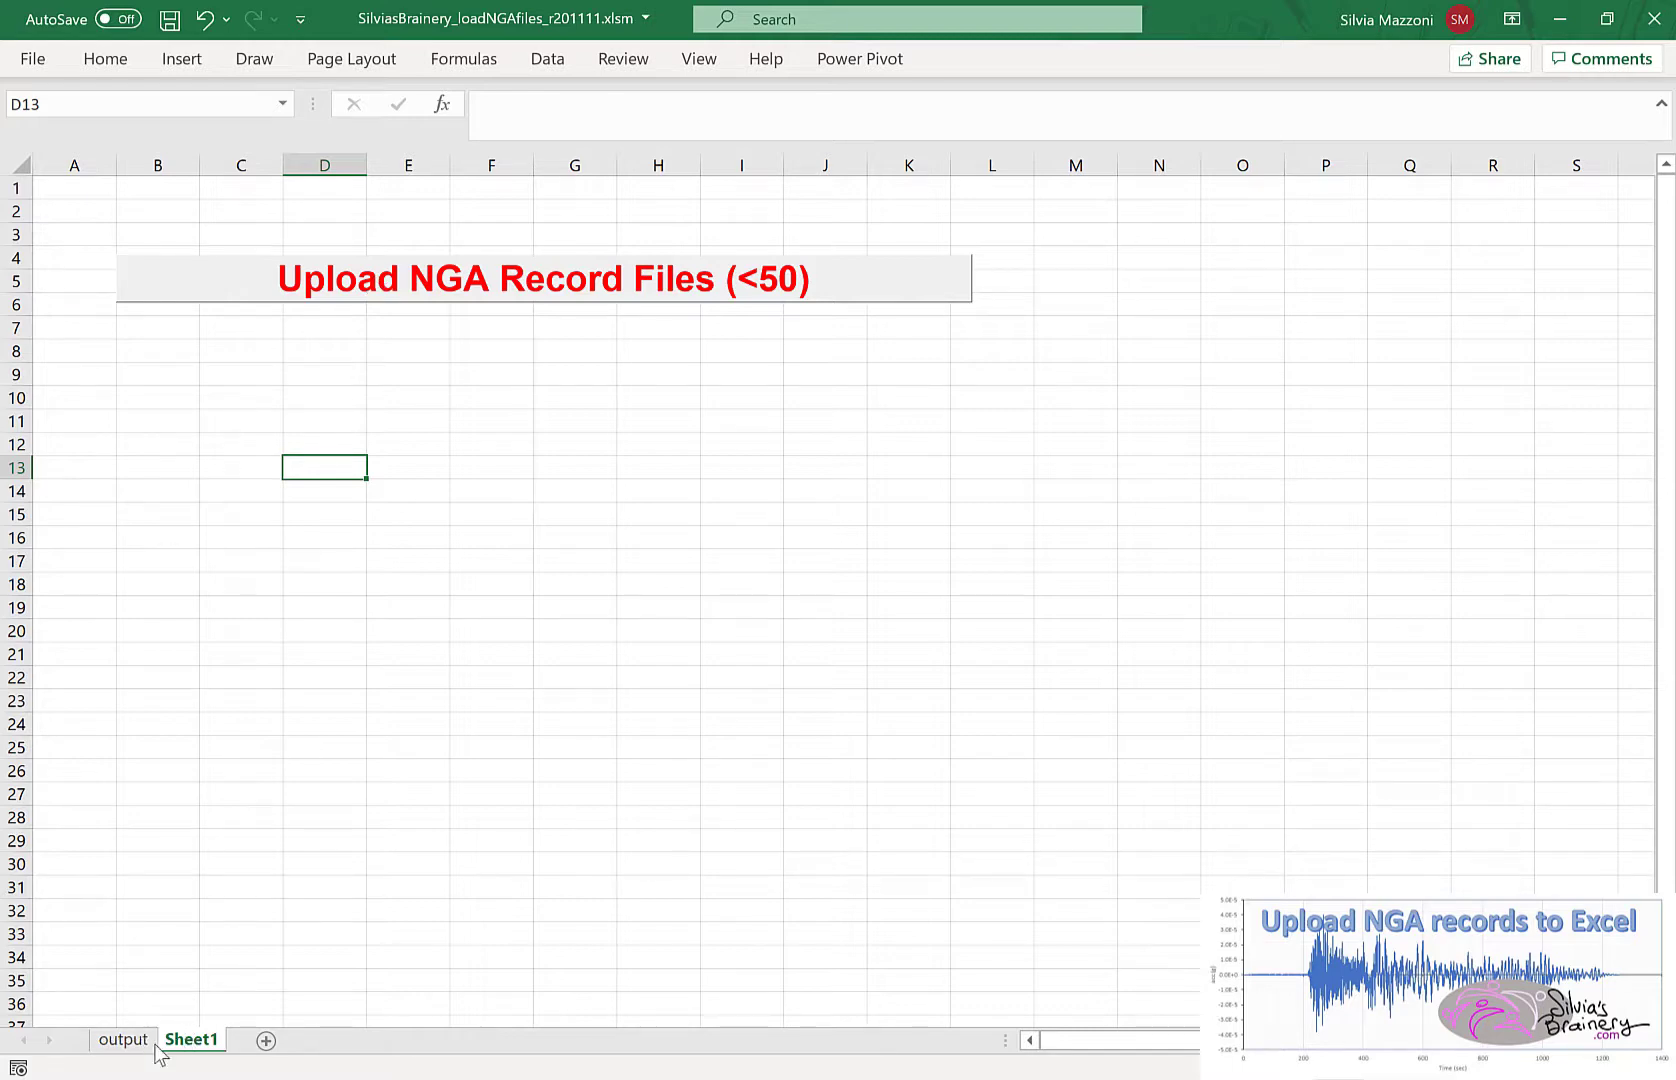
click(510, 278)
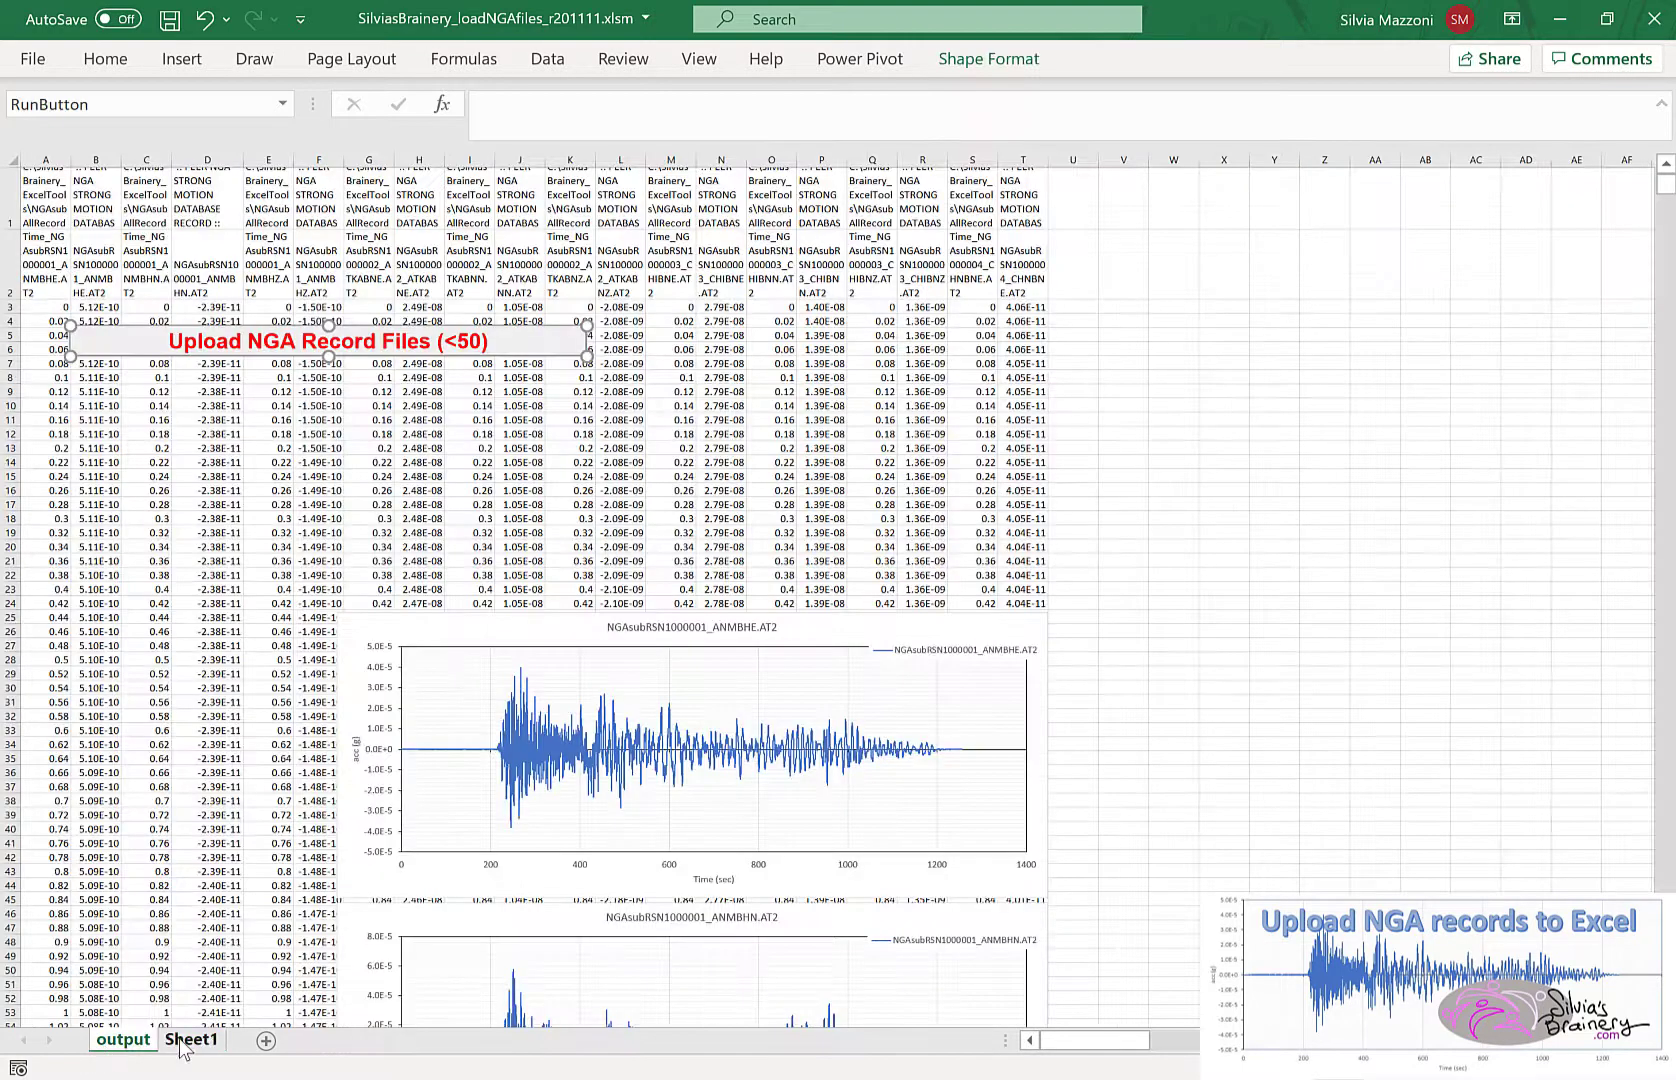
click(190, 1040)
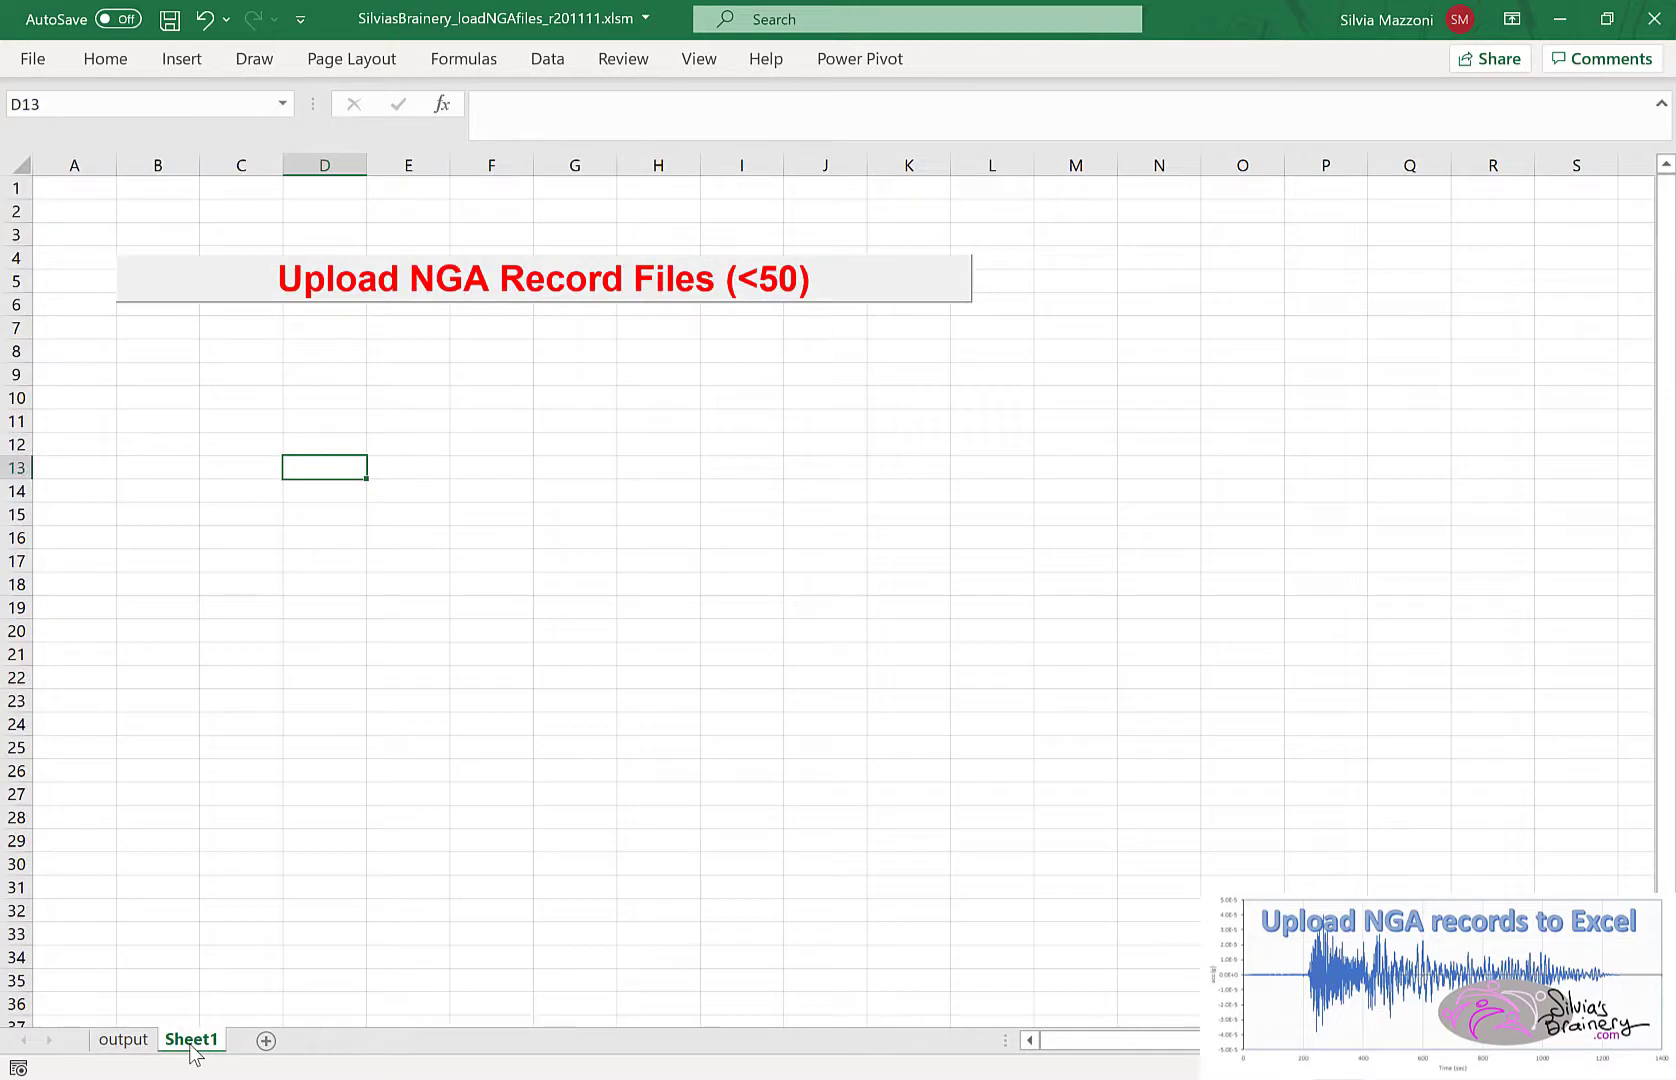
mouse_move(696, 298)
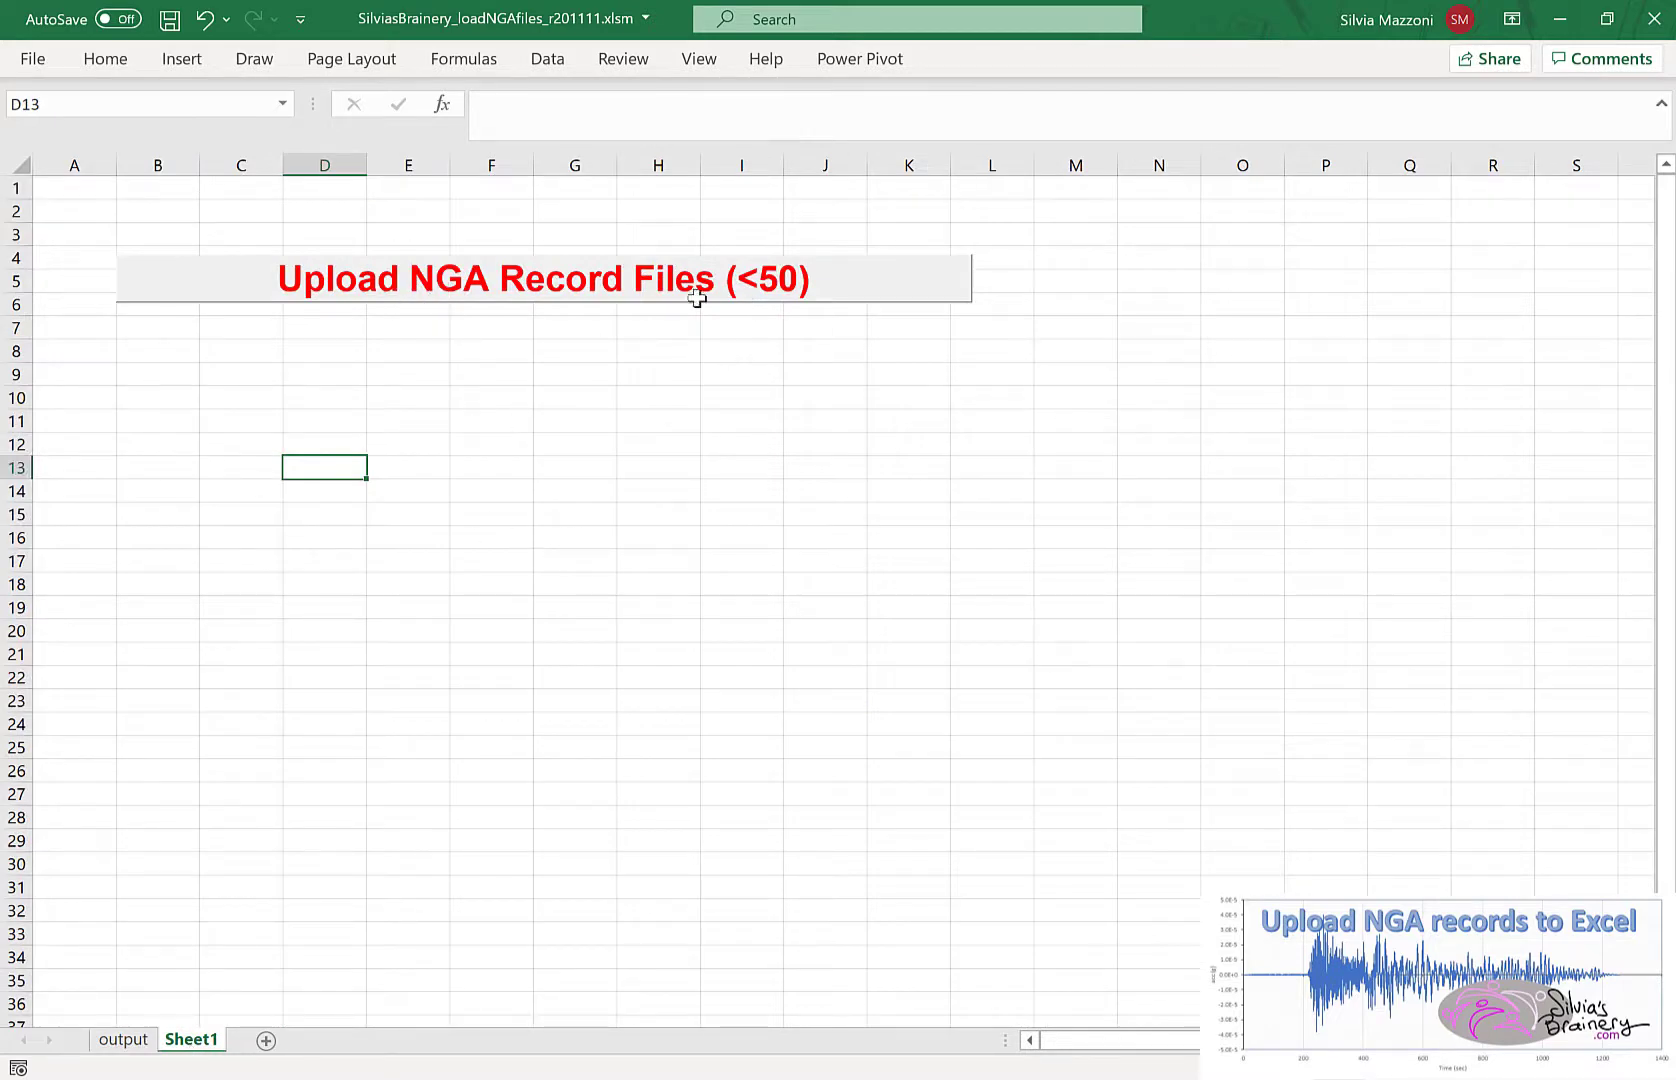
mouse_move(802, 594)
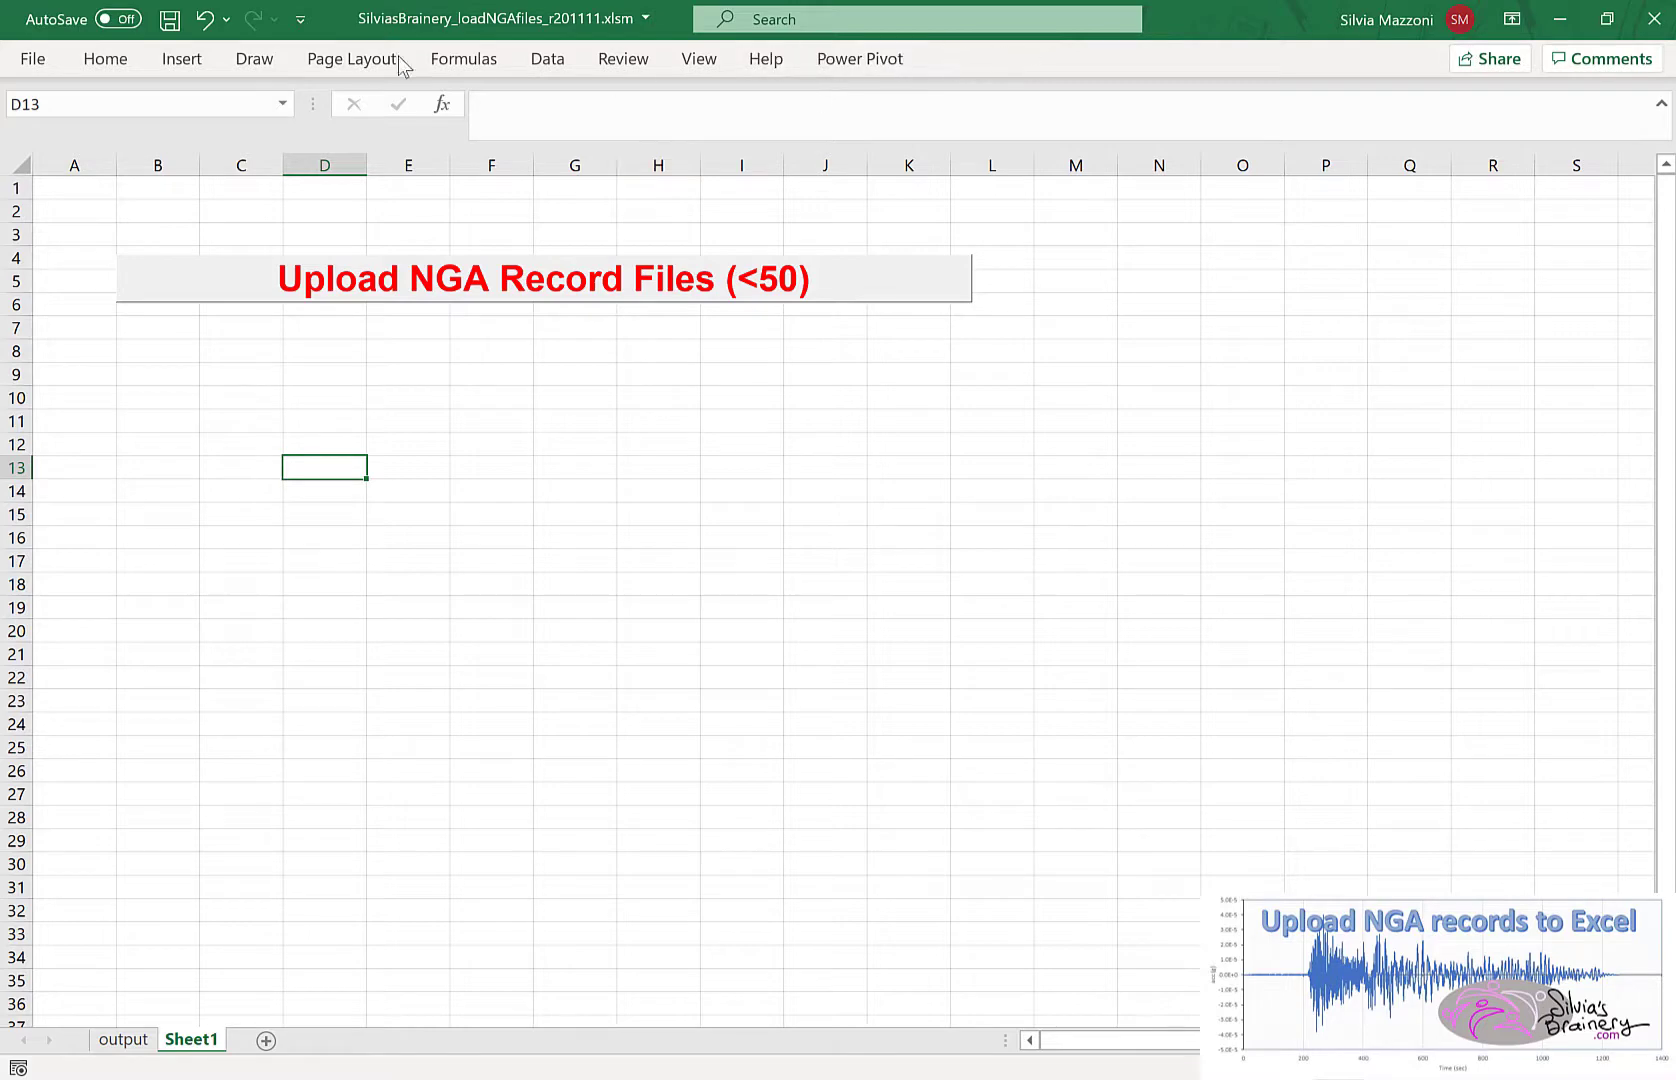
mouse_move(984, 60)
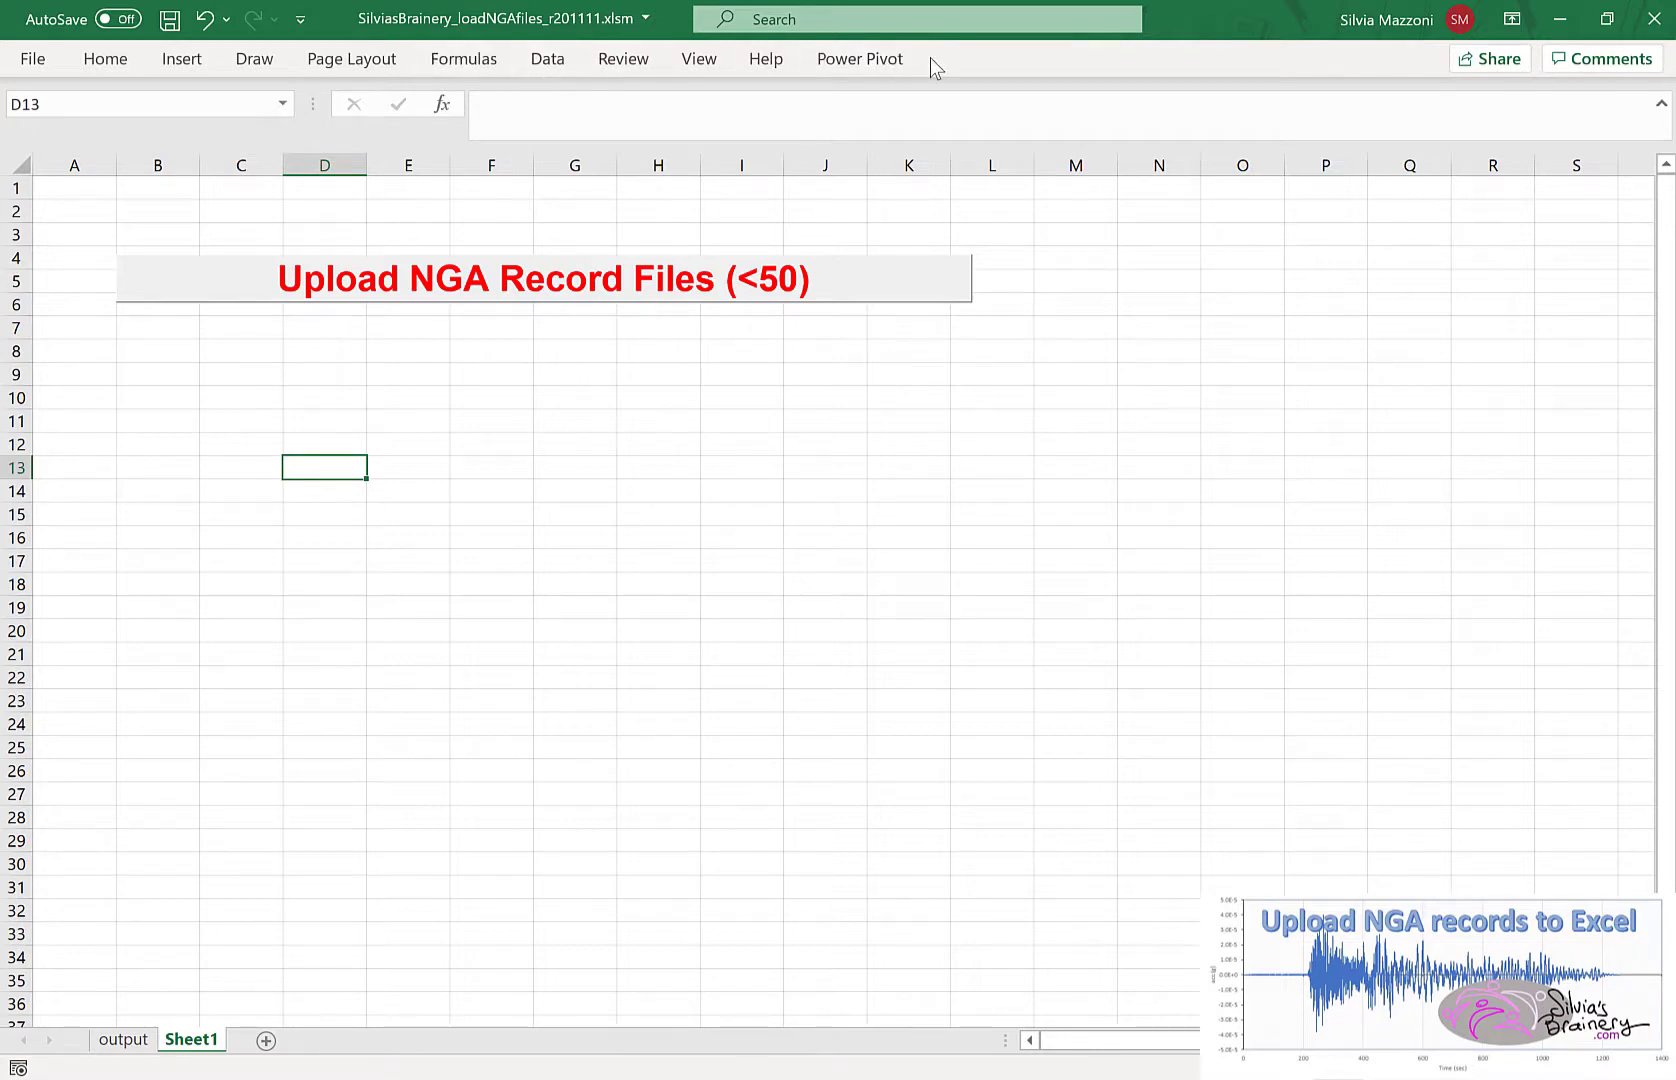
- Enable the Developer tab through More Commands > Customize Ribbon
click(304, 20)
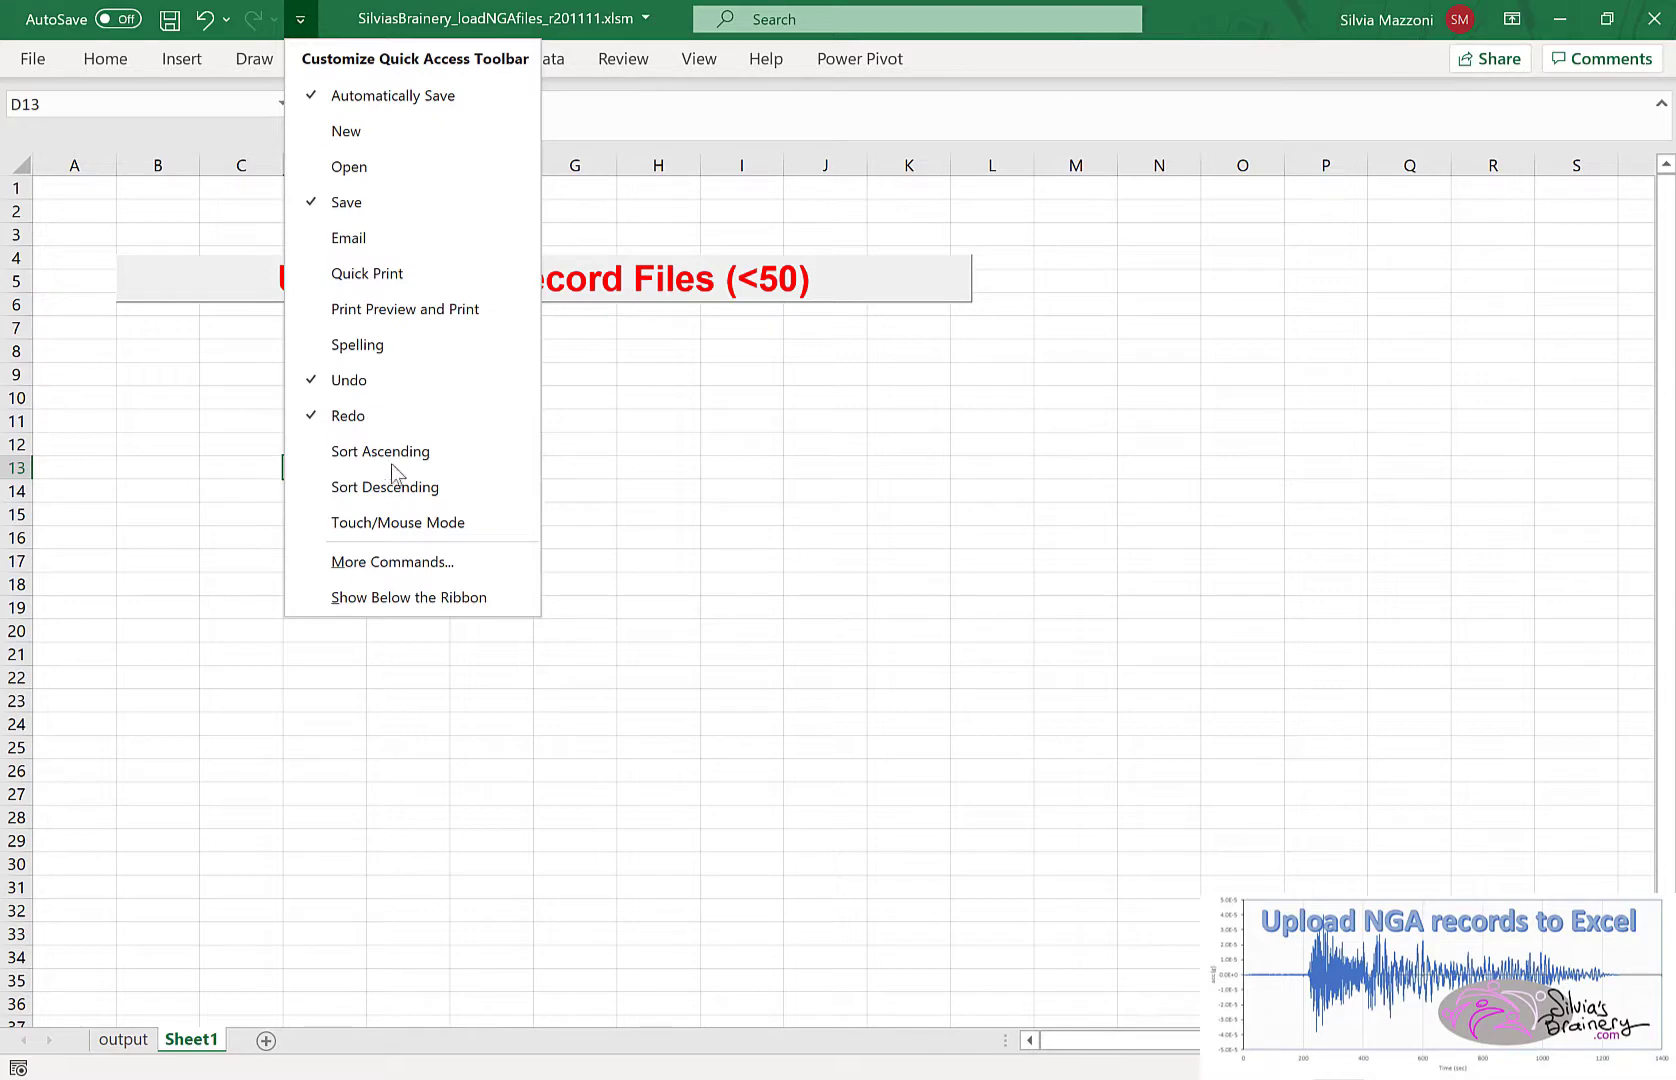
click(392, 562)
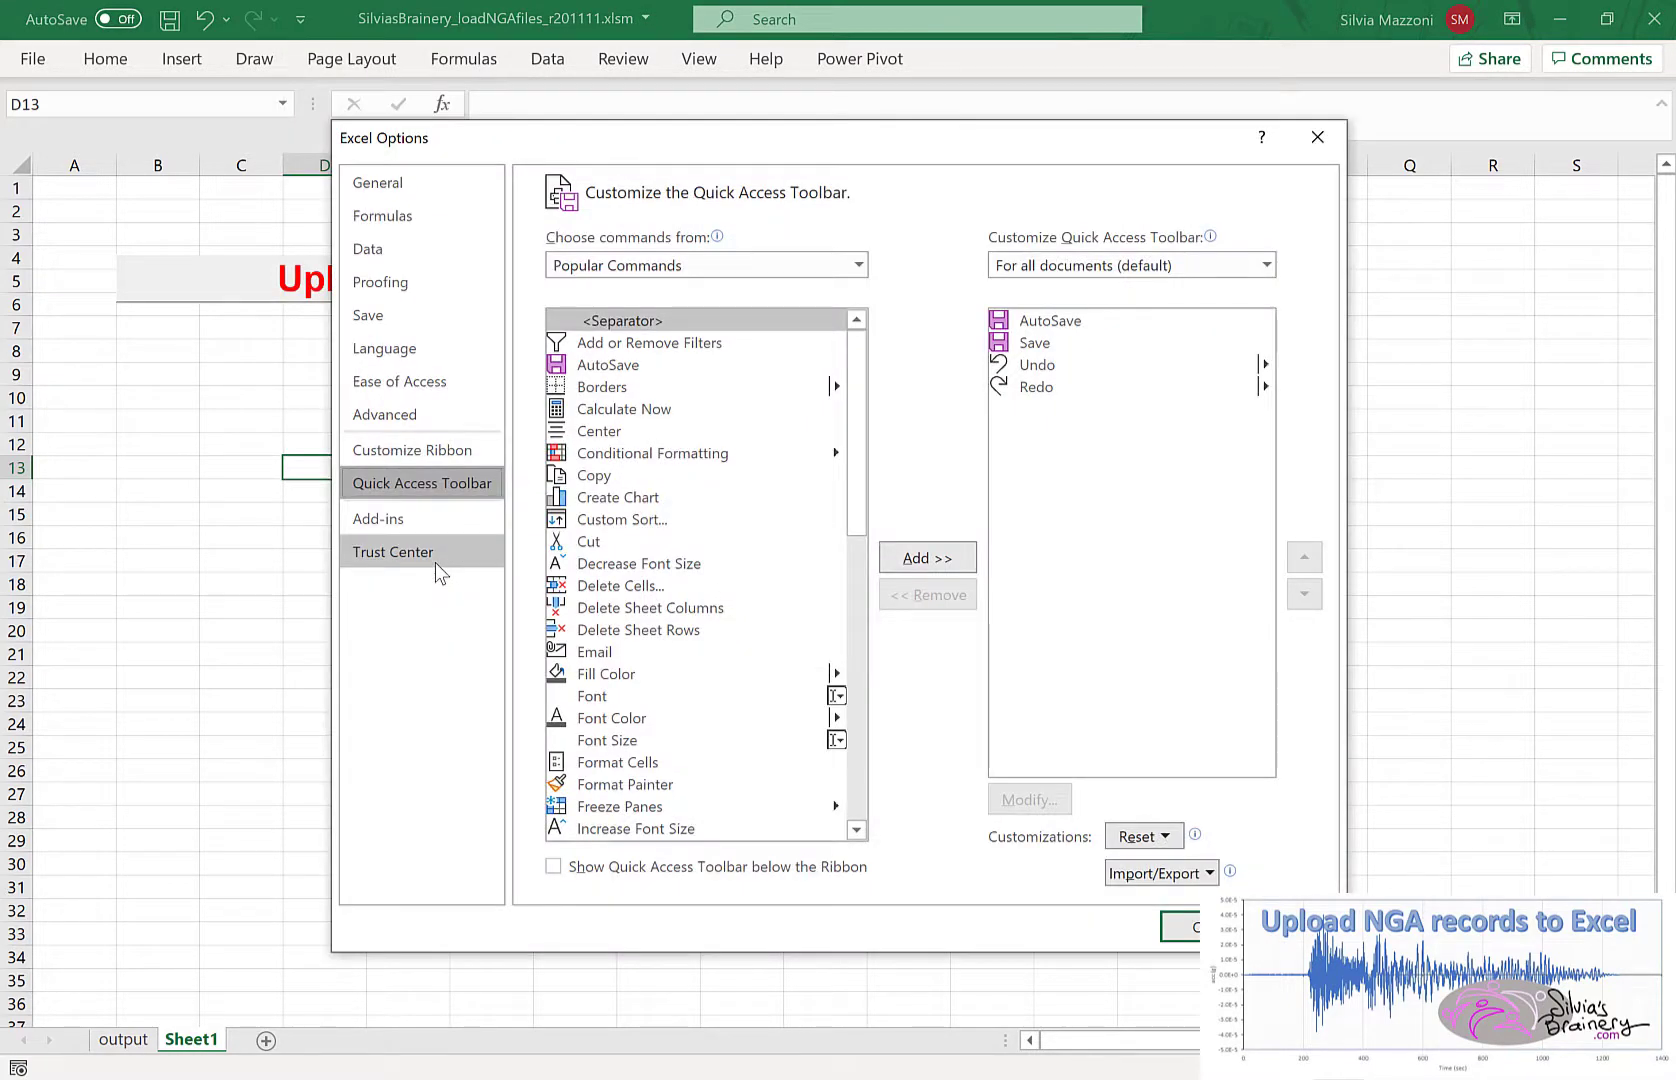
mouse_move(440, 456)
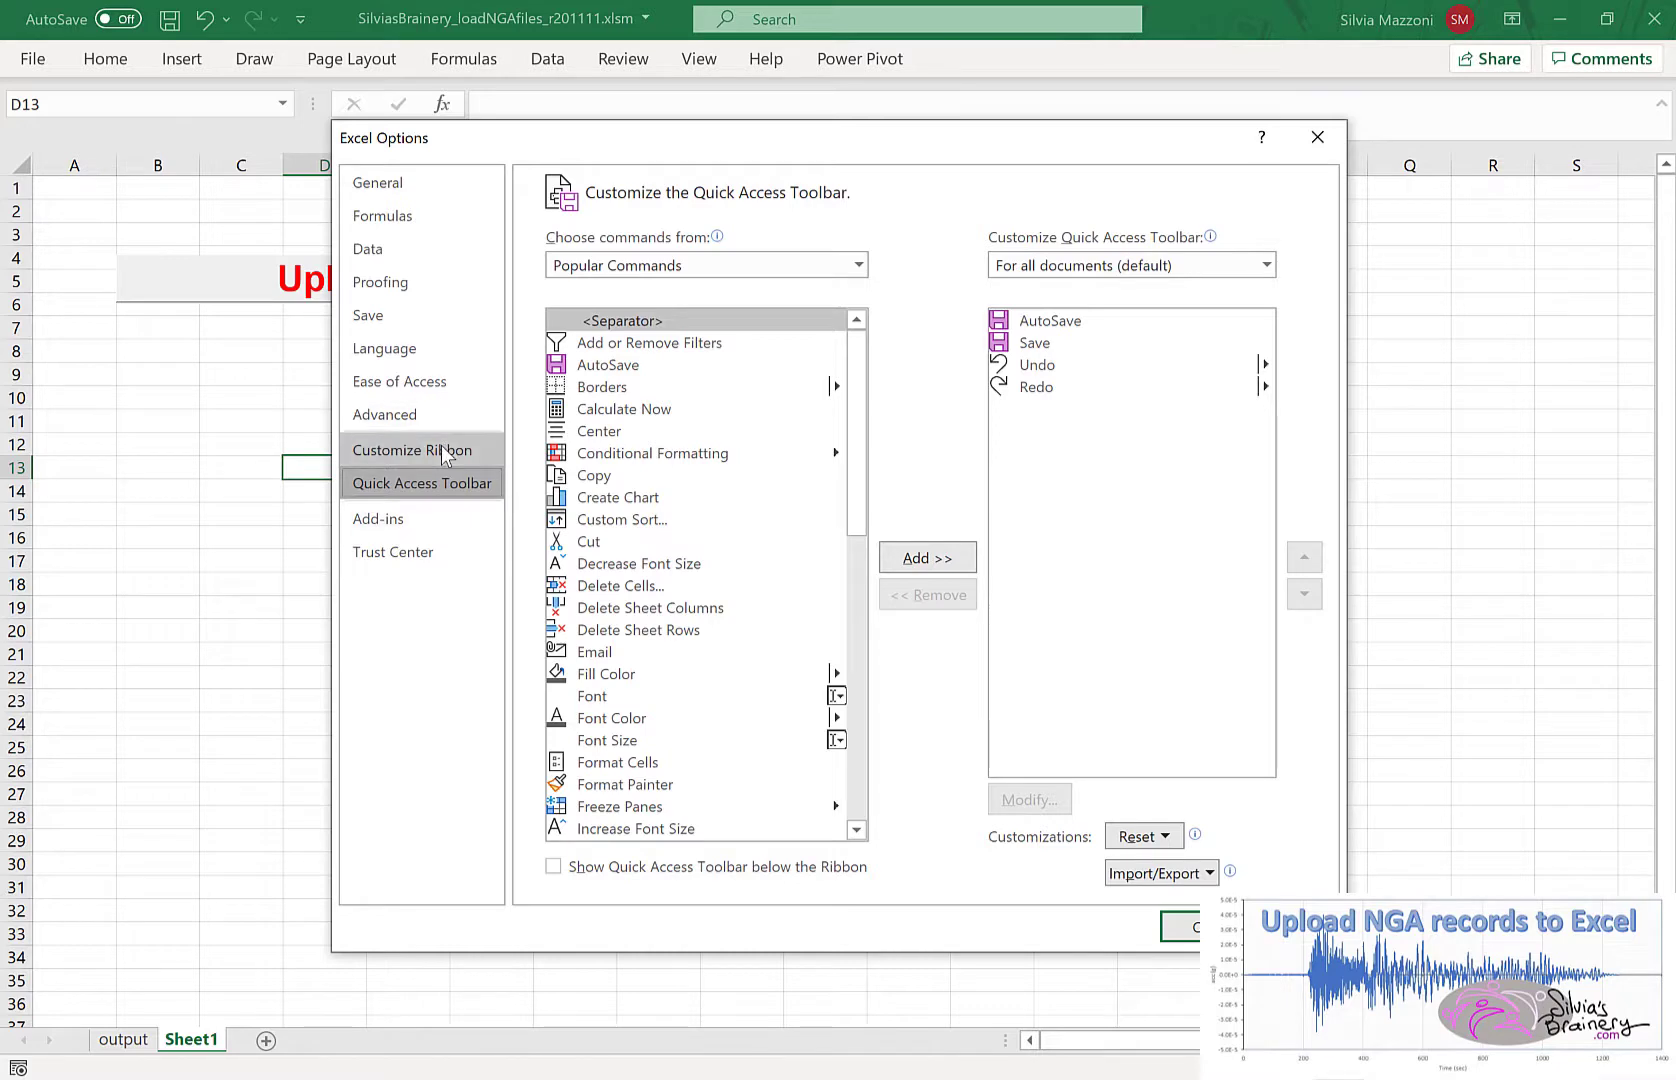
click(412, 450)
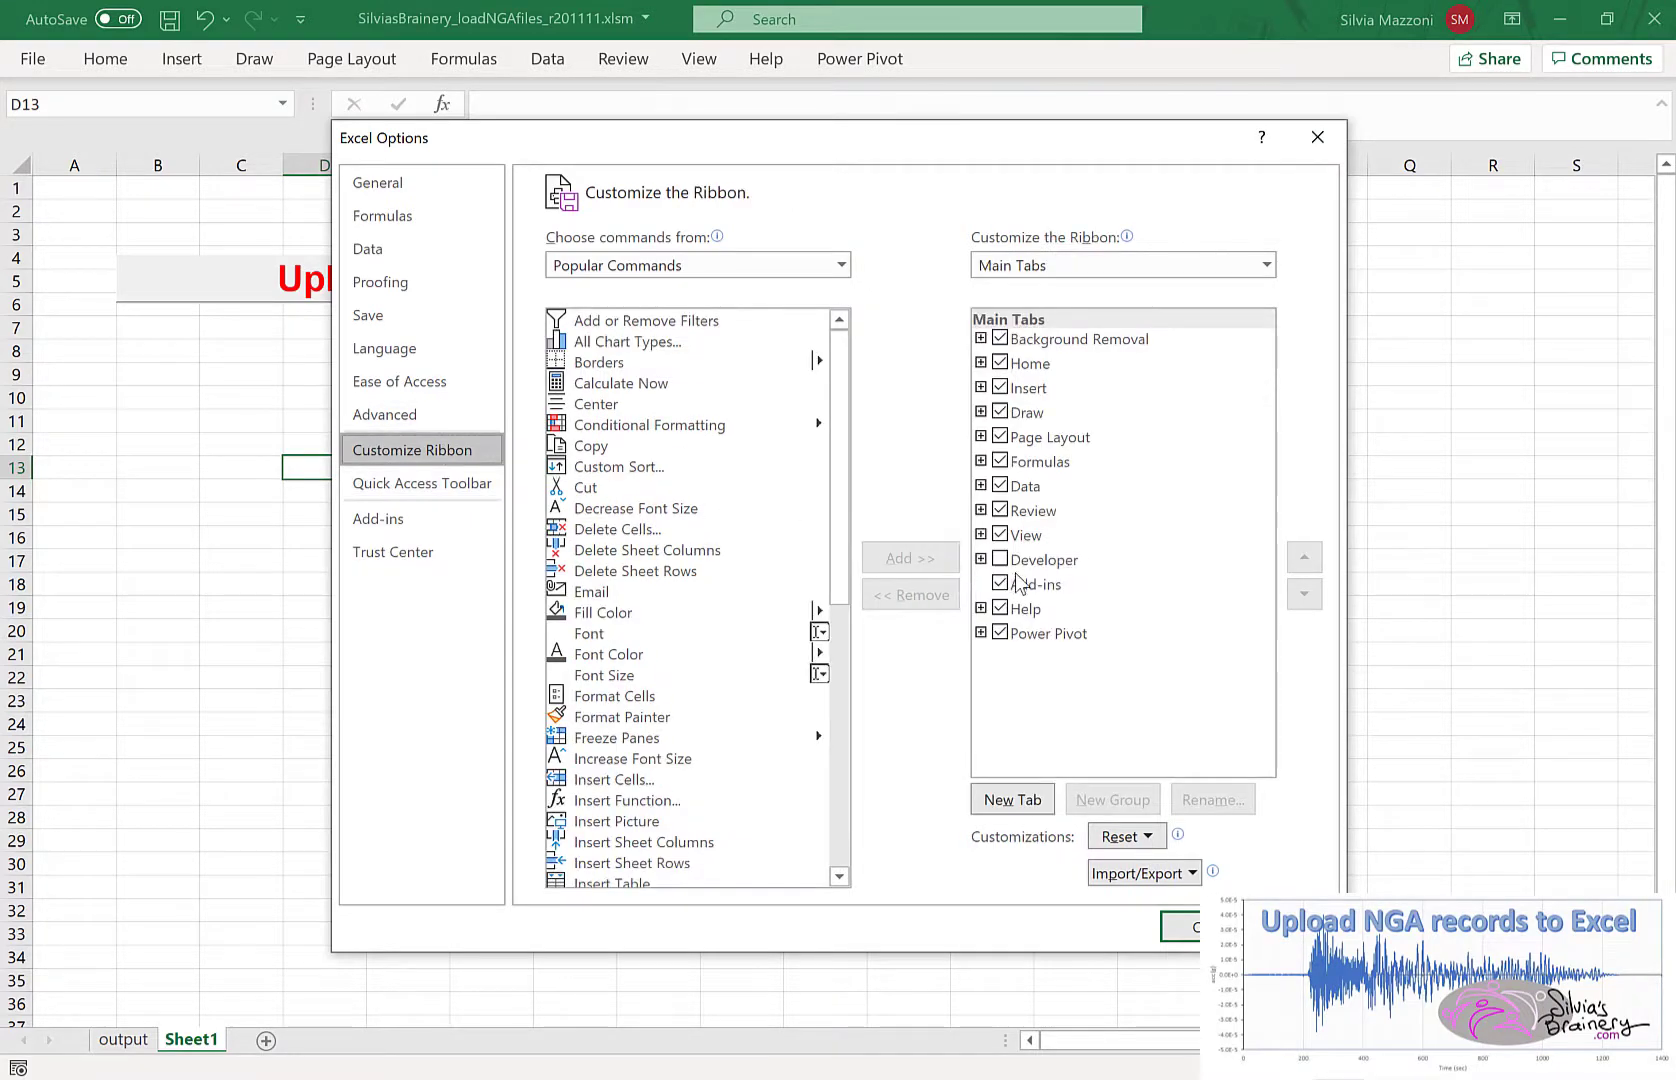
click(1000, 560)
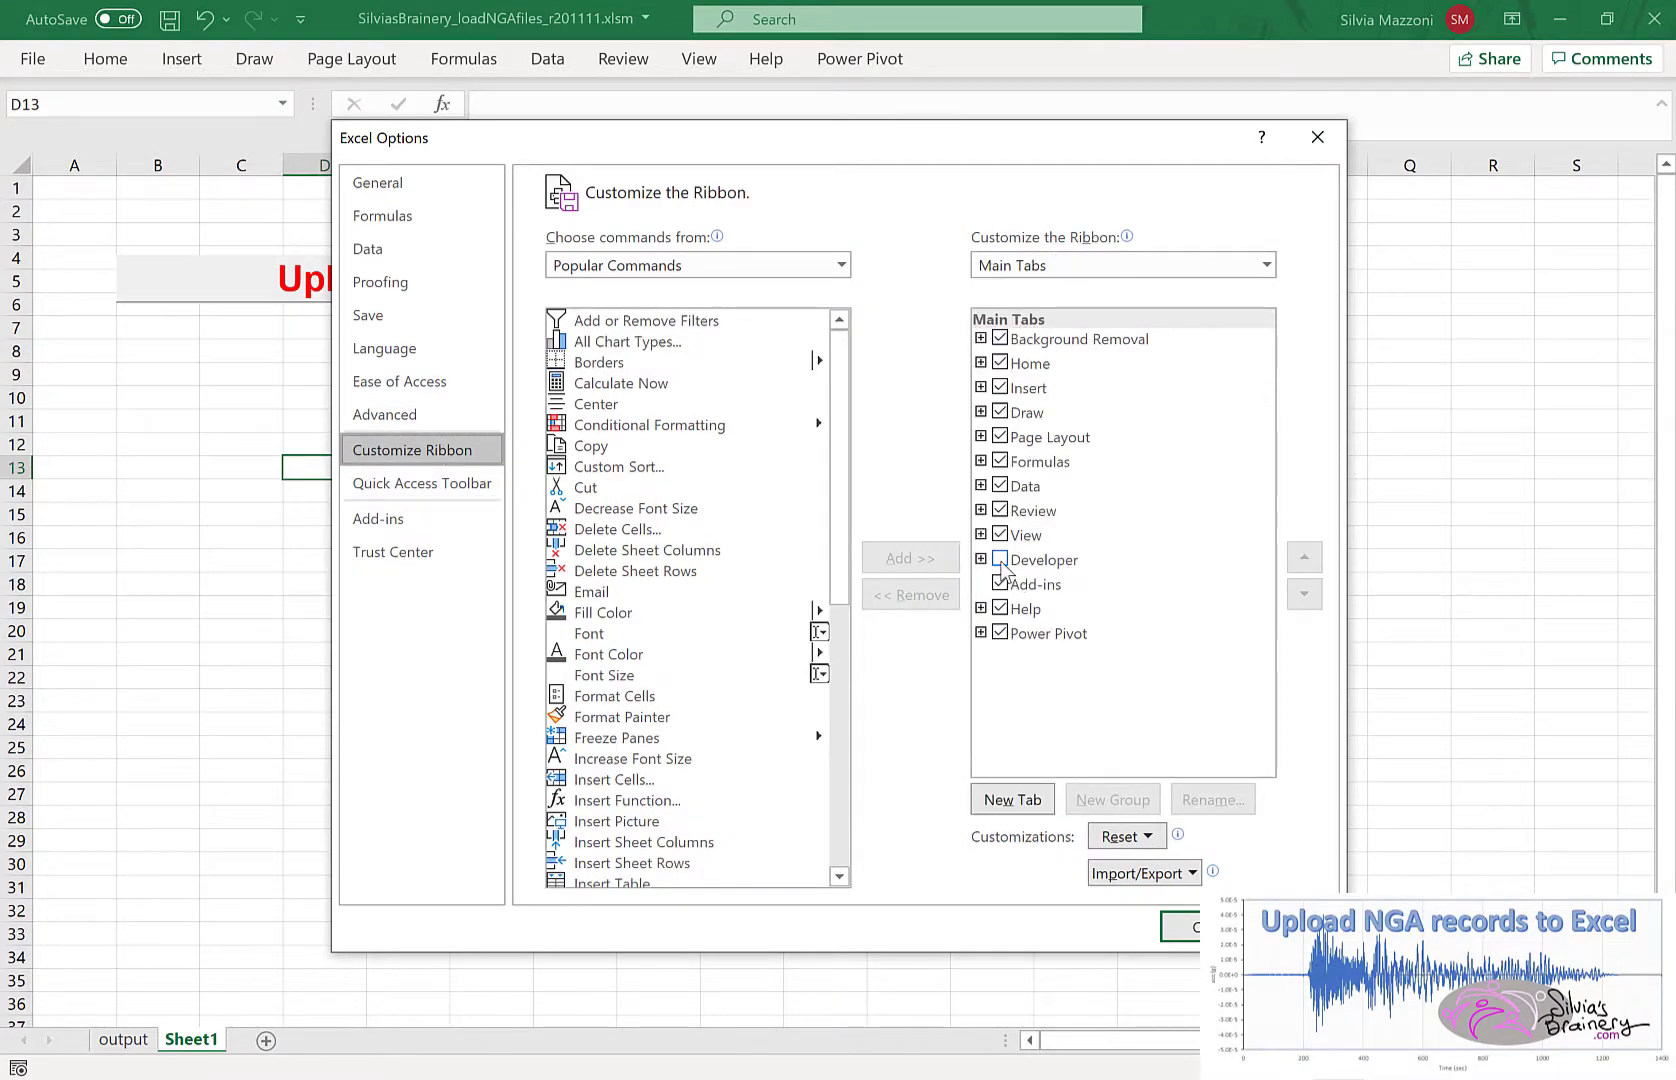
click(980, 560)
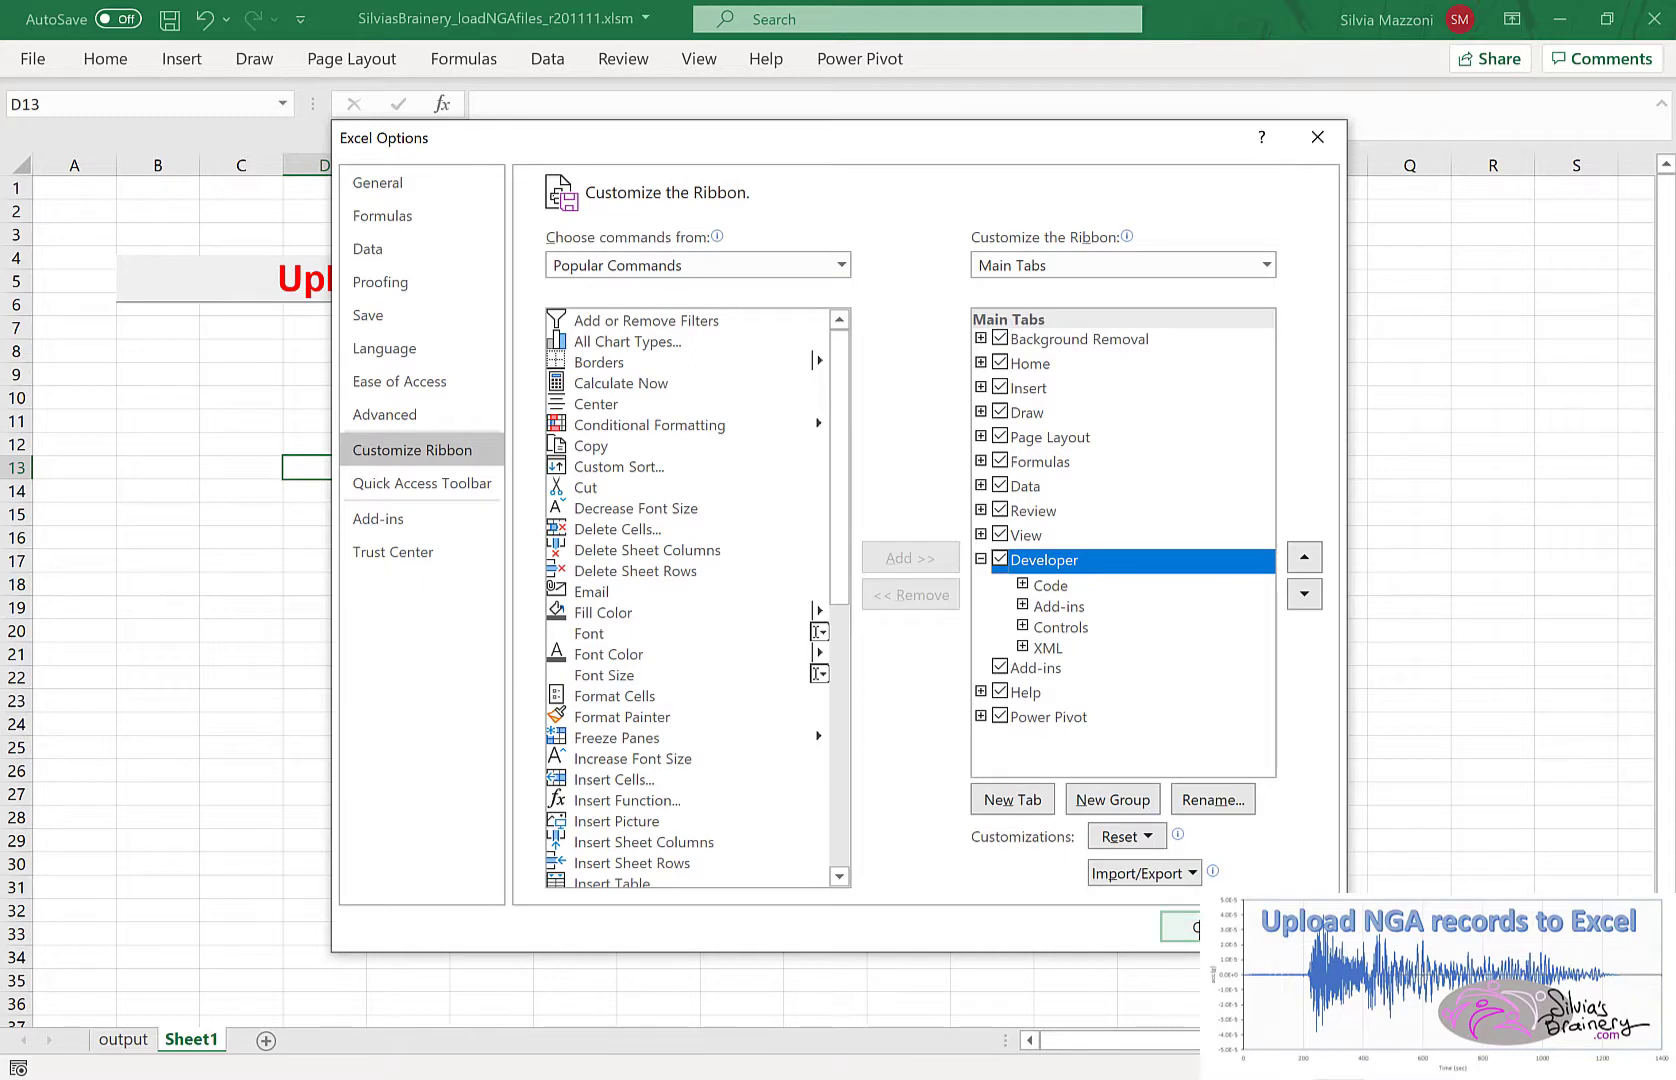
click(1192, 926)
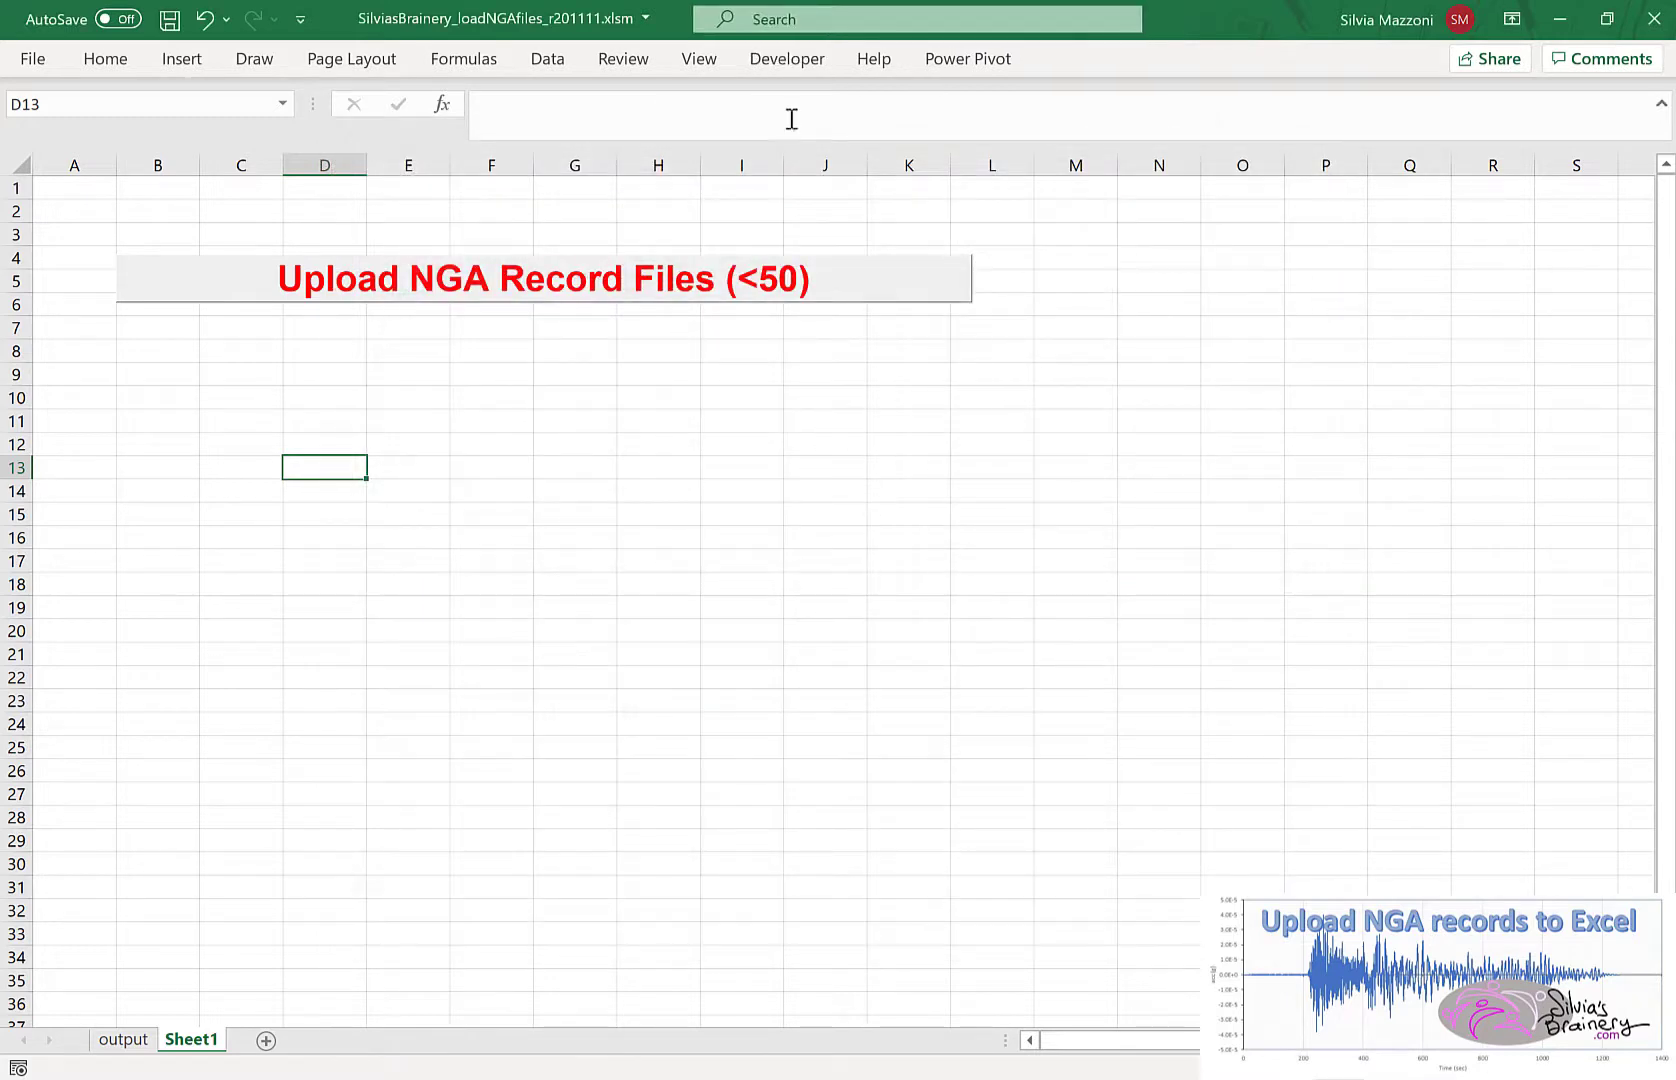
- Run loadNGAfiles from the Developer Macros list, clear Sheet1 and select NGAsubRSN1000001_ANMBHE.AT2
click(786, 60)
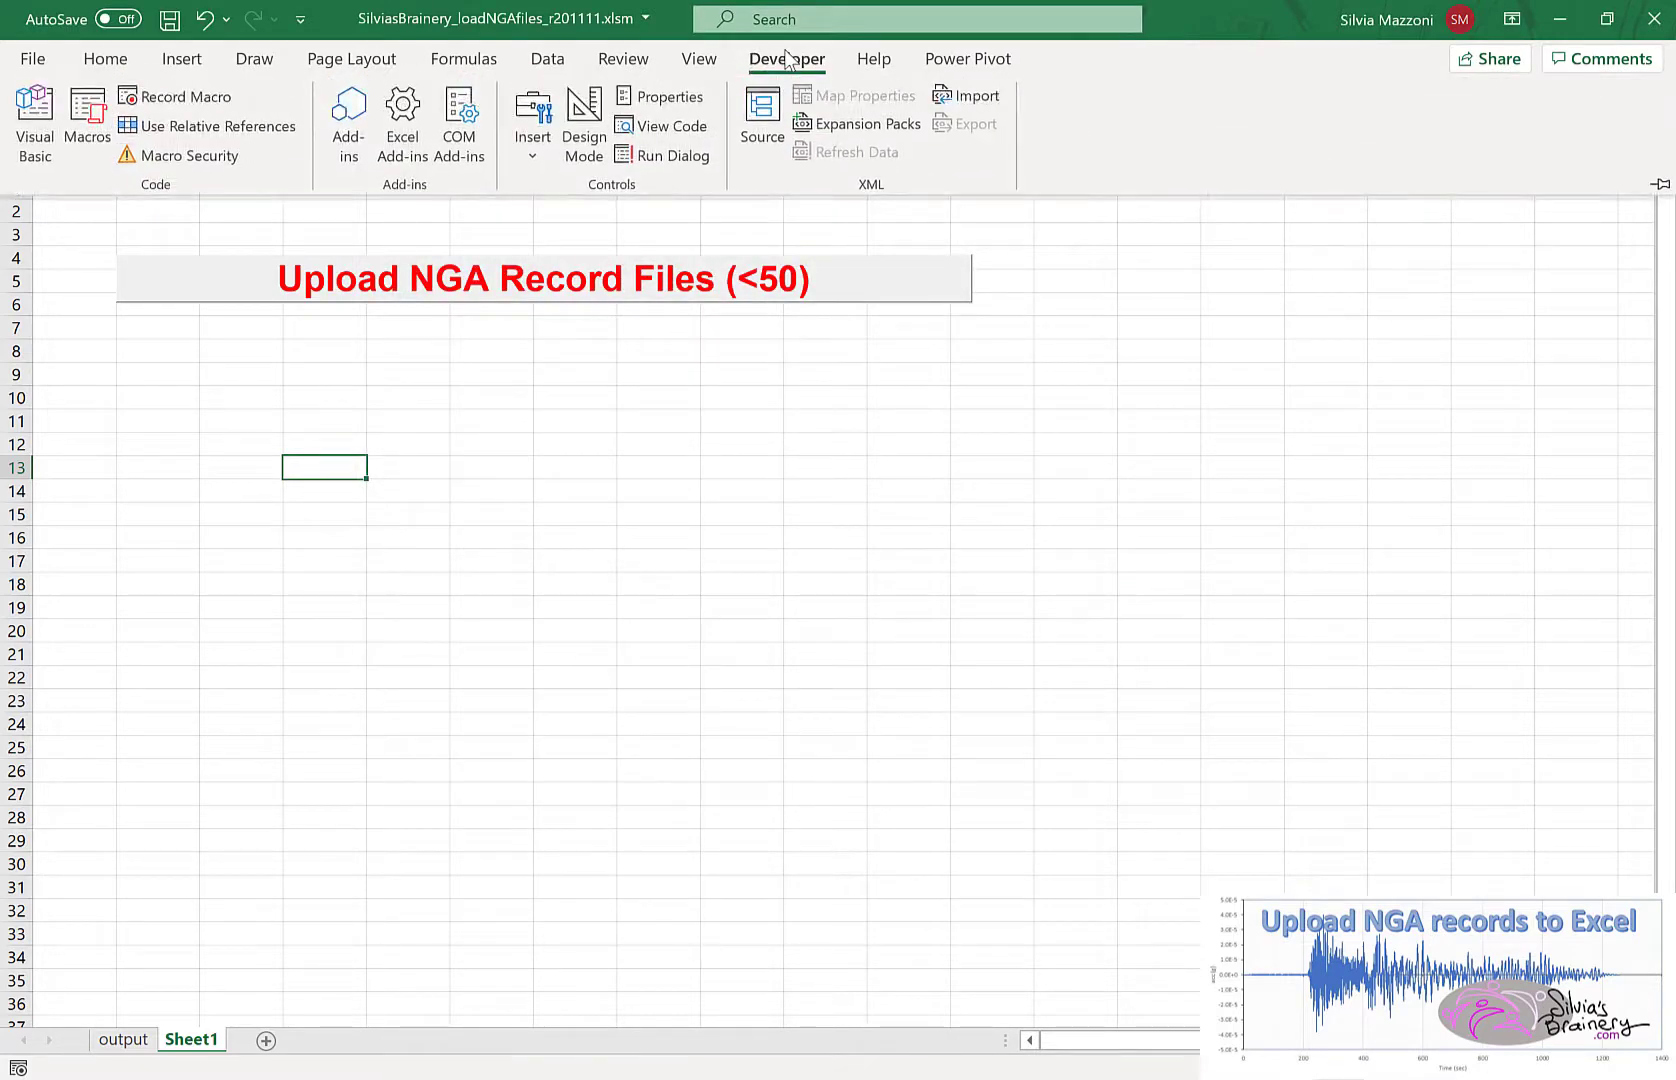
mouse_move(668, 194)
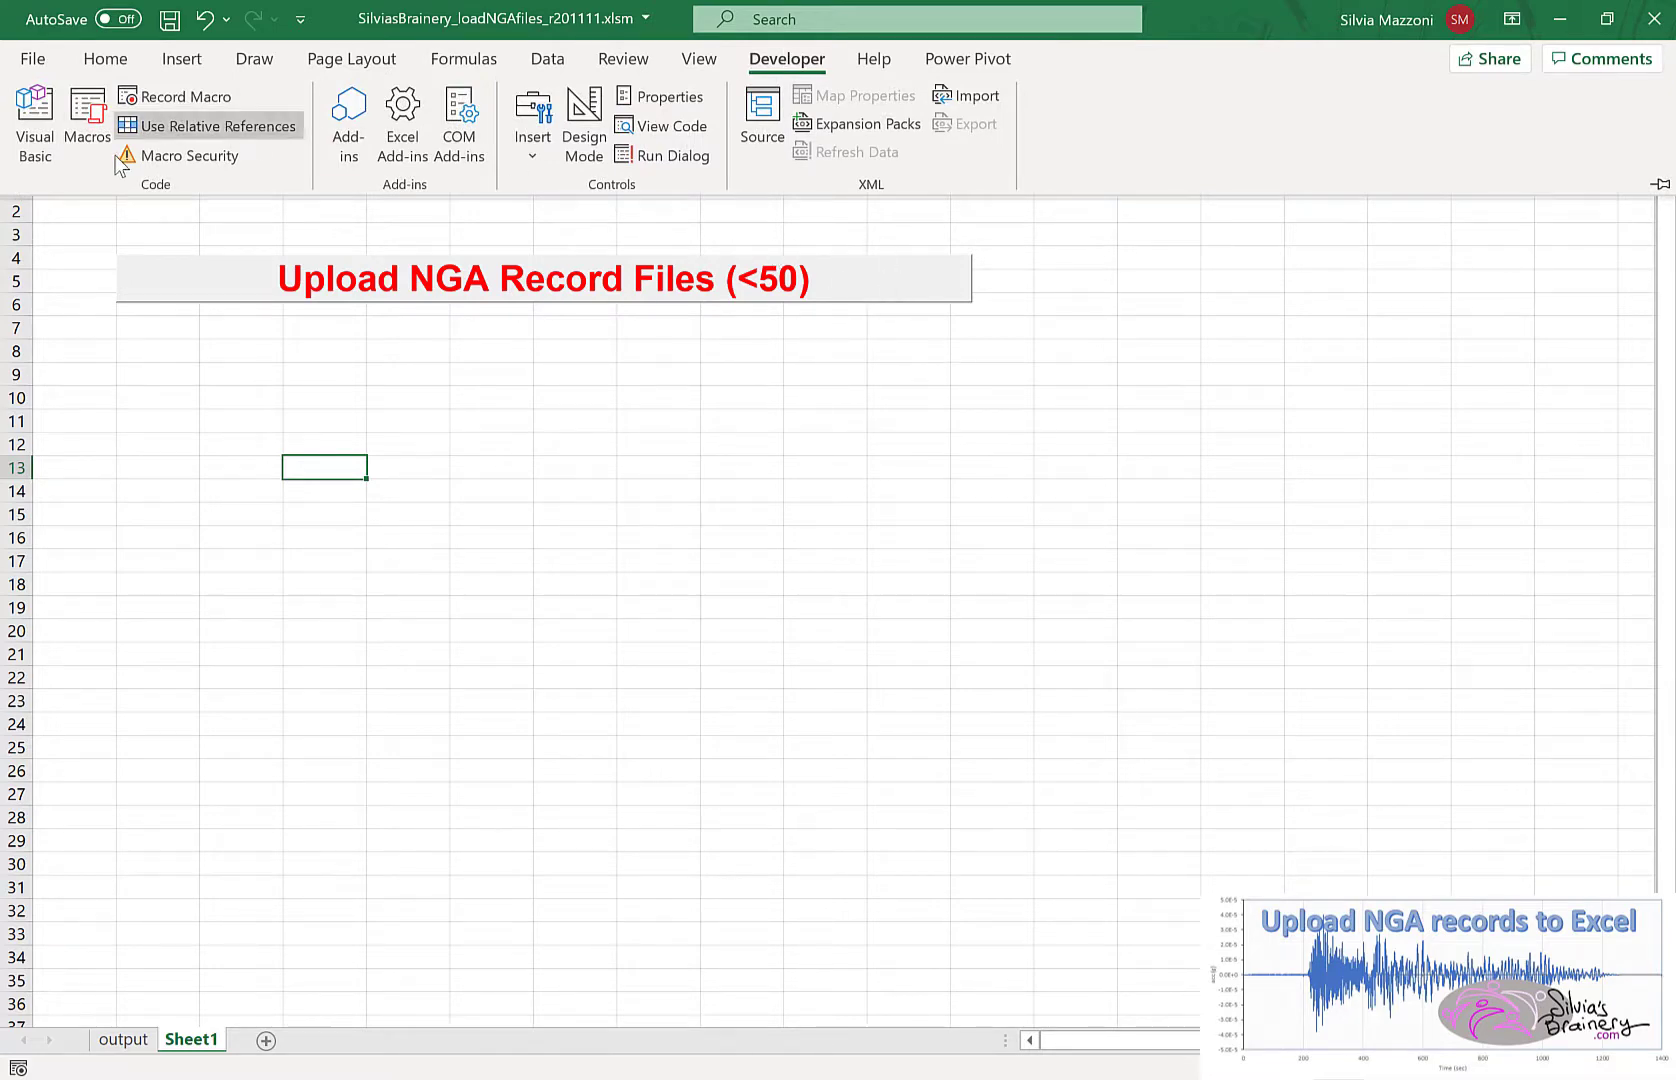
click(82, 114)
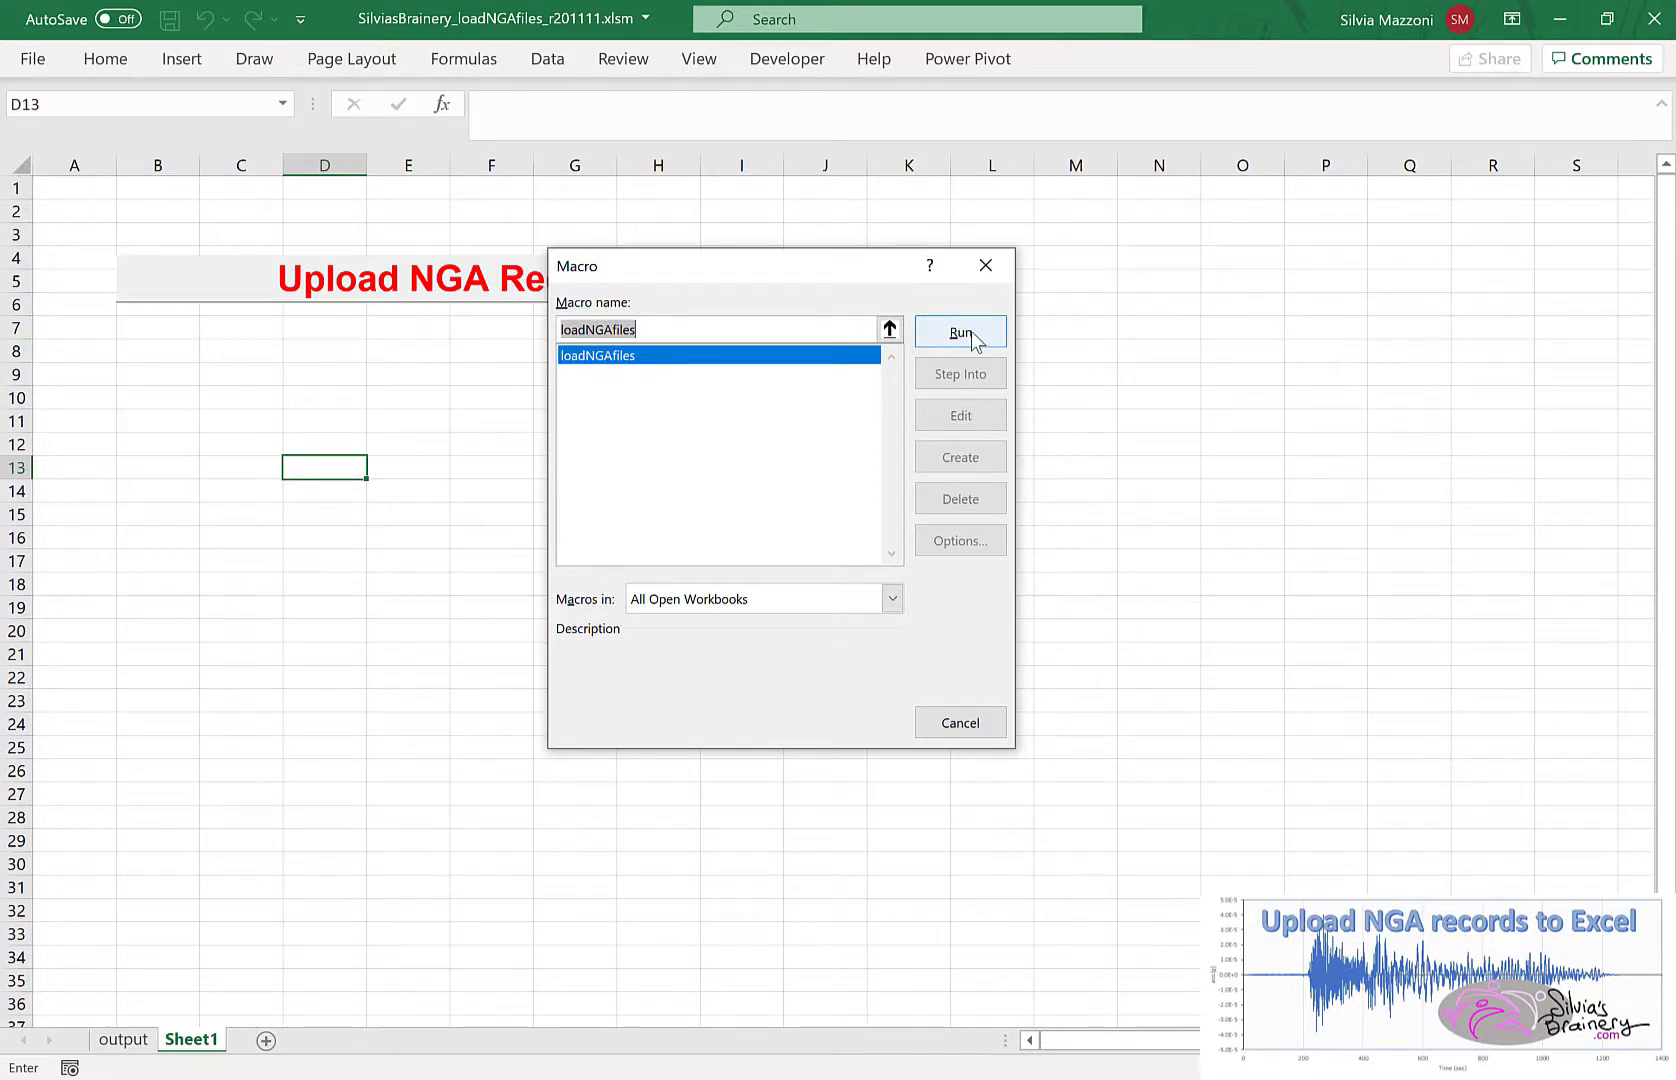
click(960, 332)
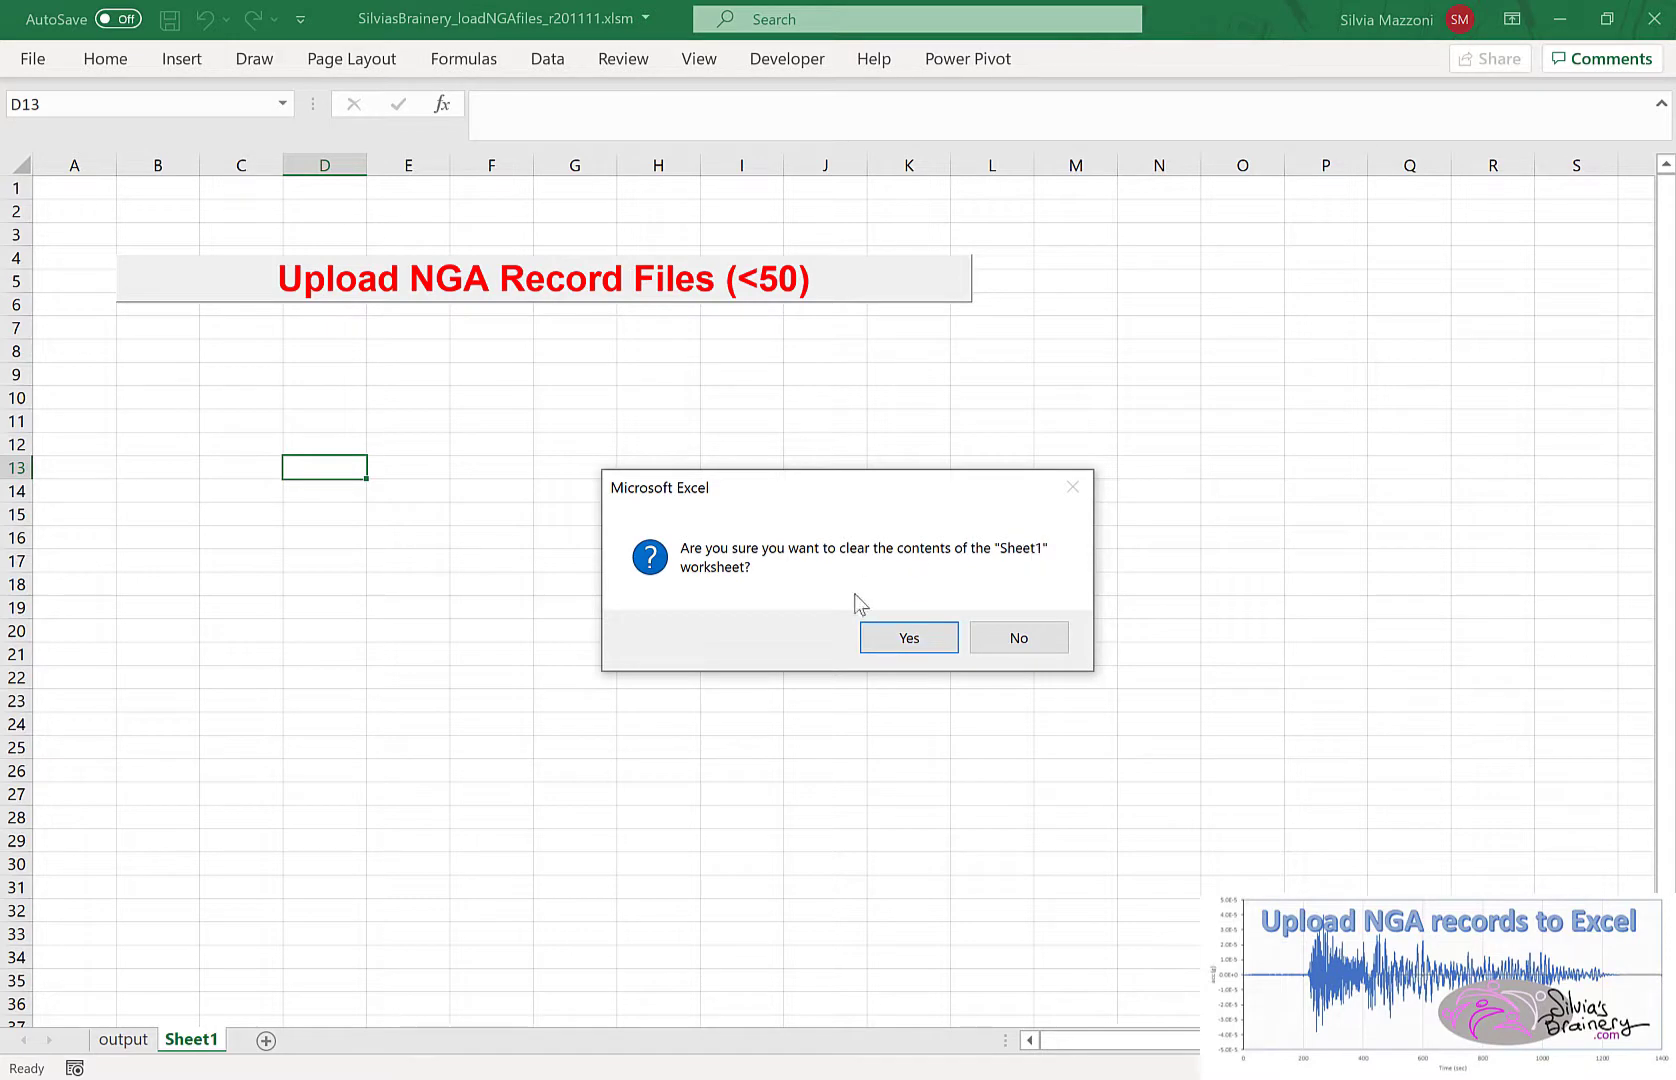
click(908, 638)
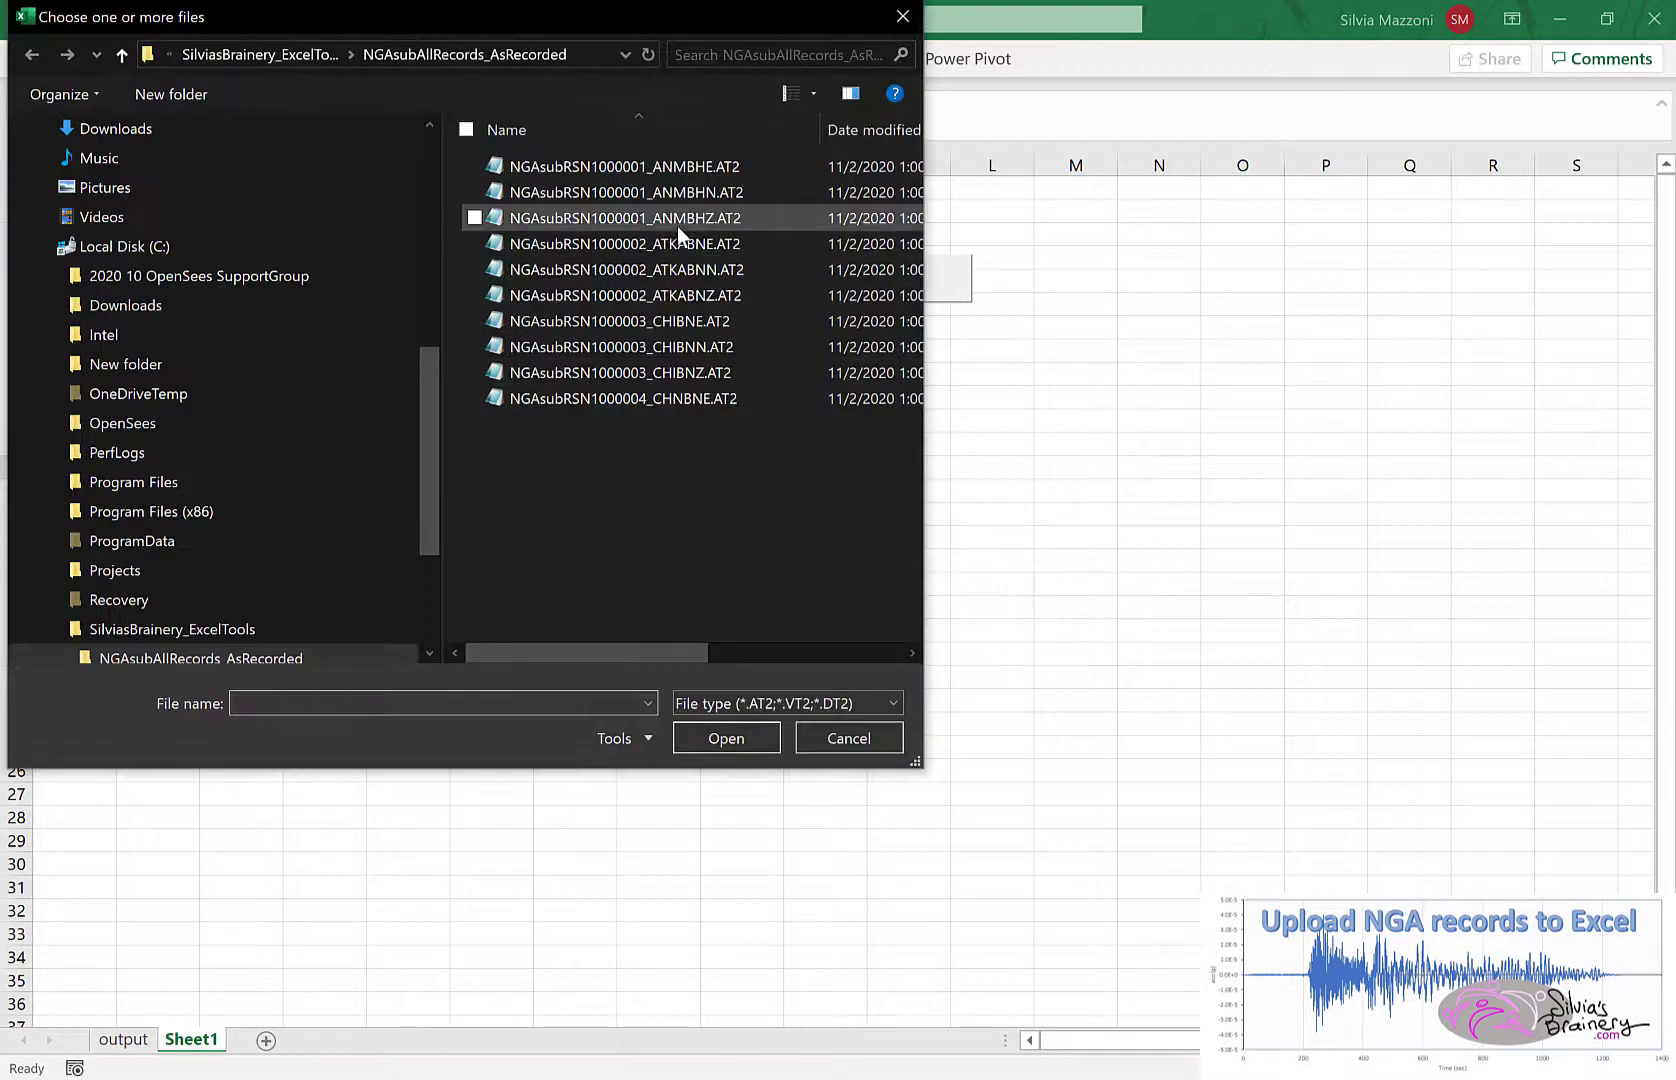
click(848, 738)
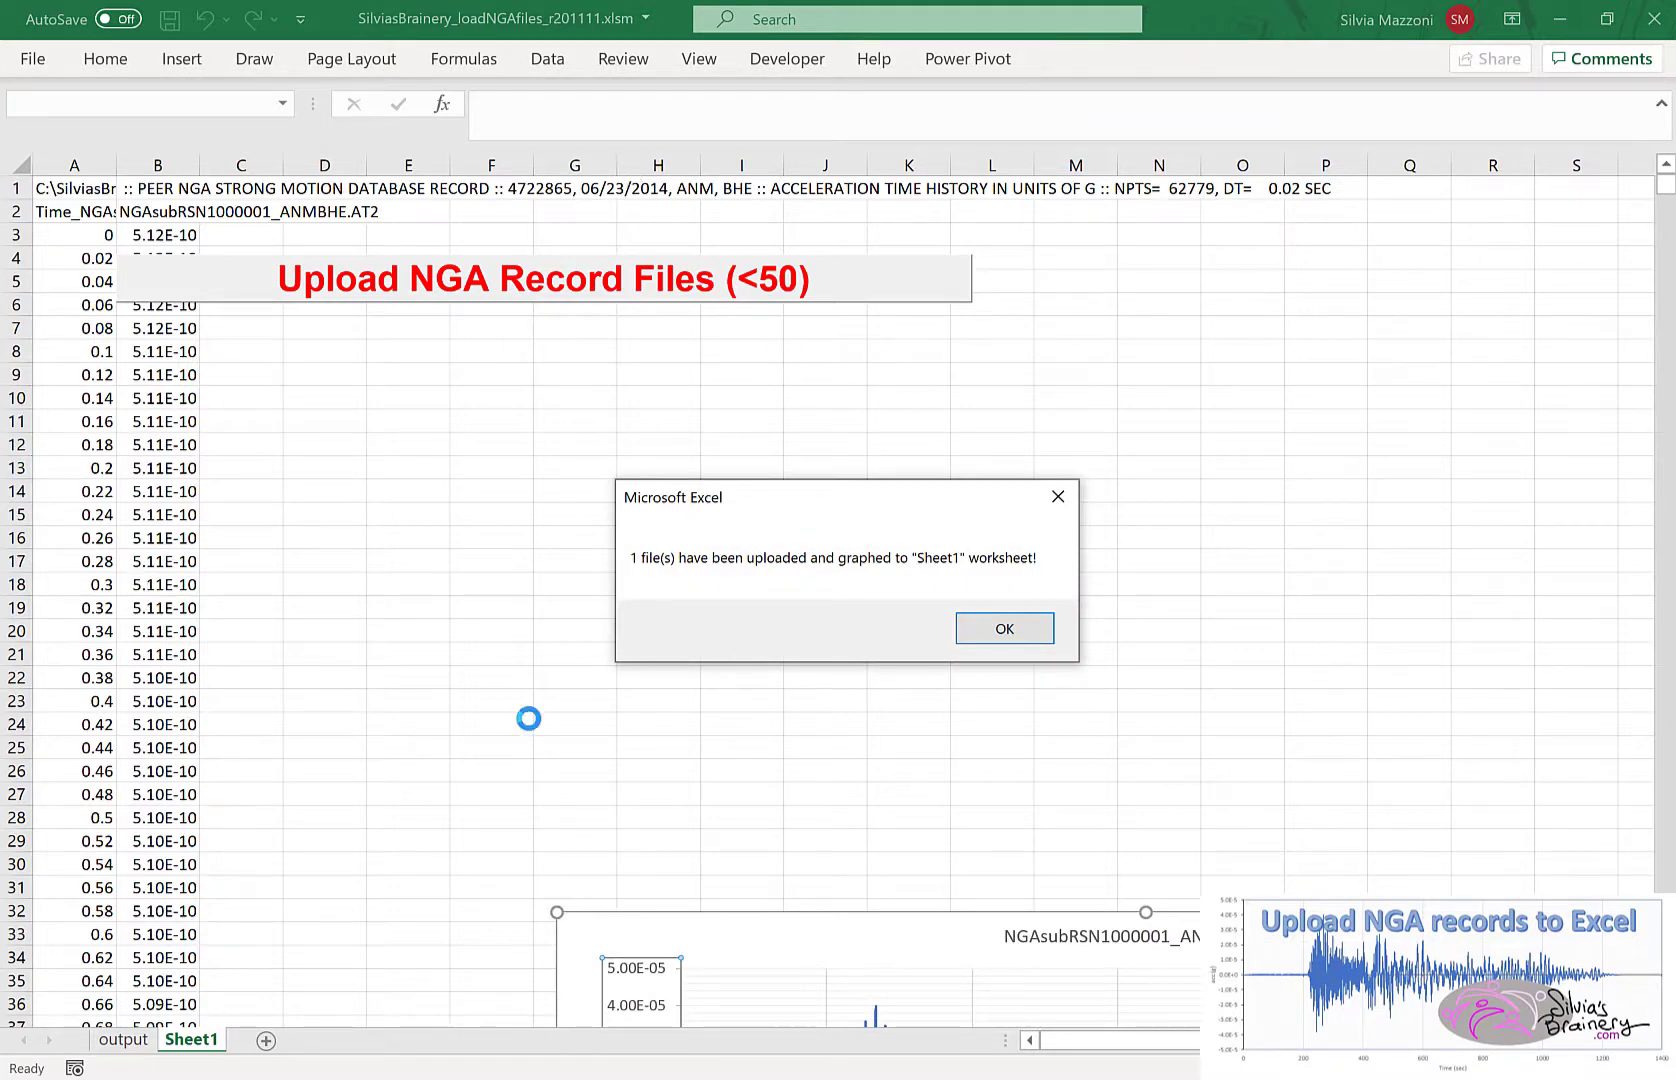
mouse_move(448, 896)
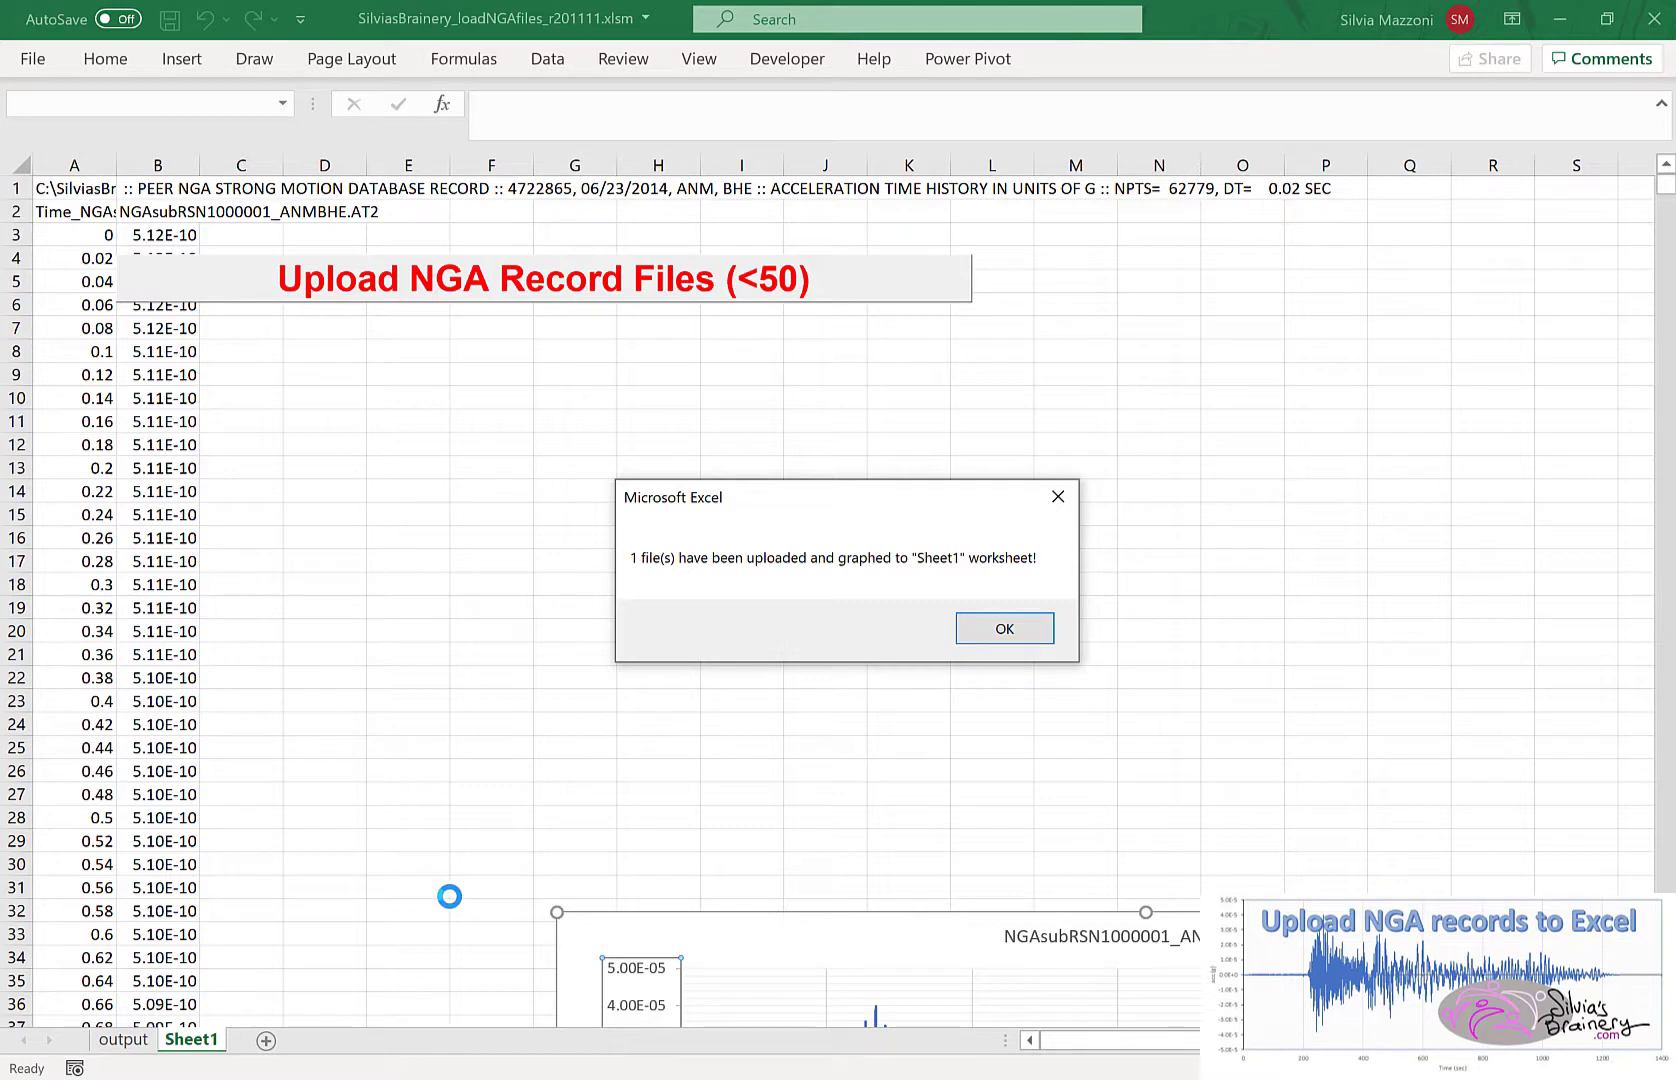
mouse_move(610, 626)
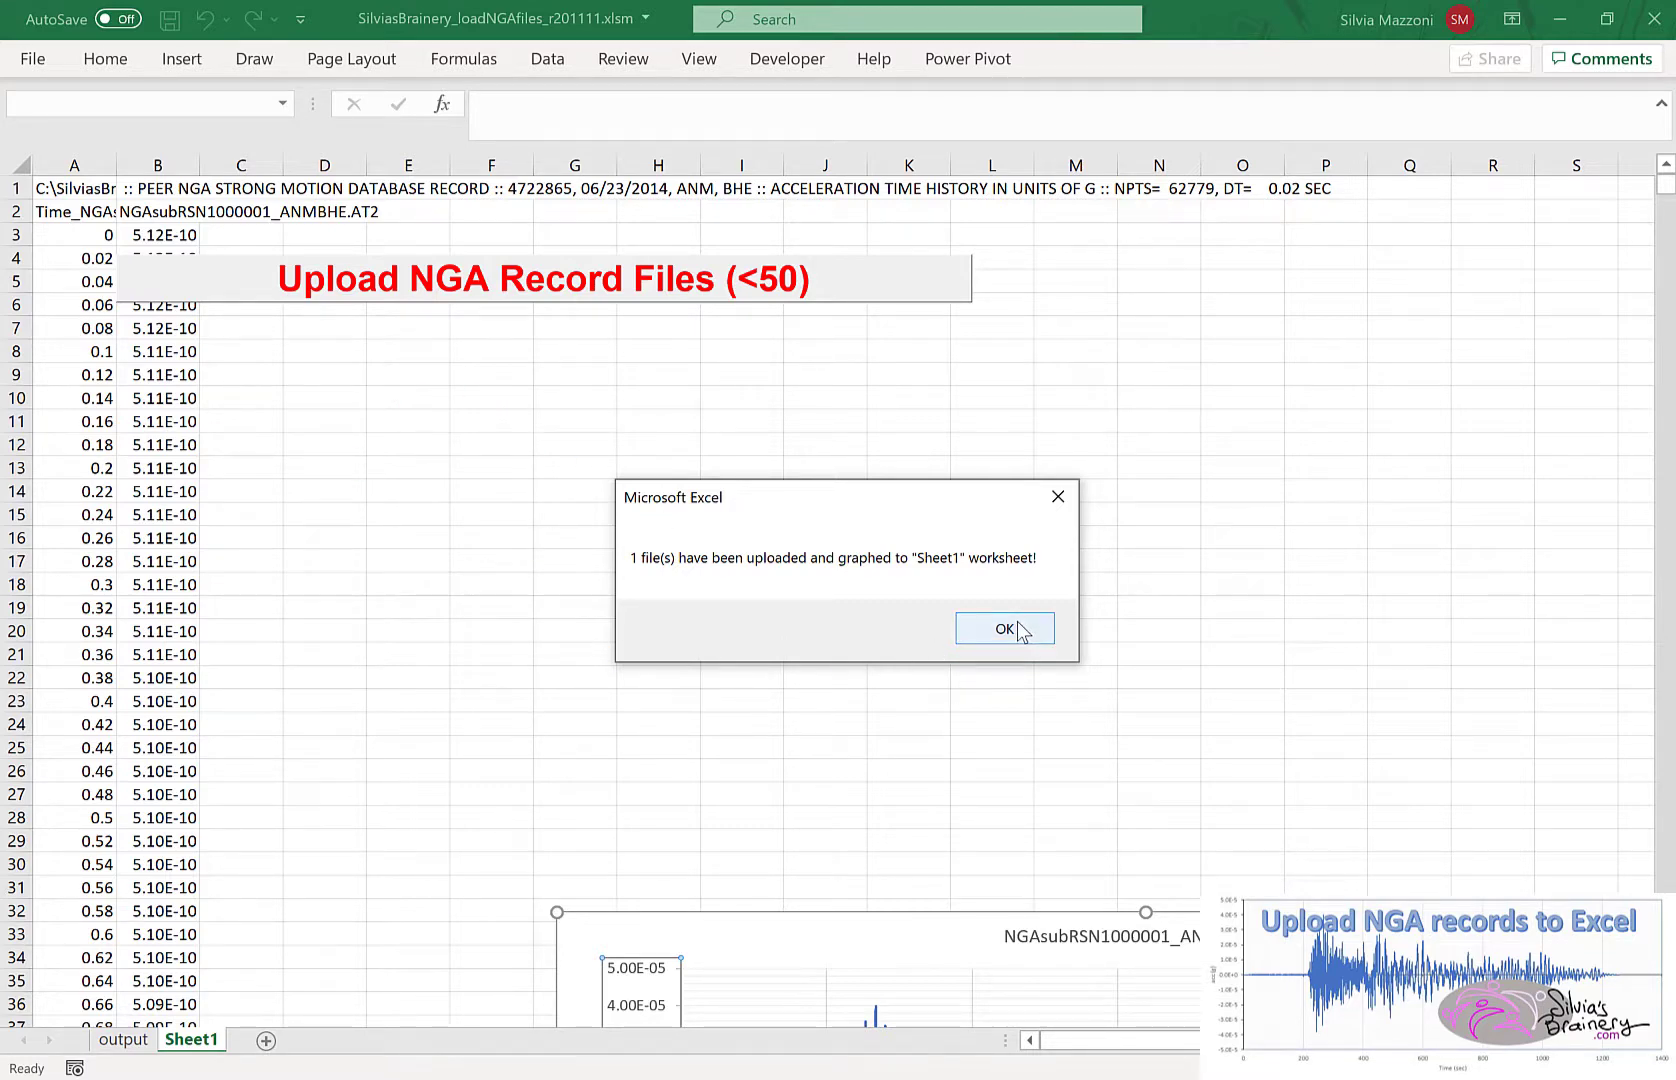
- Acknowledge the upload message confirming the ANMBHE.AT2 record was loaded and graphed
click(1004, 628)
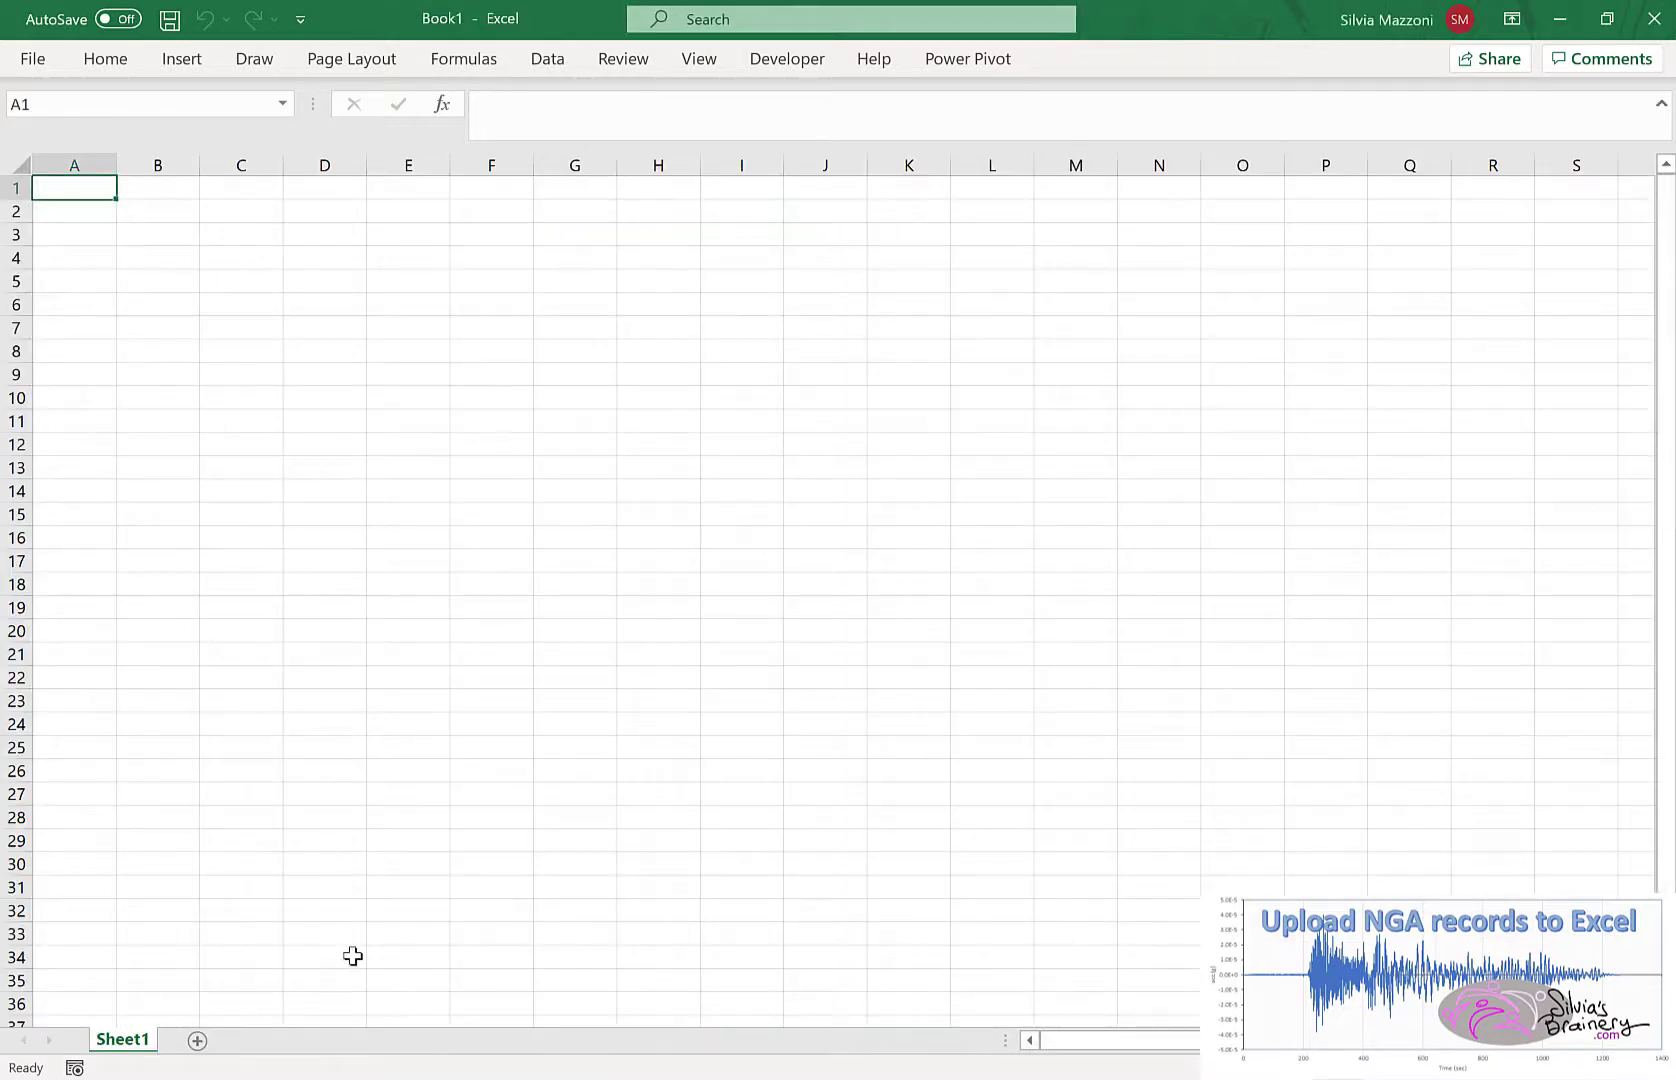
mouse_move(450, 1070)
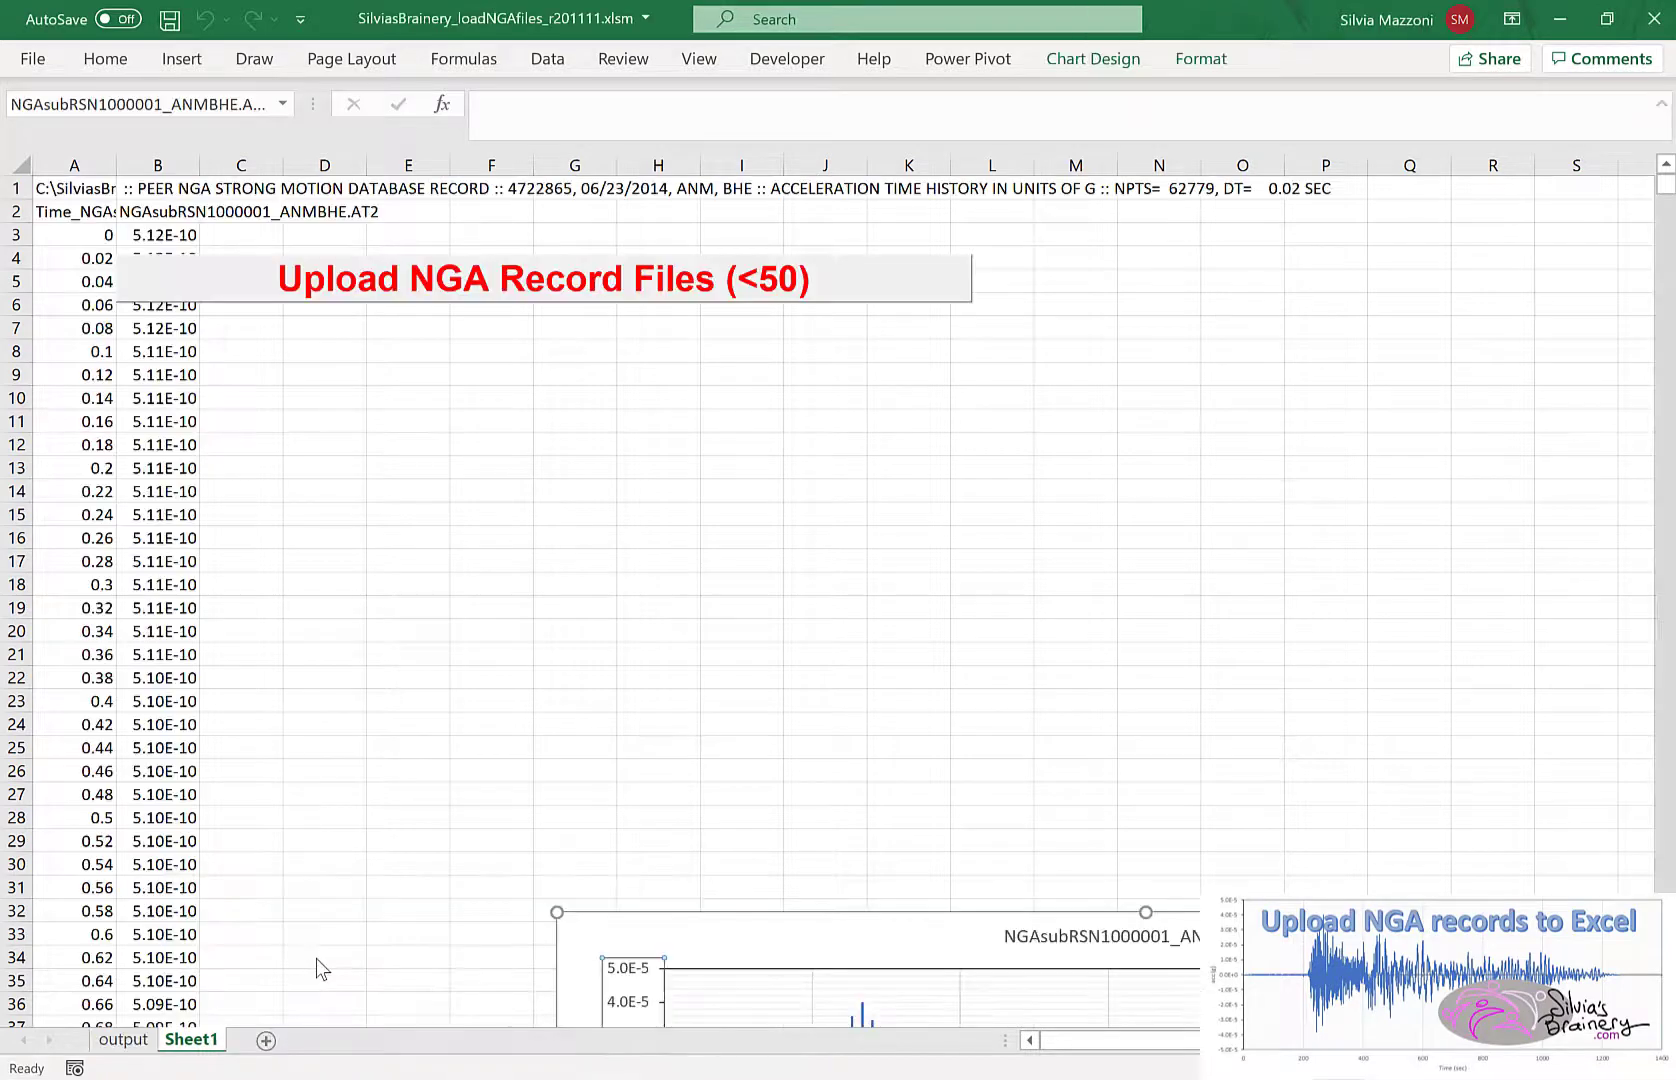
- Copy the output sheet into Book1 via Move or Copy with 'Create a copy' ticked
click(124, 1040)
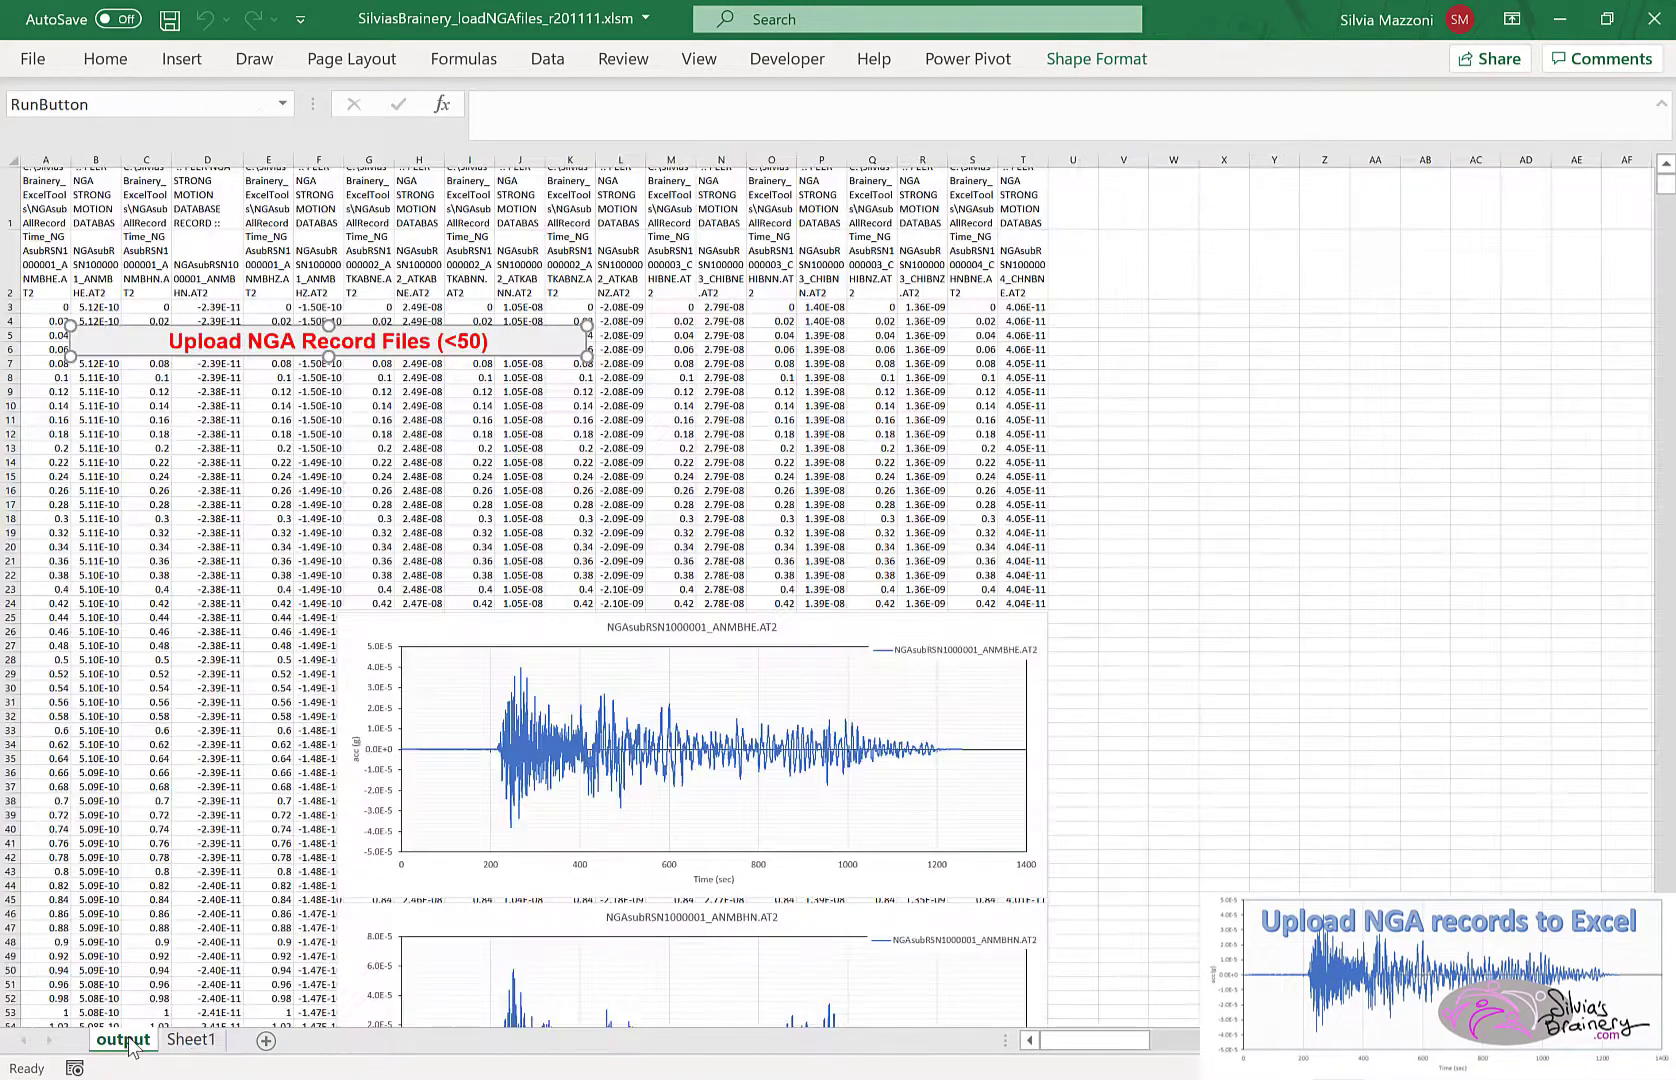
right_click(116, 1042)
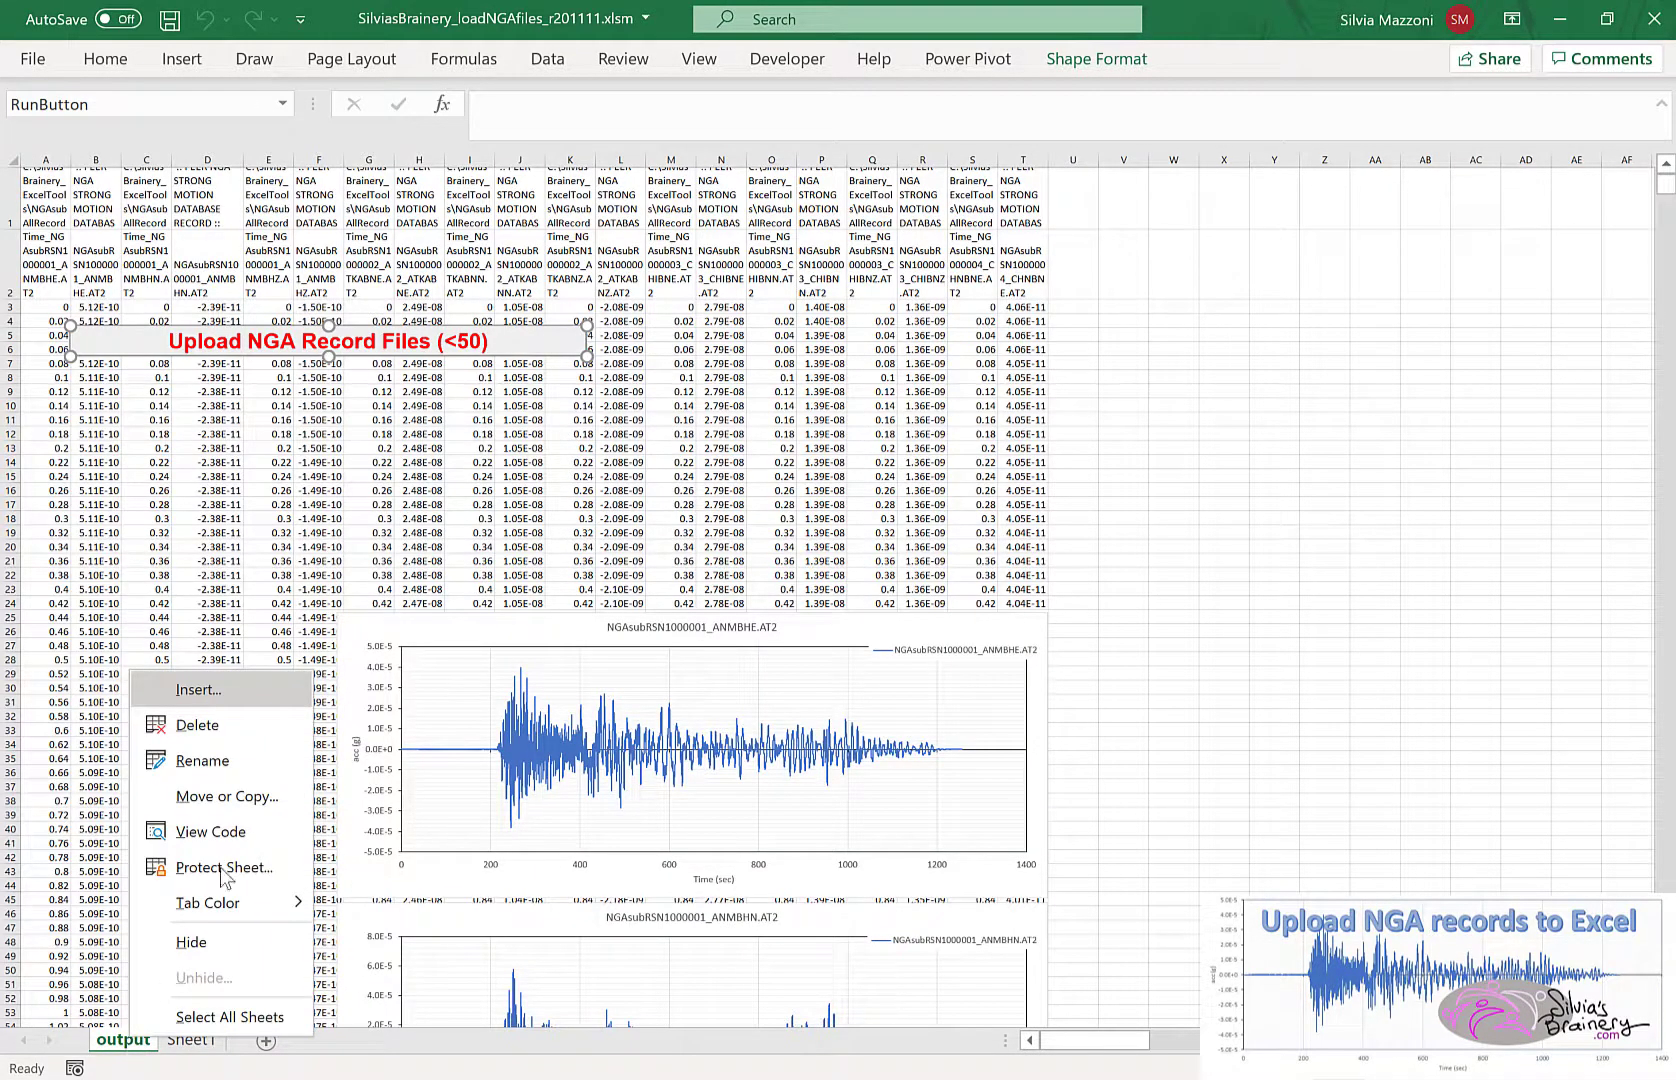
click(226, 796)
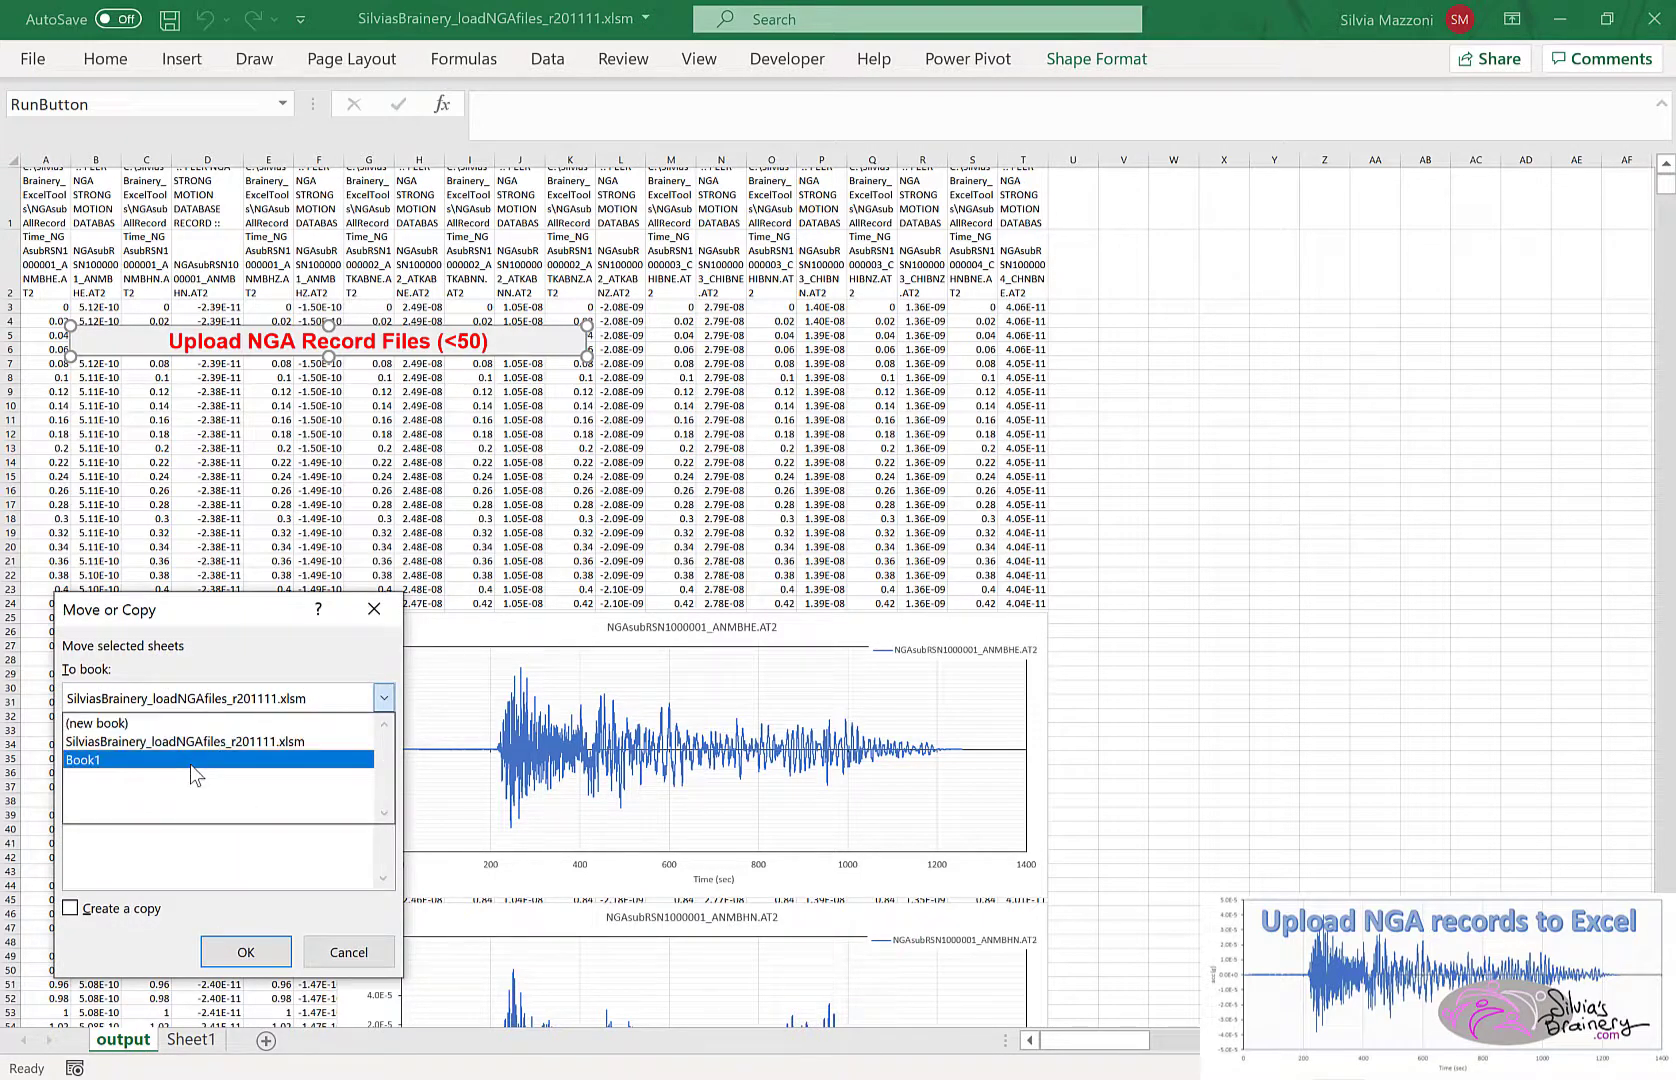
click(110, 724)
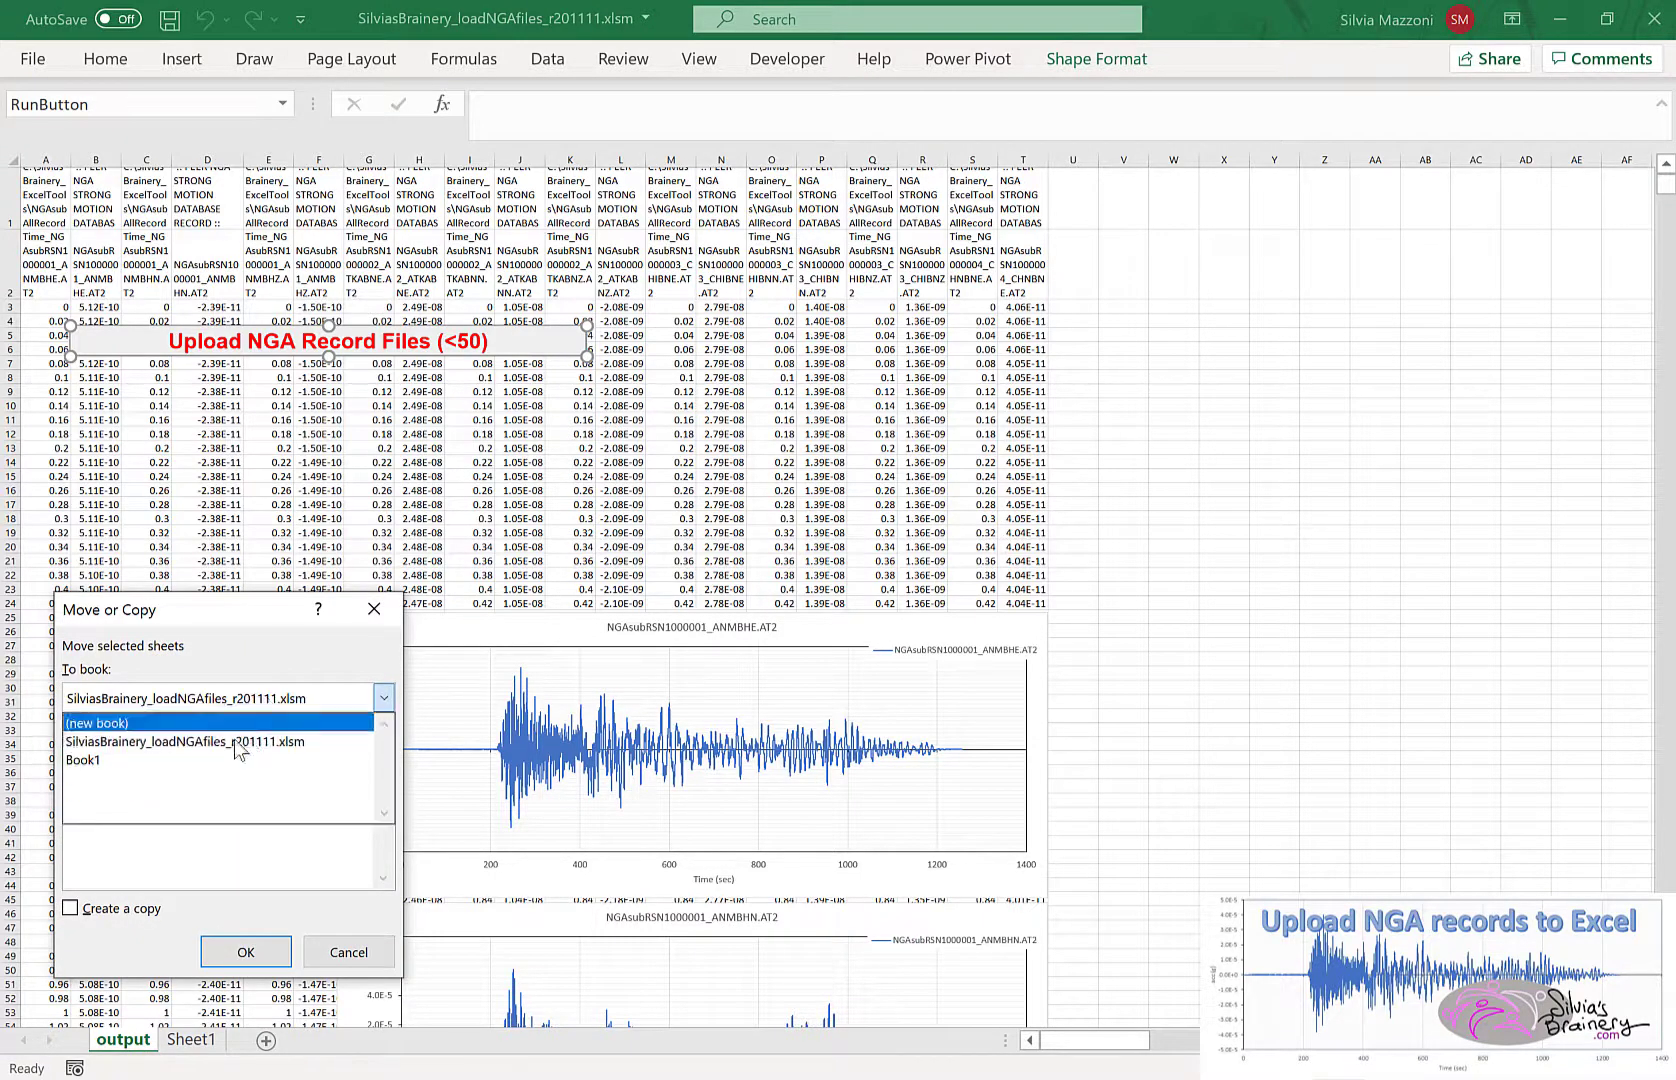
click(88, 760)
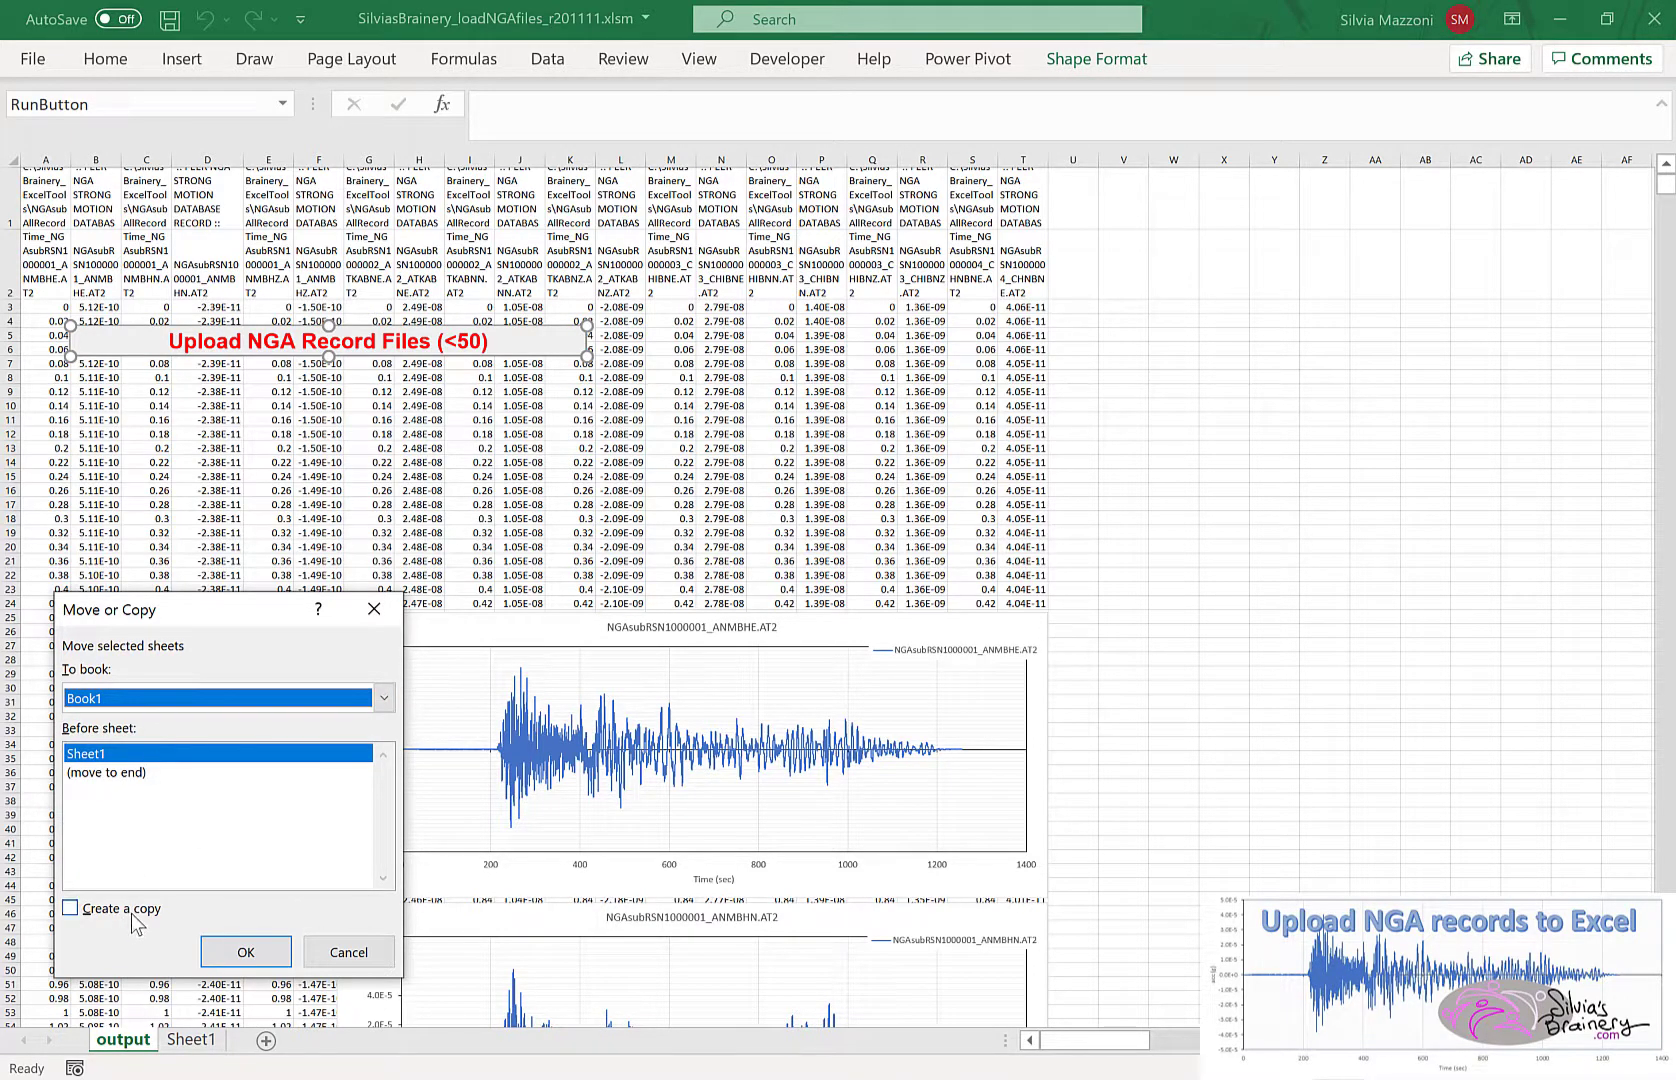
mouse_move(106, 908)
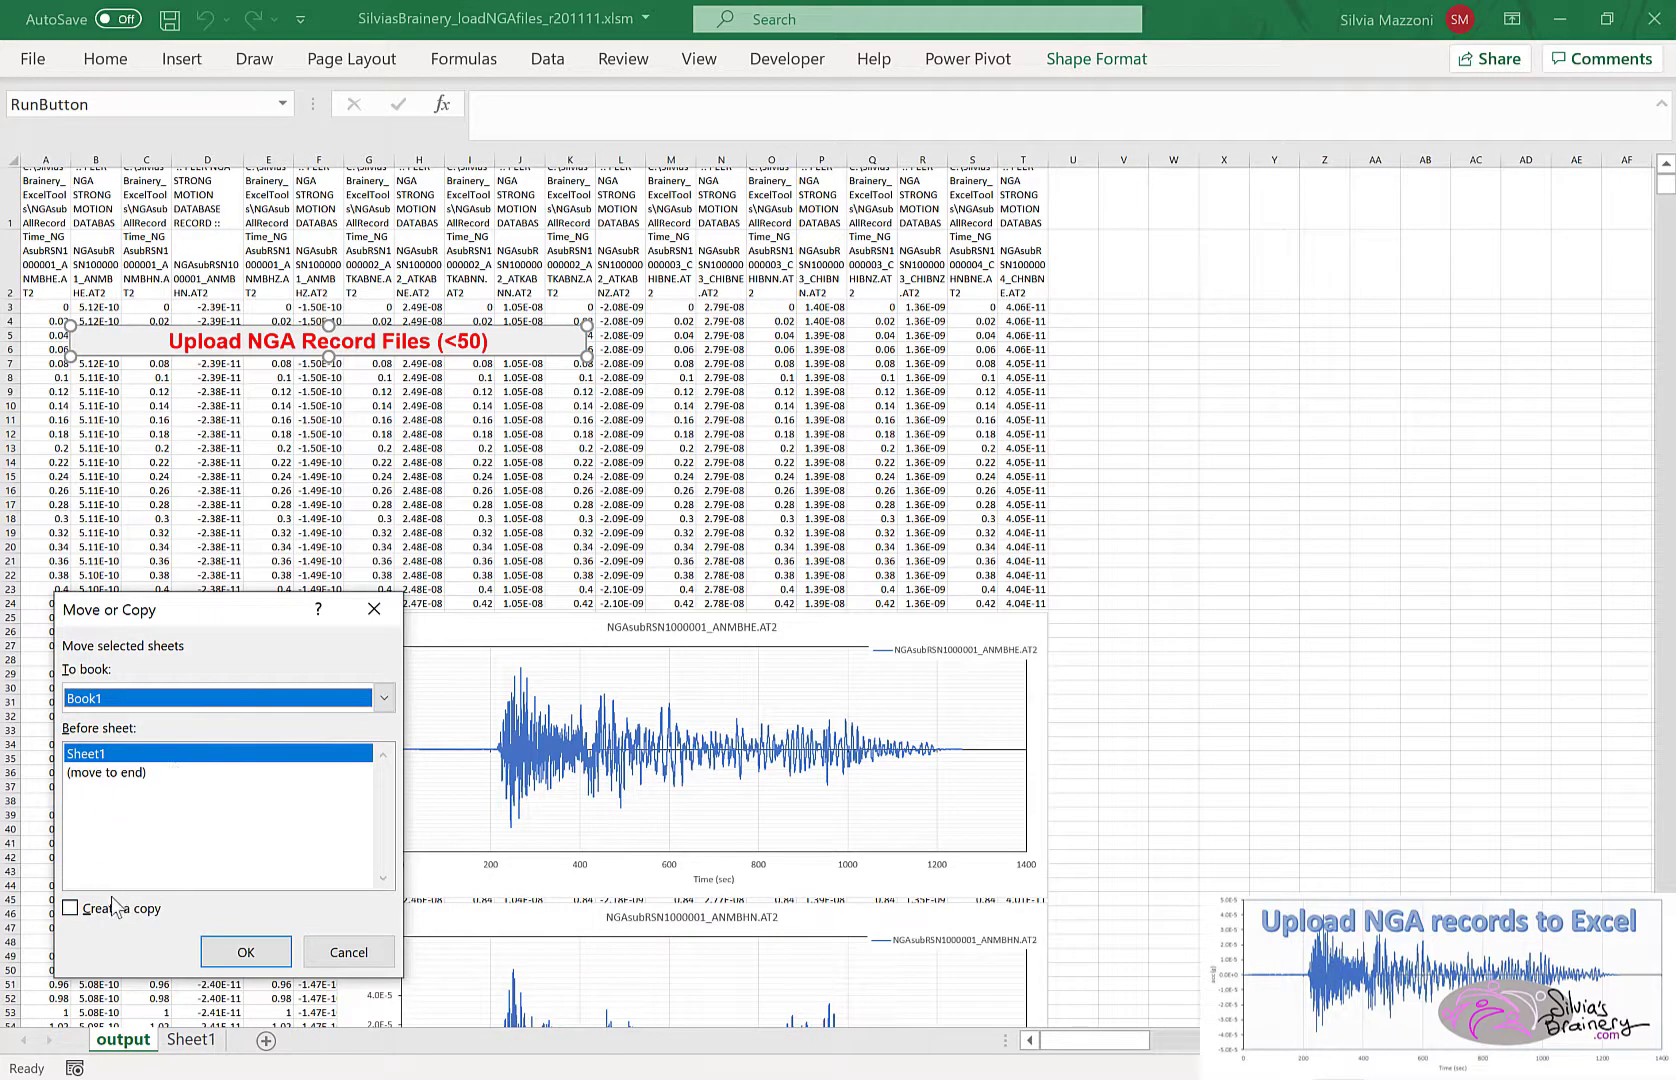
click(74, 910)
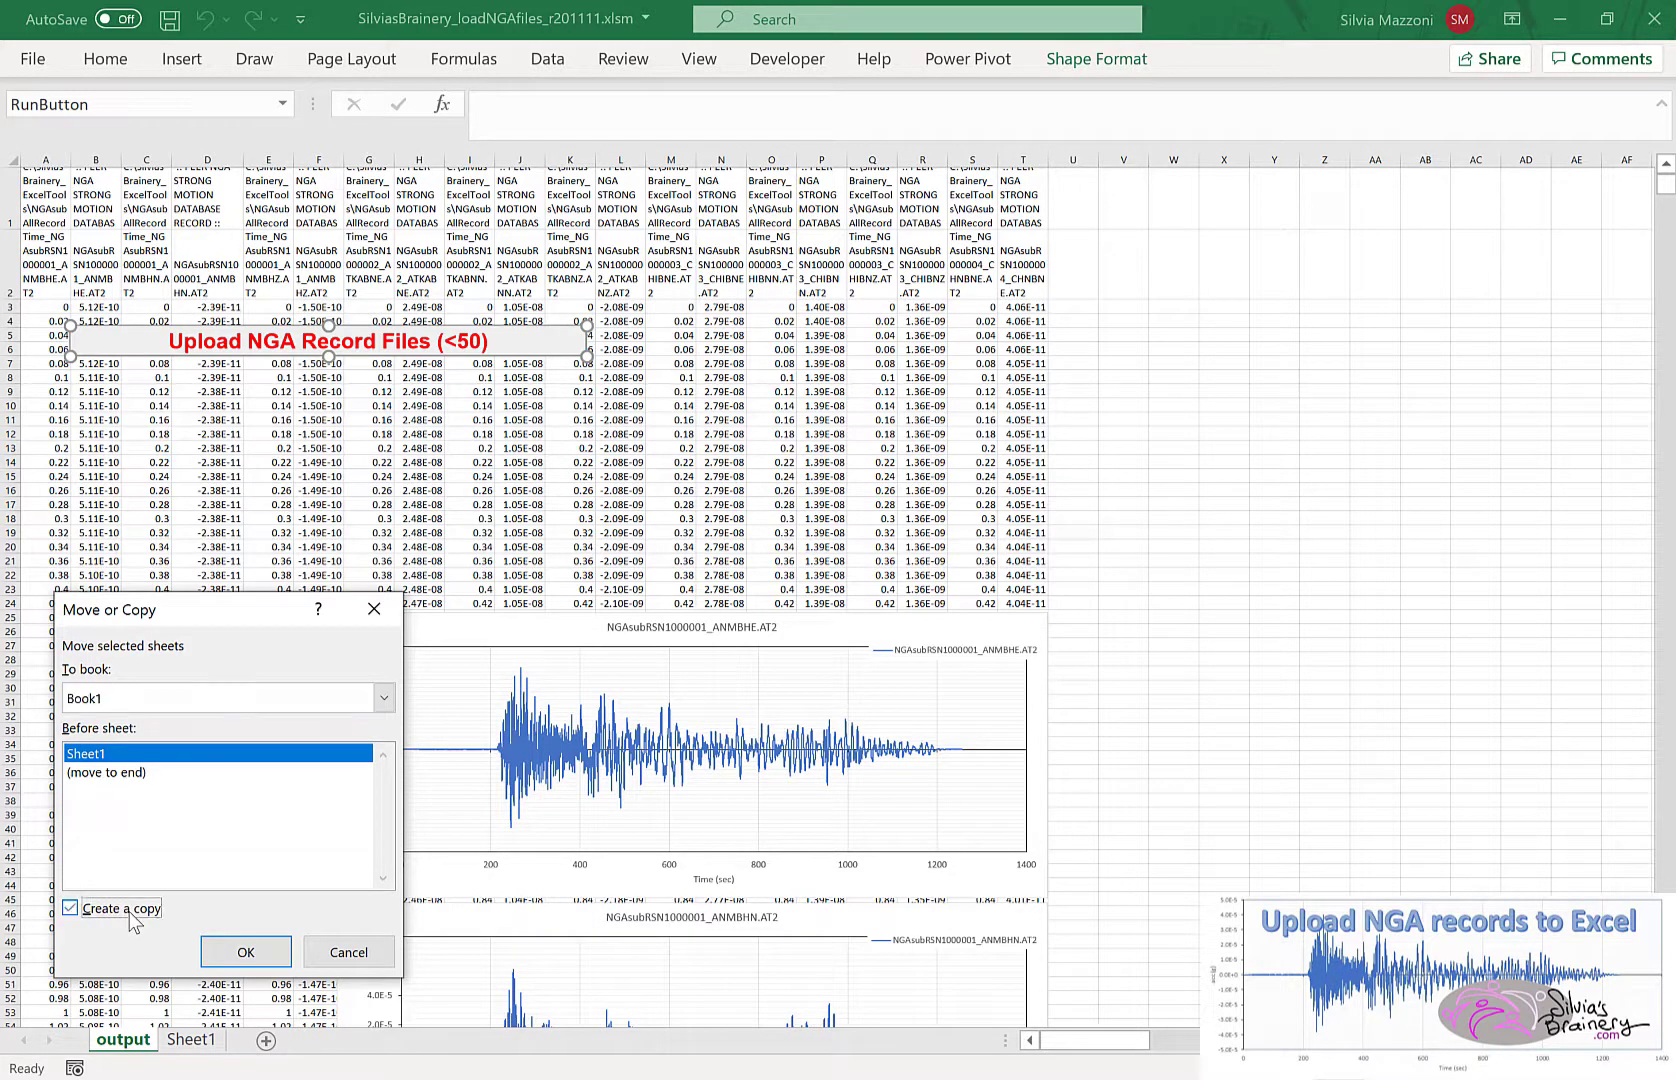
click(246, 952)
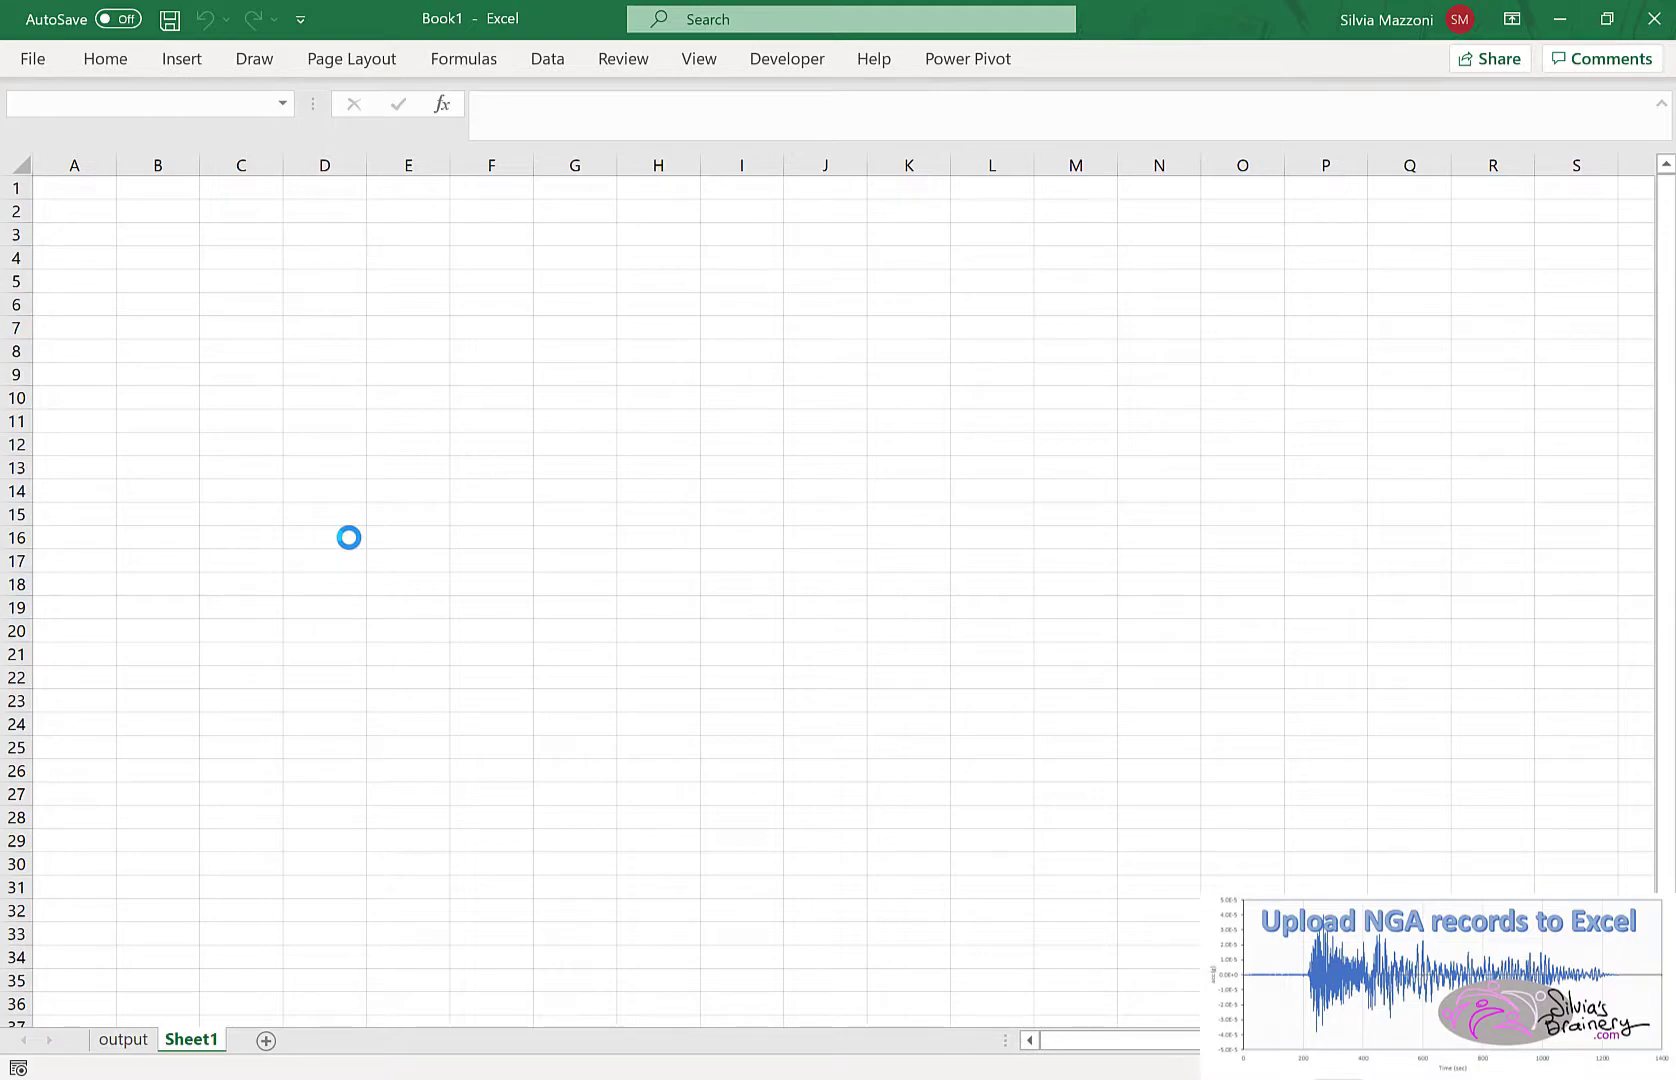
- Cut the Upload NGA Record Files button off Book1's copied output sheet
click(120, 1040)
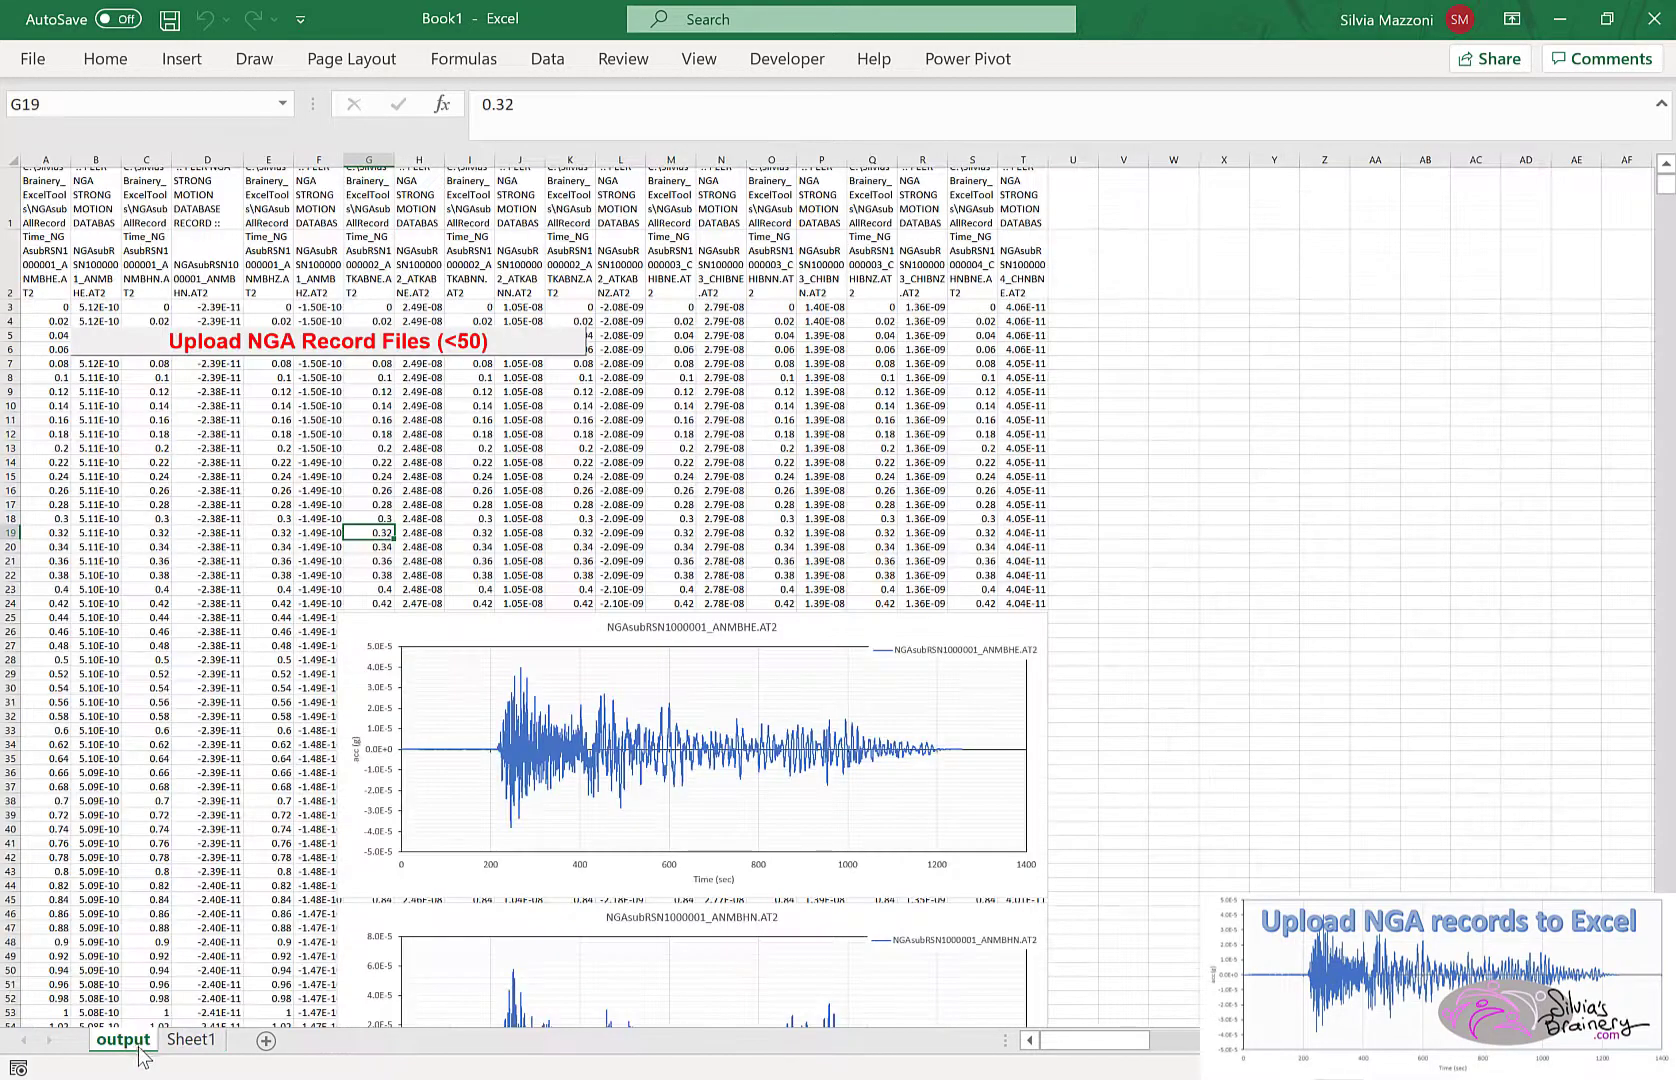
scroll(down, 3)
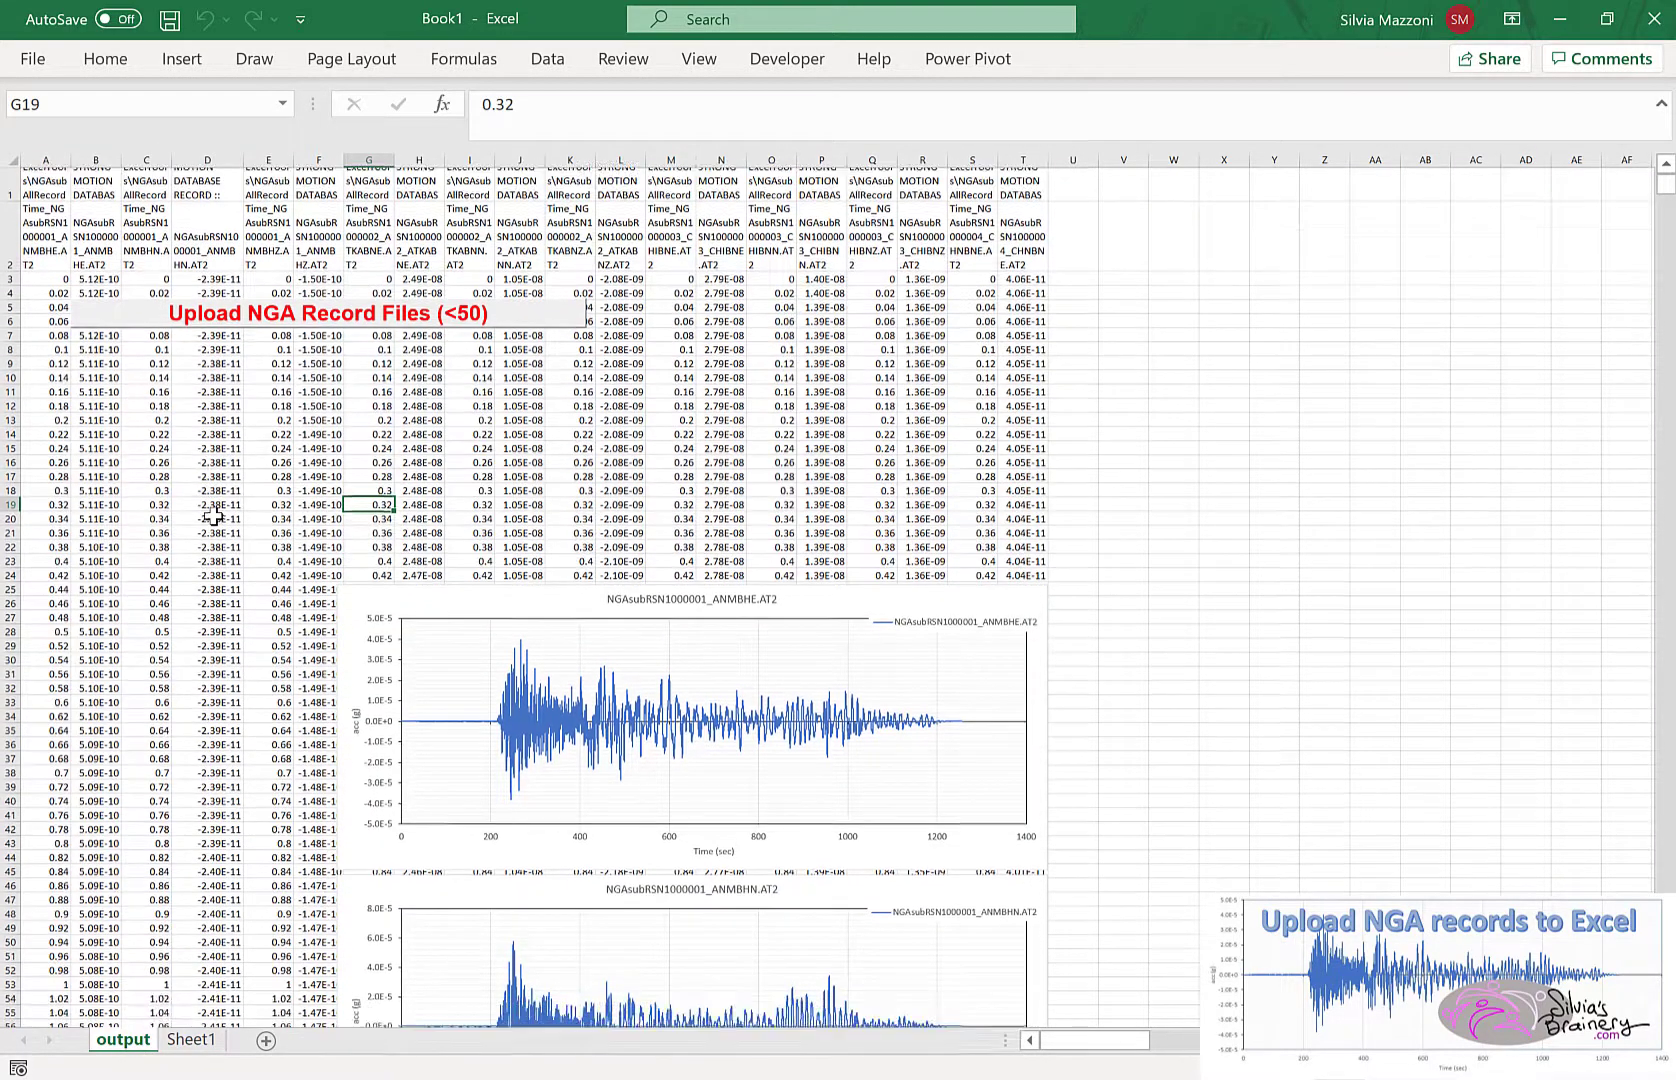
right_click(320, 314)
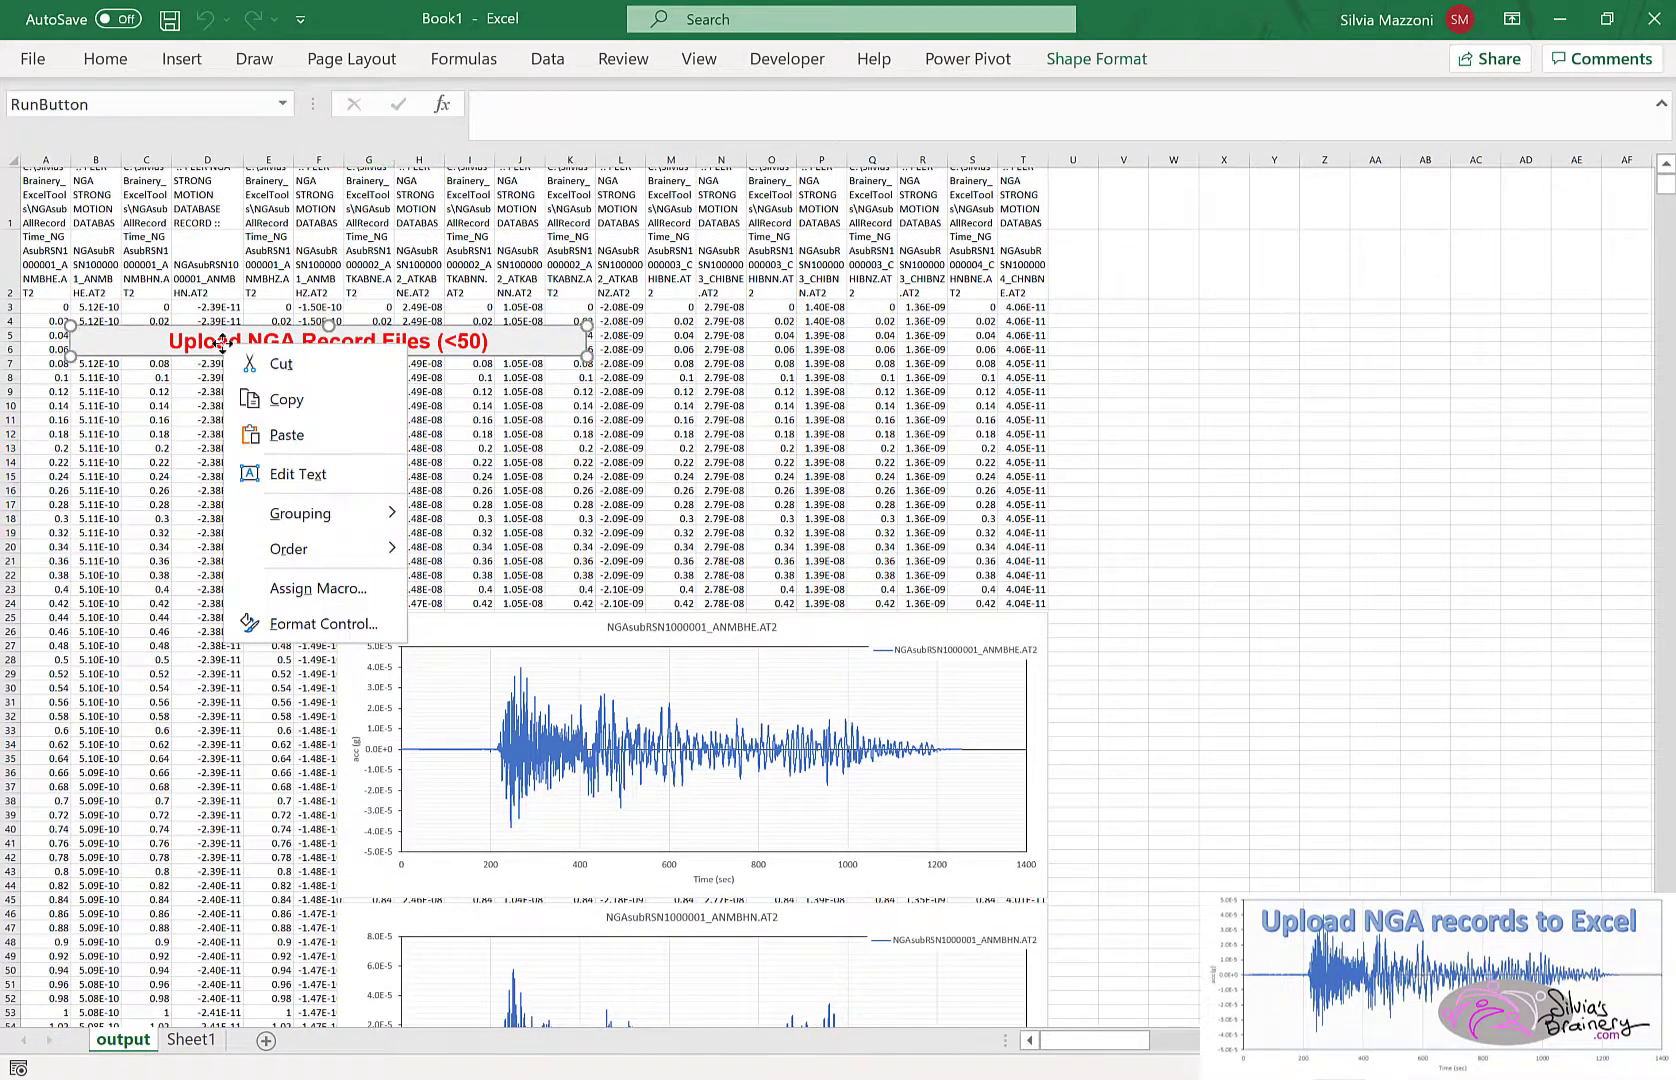
mouse_move(318, 362)
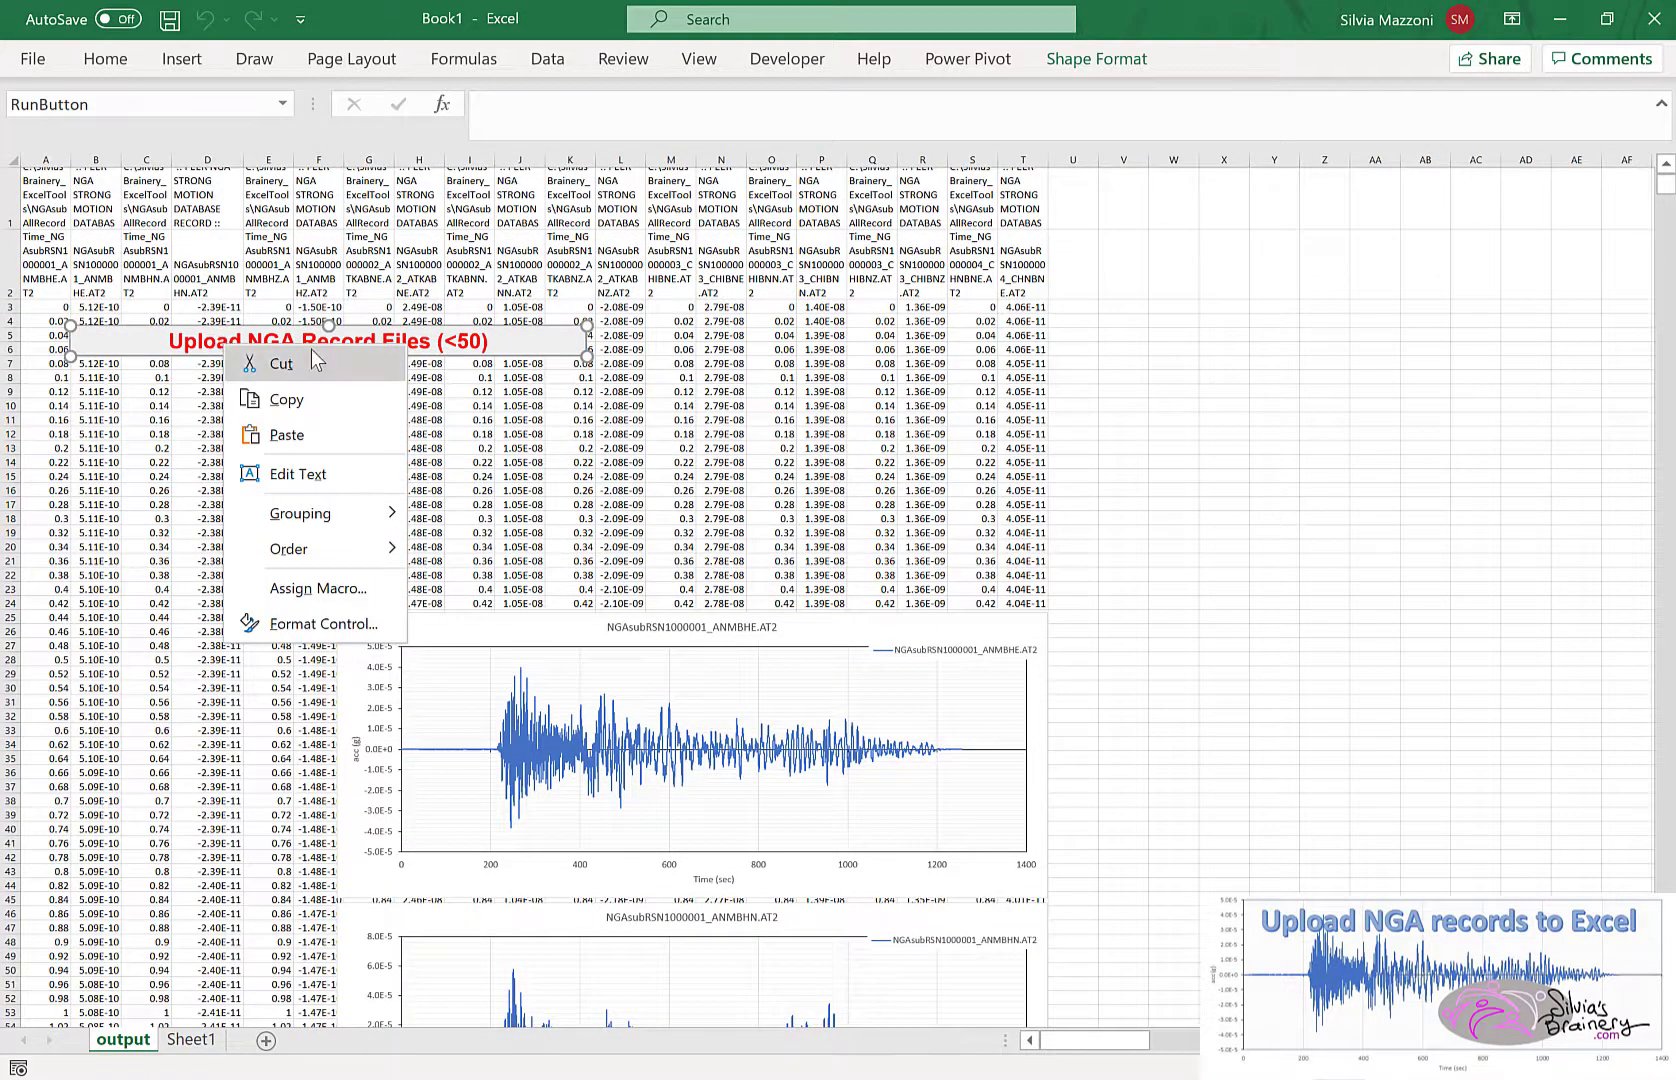
click(382, 534)
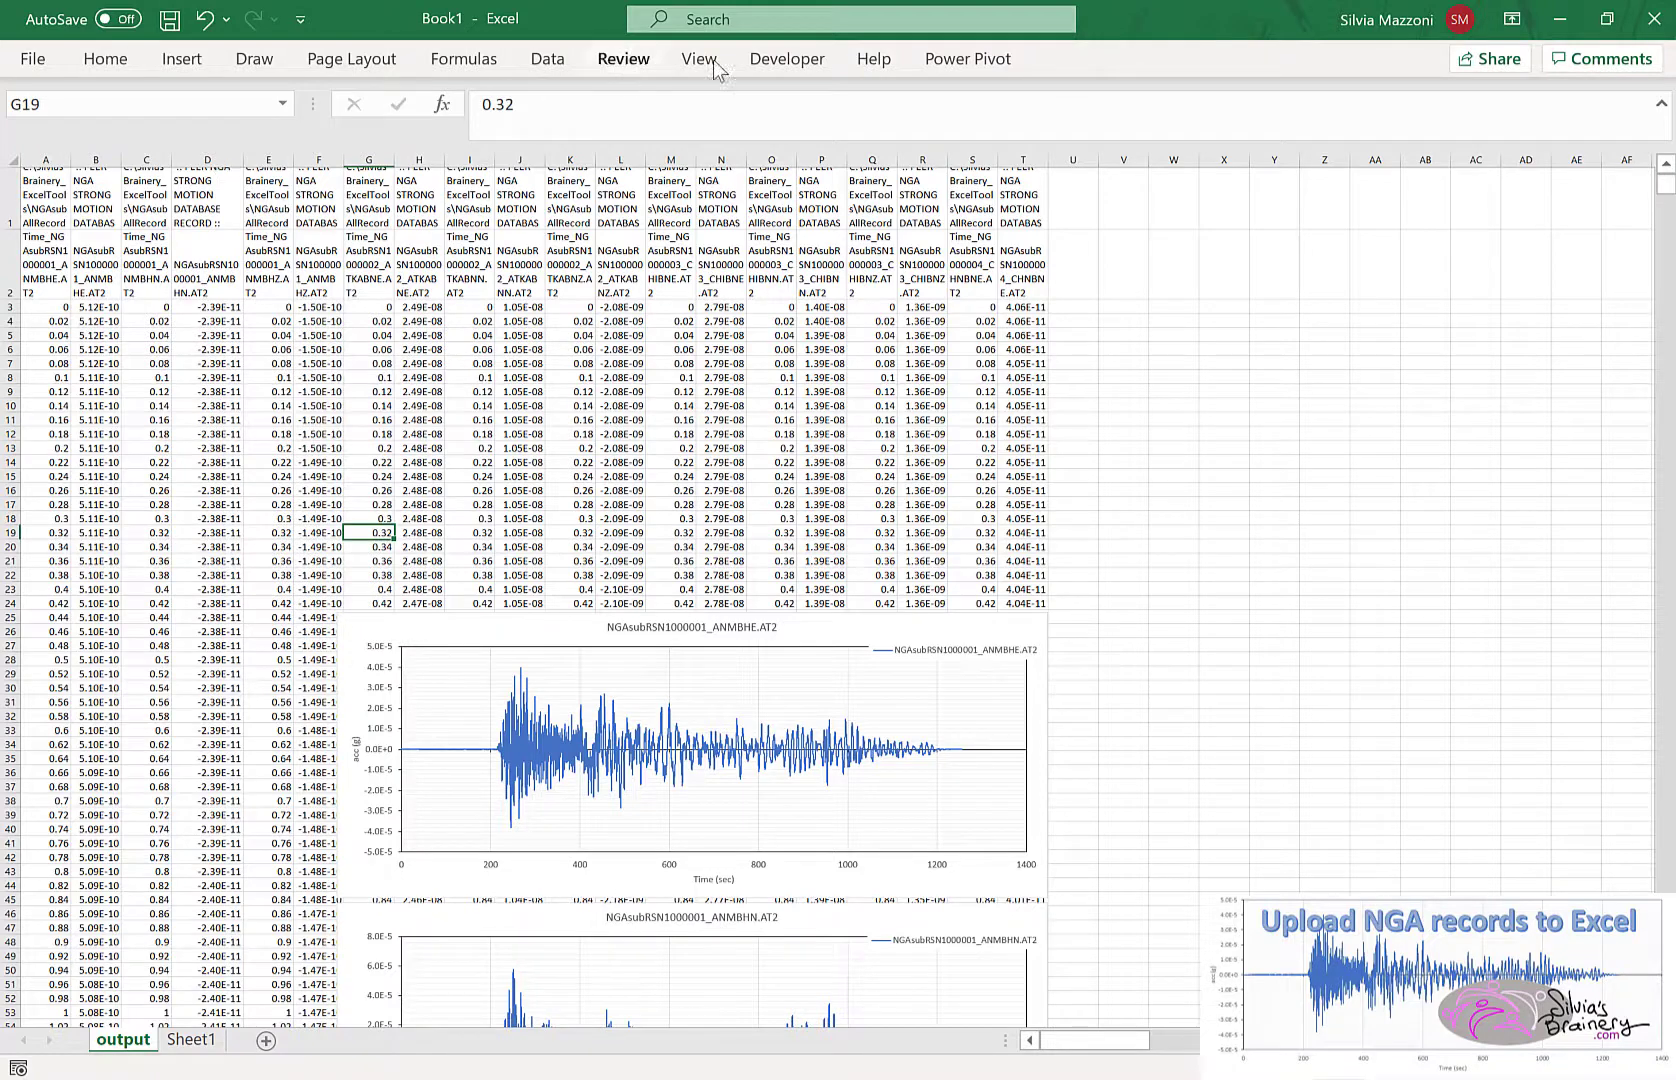
- Bring up the VBA editor from the Developer ribbon (Alt+F11)
click(784, 60)
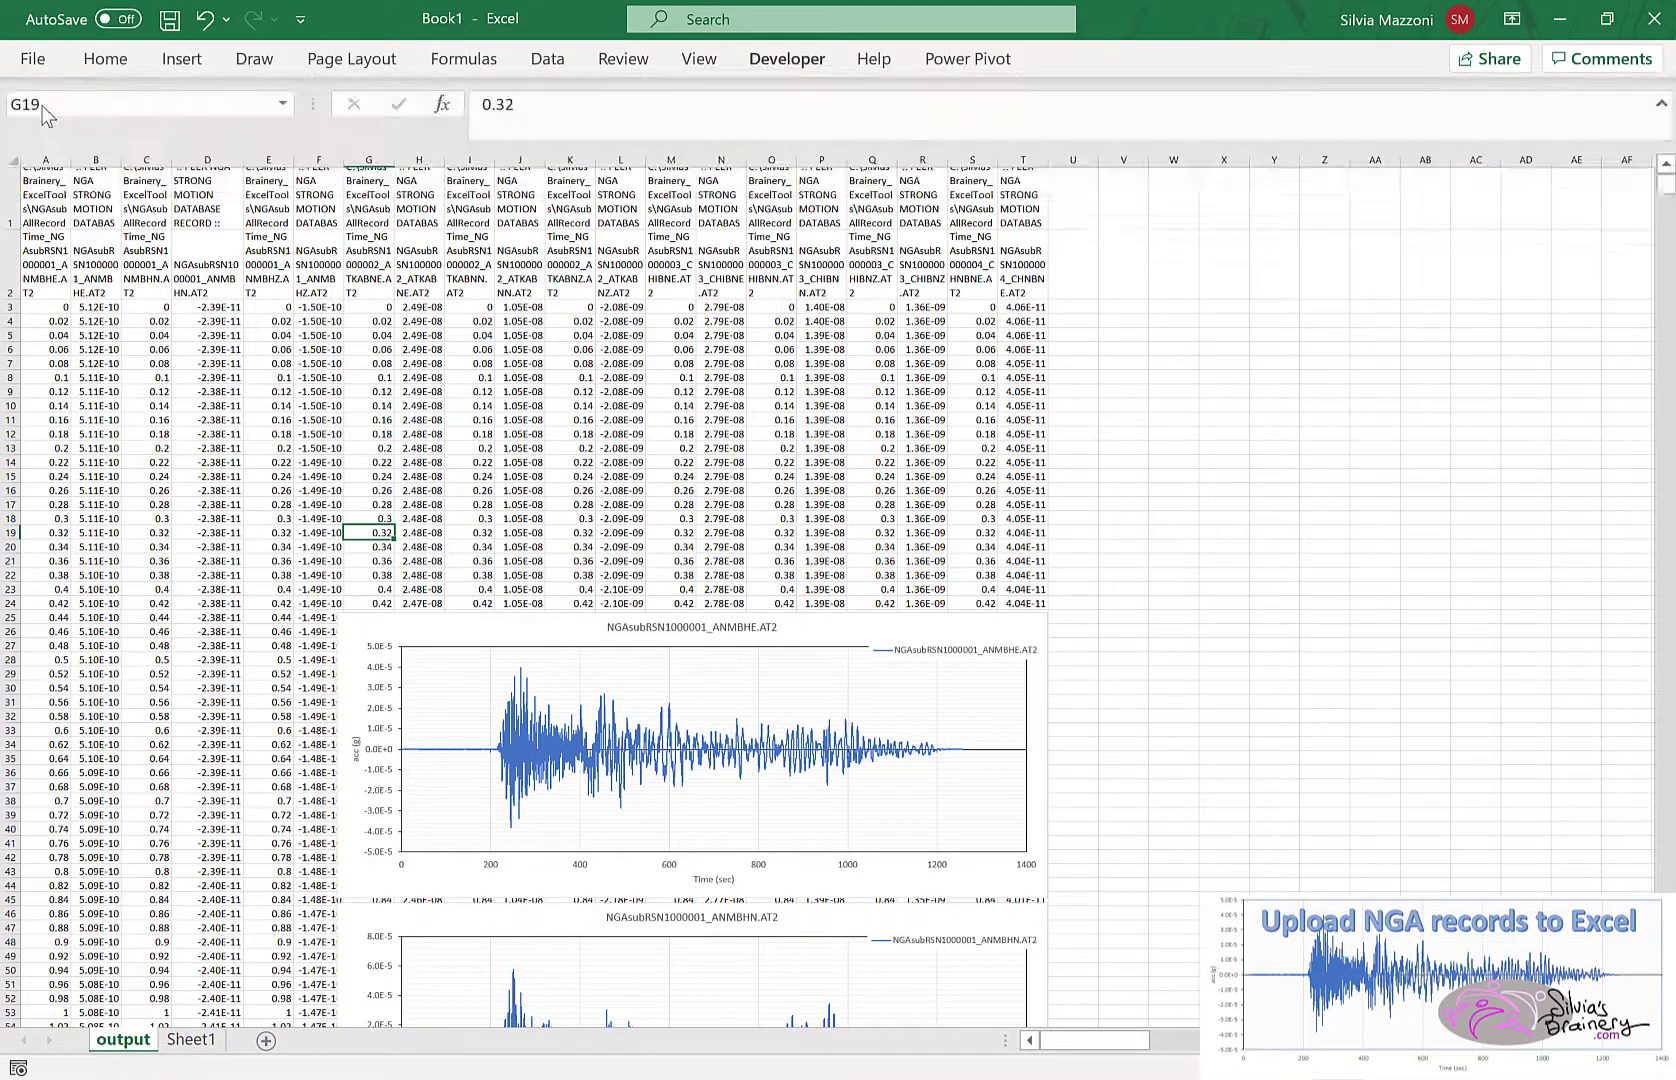
key(Alt+F11)
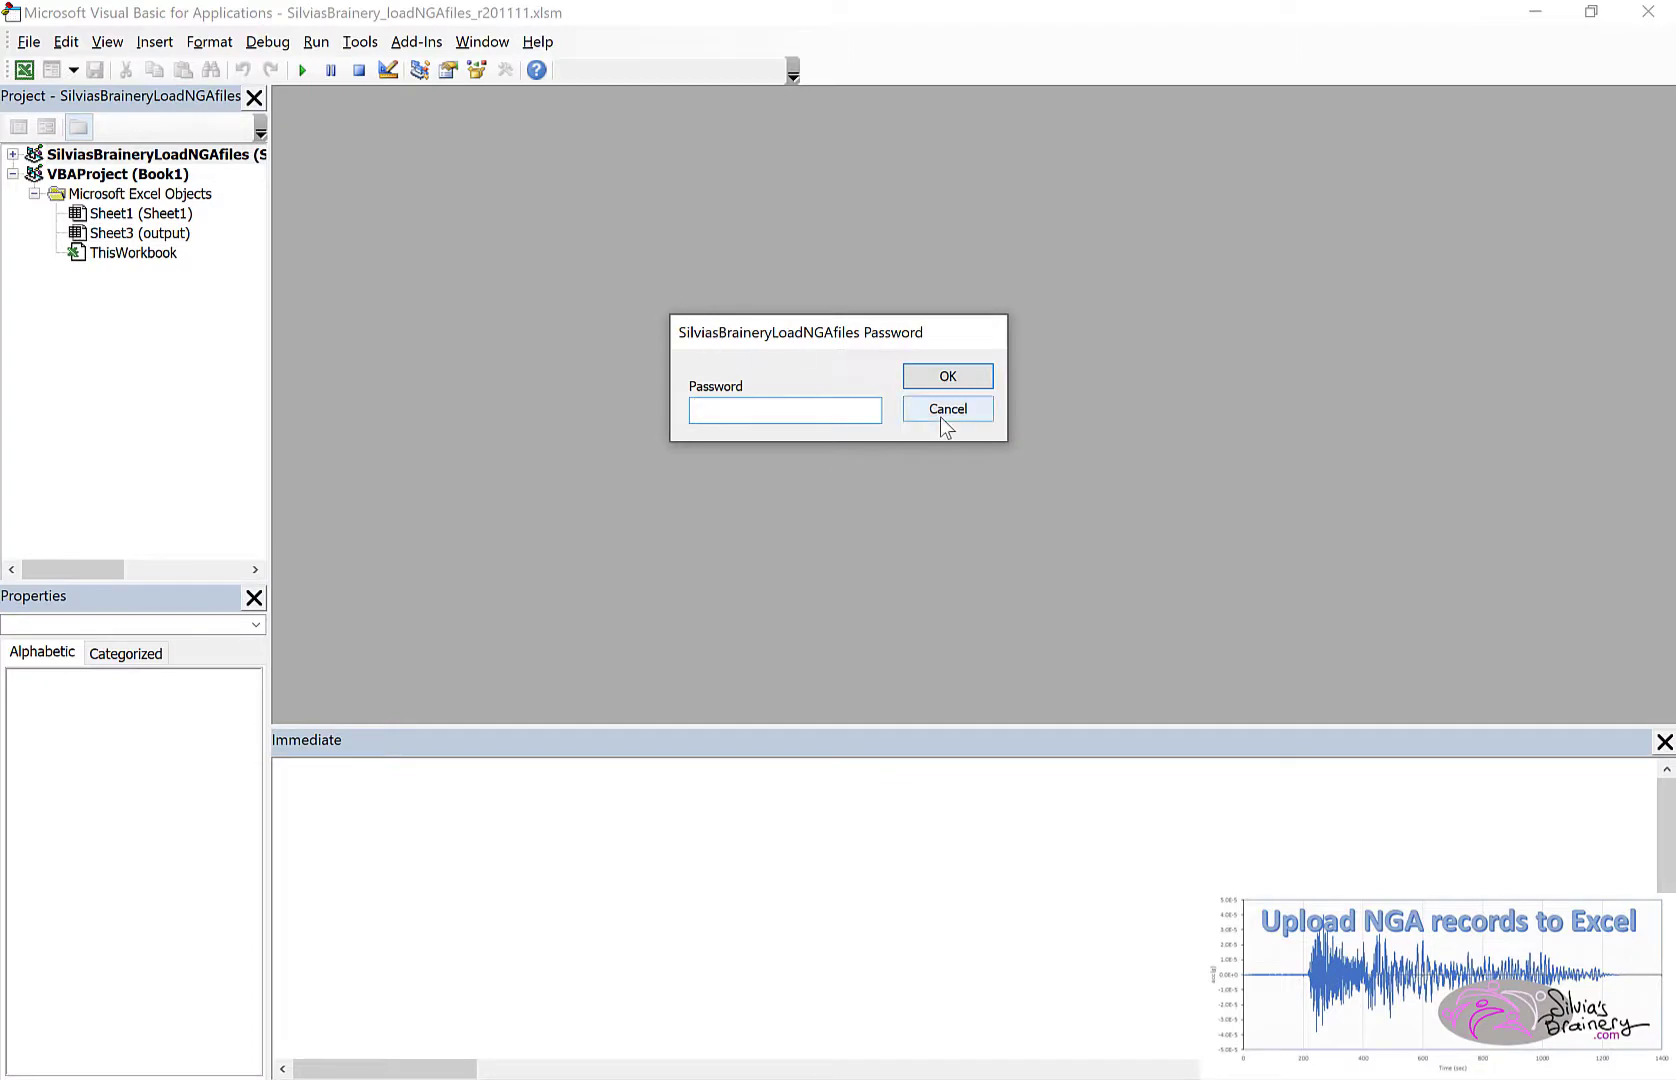
- Cancel the loader project password prompt and select VBAProject (Book1)
click(946, 408)
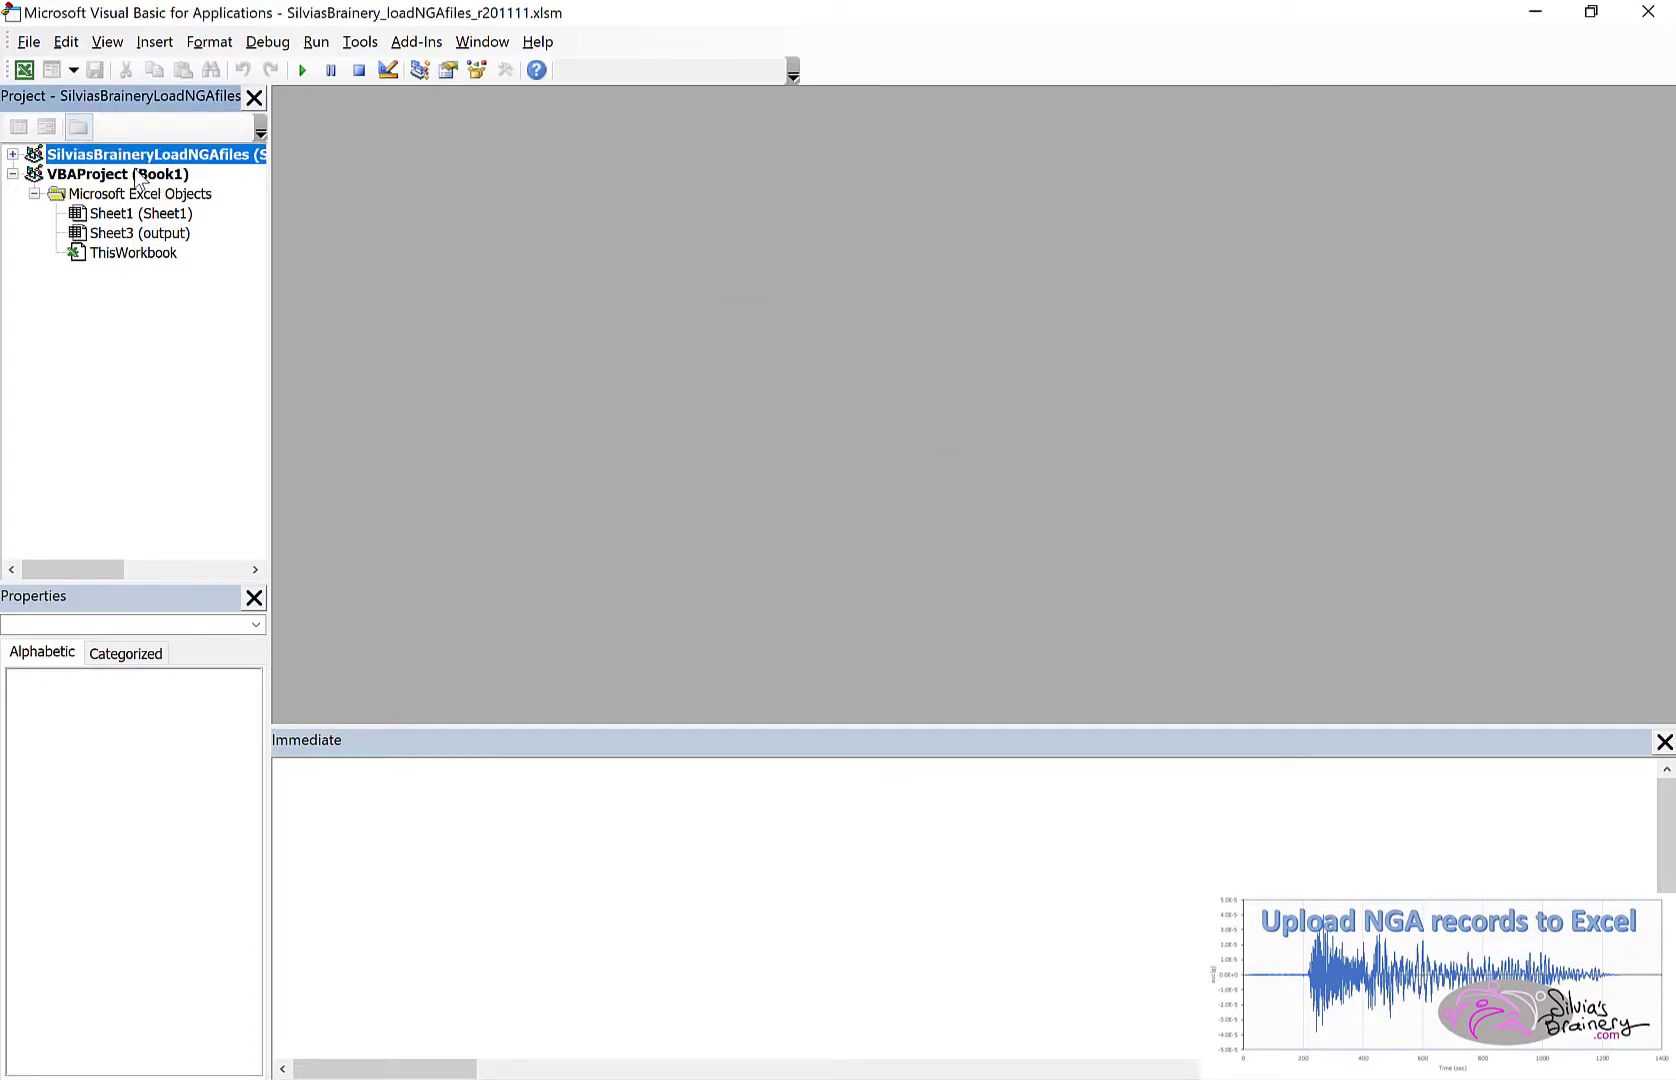
click(118, 174)
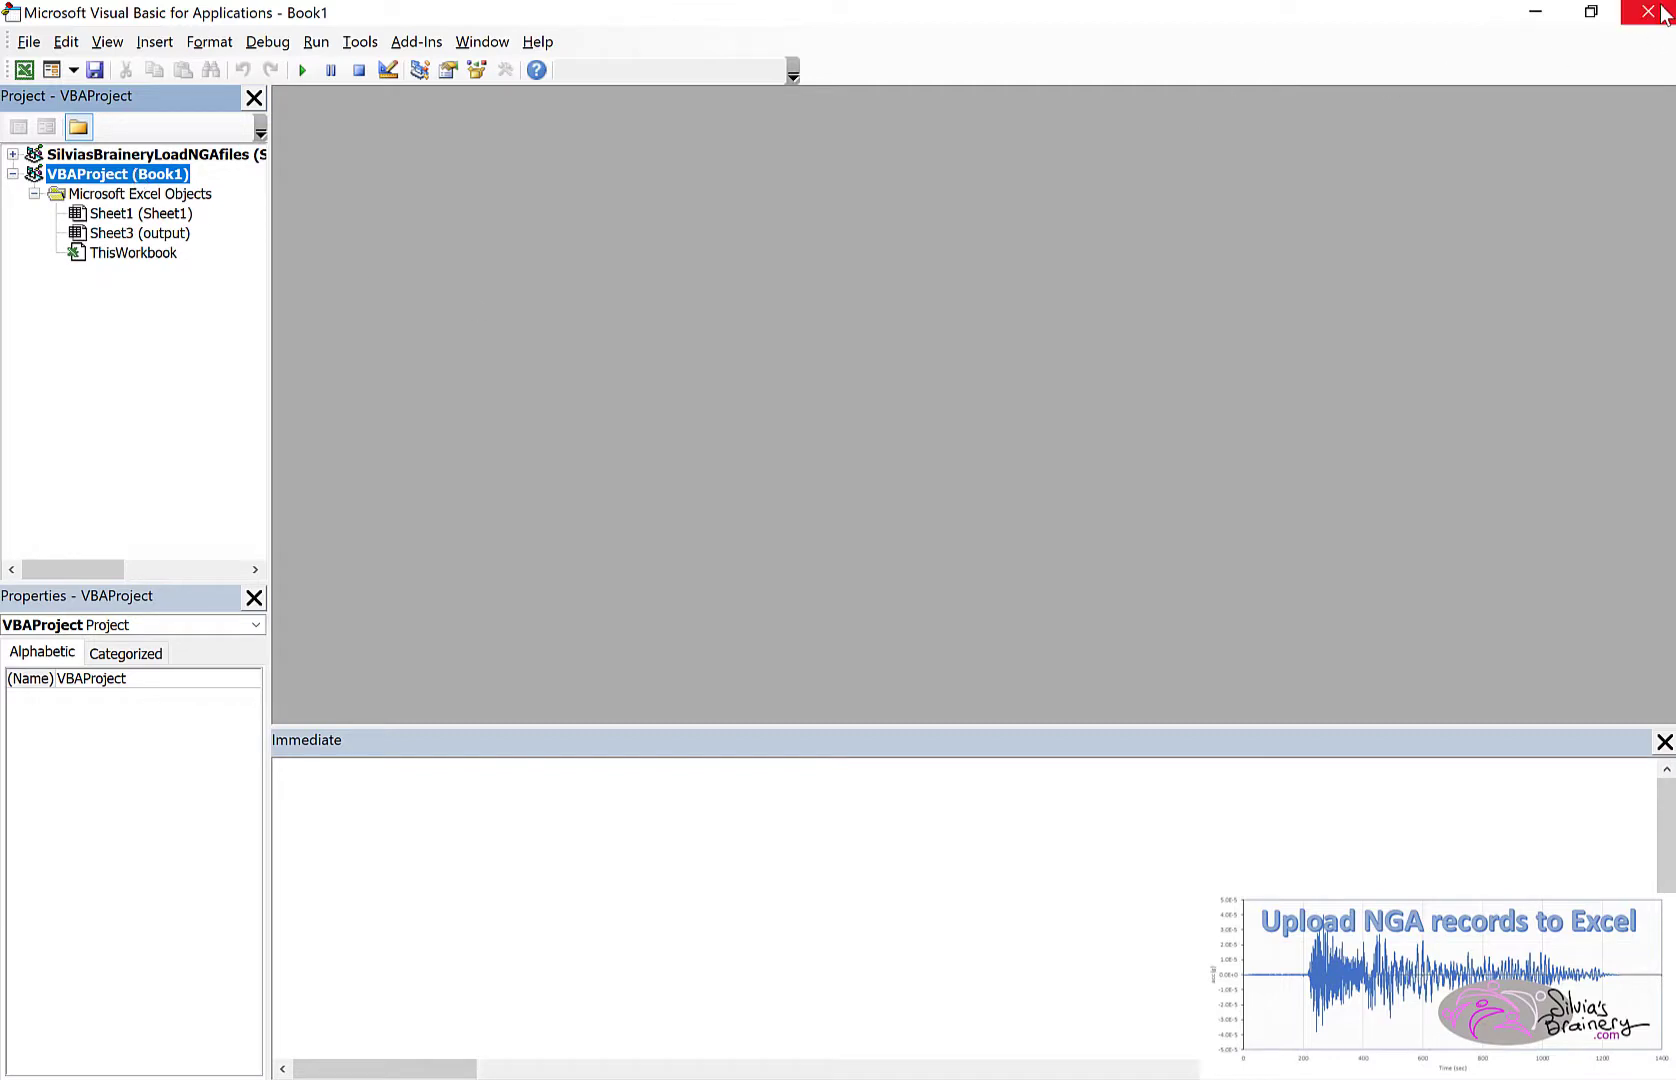
mouse_move(1646, 12)
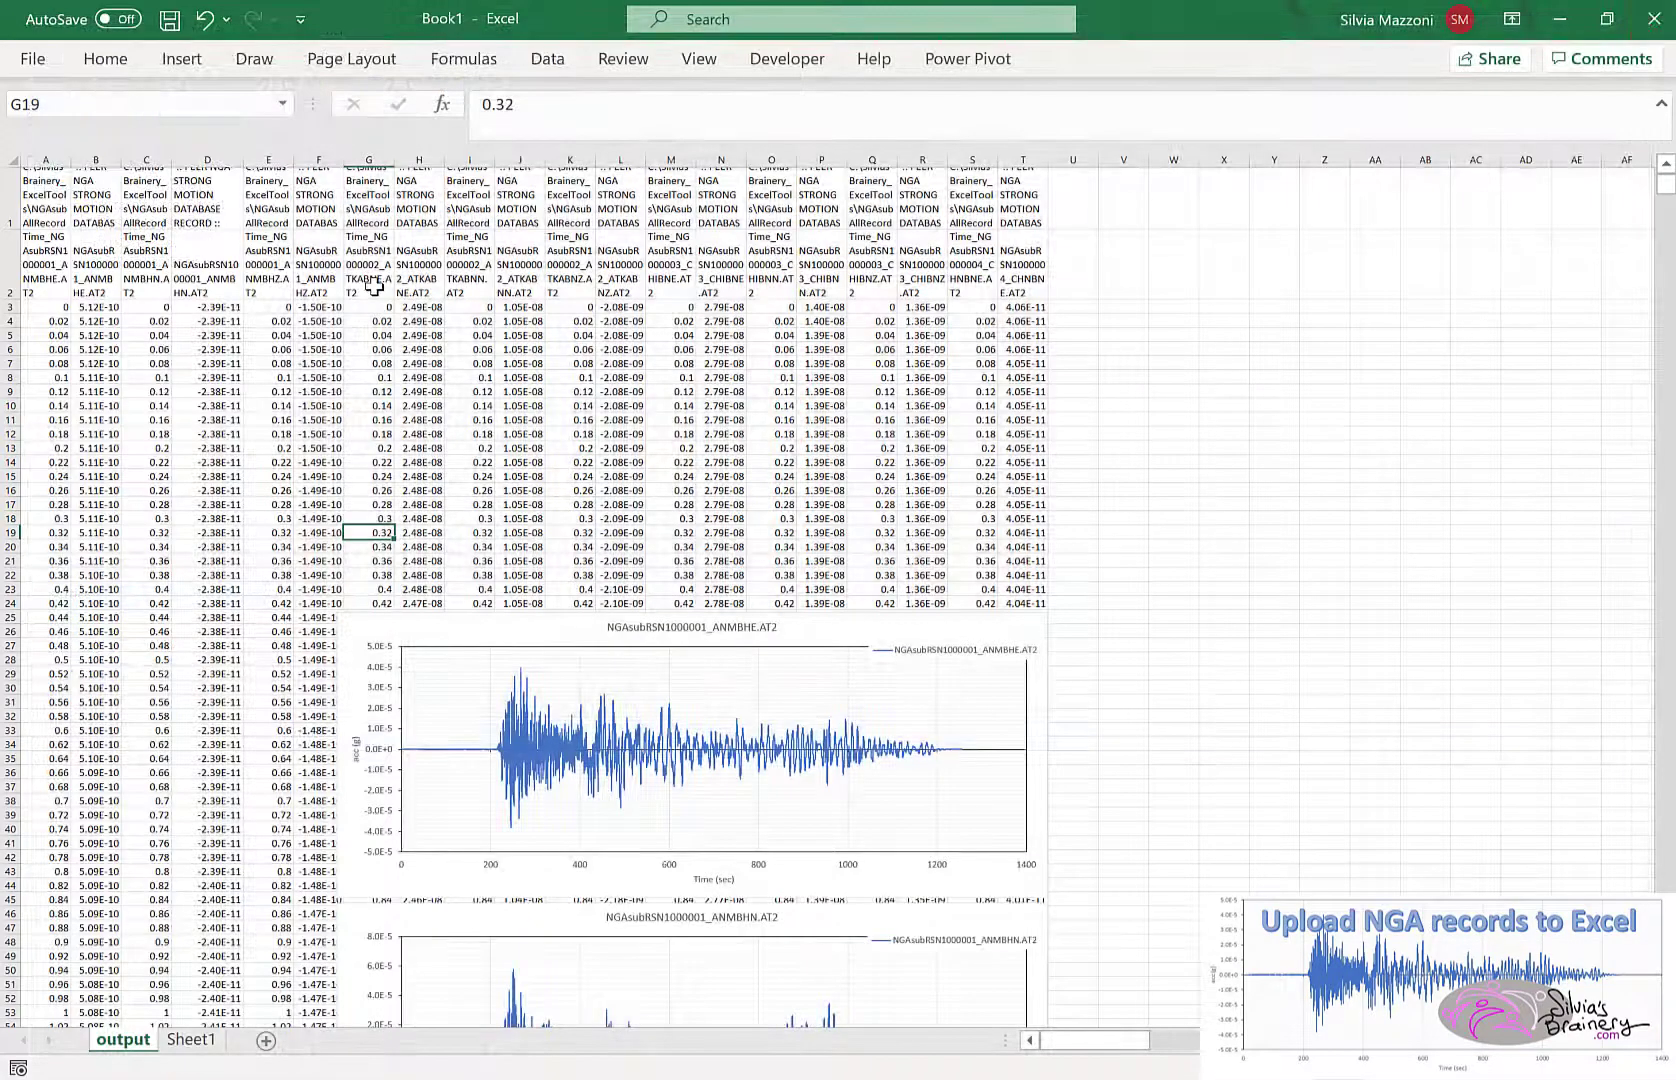
- Recolor the ANMBHE chart's data series red via Shape Outline, accepting the formatting warning
click(366, 248)
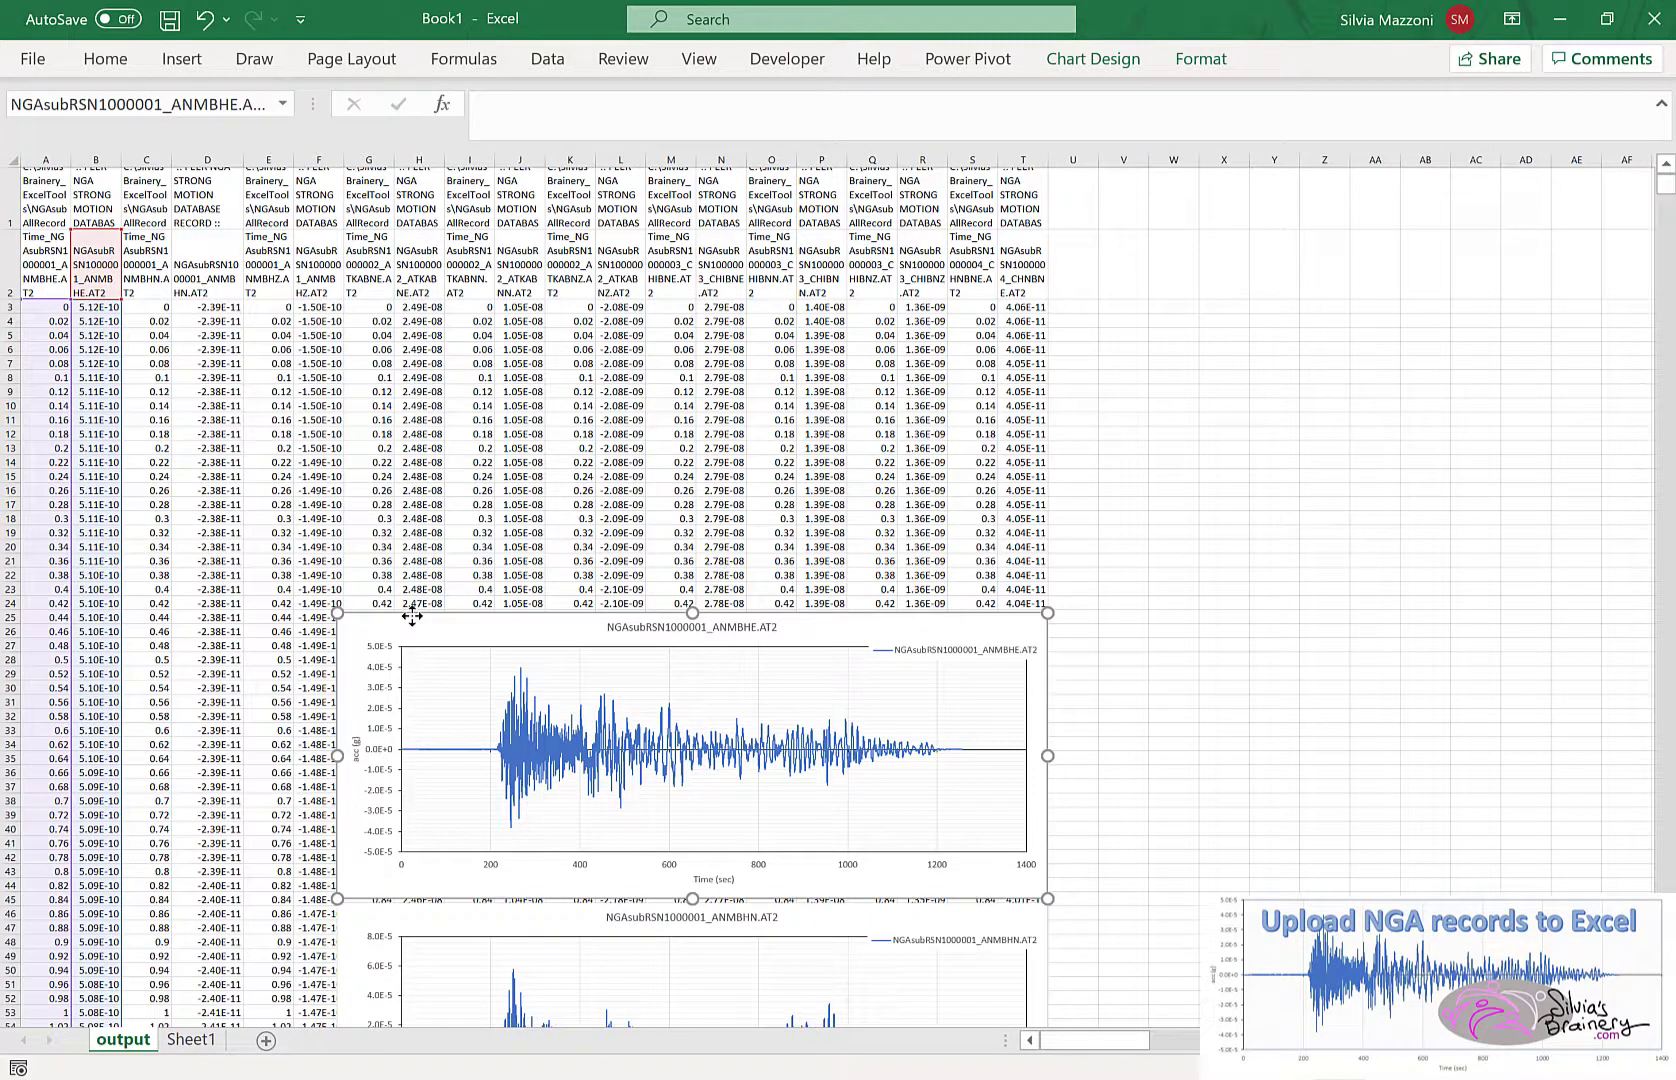
mouse_move(528, 754)
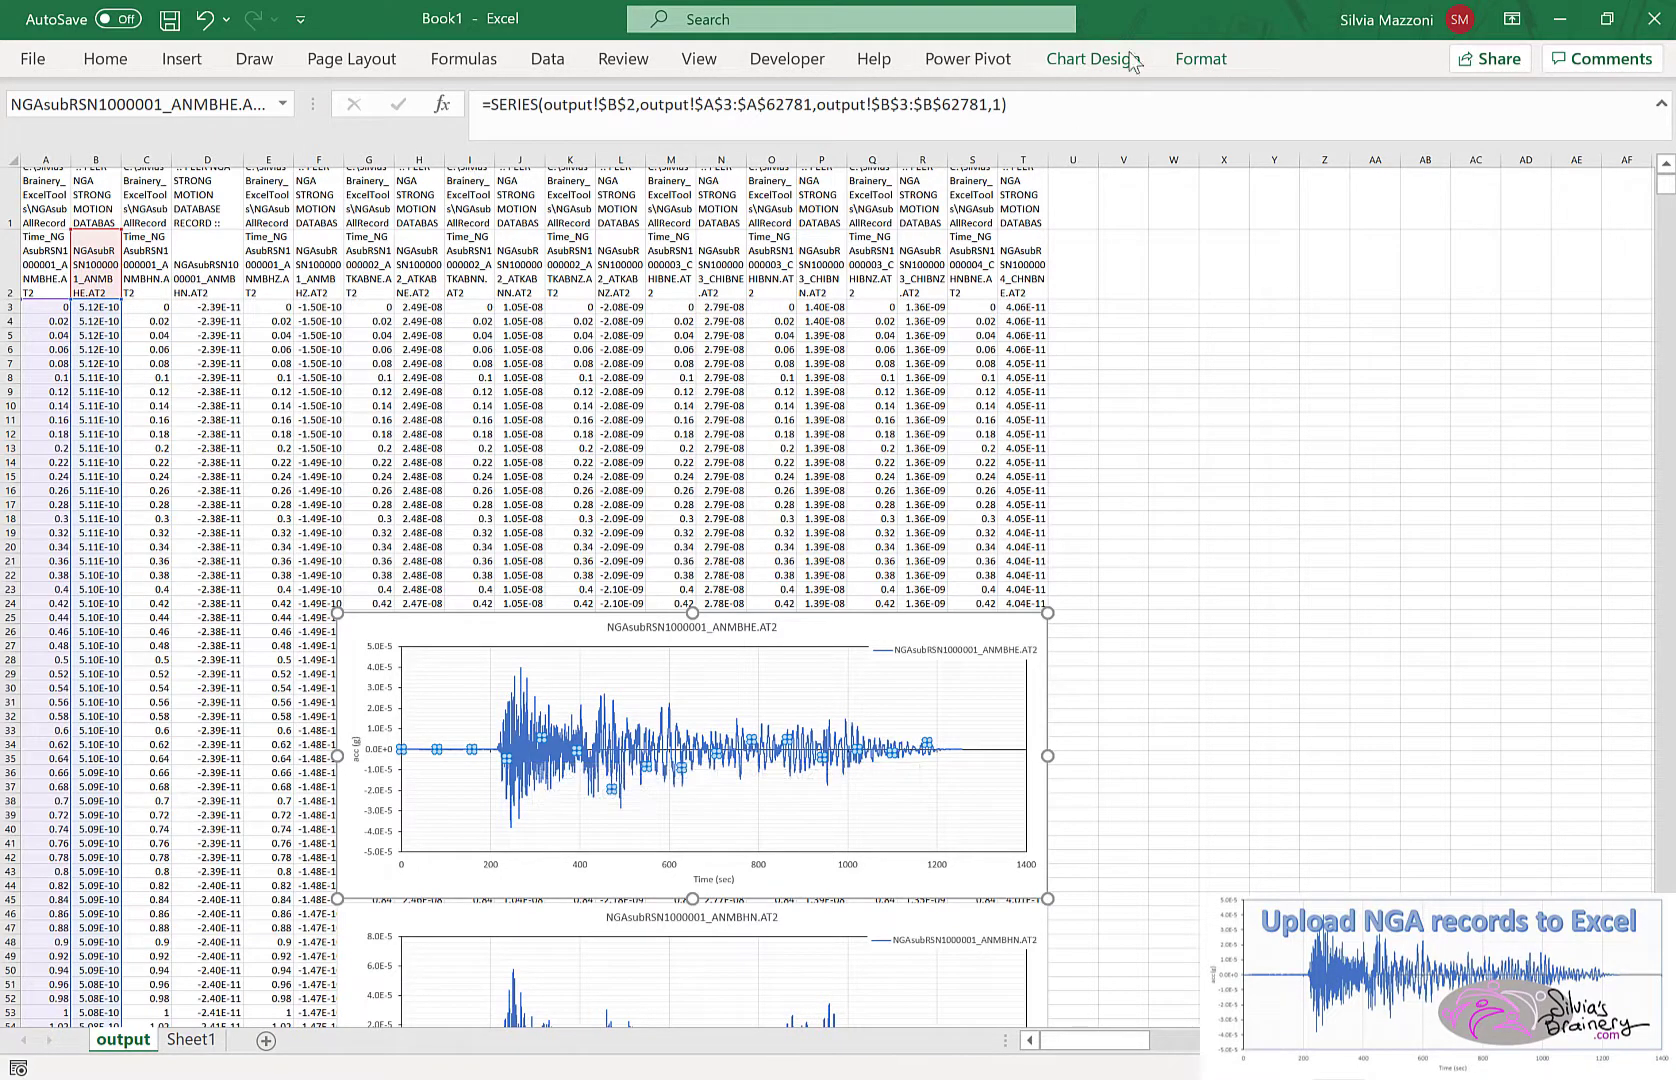
click(1086, 58)
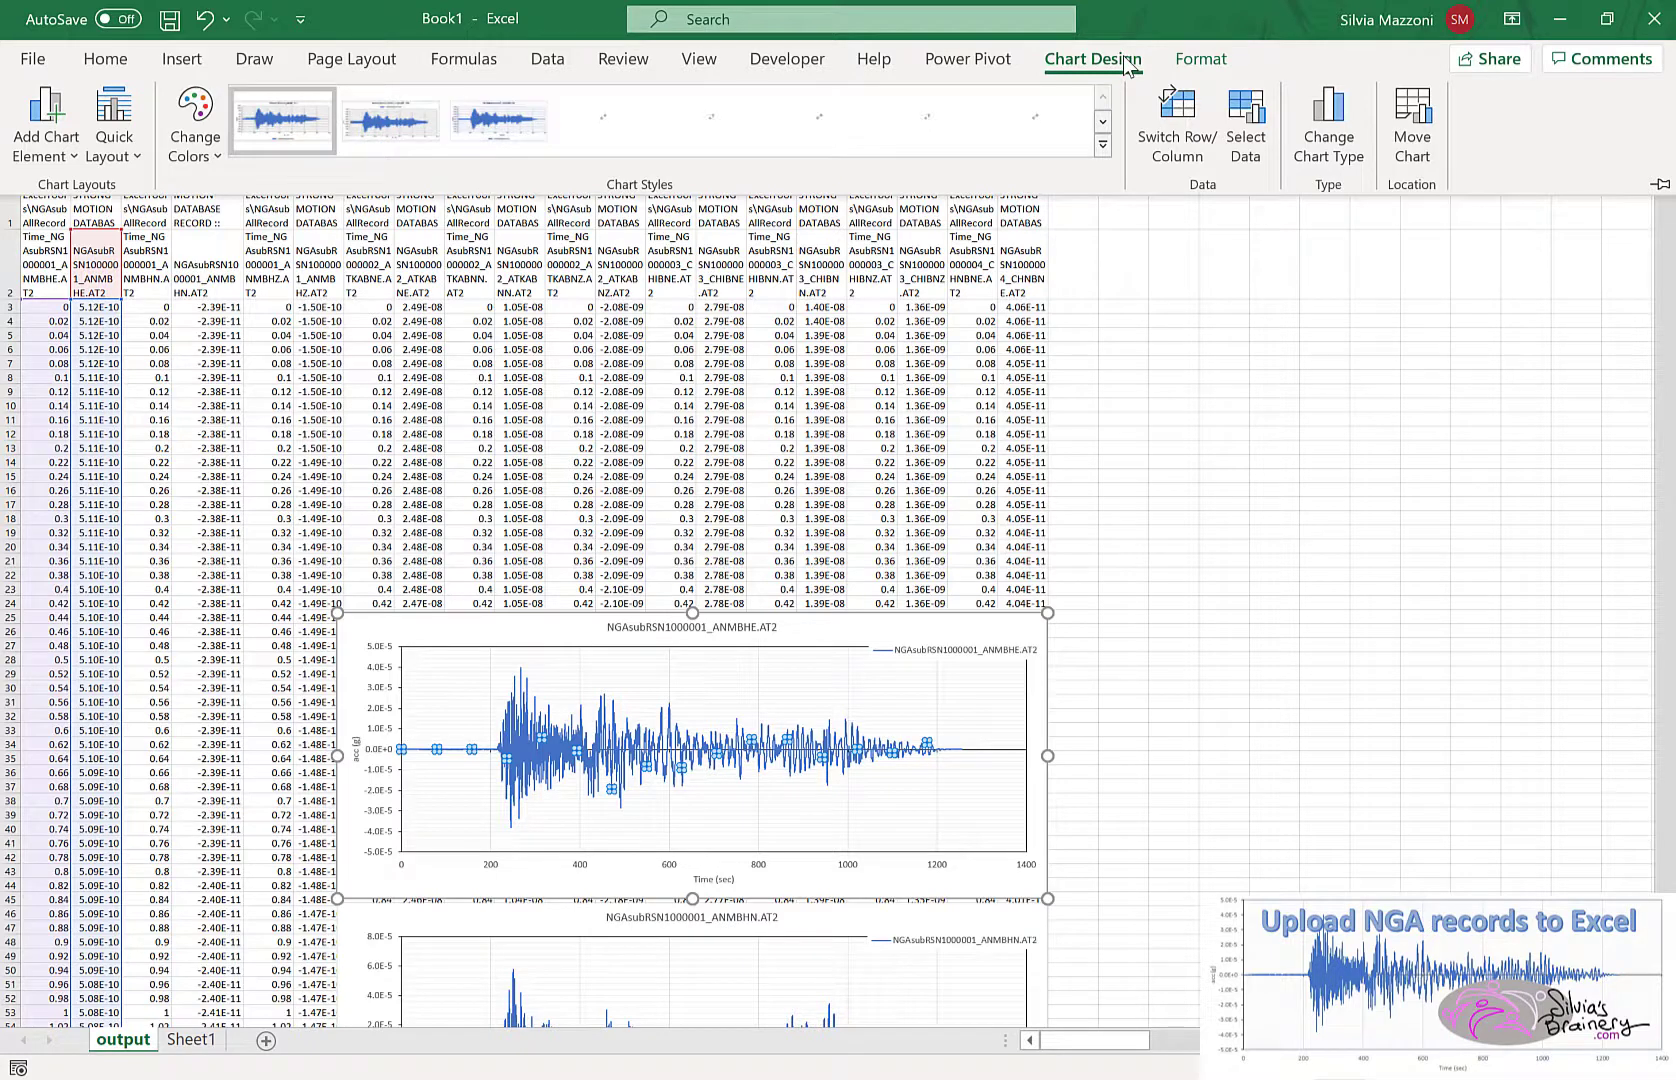
click(1200, 60)
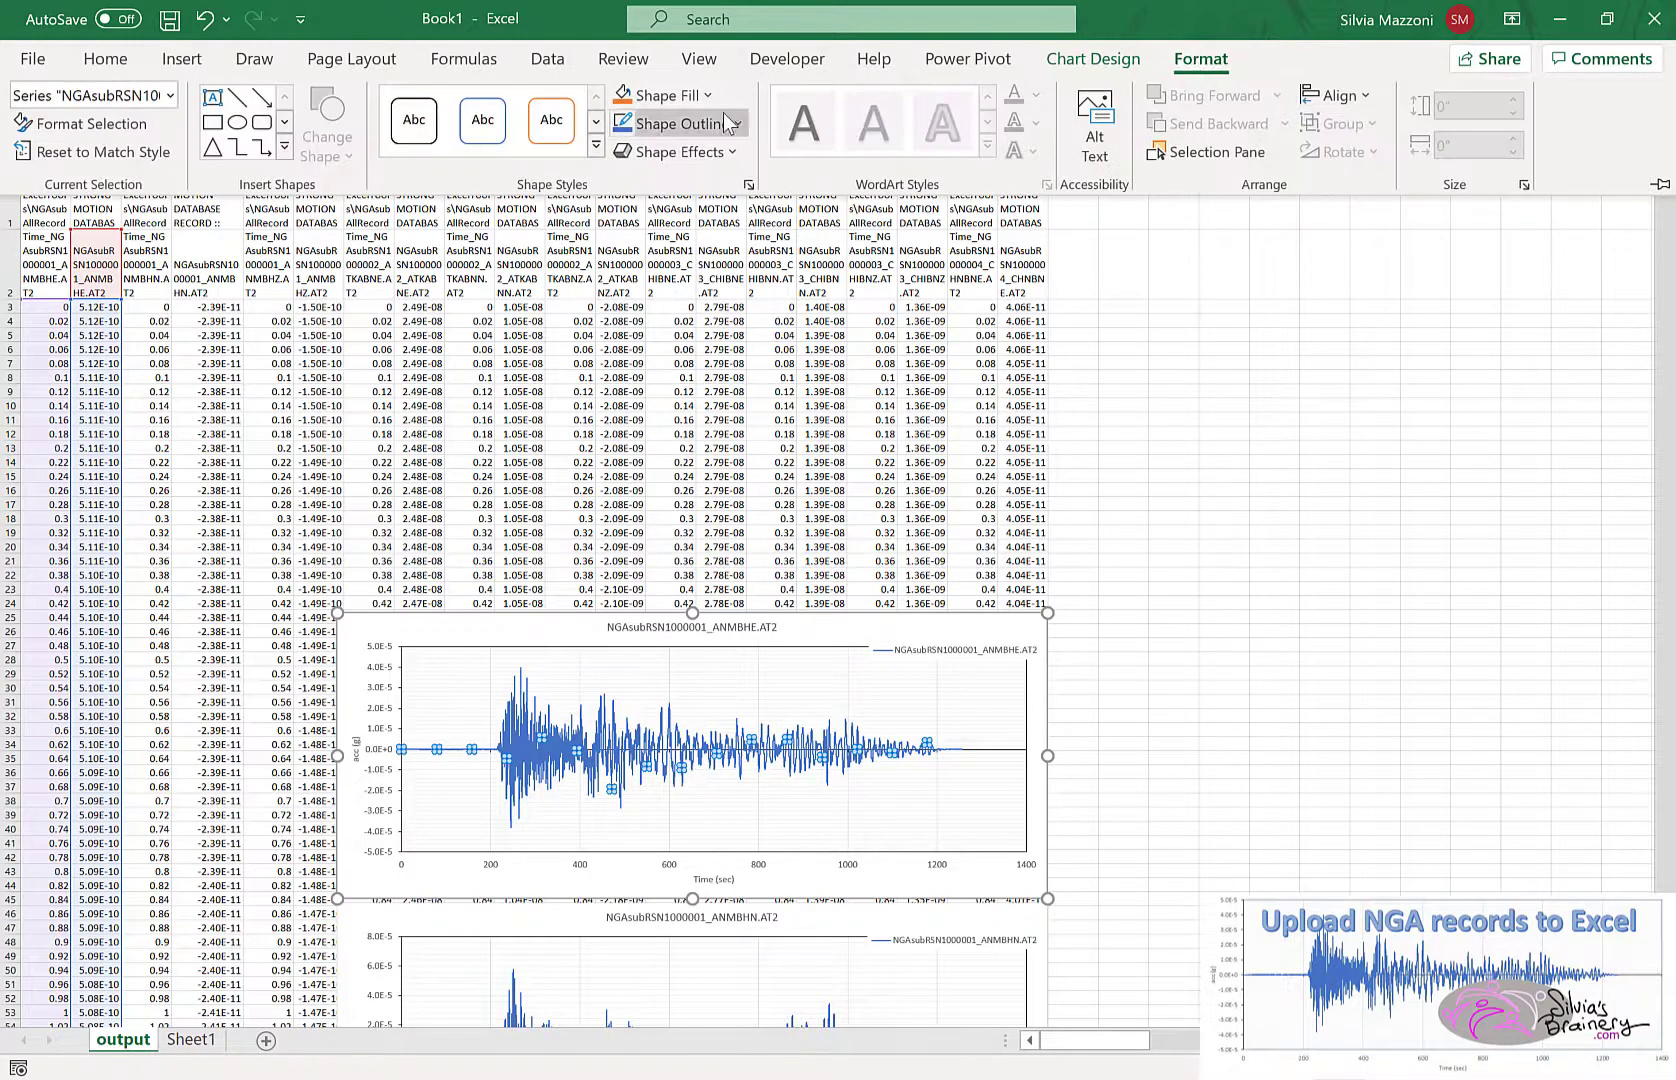
click(676, 124)
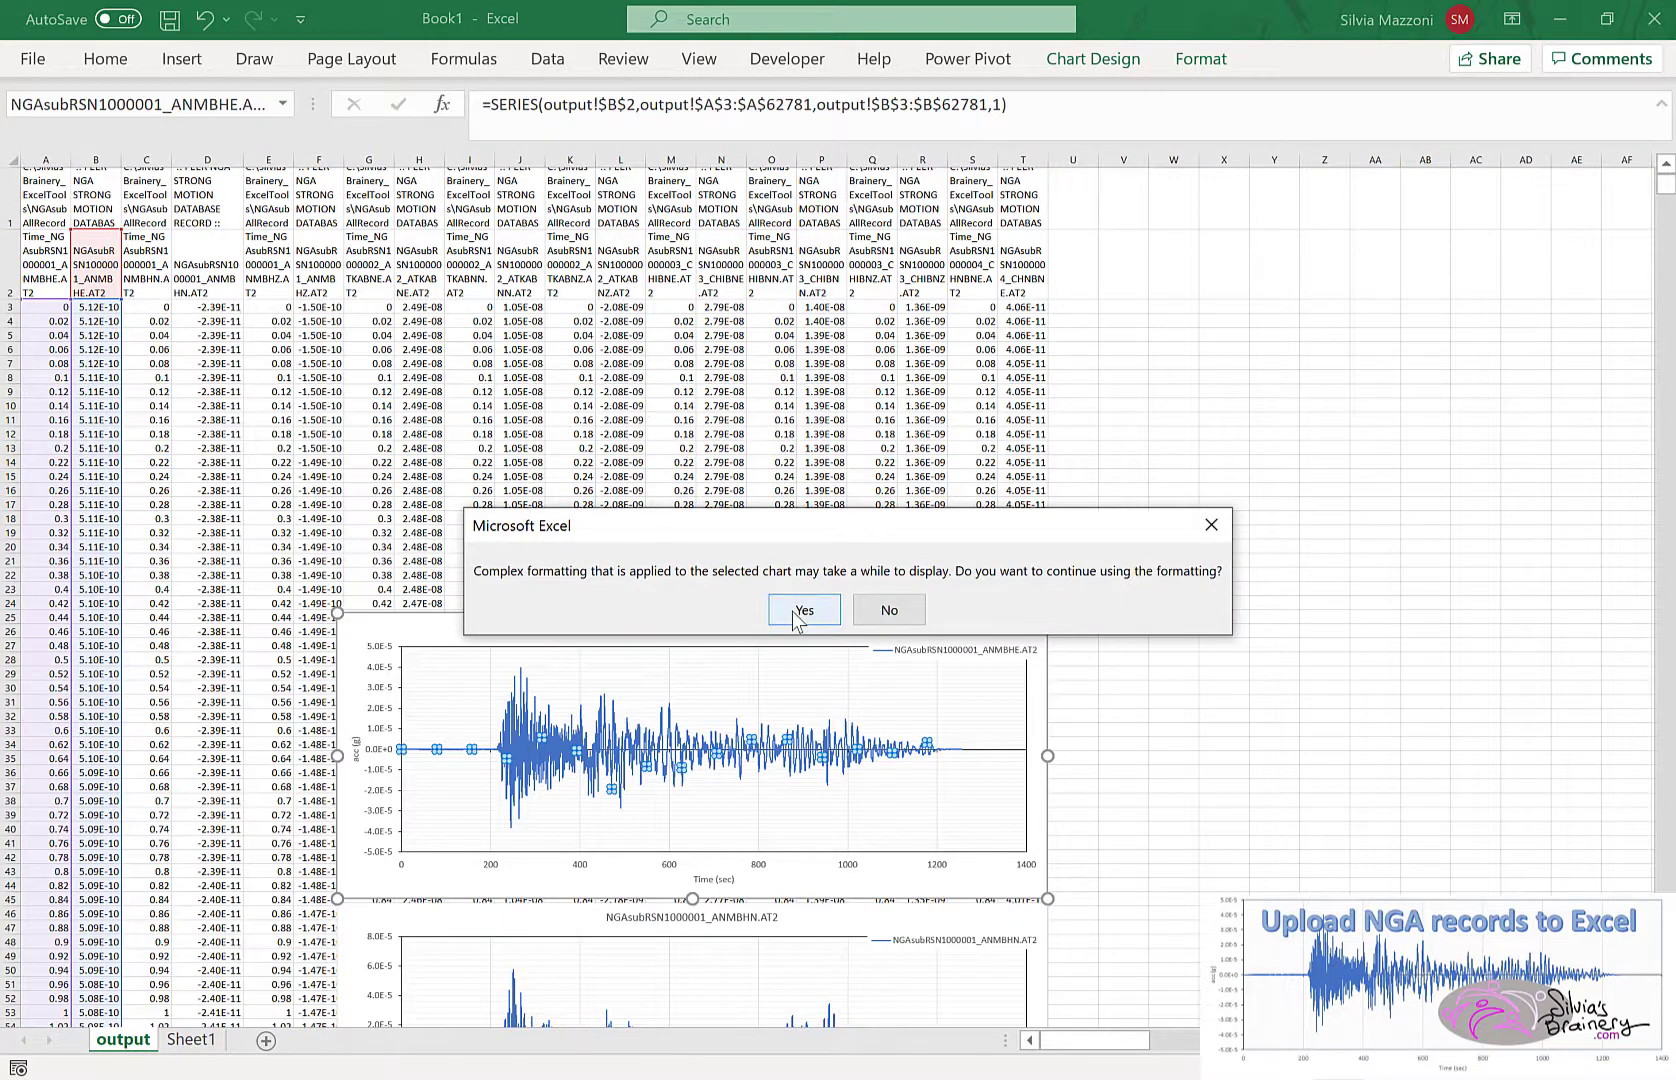
click(804, 610)
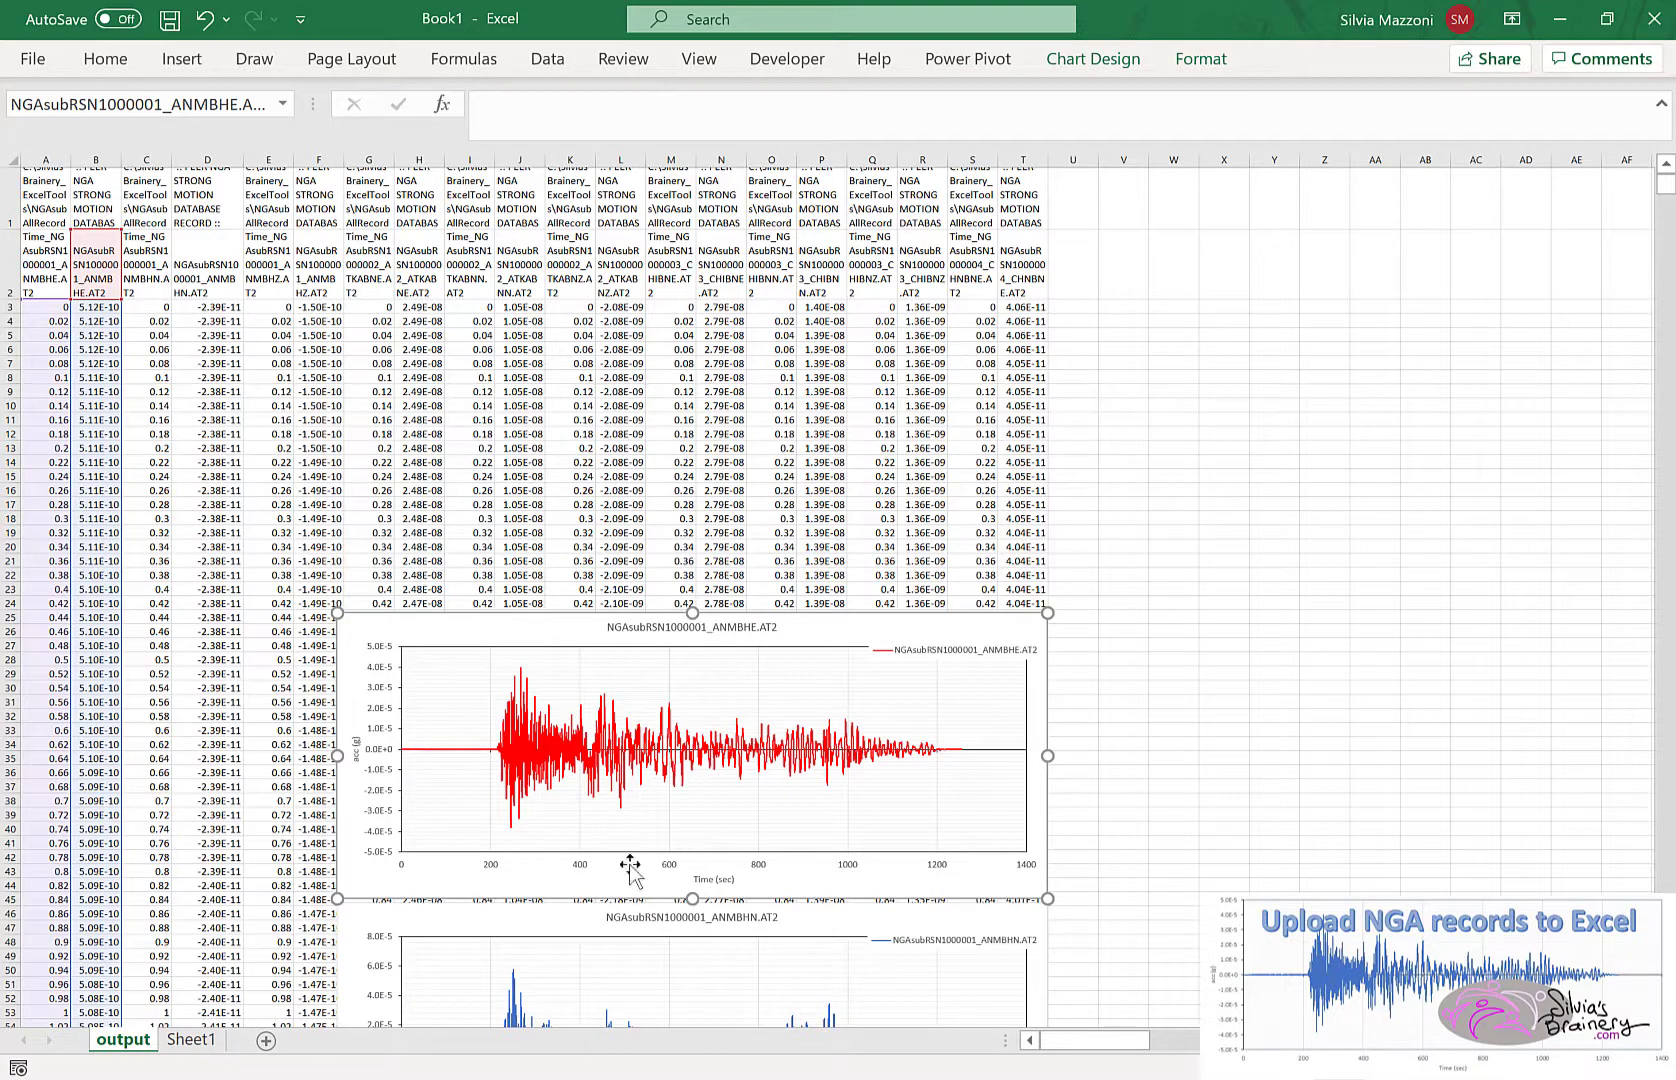
mouse_move(406, 942)
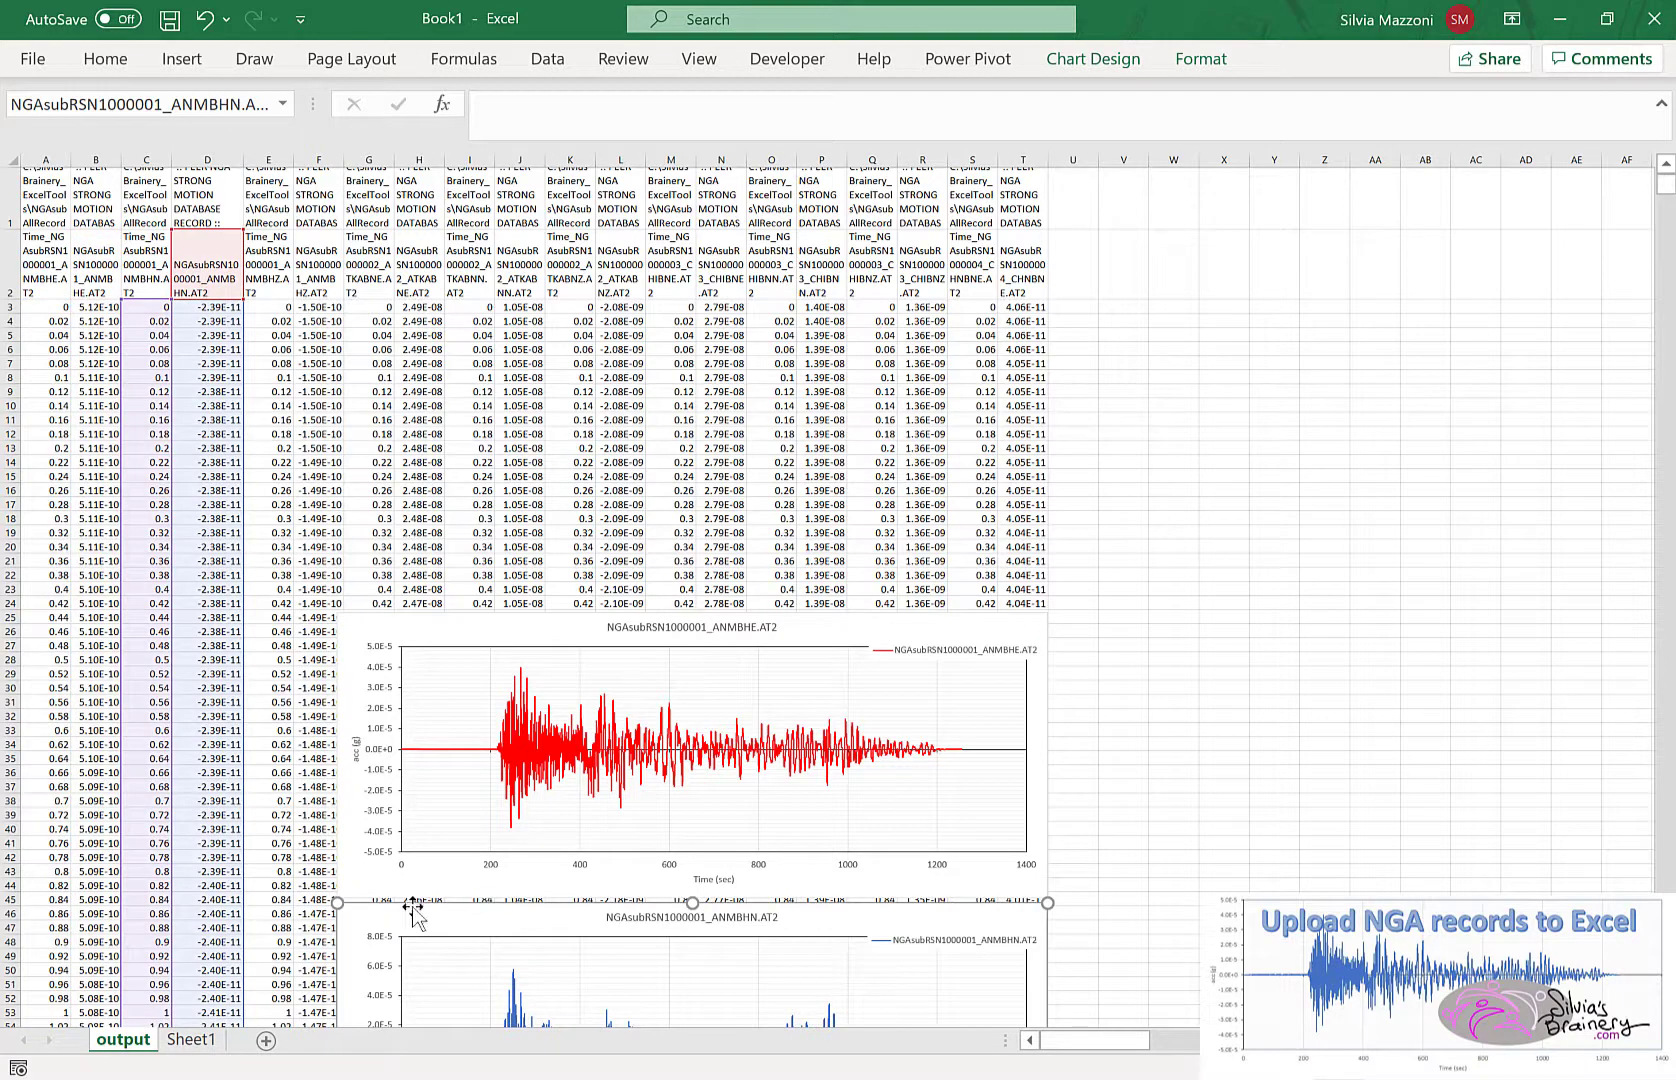
mouse_move(1200, 62)
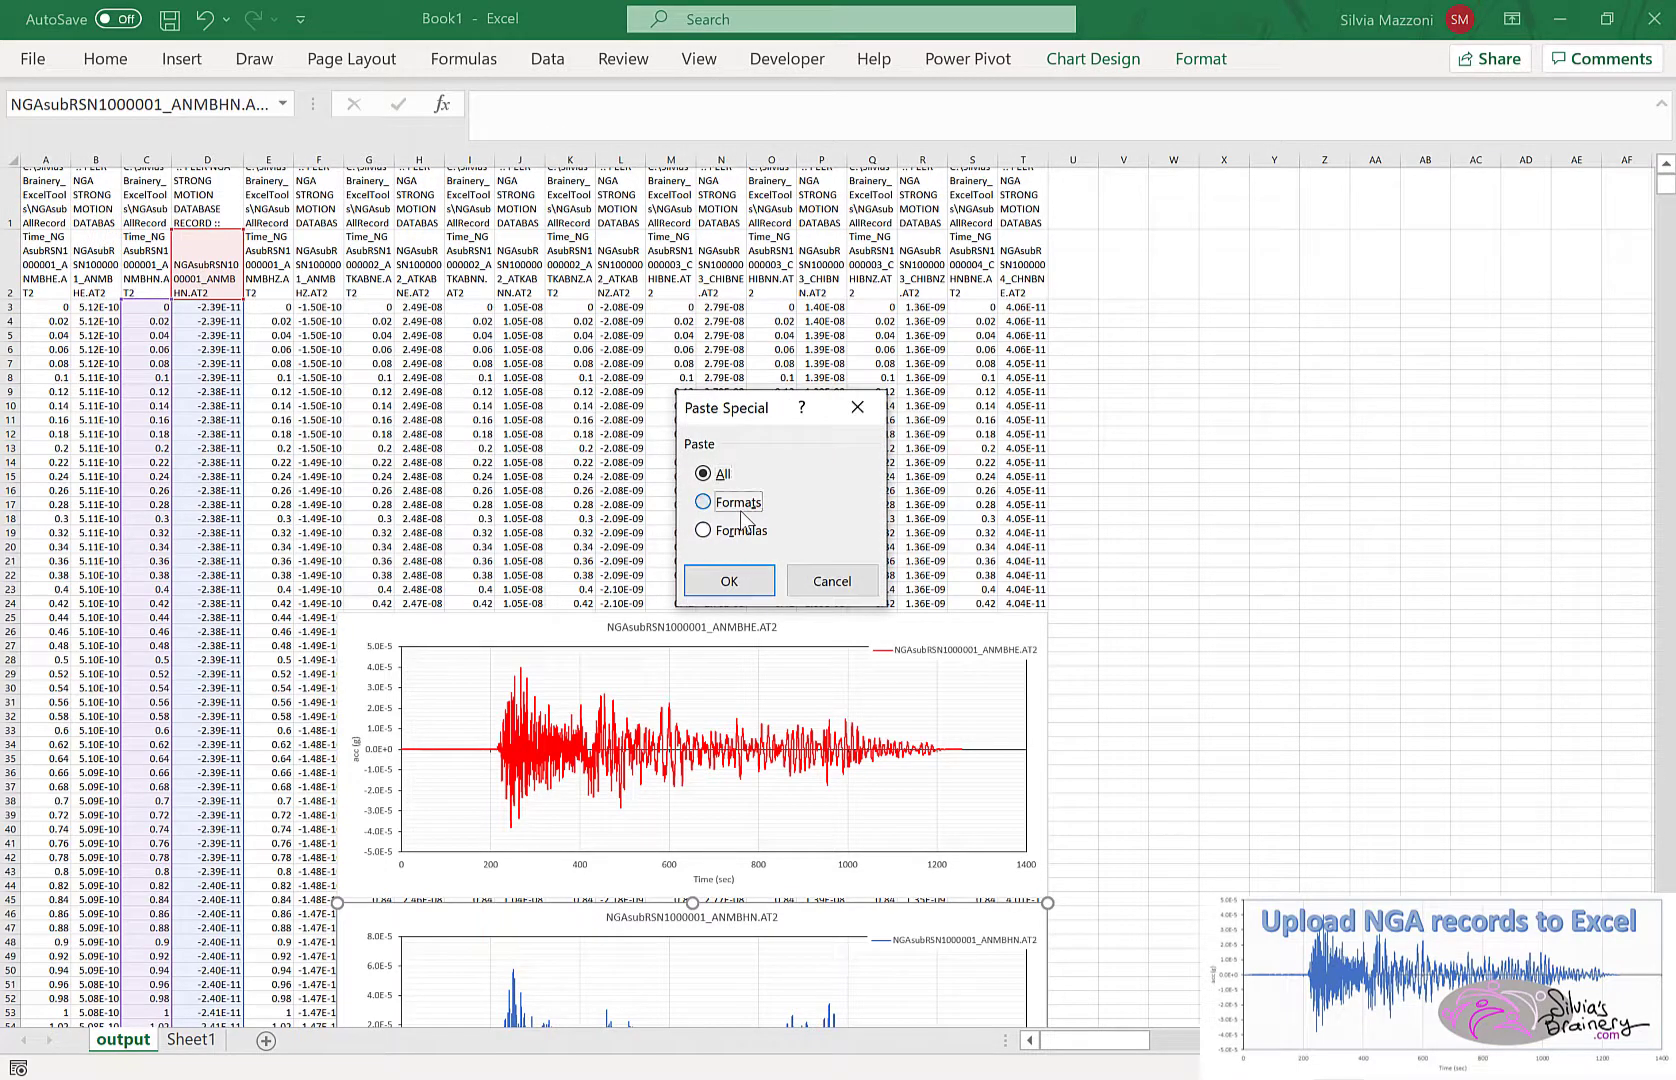
- Paste Special the red line format onto the ANMBHN and ANMBHZ charts
click(728, 582)
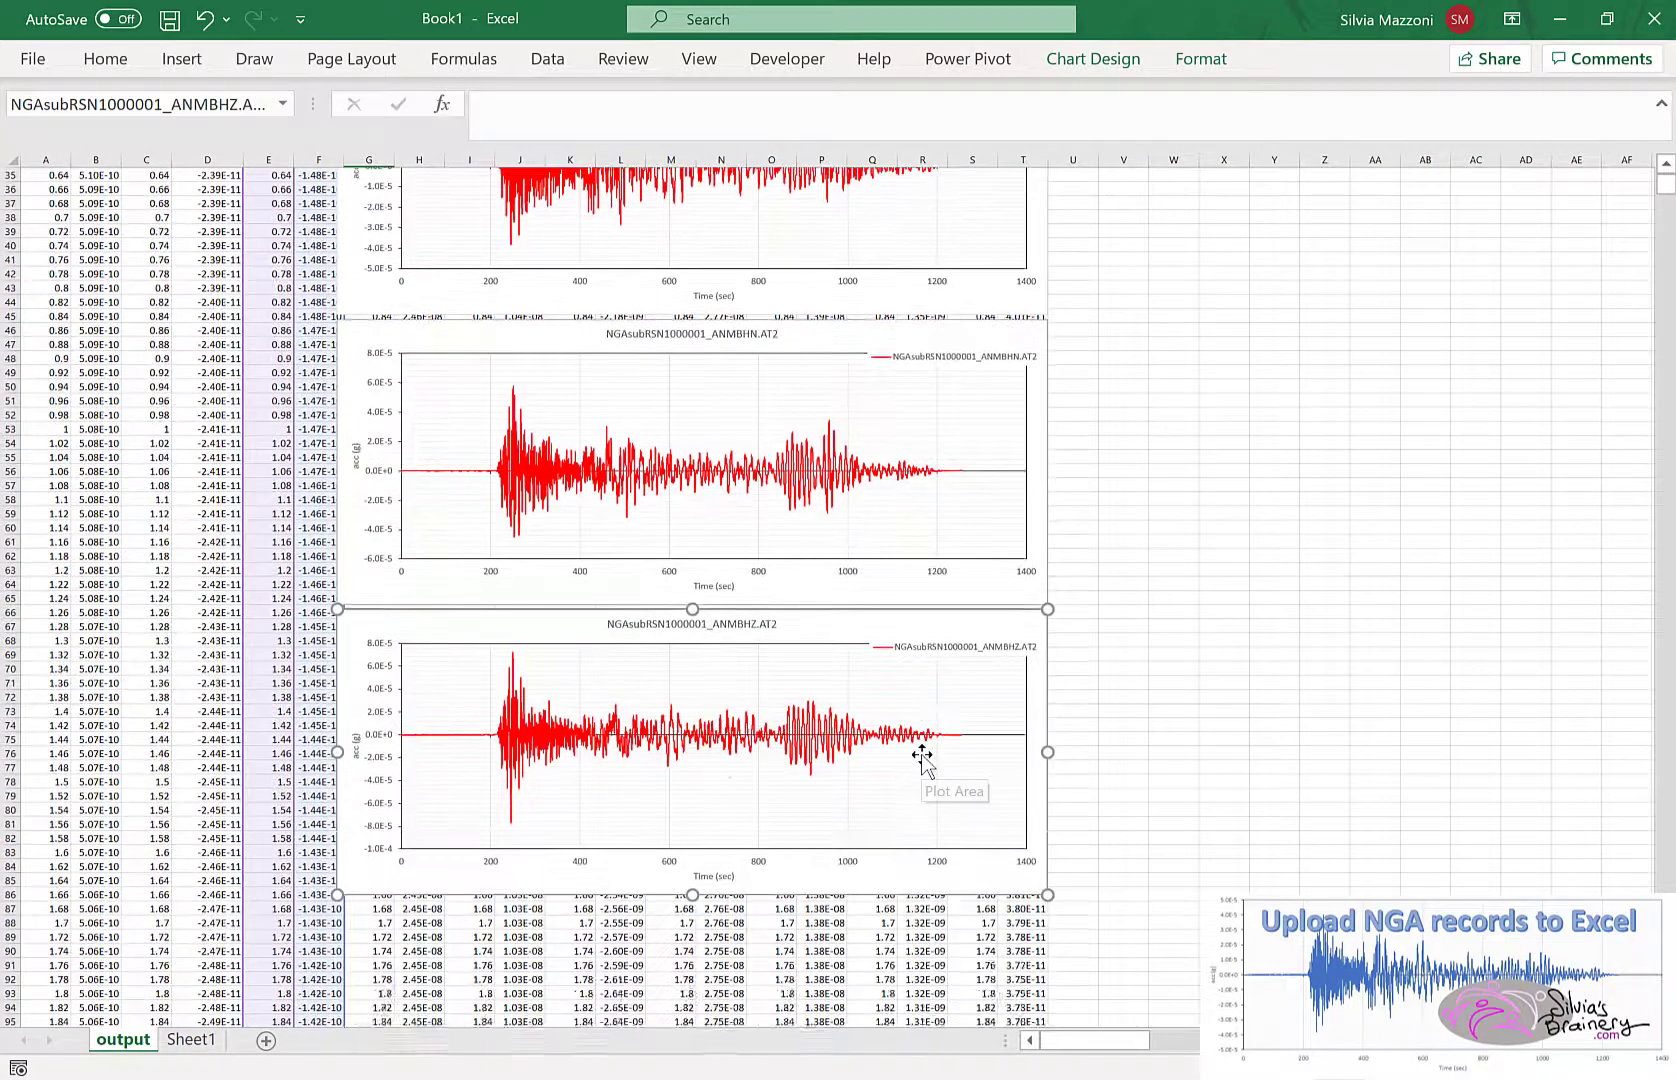
- Scroll to the ATKABNE chart for the red format paste, then back to the sheet top
scroll(down, 3)
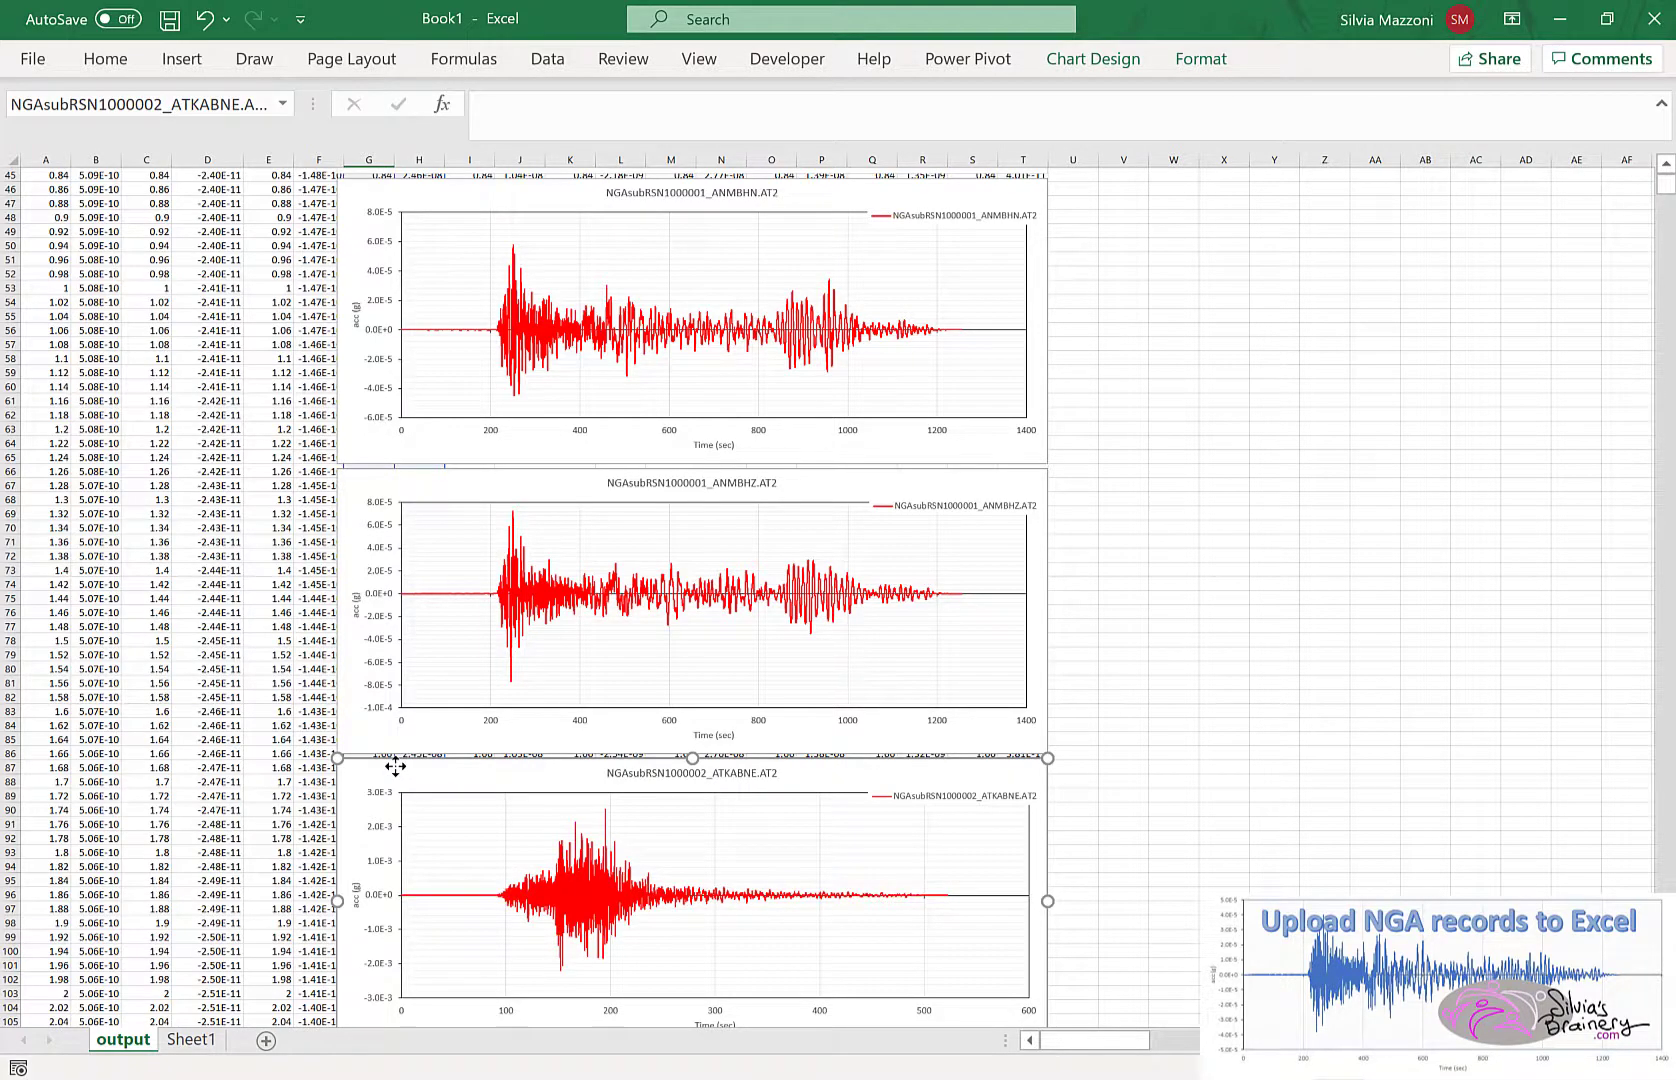
scroll(up, 3)
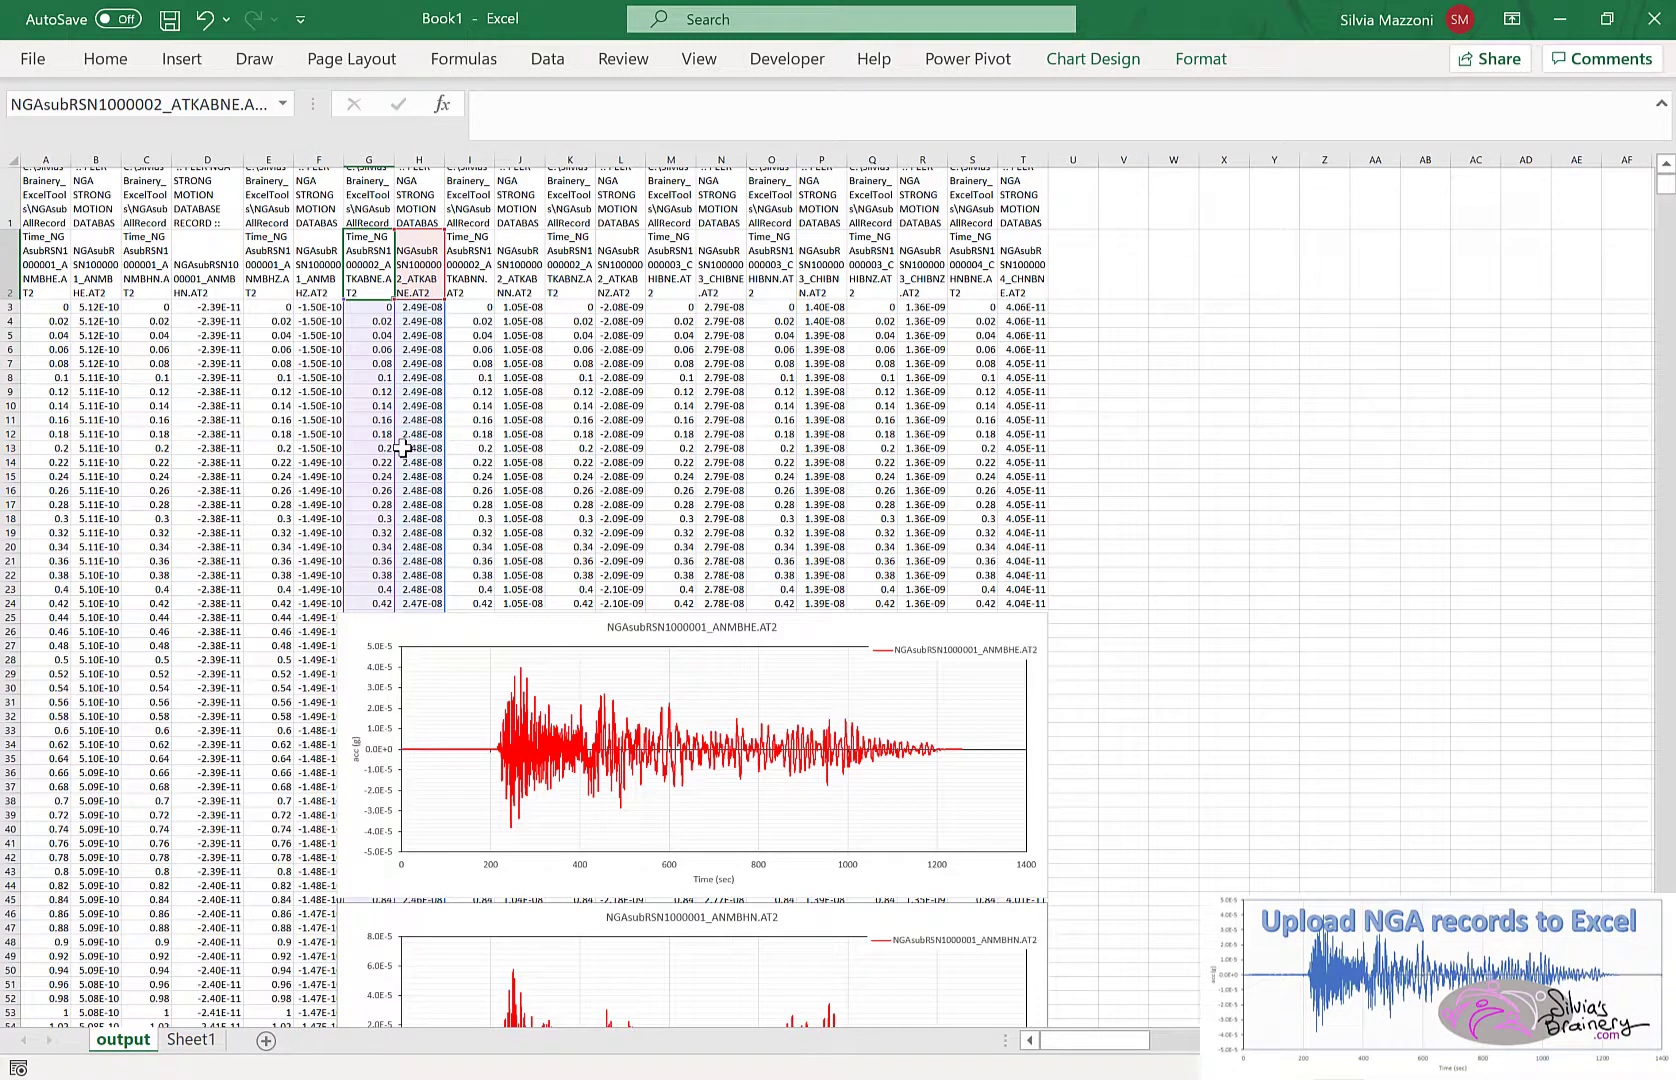
mouse_move(1558, 18)
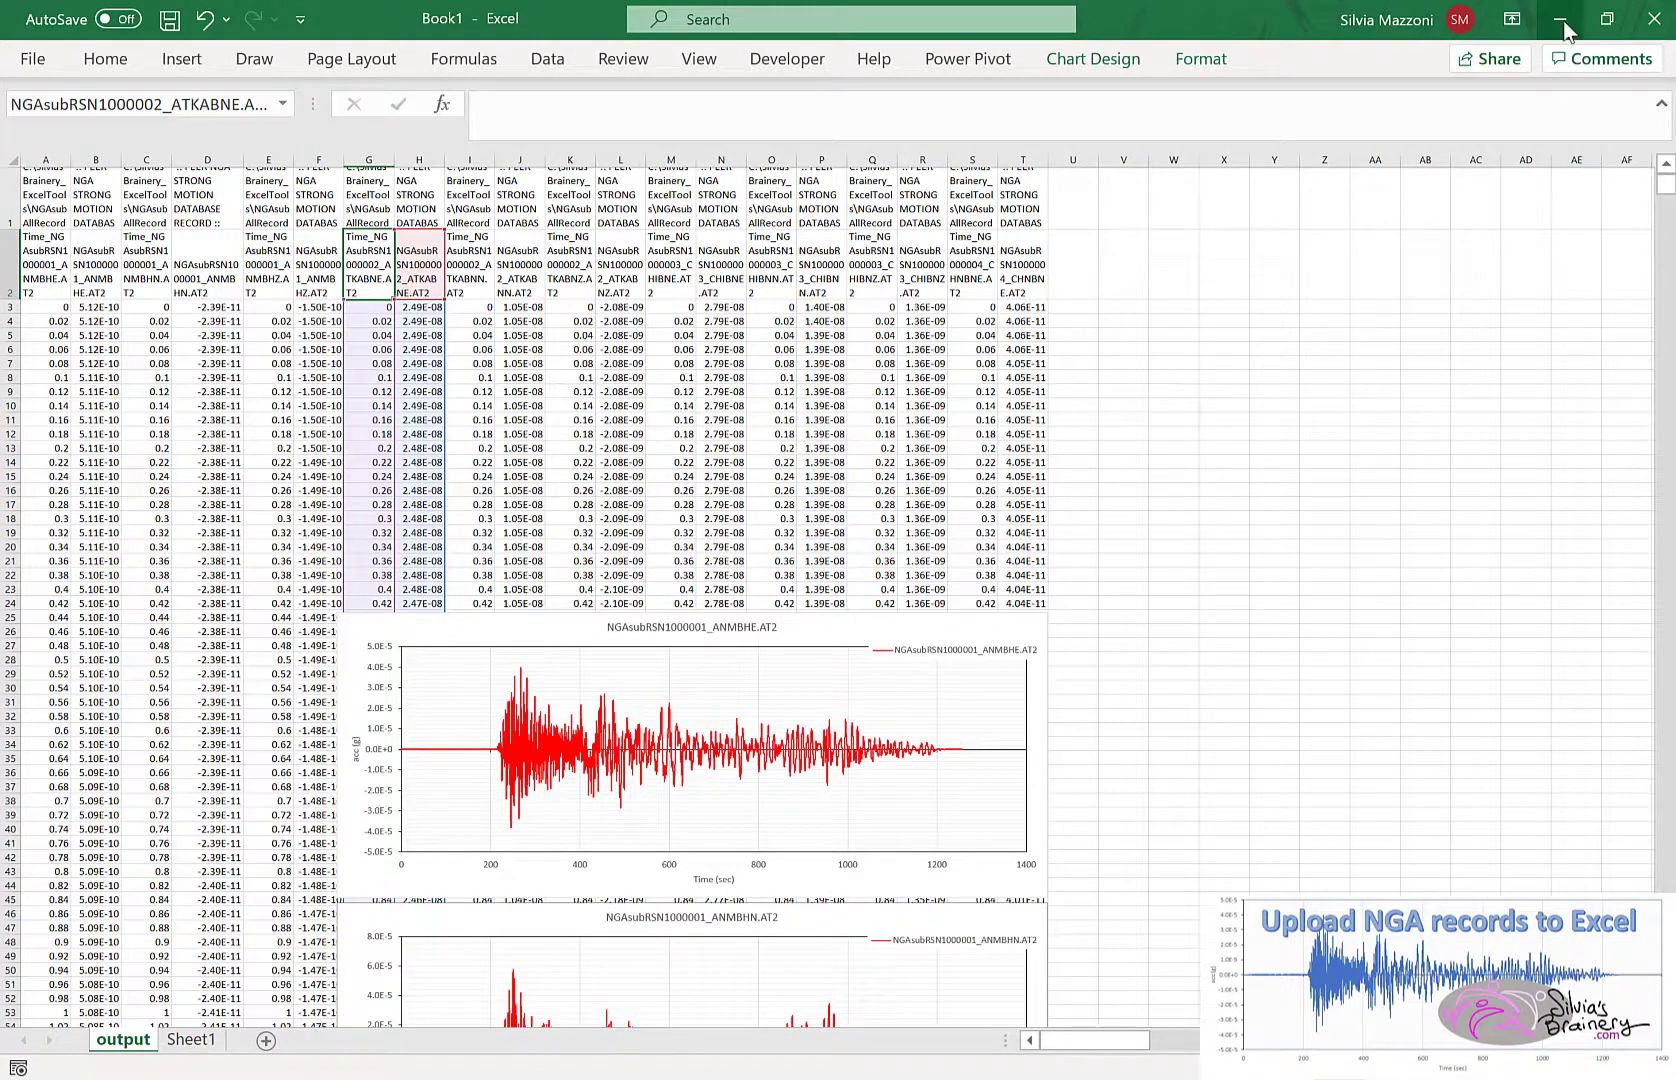